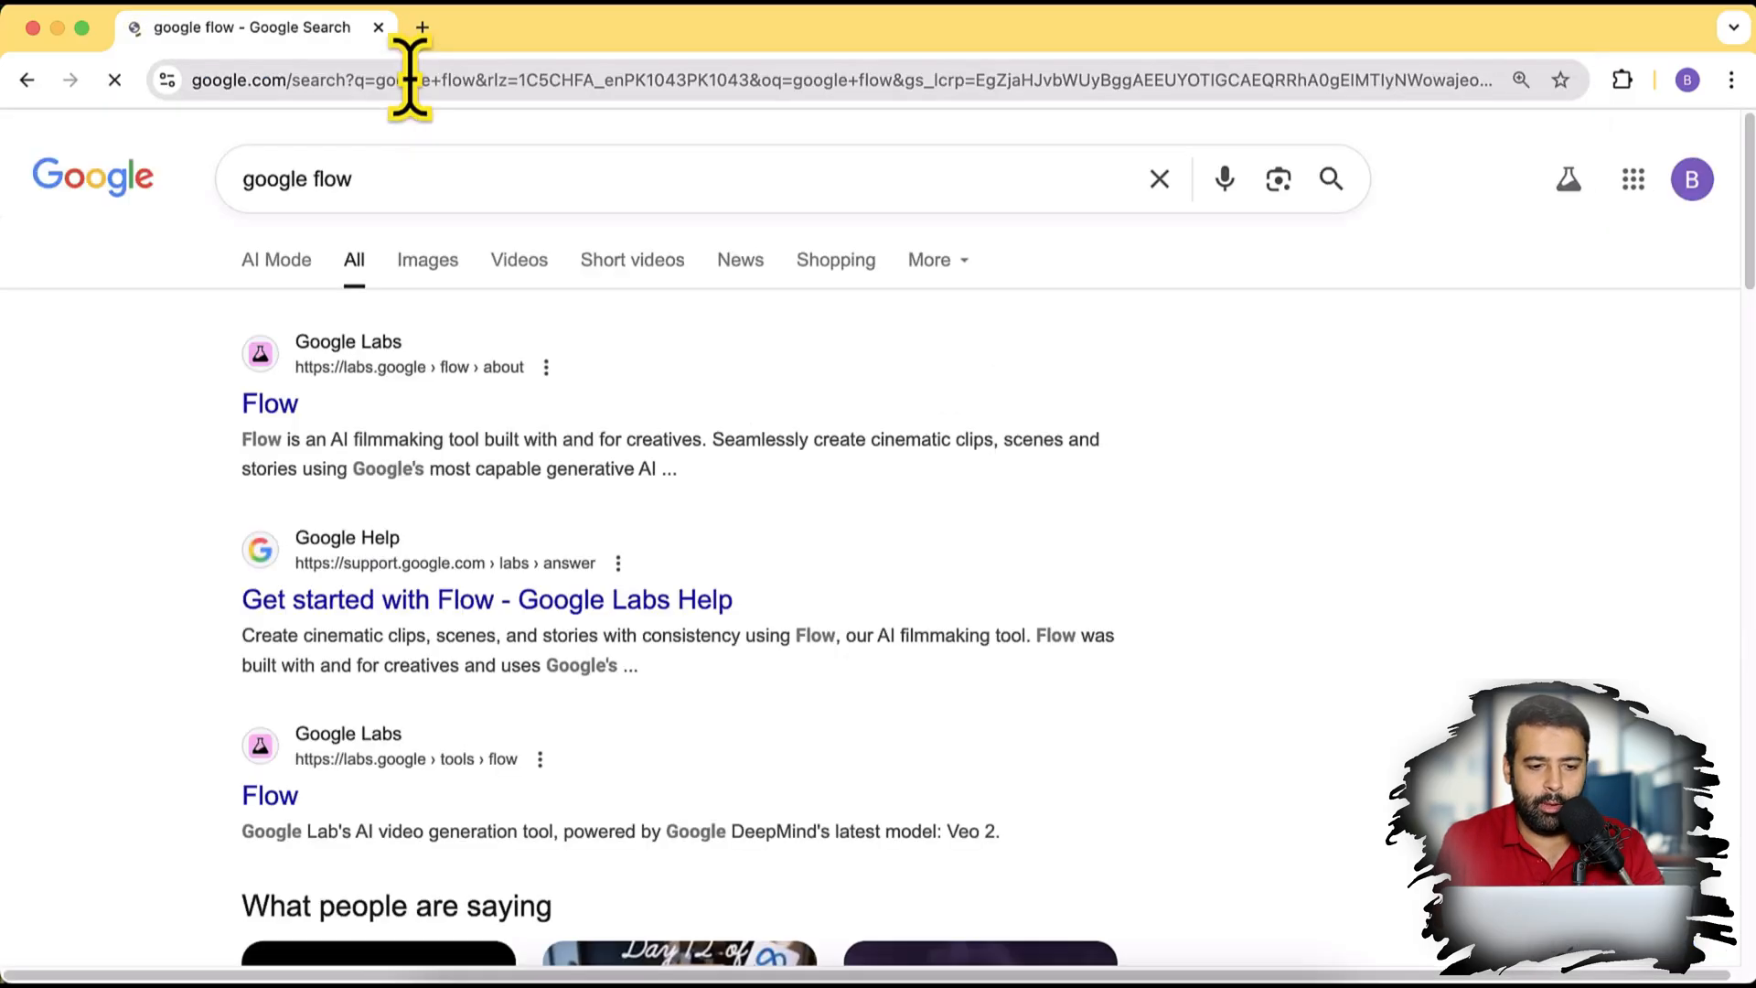
pyautogui.moveTo(326, 441)
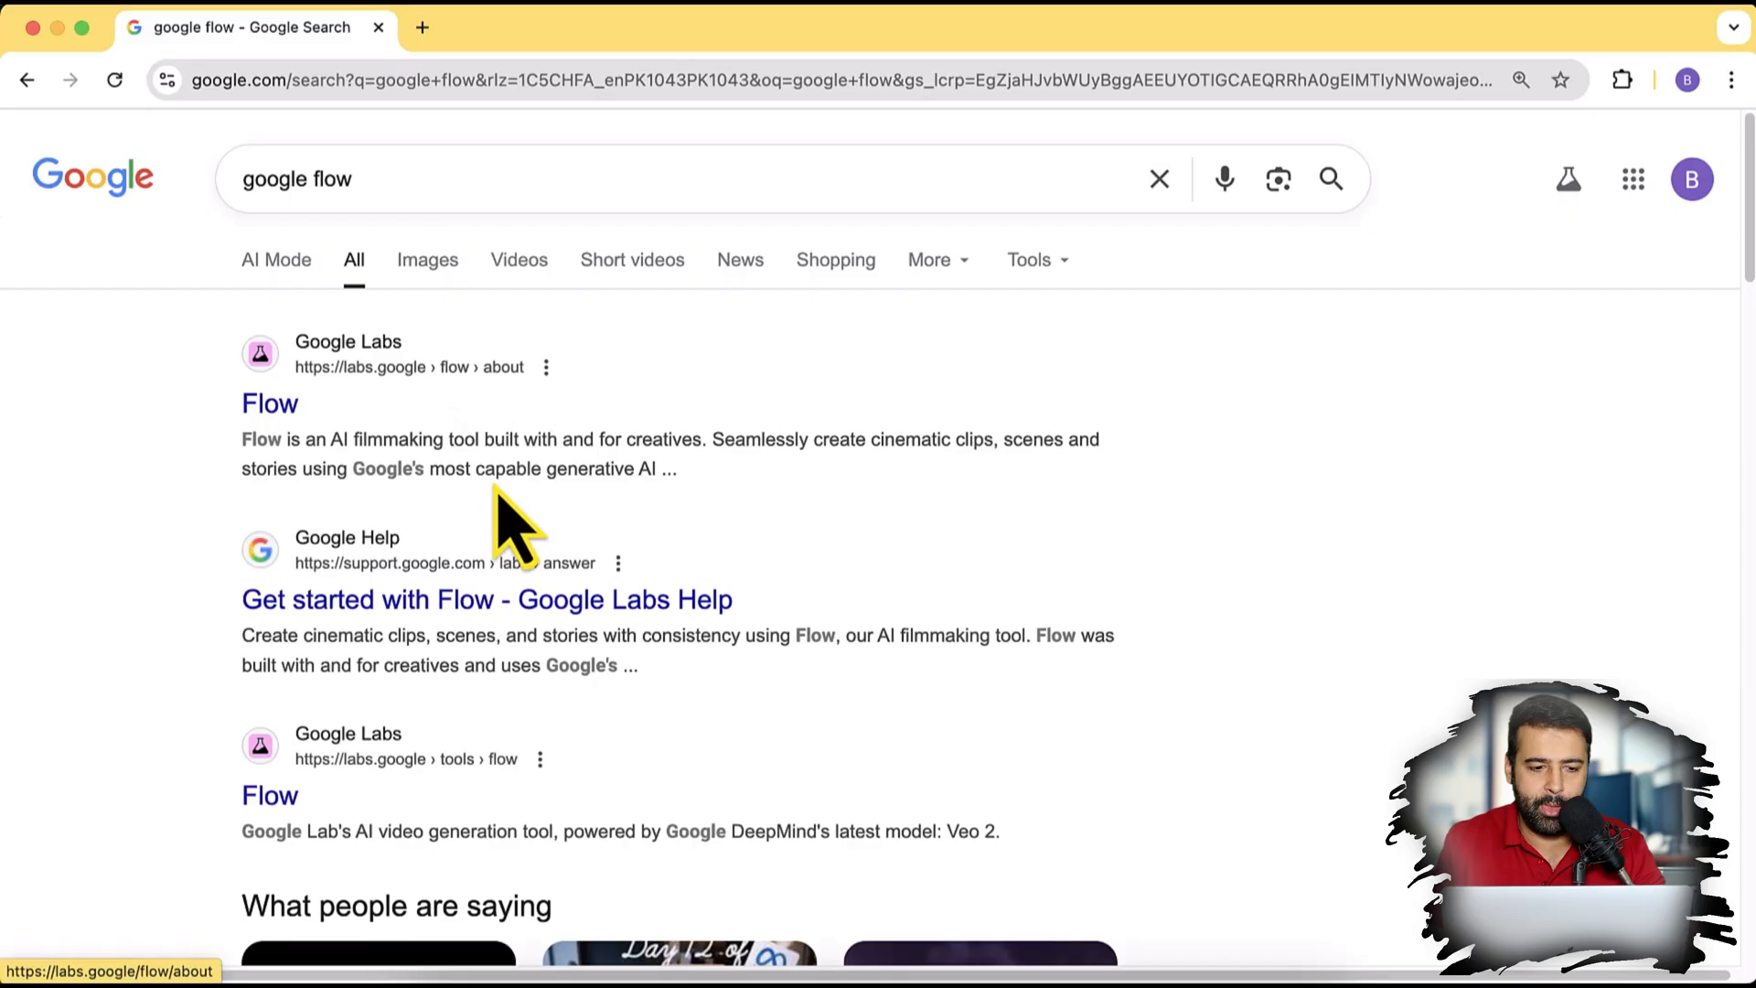
# Step: Open the Google Labs Flow about page from the 'google flow' search results
pyautogui.click(270, 403)
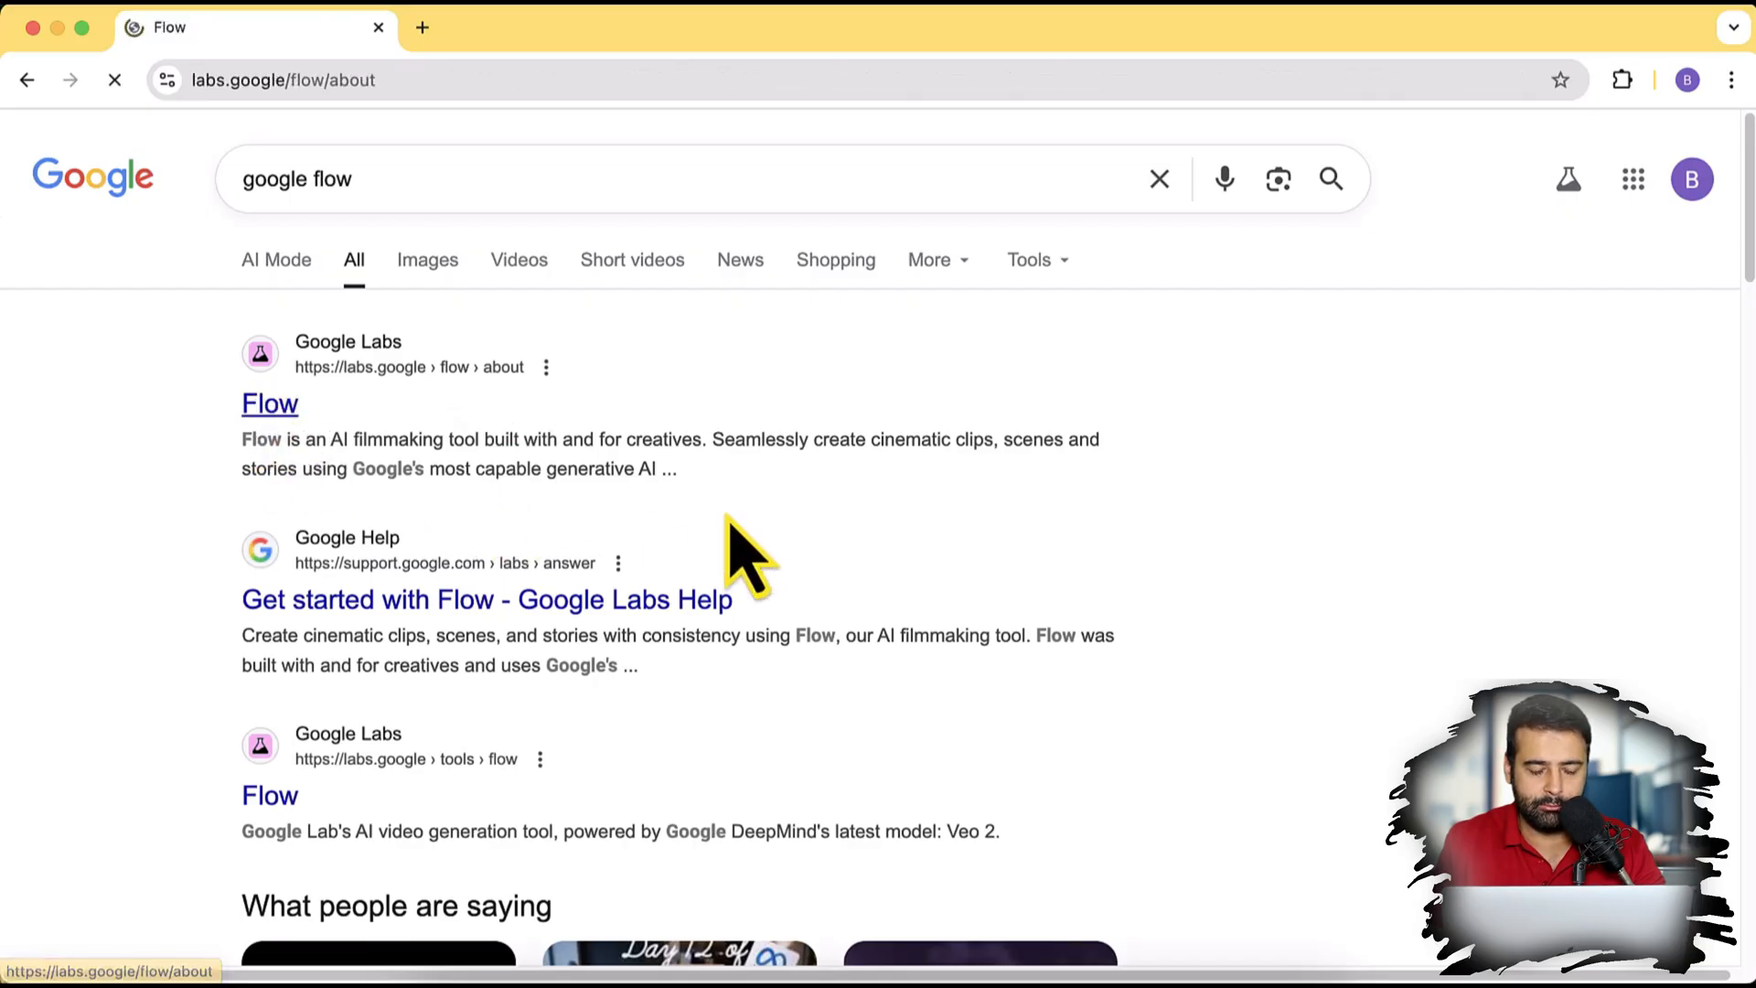
pyautogui.click(270, 403)
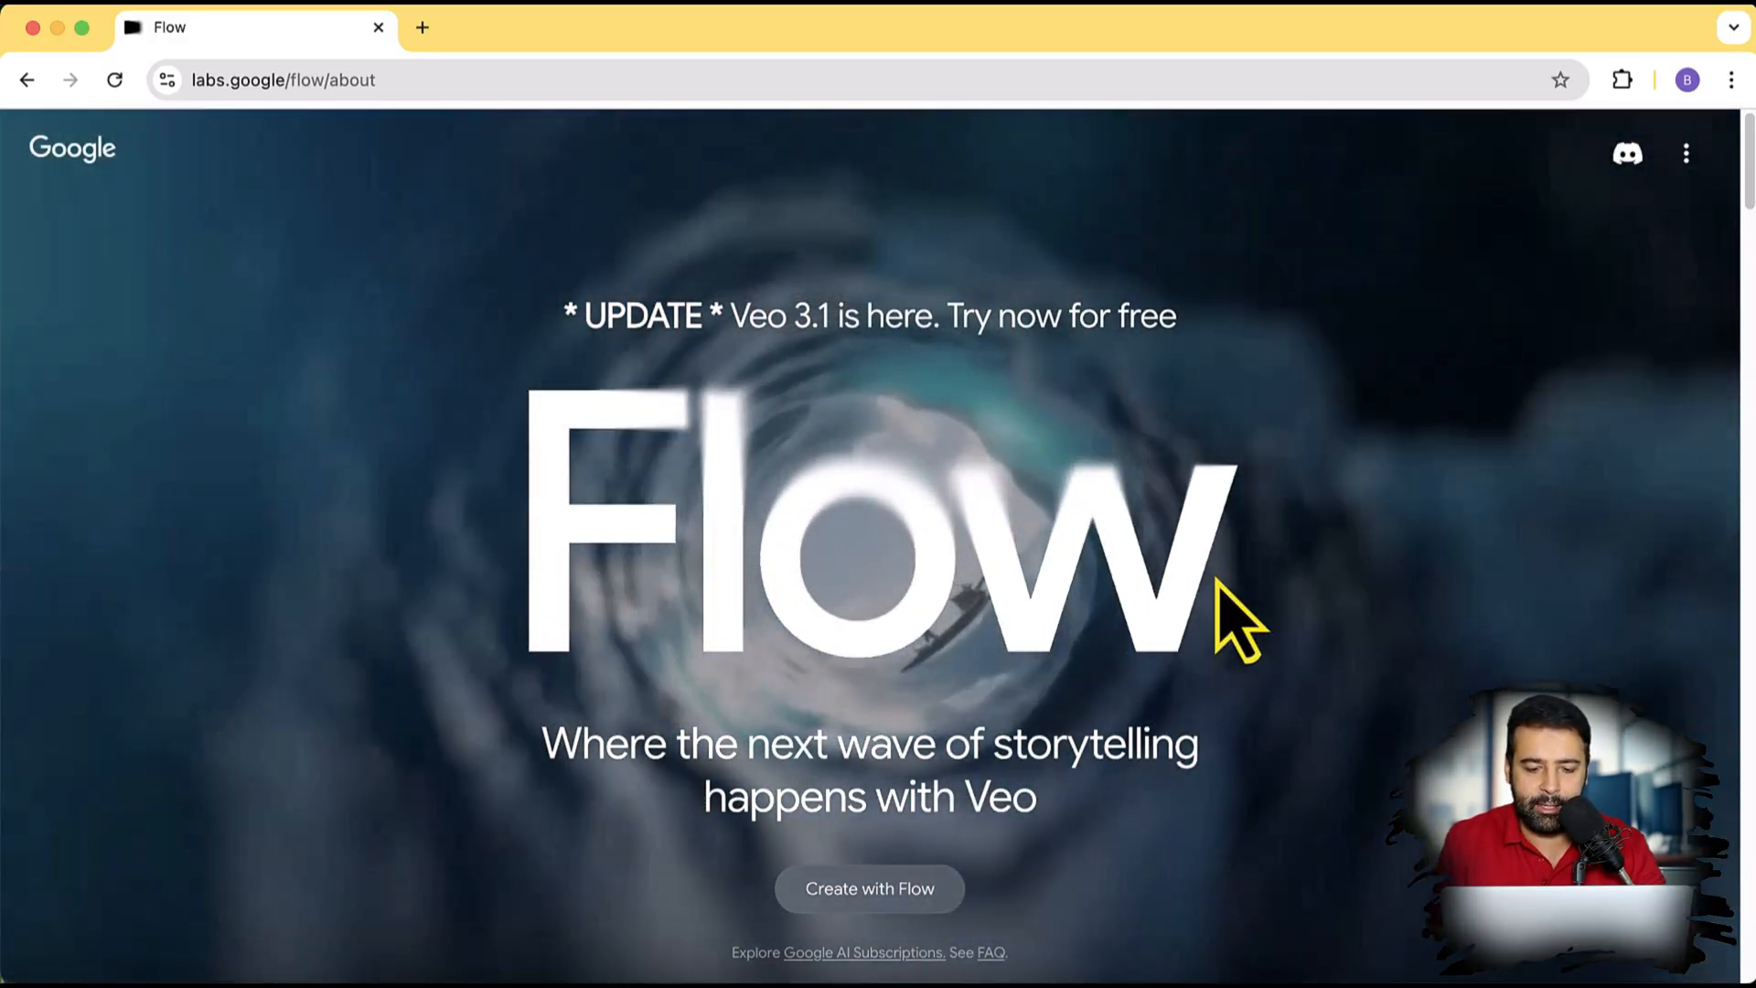
# Step: Sign into Flow with the Google account, passing the Labs introduction and accepting the privacy policy
pyautogui.click(873, 888)
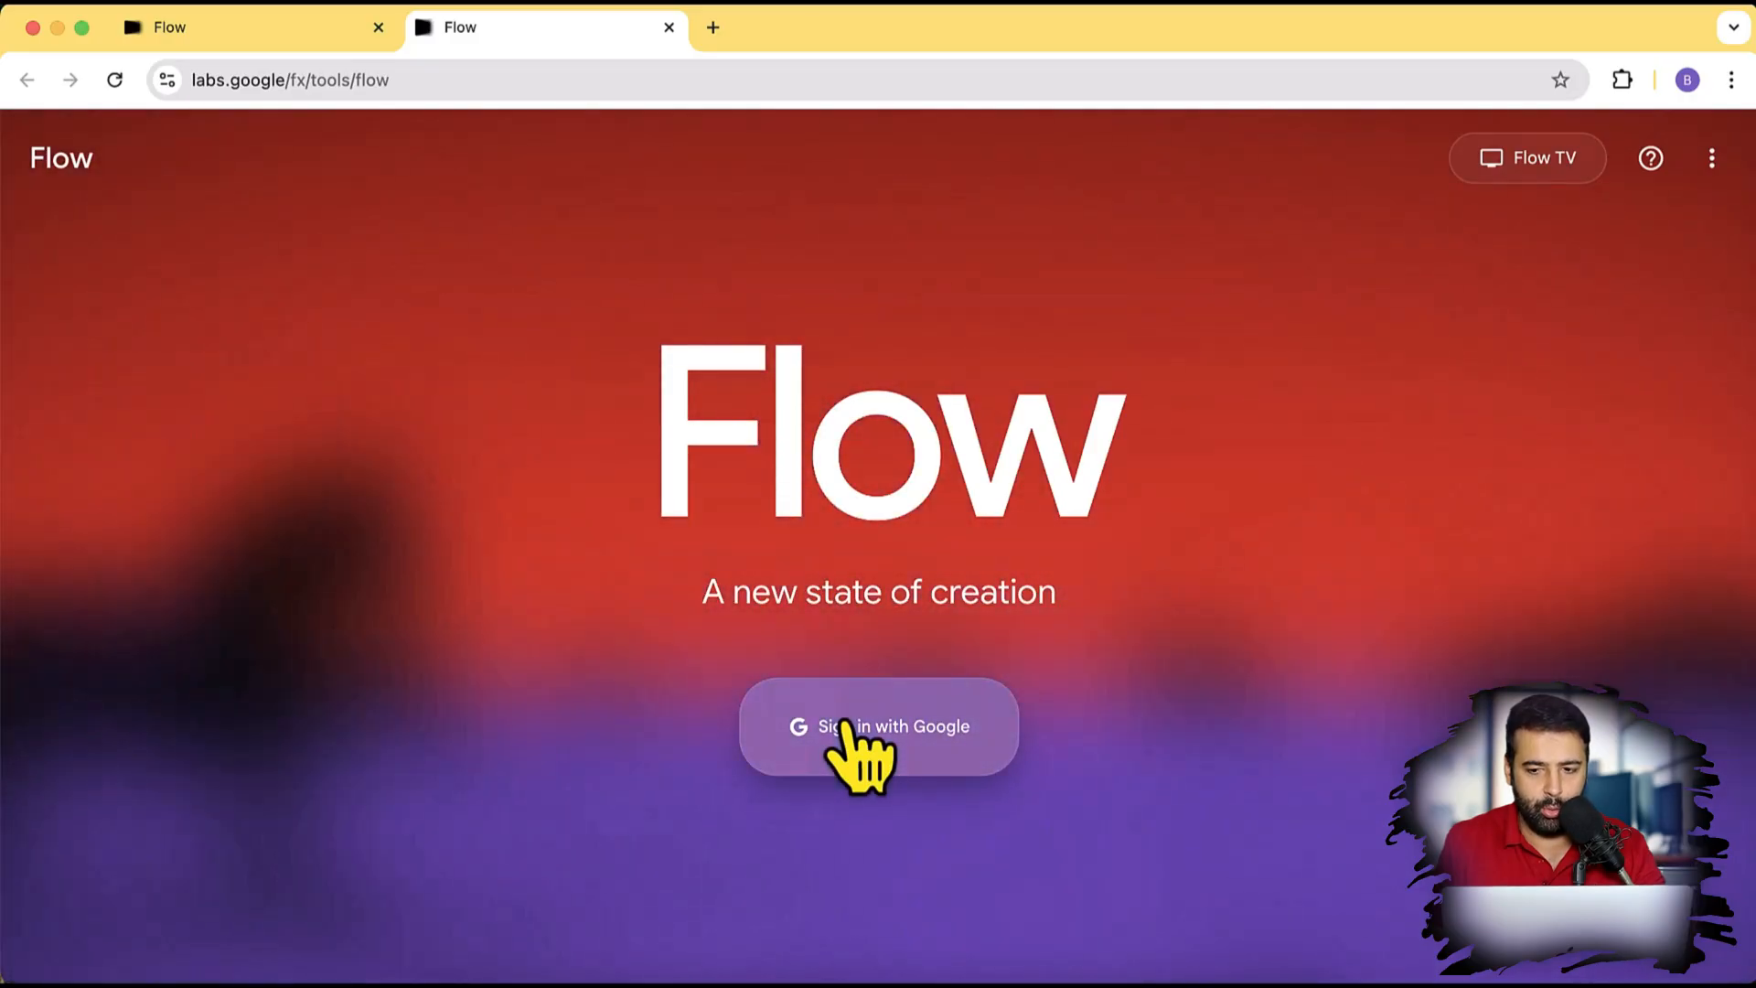
pyautogui.click(851, 739)
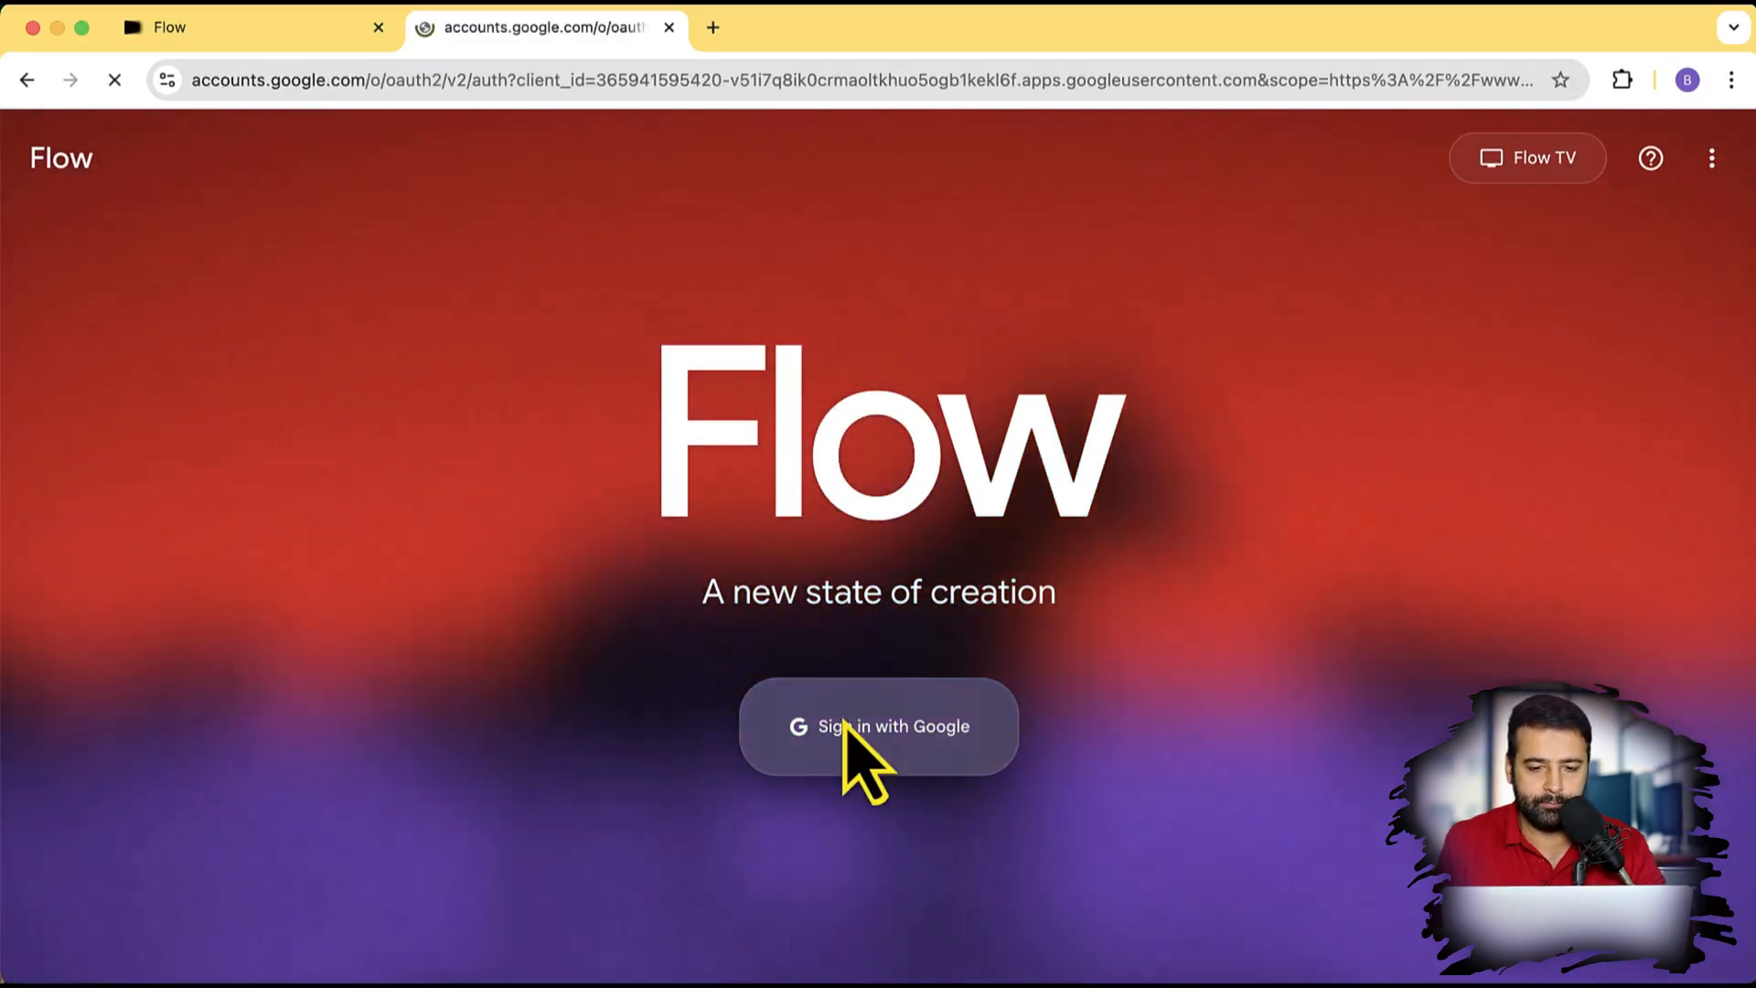
pyautogui.click(878, 727)
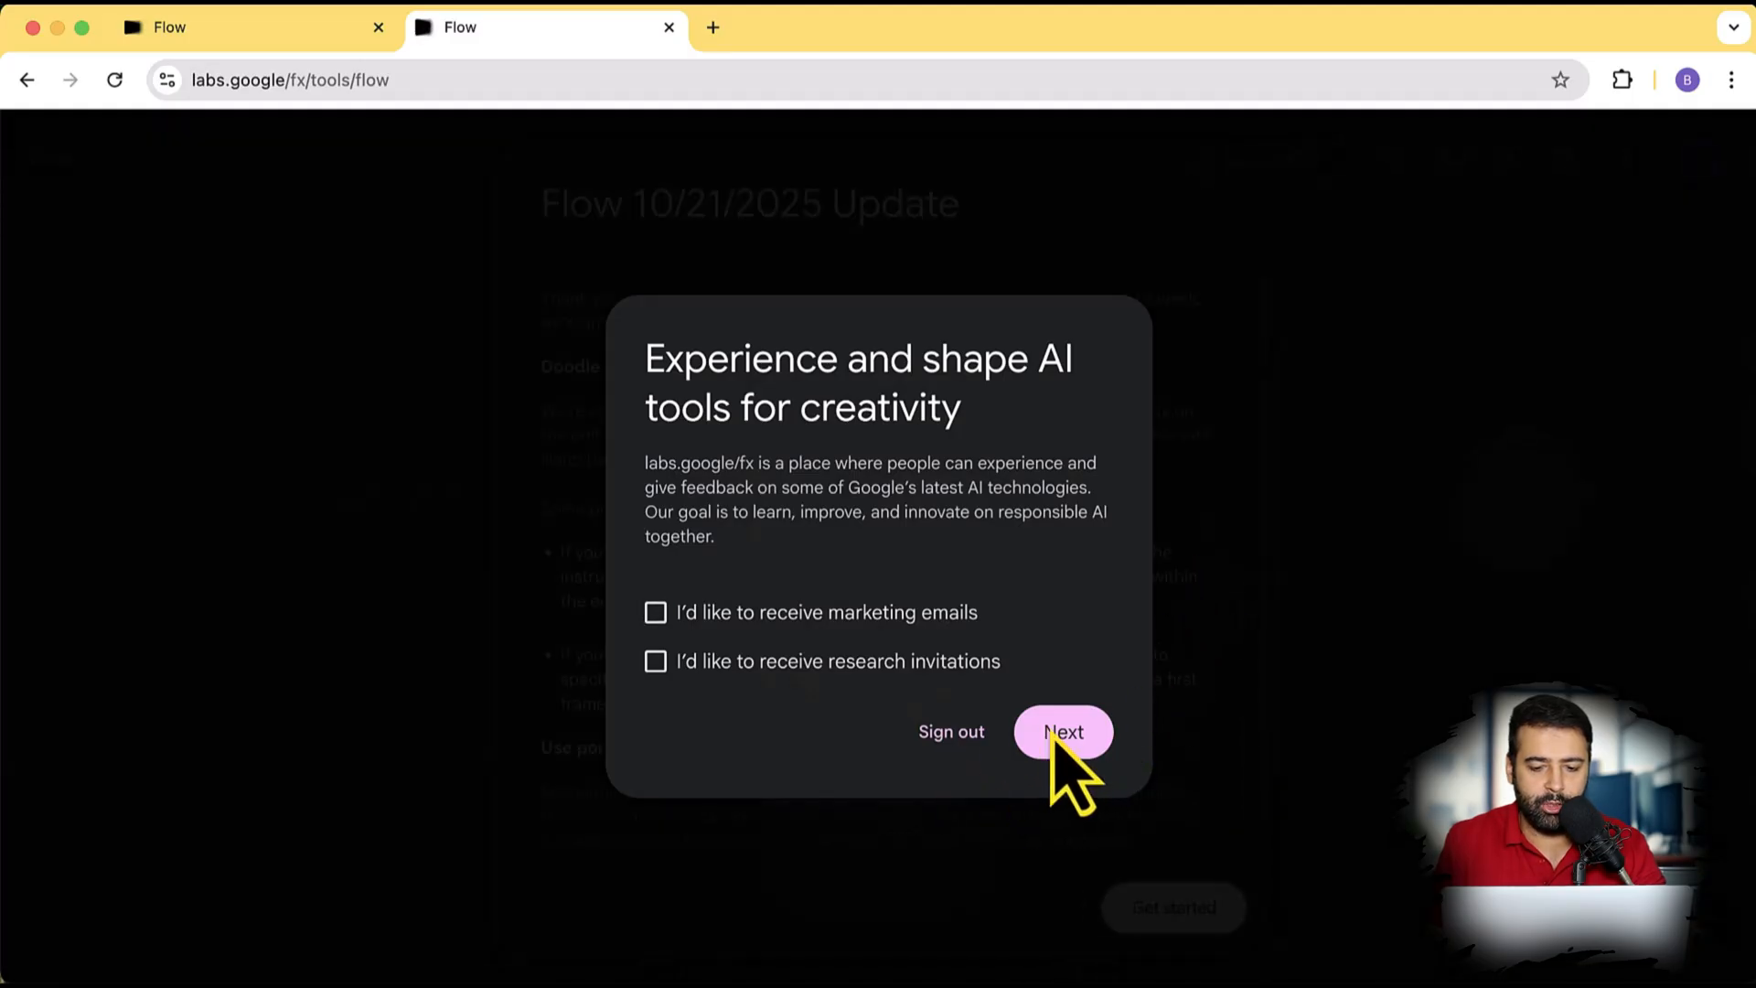
pyautogui.click(1064, 732)
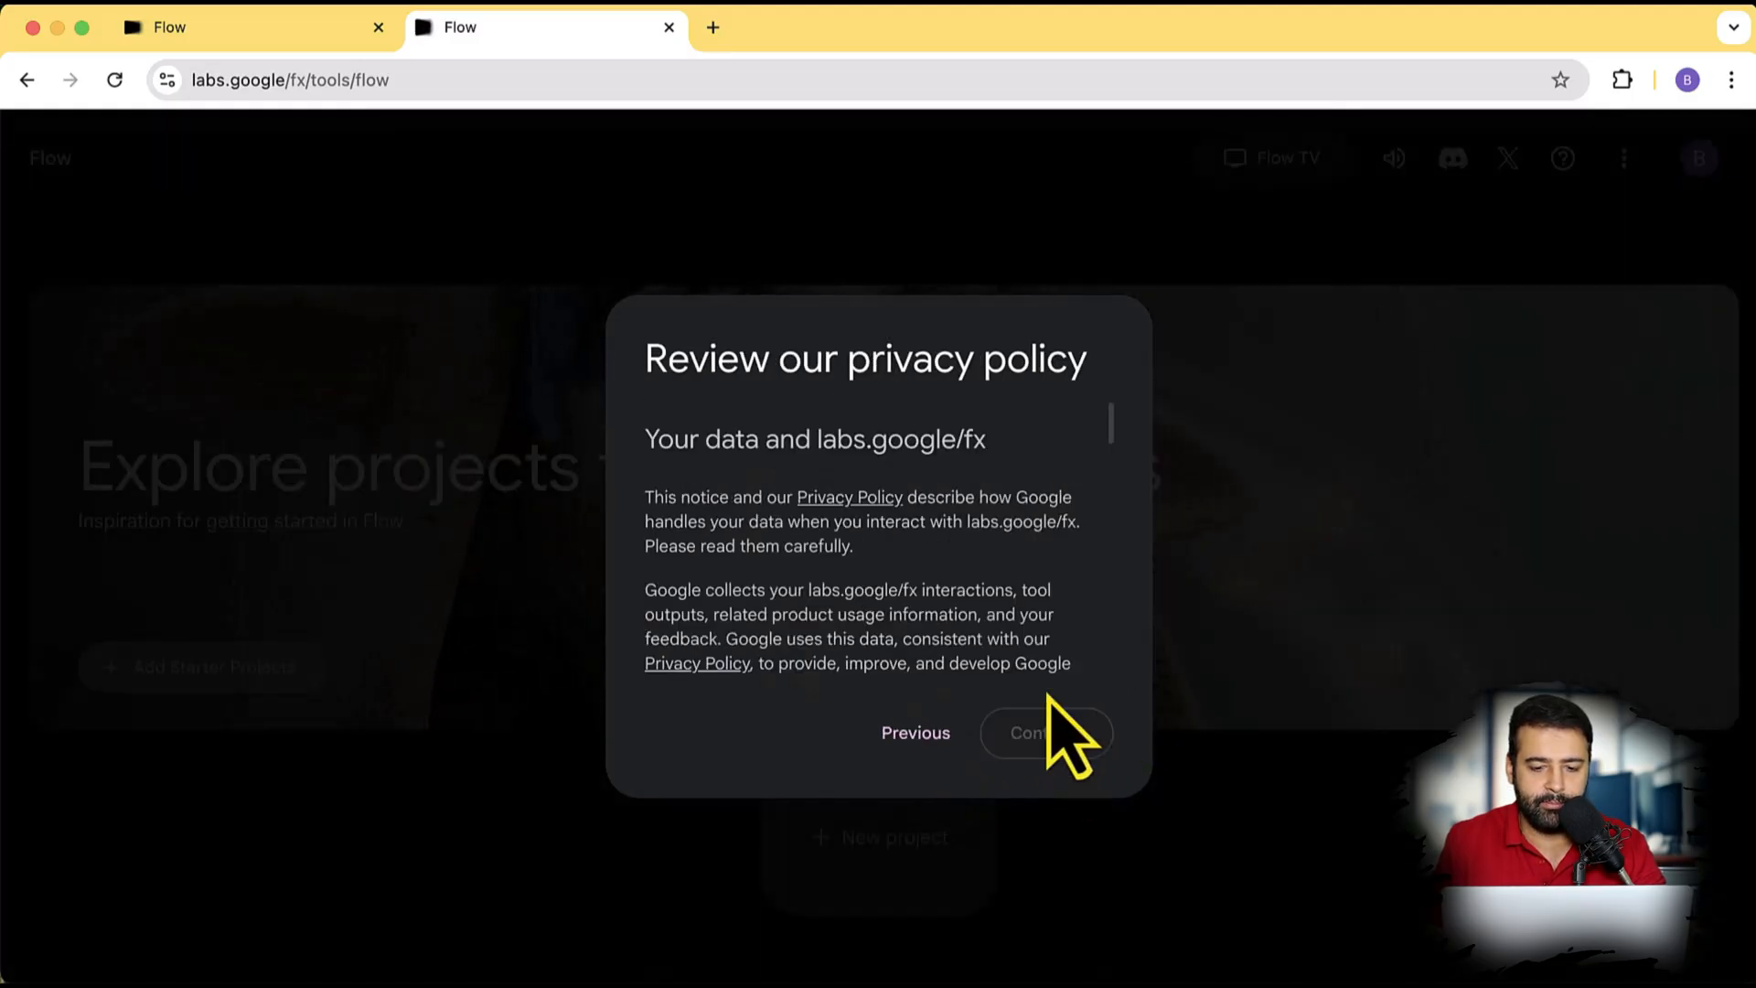
pyautogui.scroll(-3)
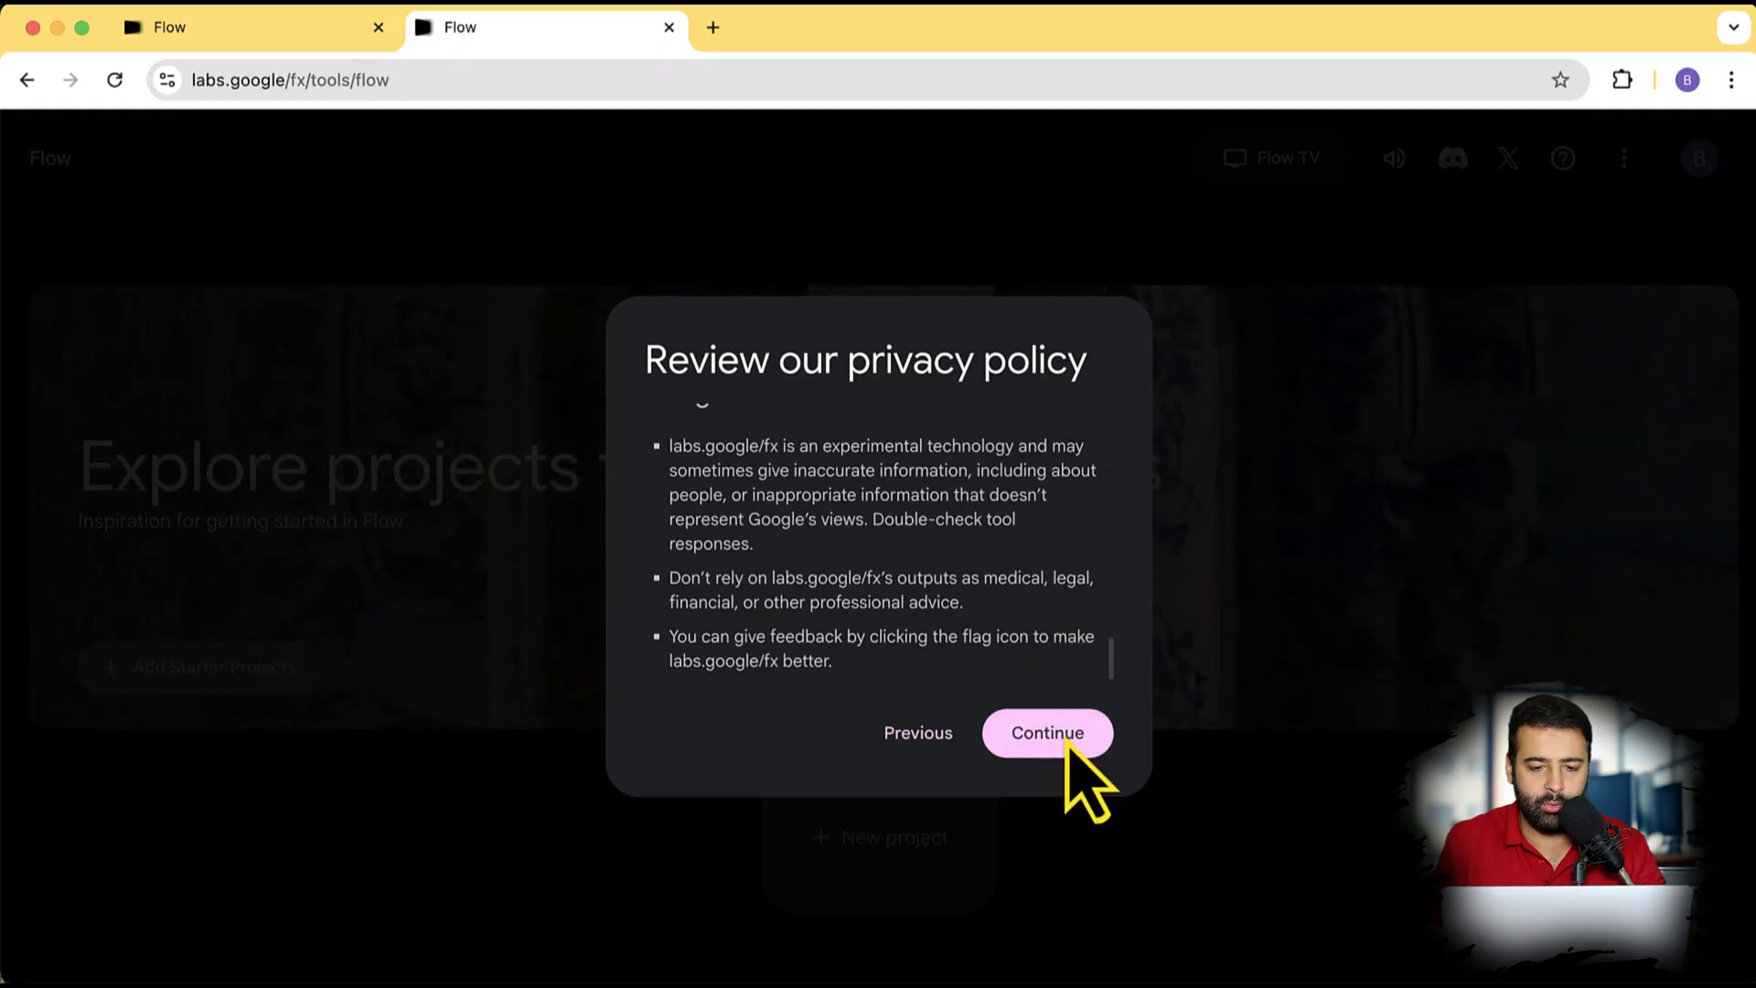
pyautogui.click(1048, 732)
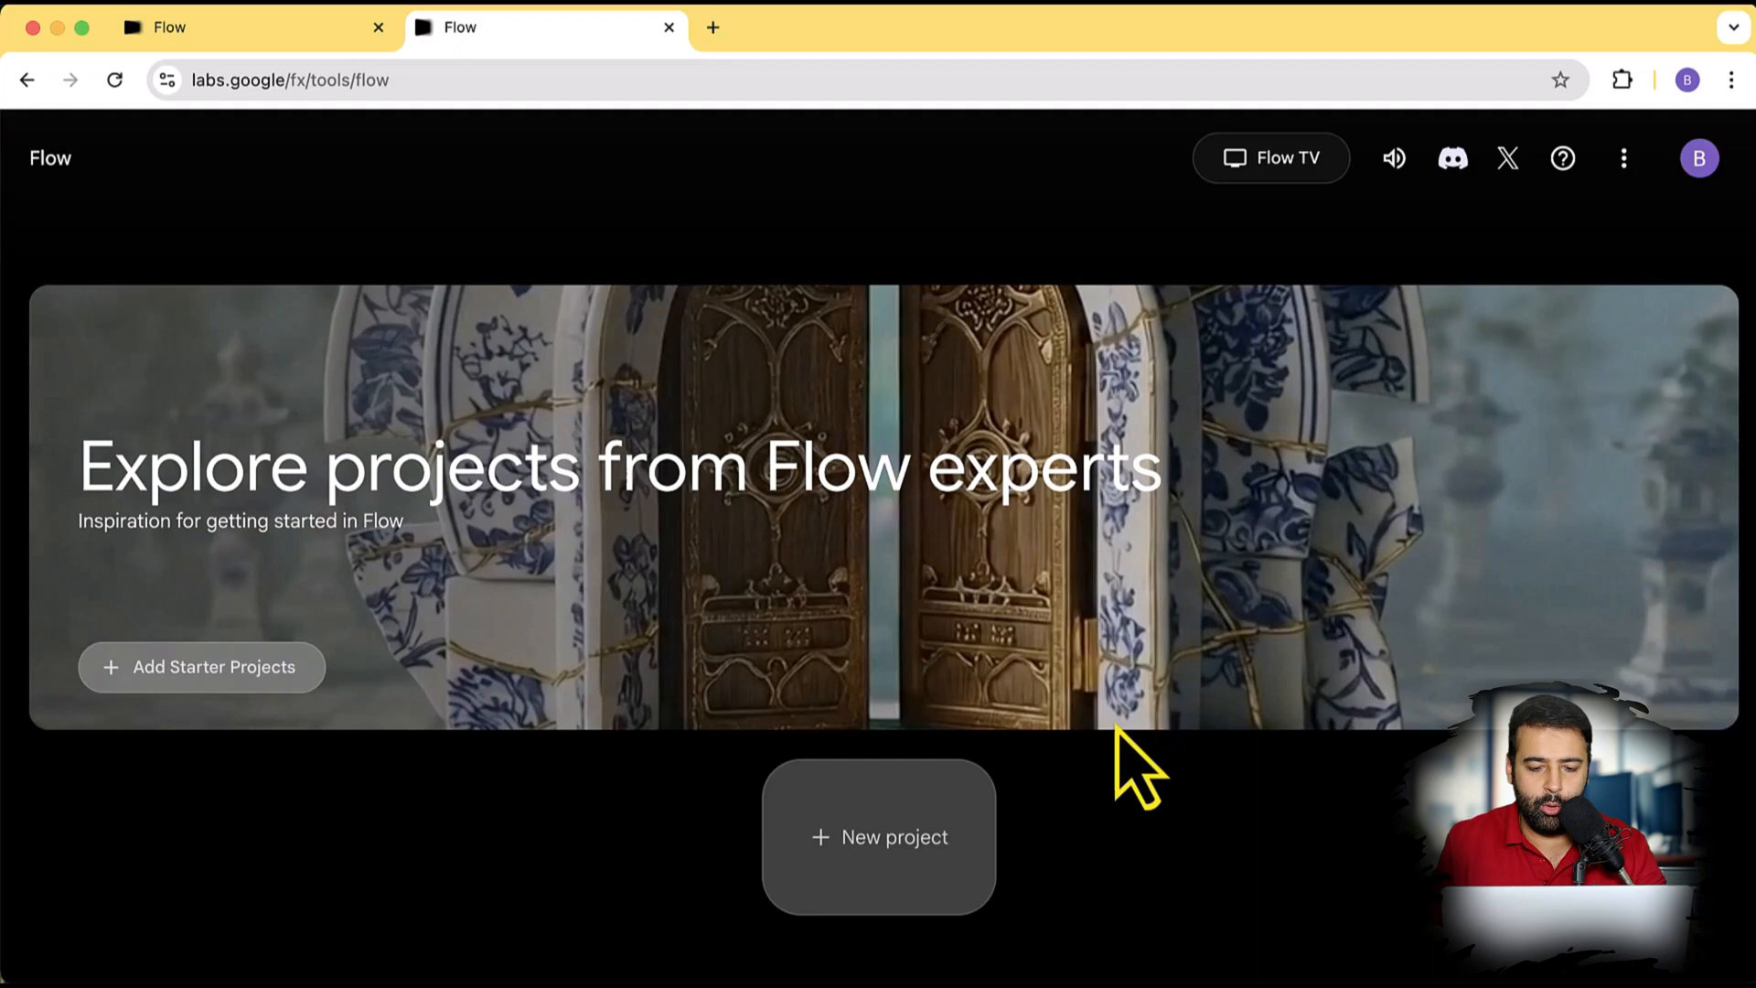
# Step: Start a new Flow video project and view the account's 100 available AI credits
pyautogui.click(880, 837)
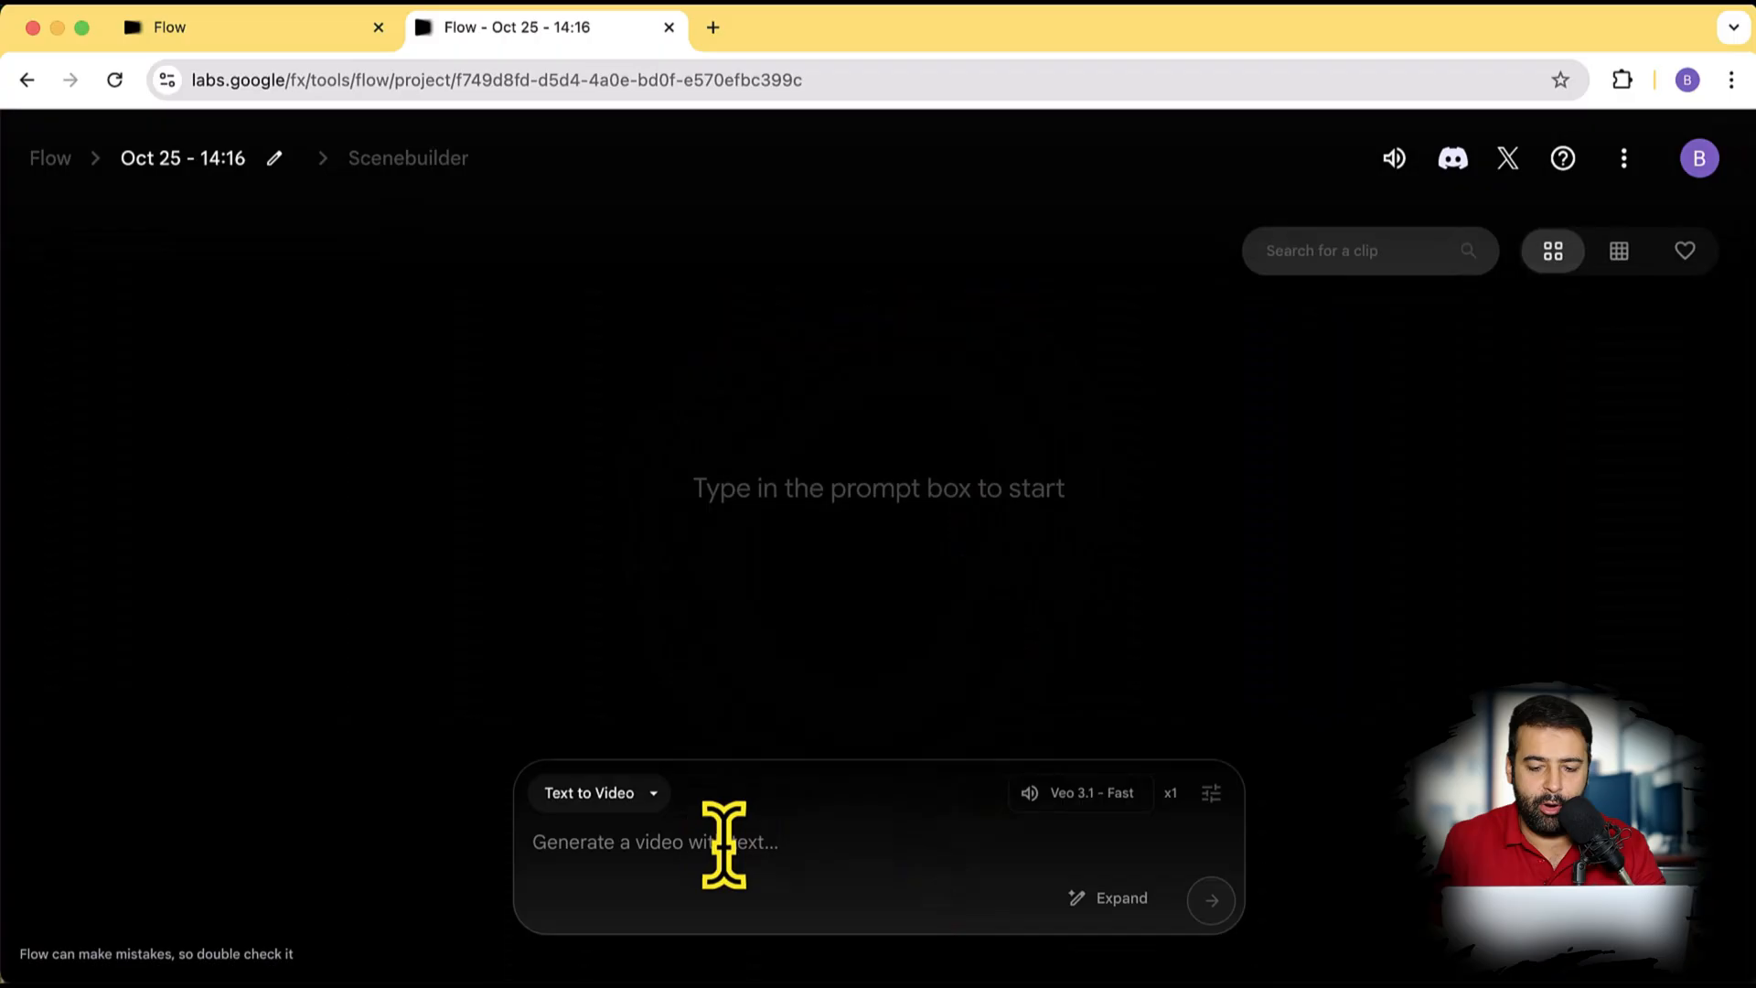
pyautogui.moveTo(1030, 793)
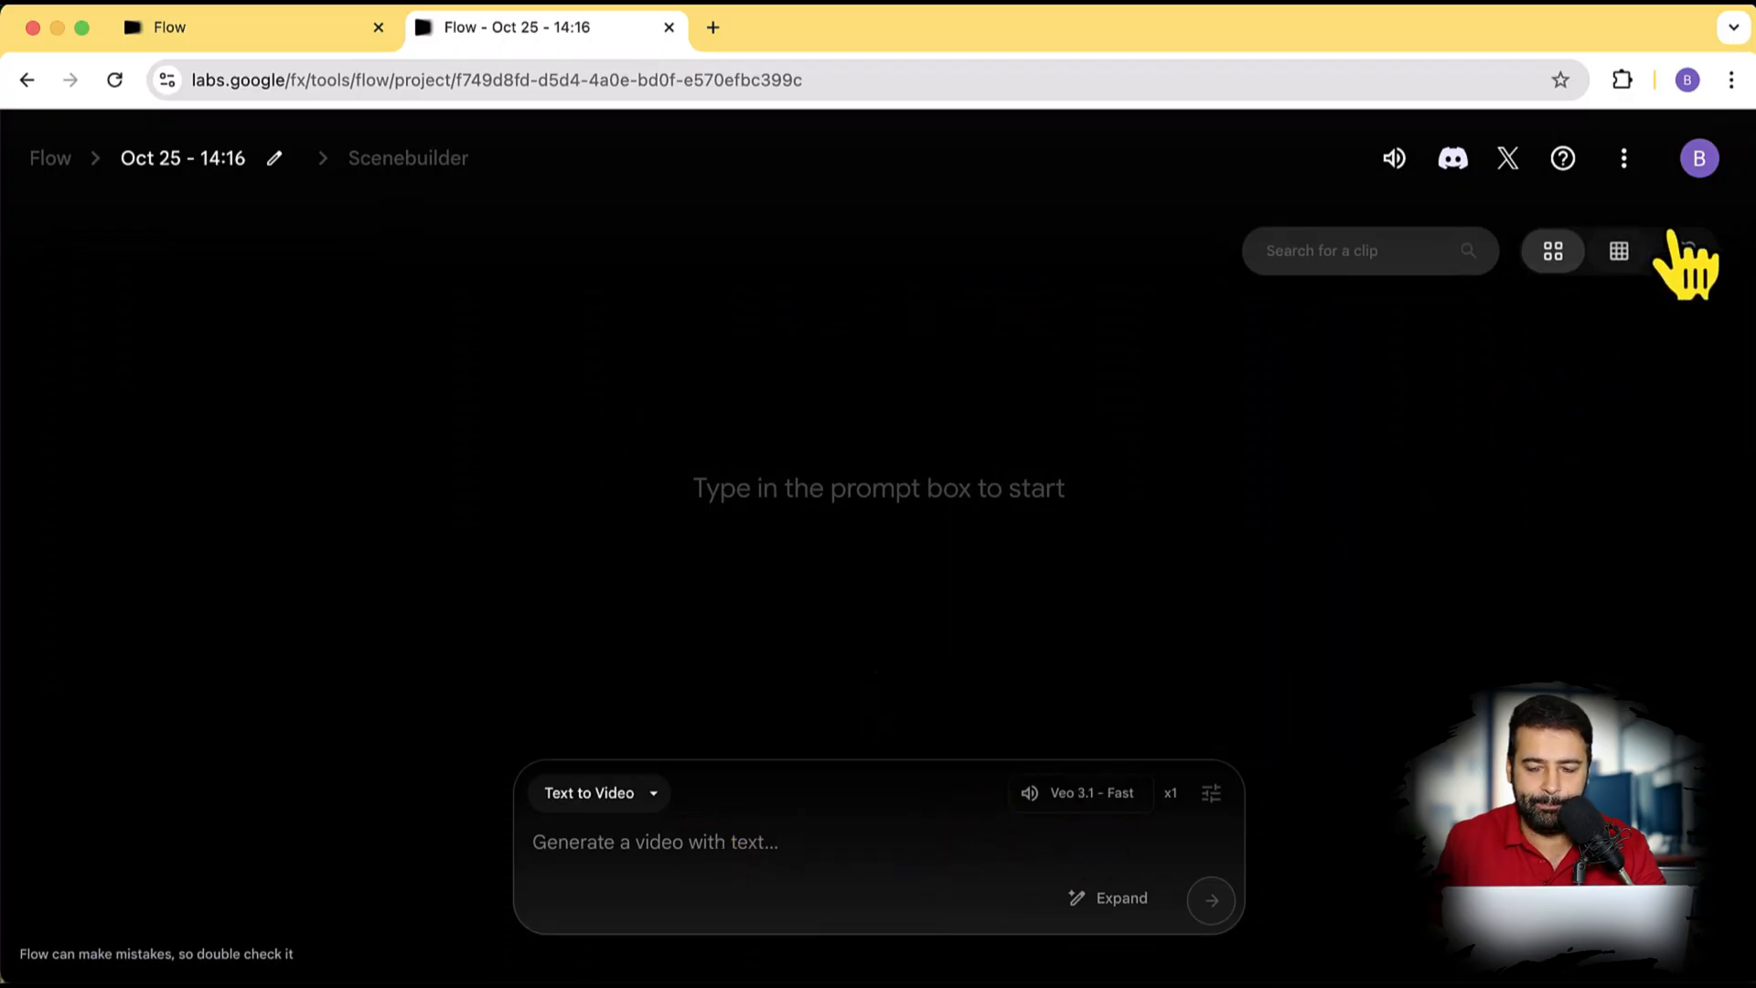
pyautogui.click(1698, 158)
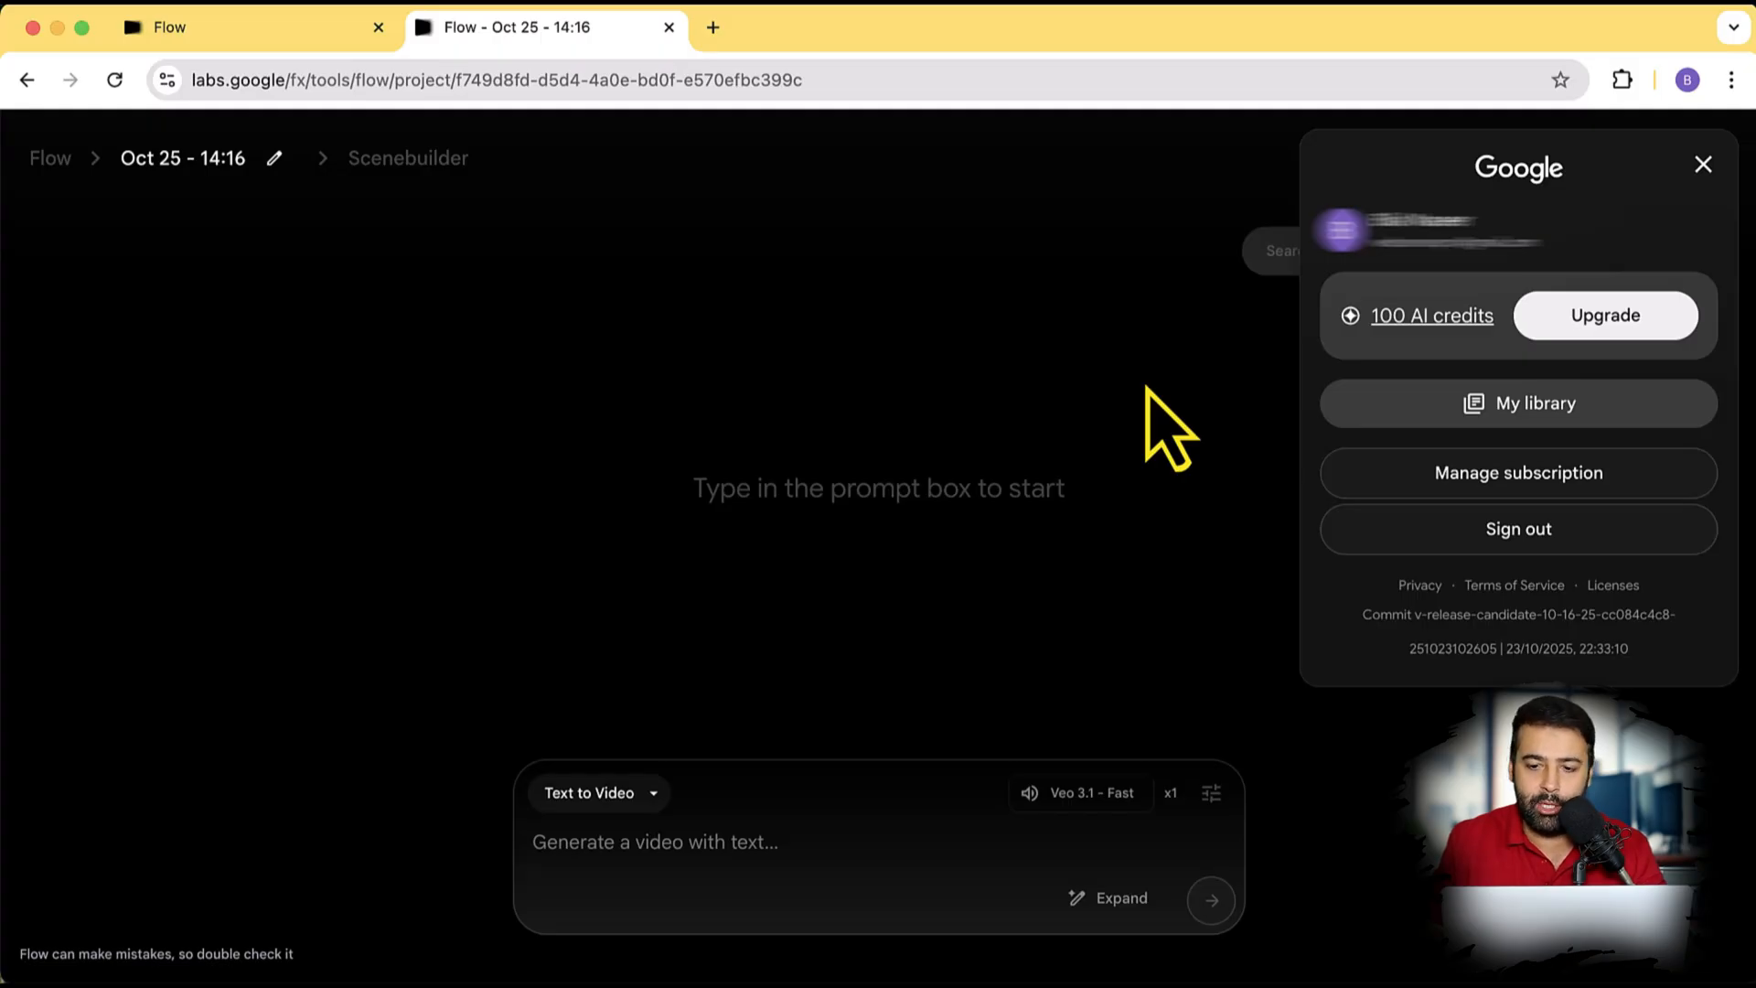
pyautogui.moveTo(1266, 470)
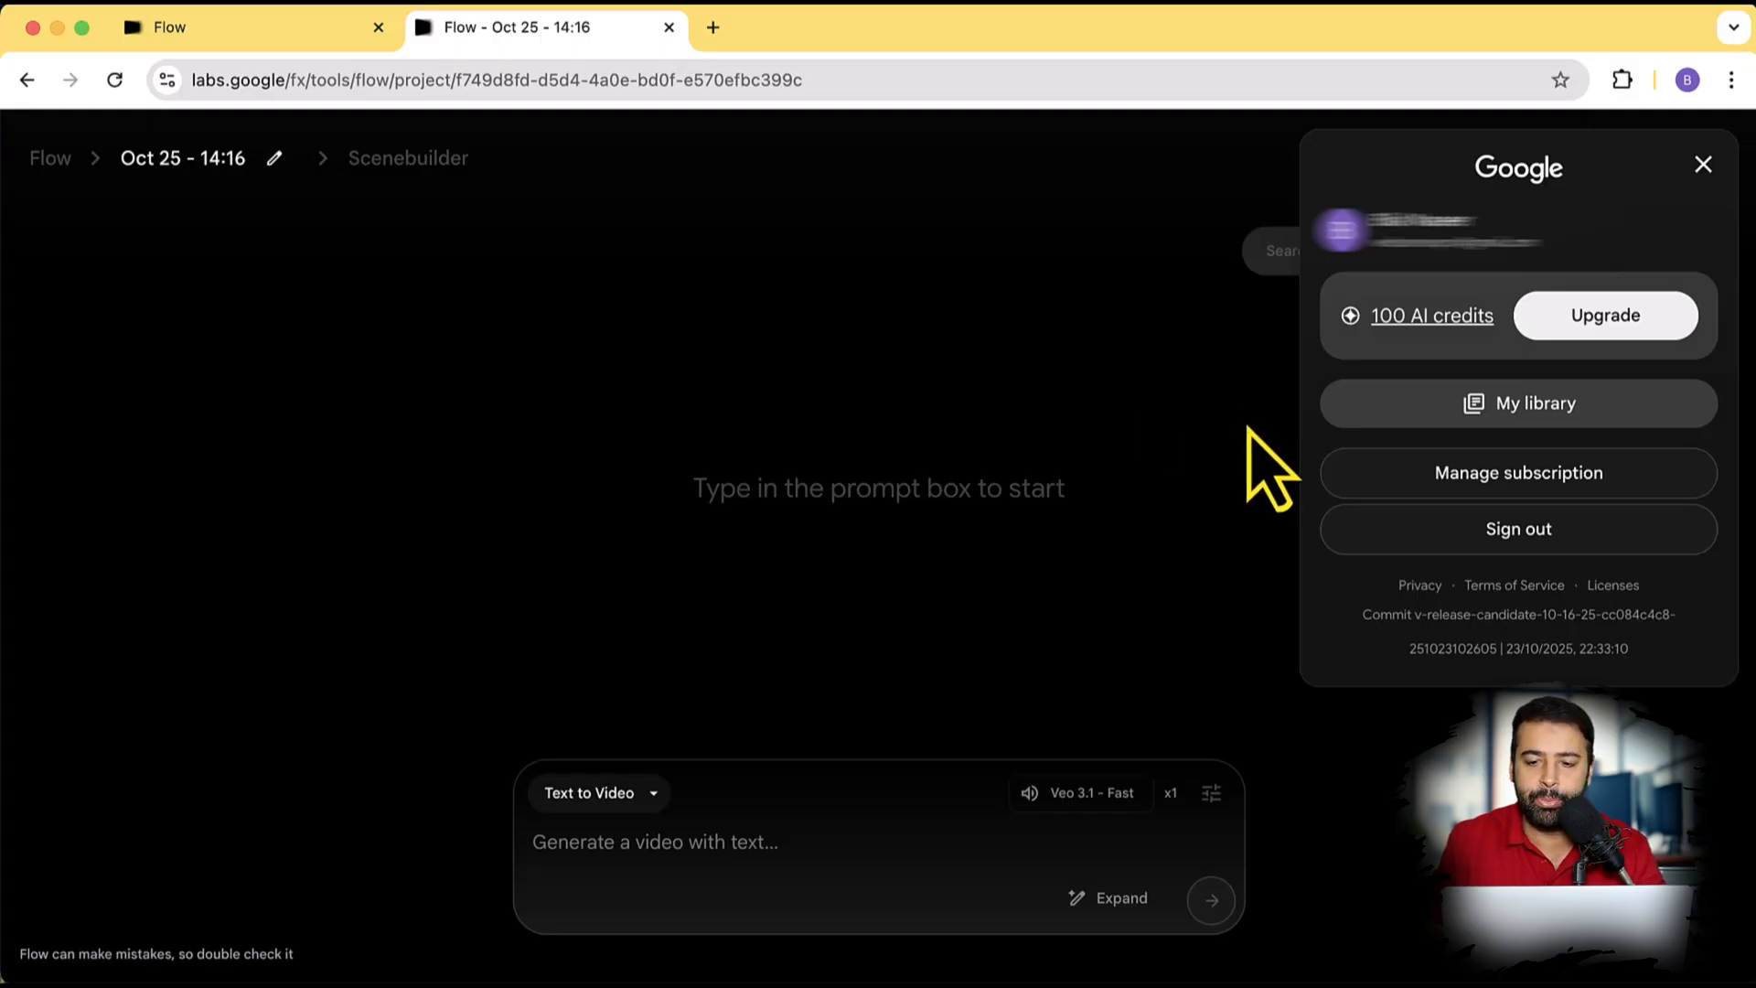
pyautogui.moveTo(1276, 456)
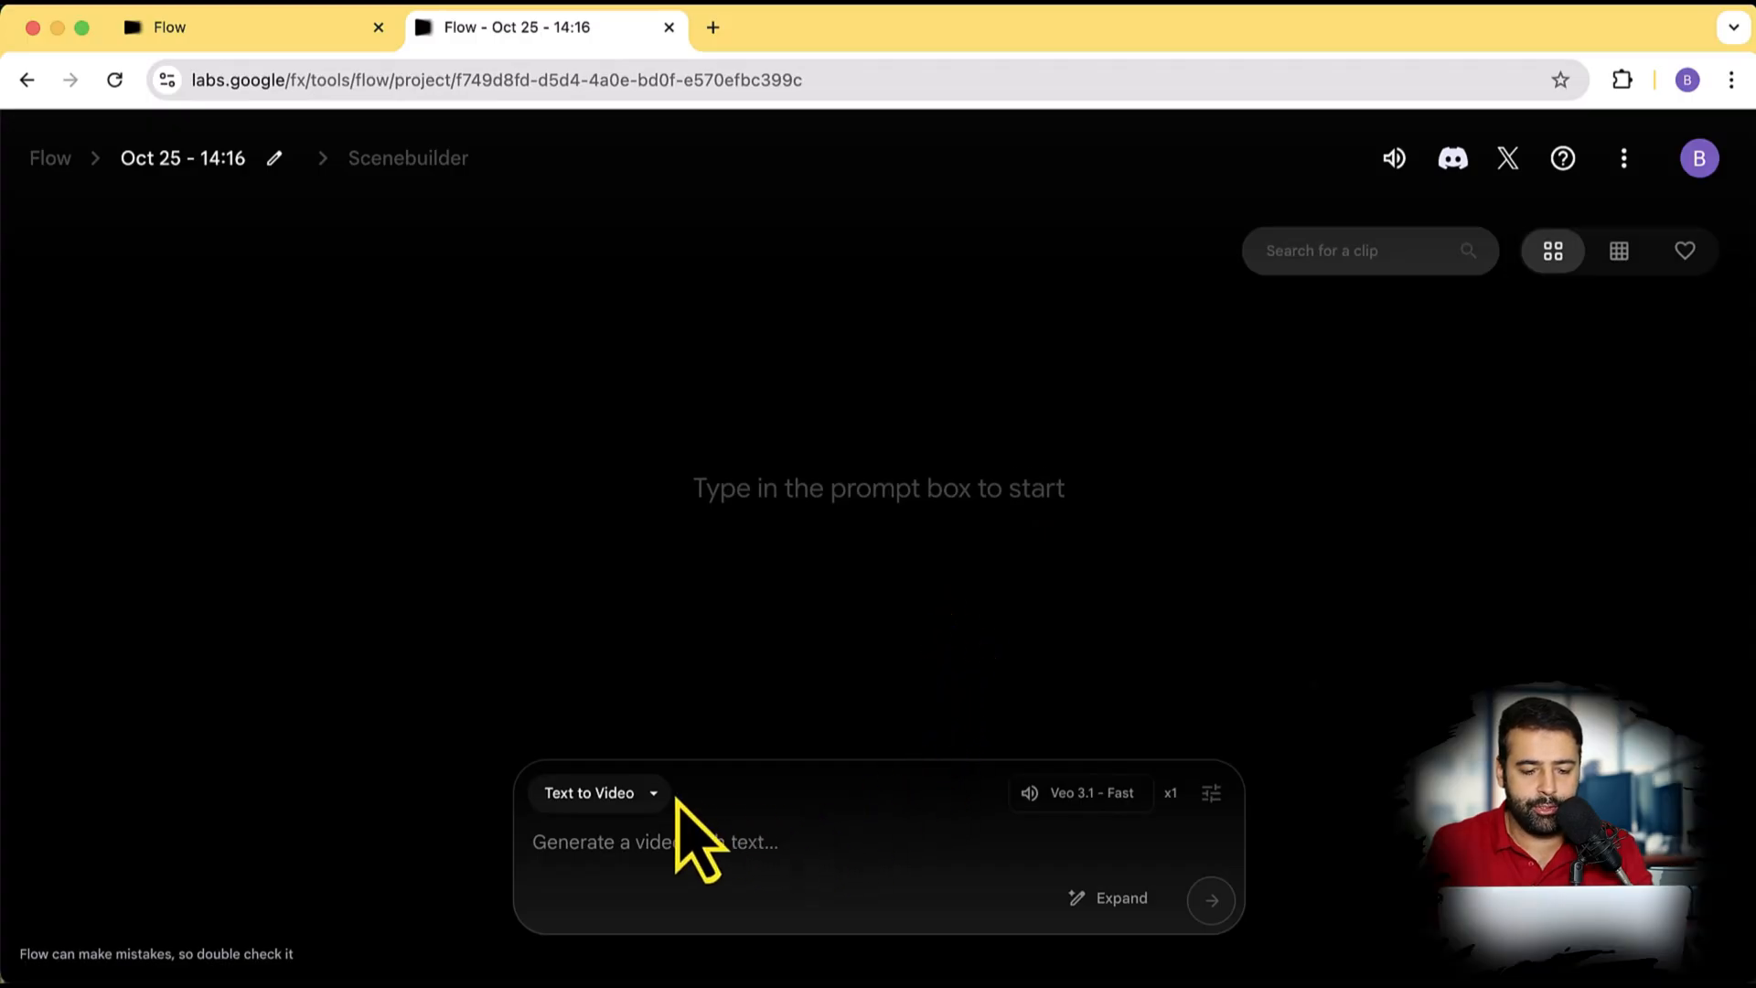
# Step: Switch the generation mode to Frames to Video, then Ingredients to Video, and return to Flow home
pyautogui.click(596, 793)
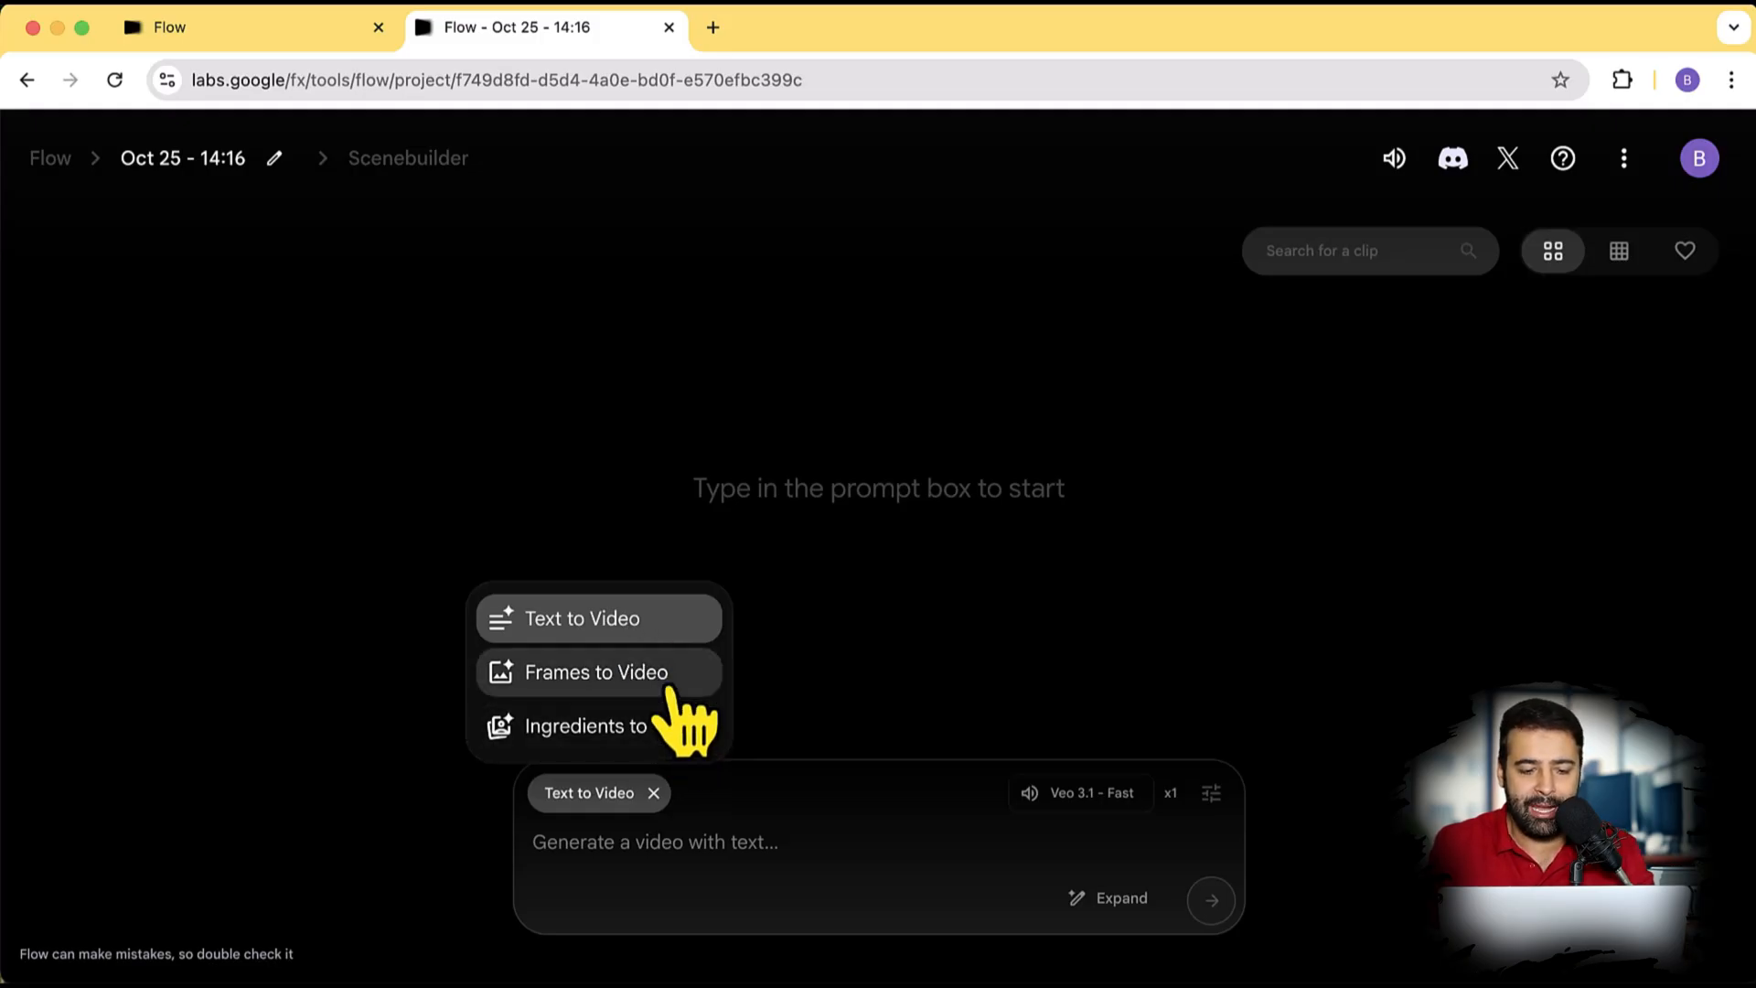
pyautogui.click(594, 672)
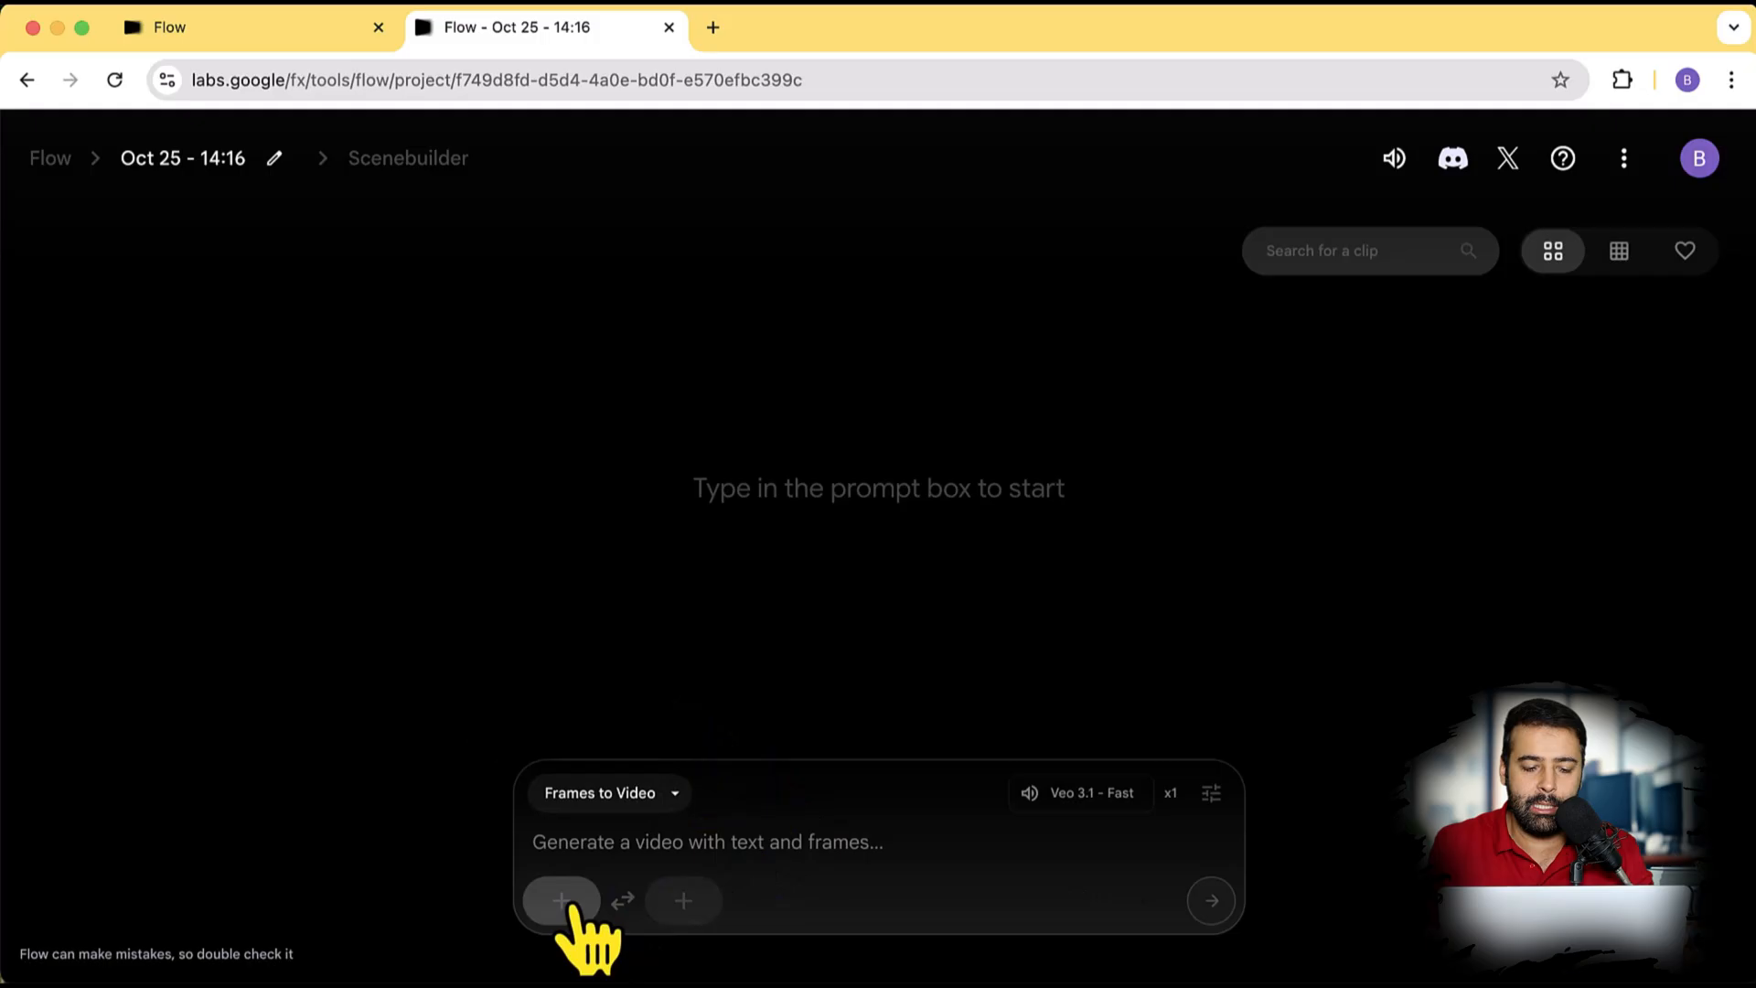
pyautogui.click(559, 901)
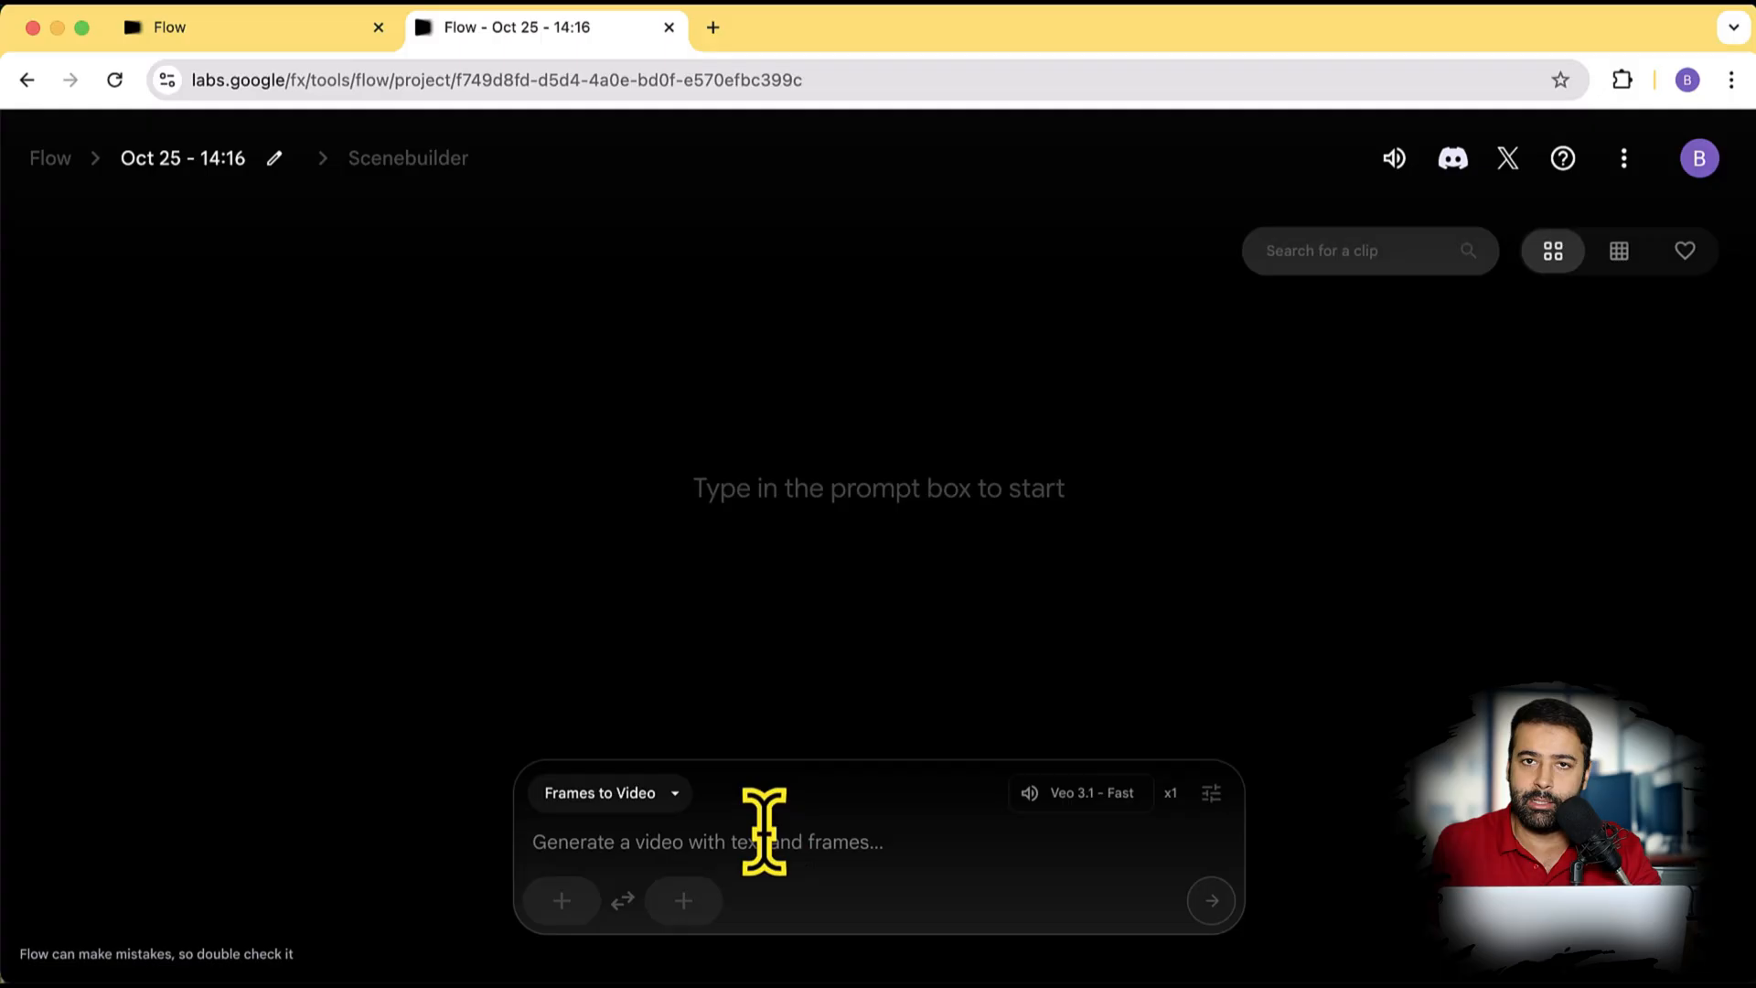
pyautogui.click(604, 793)
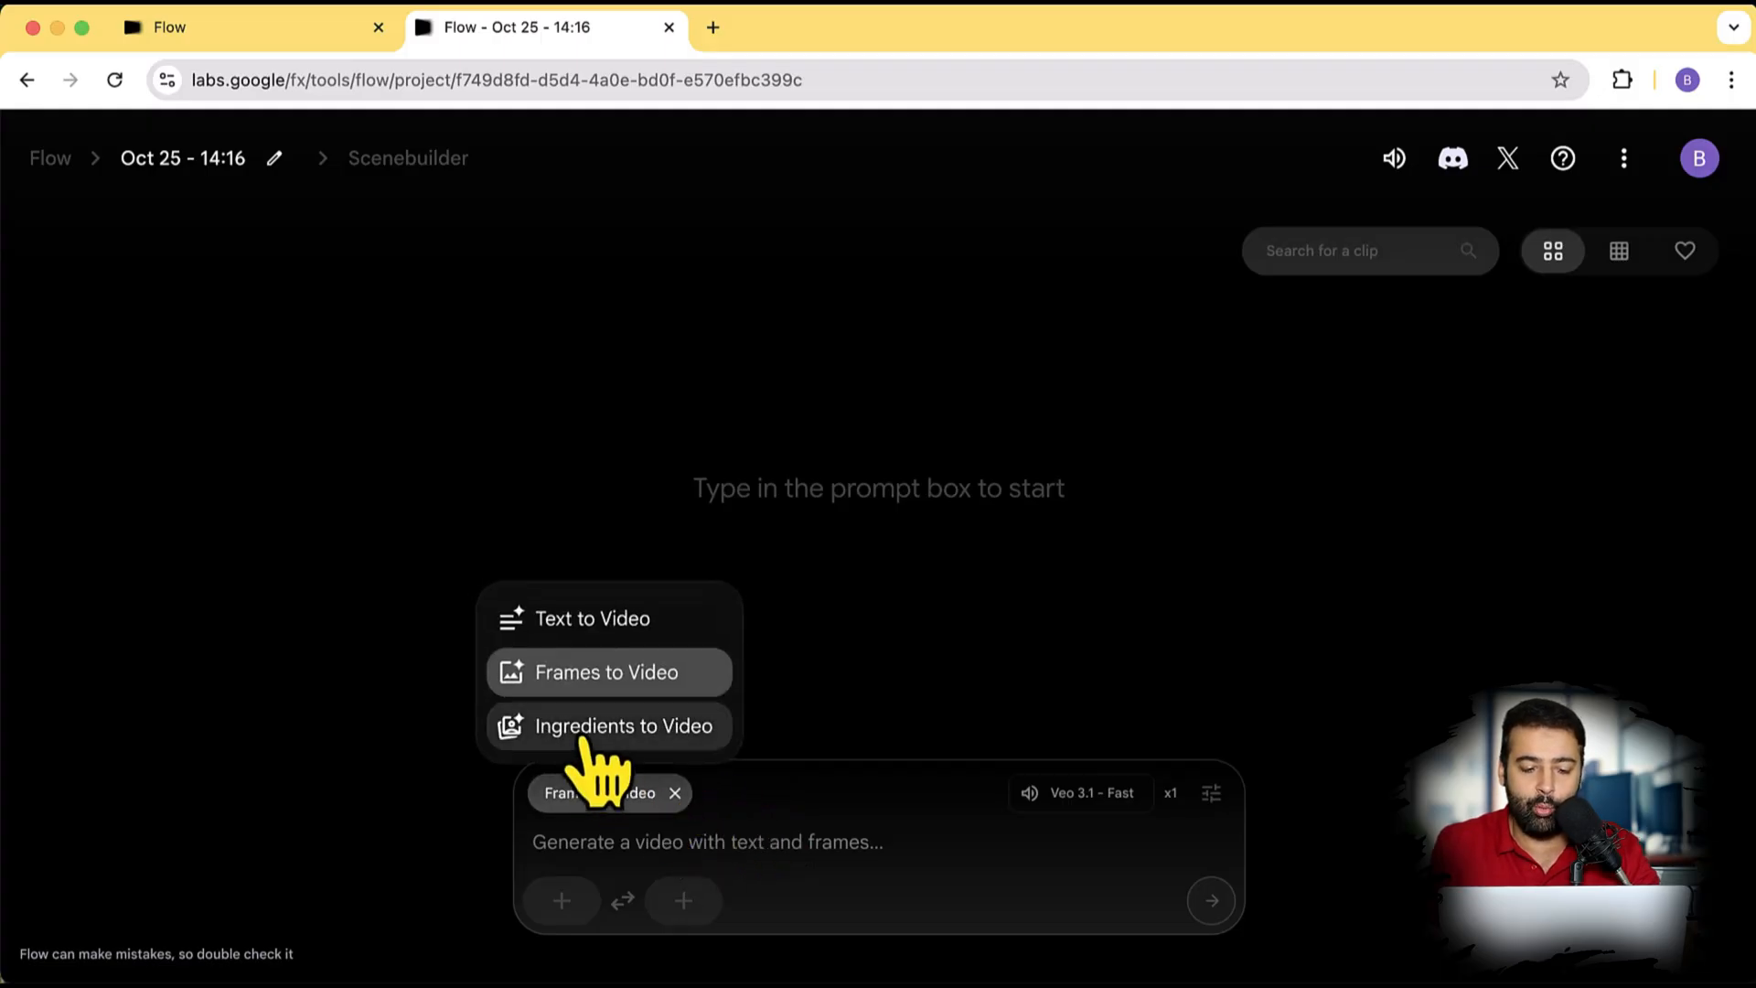
pyautogui.click(619, 726)
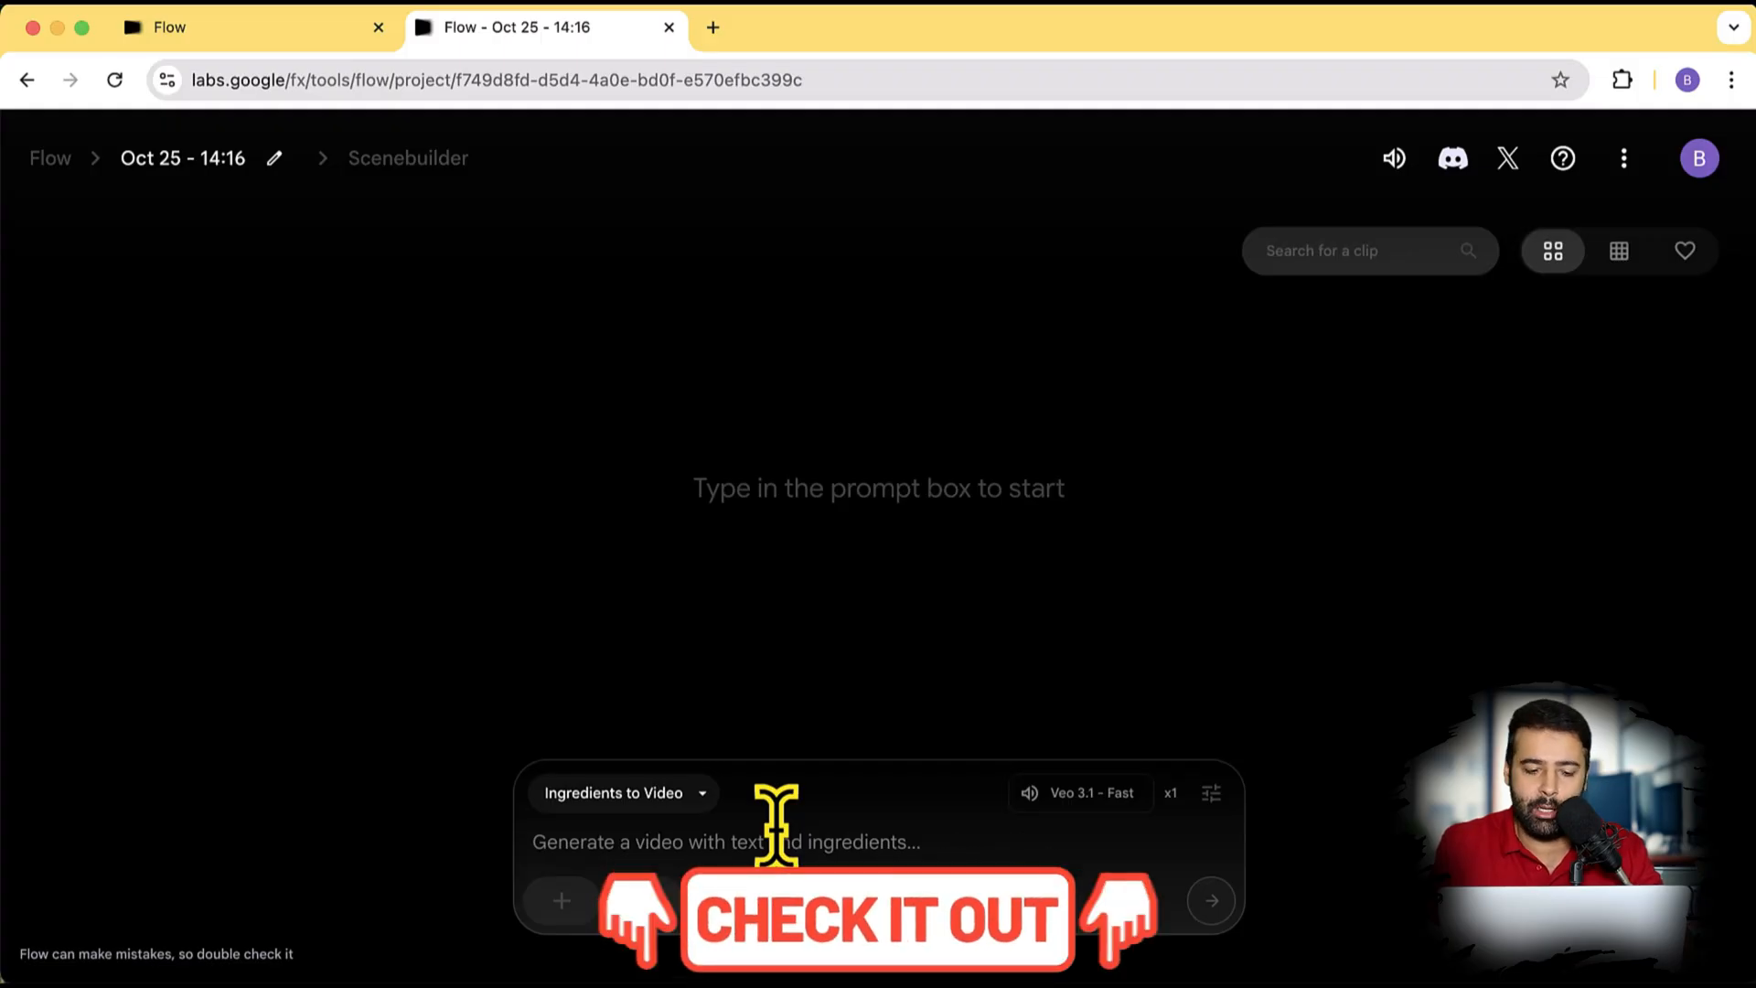
pyautogui.click(622, 792)
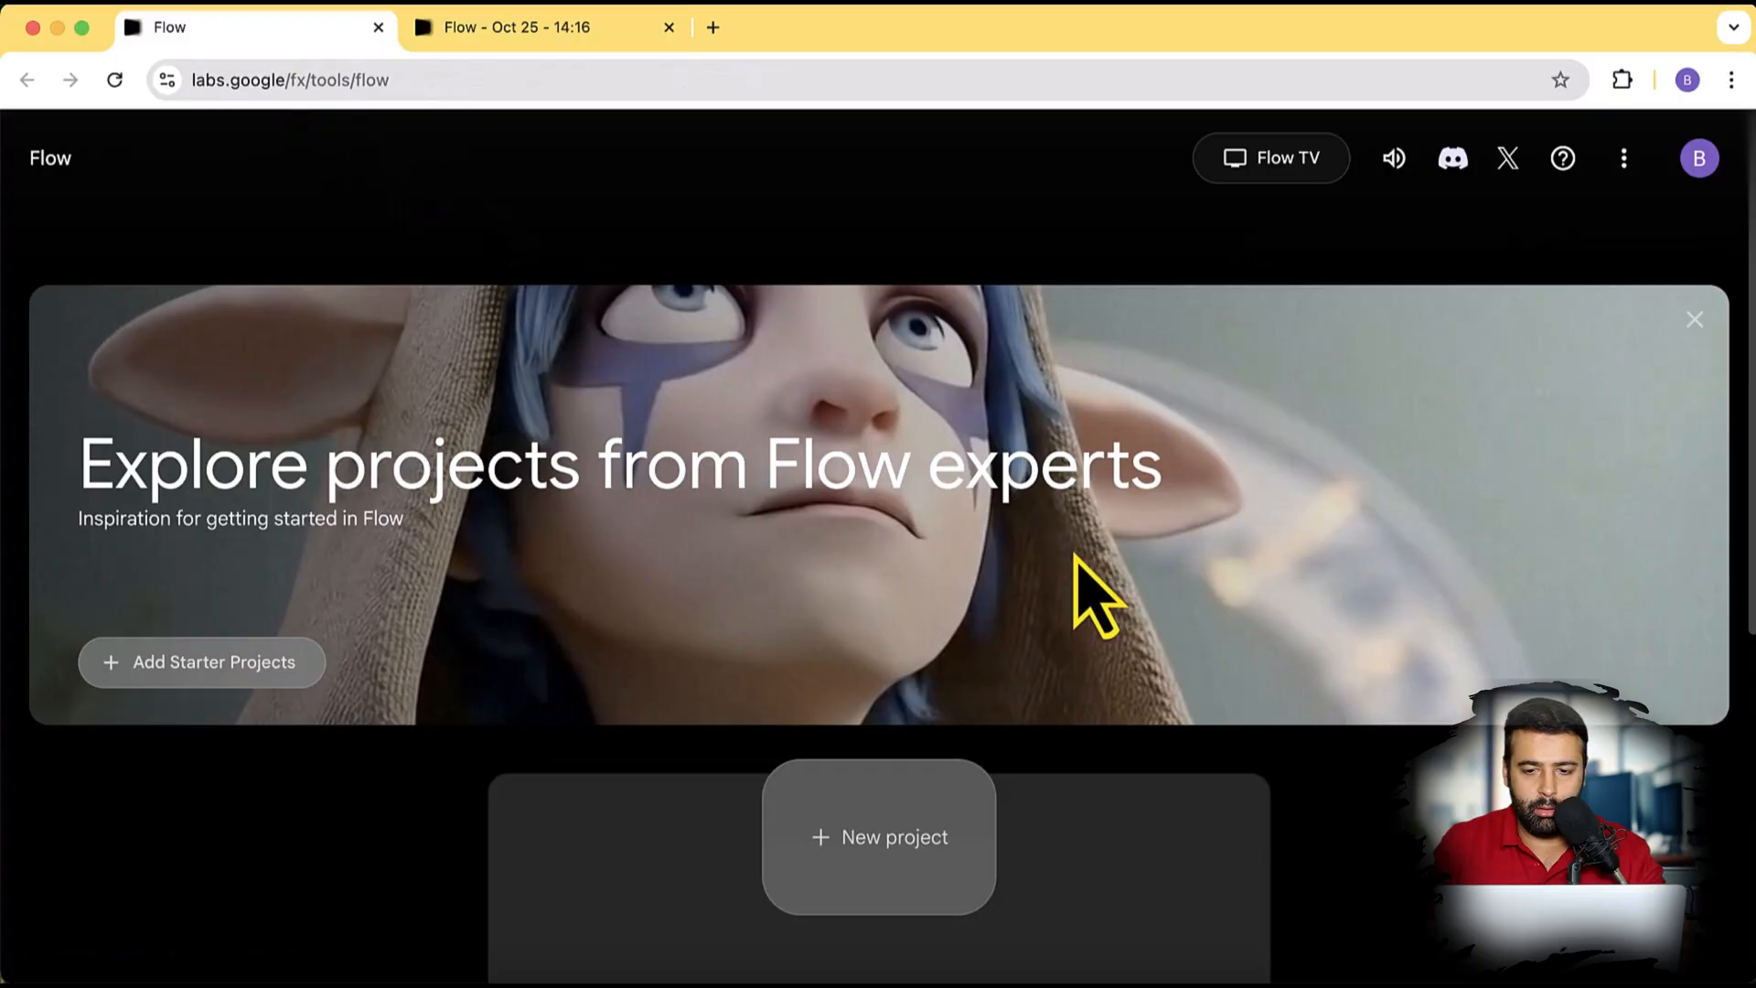
# Step: Watch sample clips on Flow TV, skip to the next clip, and return to the project tab
pyautogui.click(1270, 157)
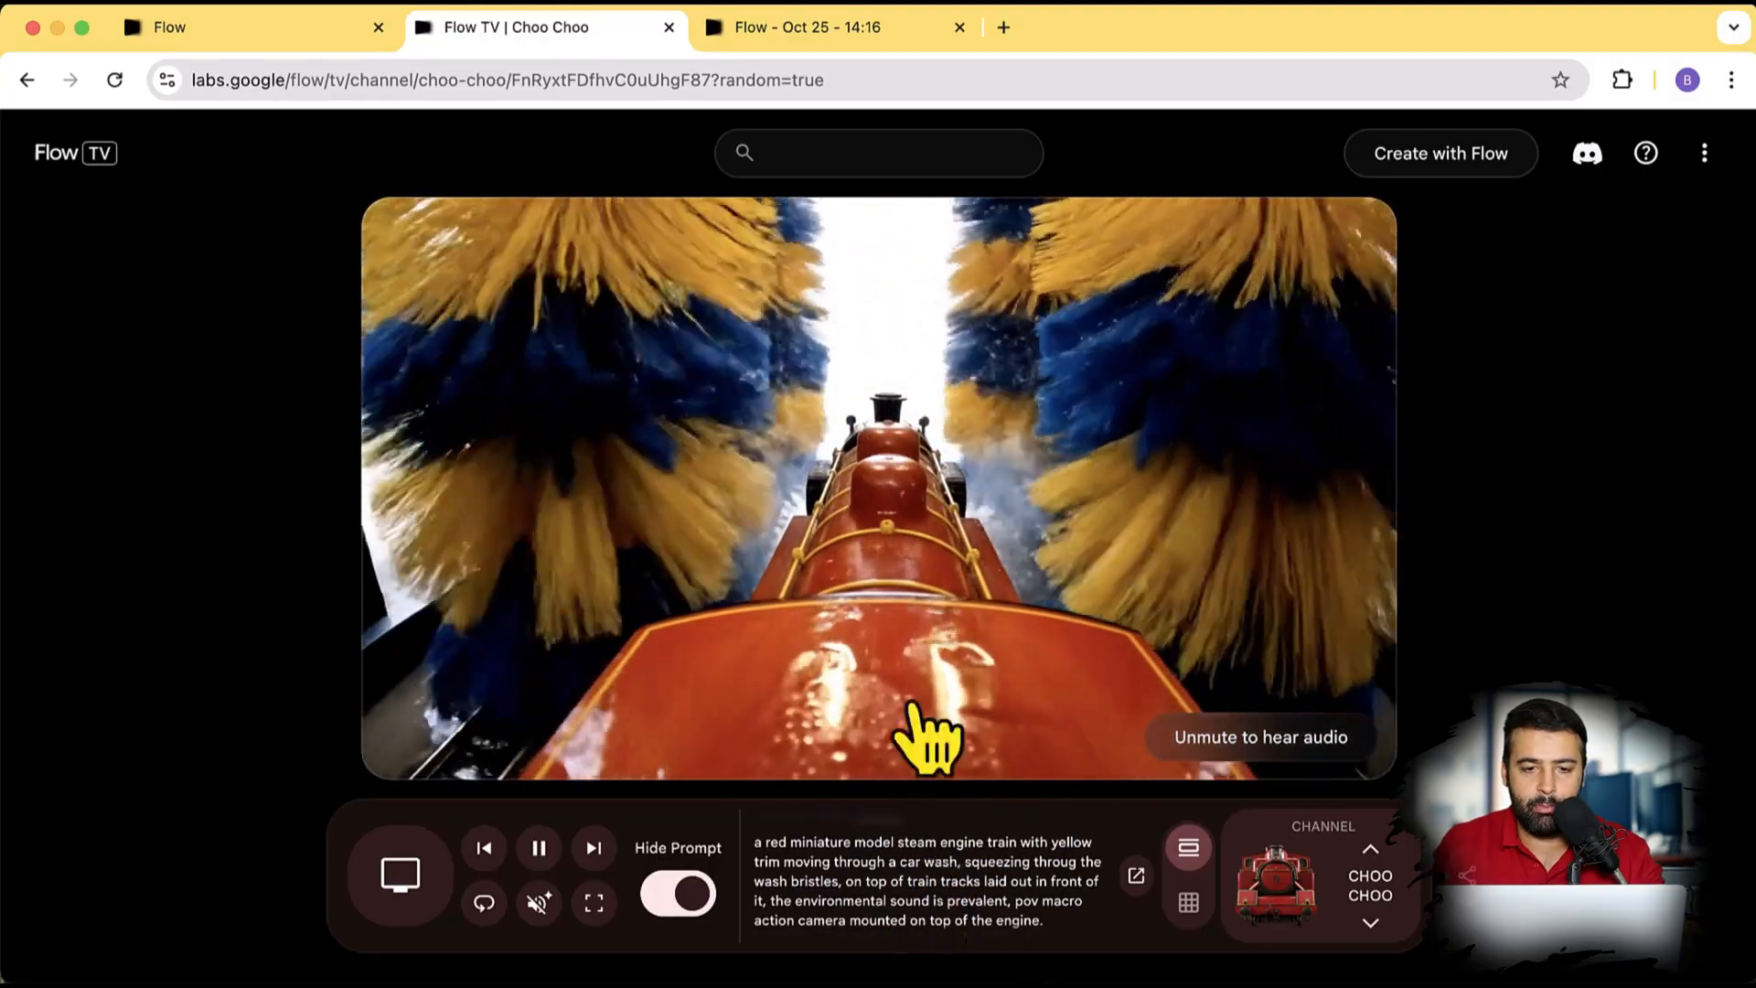
pyautogui.click(823, 26)
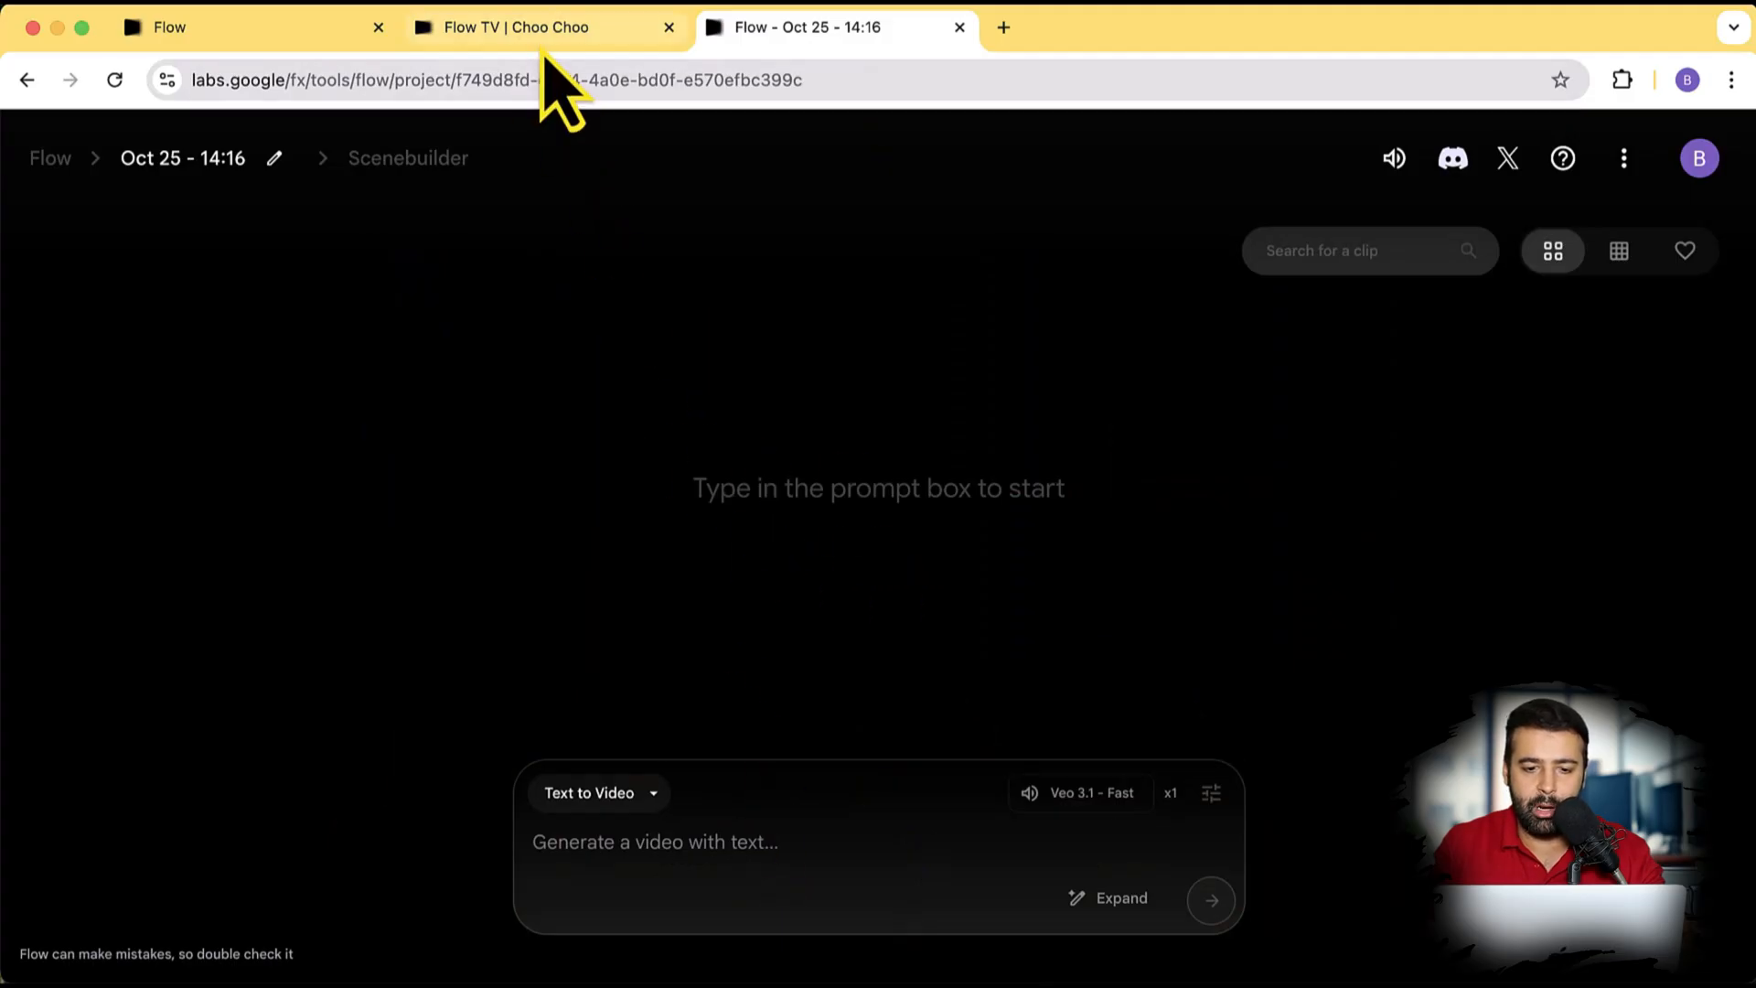
pyautogui.click(517, 28)
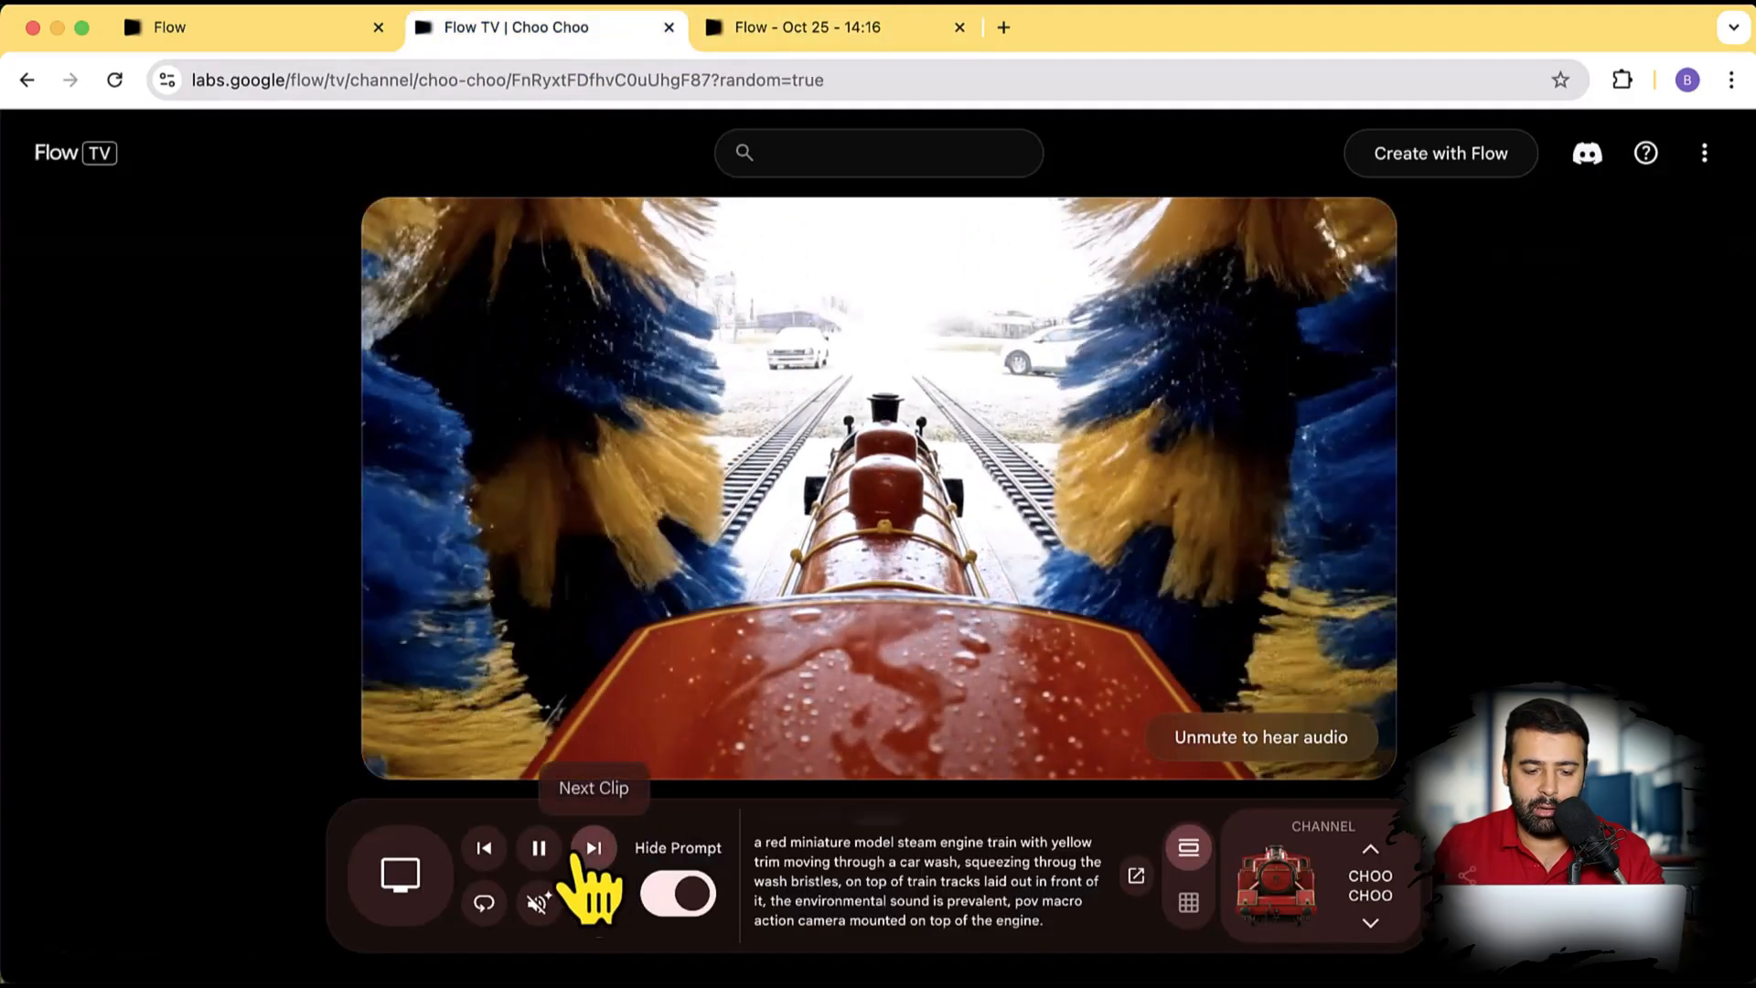
pyautogui.click(594, 871)
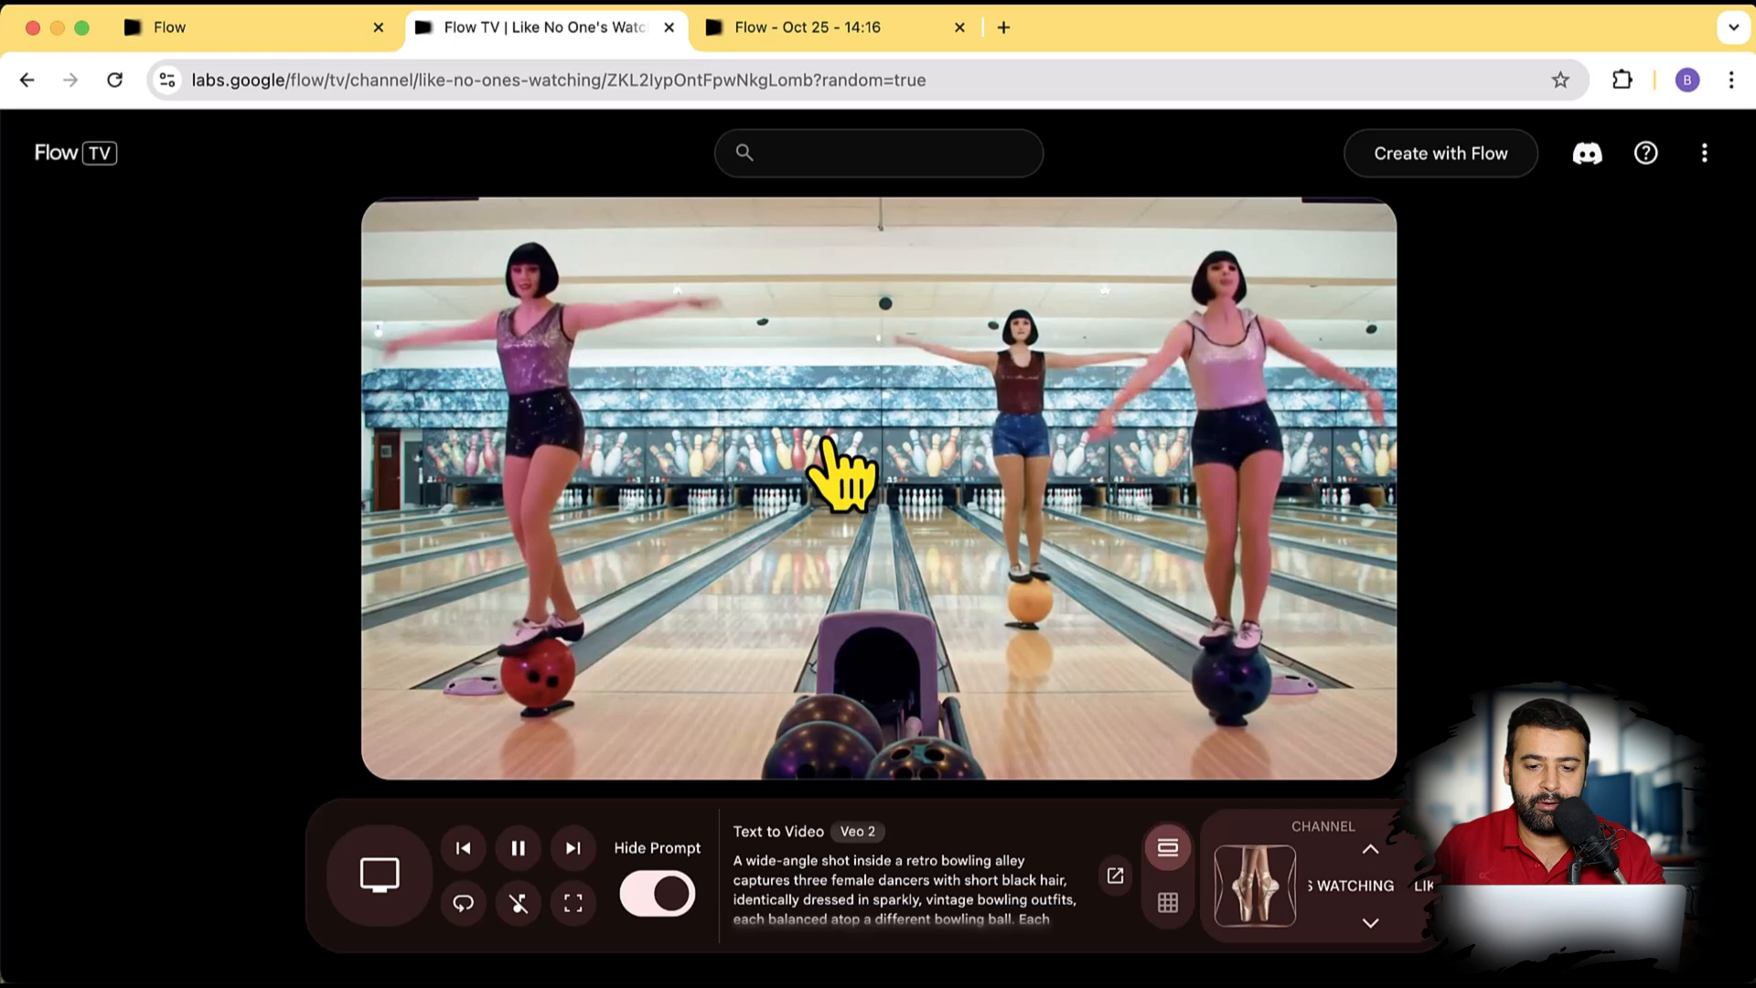
pyautogui.click(806, 27)
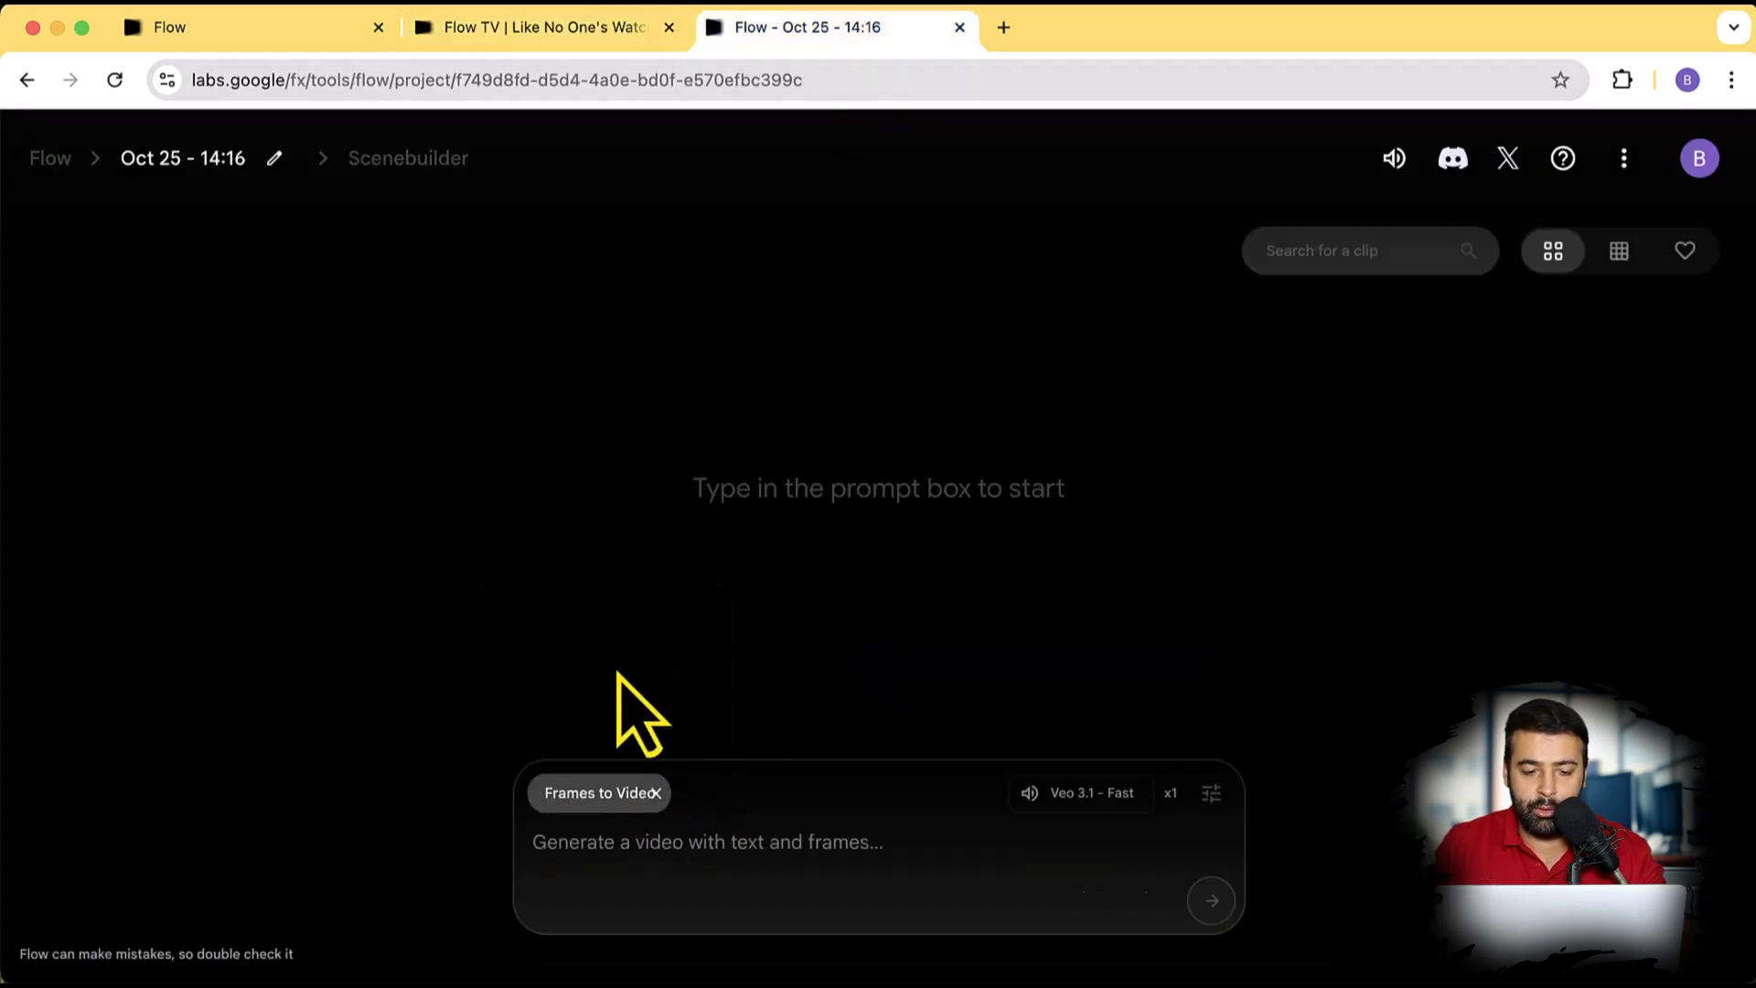
# Step: Switch to Frames to Video and upload super-man.jpeg as the first frame
pyautogui.click(599, 793)
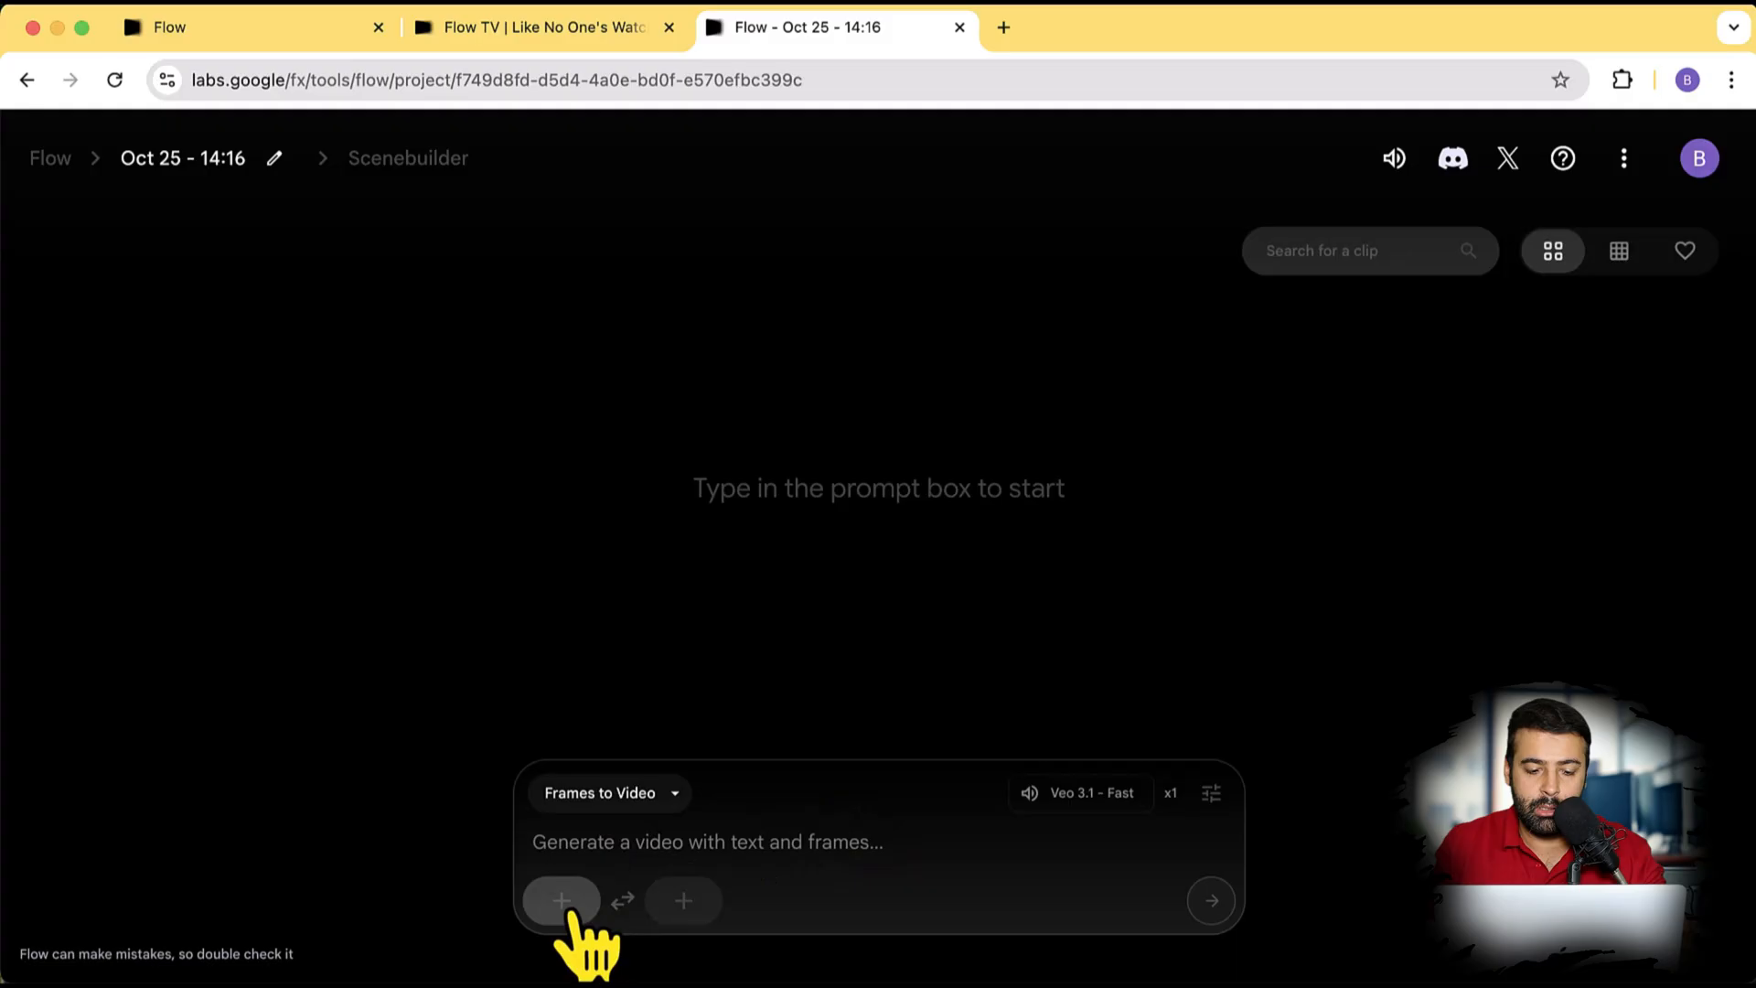
pyautogui.click(559, 902)
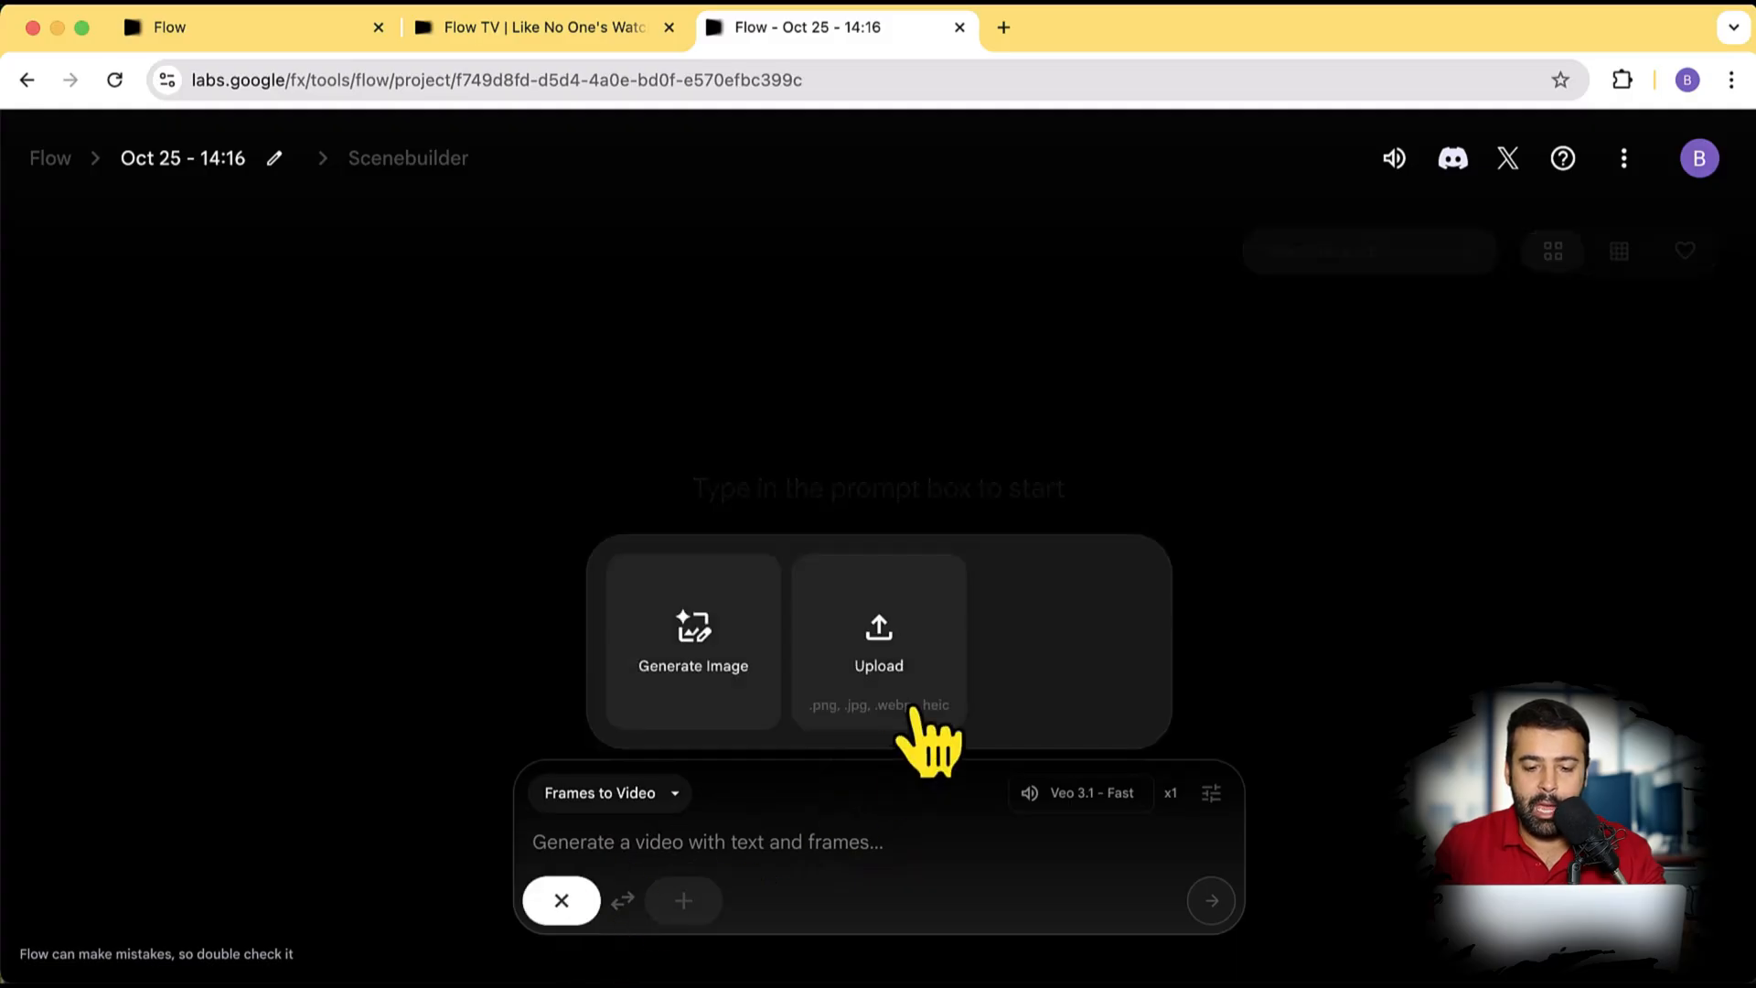
pyautogui.click(879, 639)
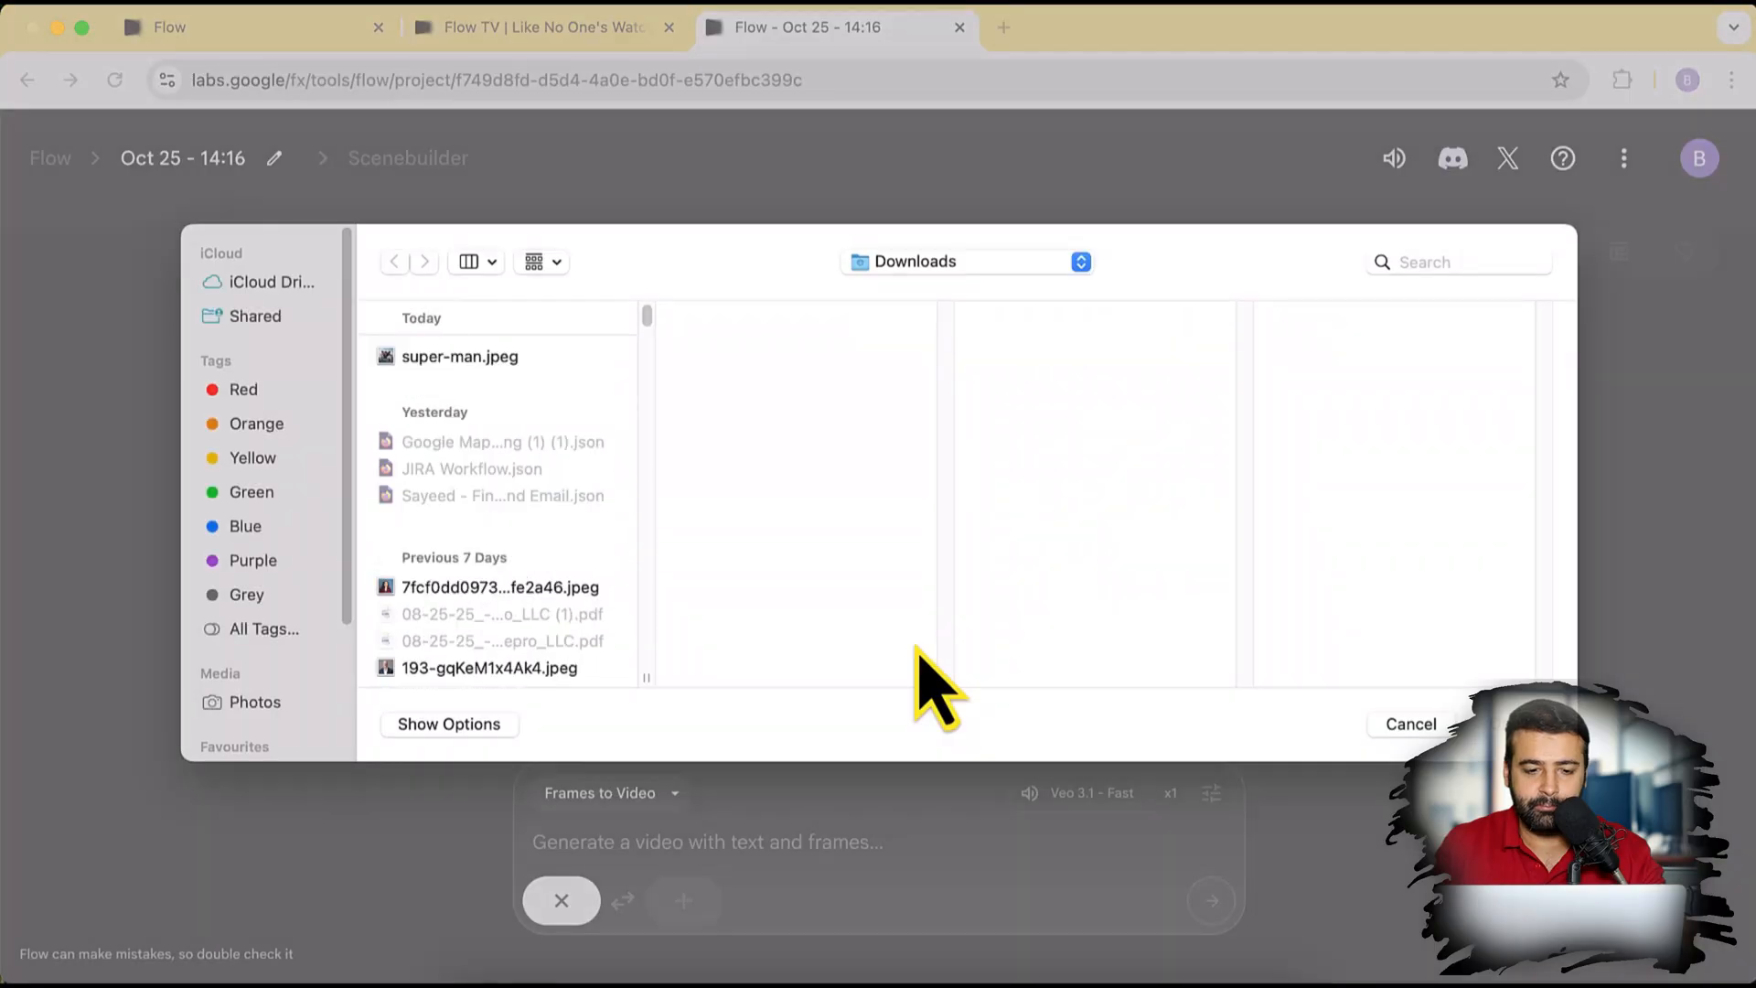
pyautogui.click(459, 357)
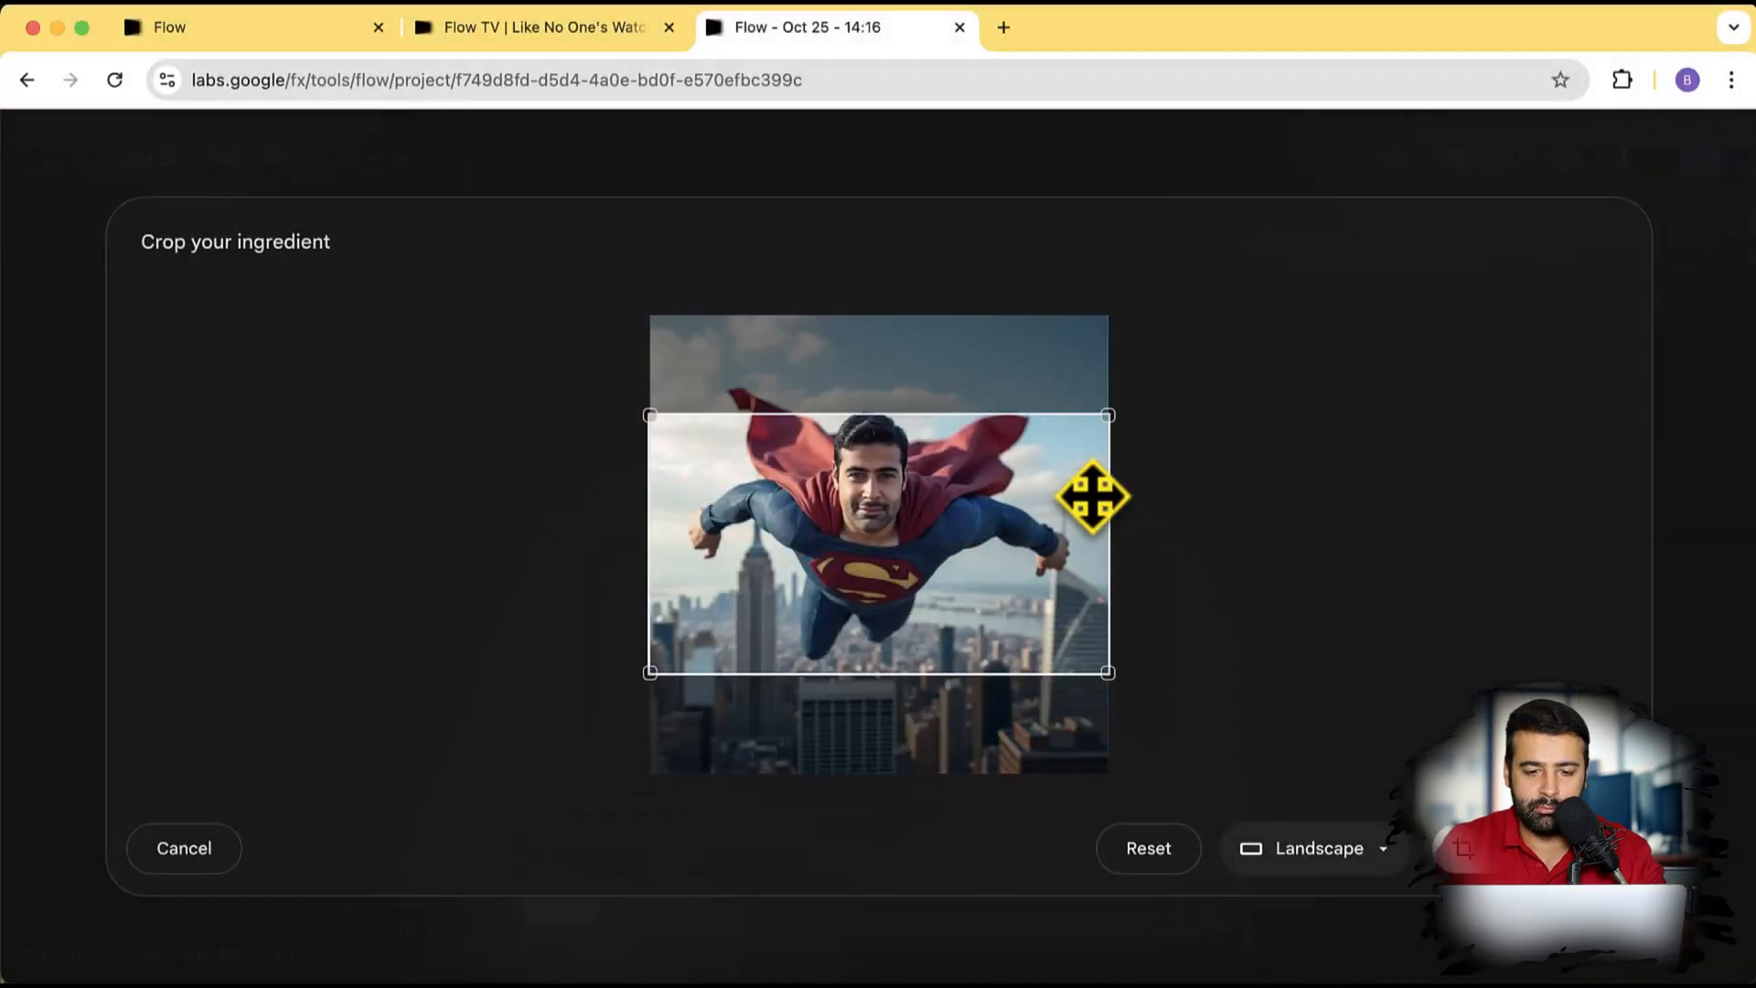
# Step: Center the crop on the flying figure in Portrait orientation and confirm the crop
pyautogui.moveTo(1096, 496); pyautogui.dragTo(868, 515)
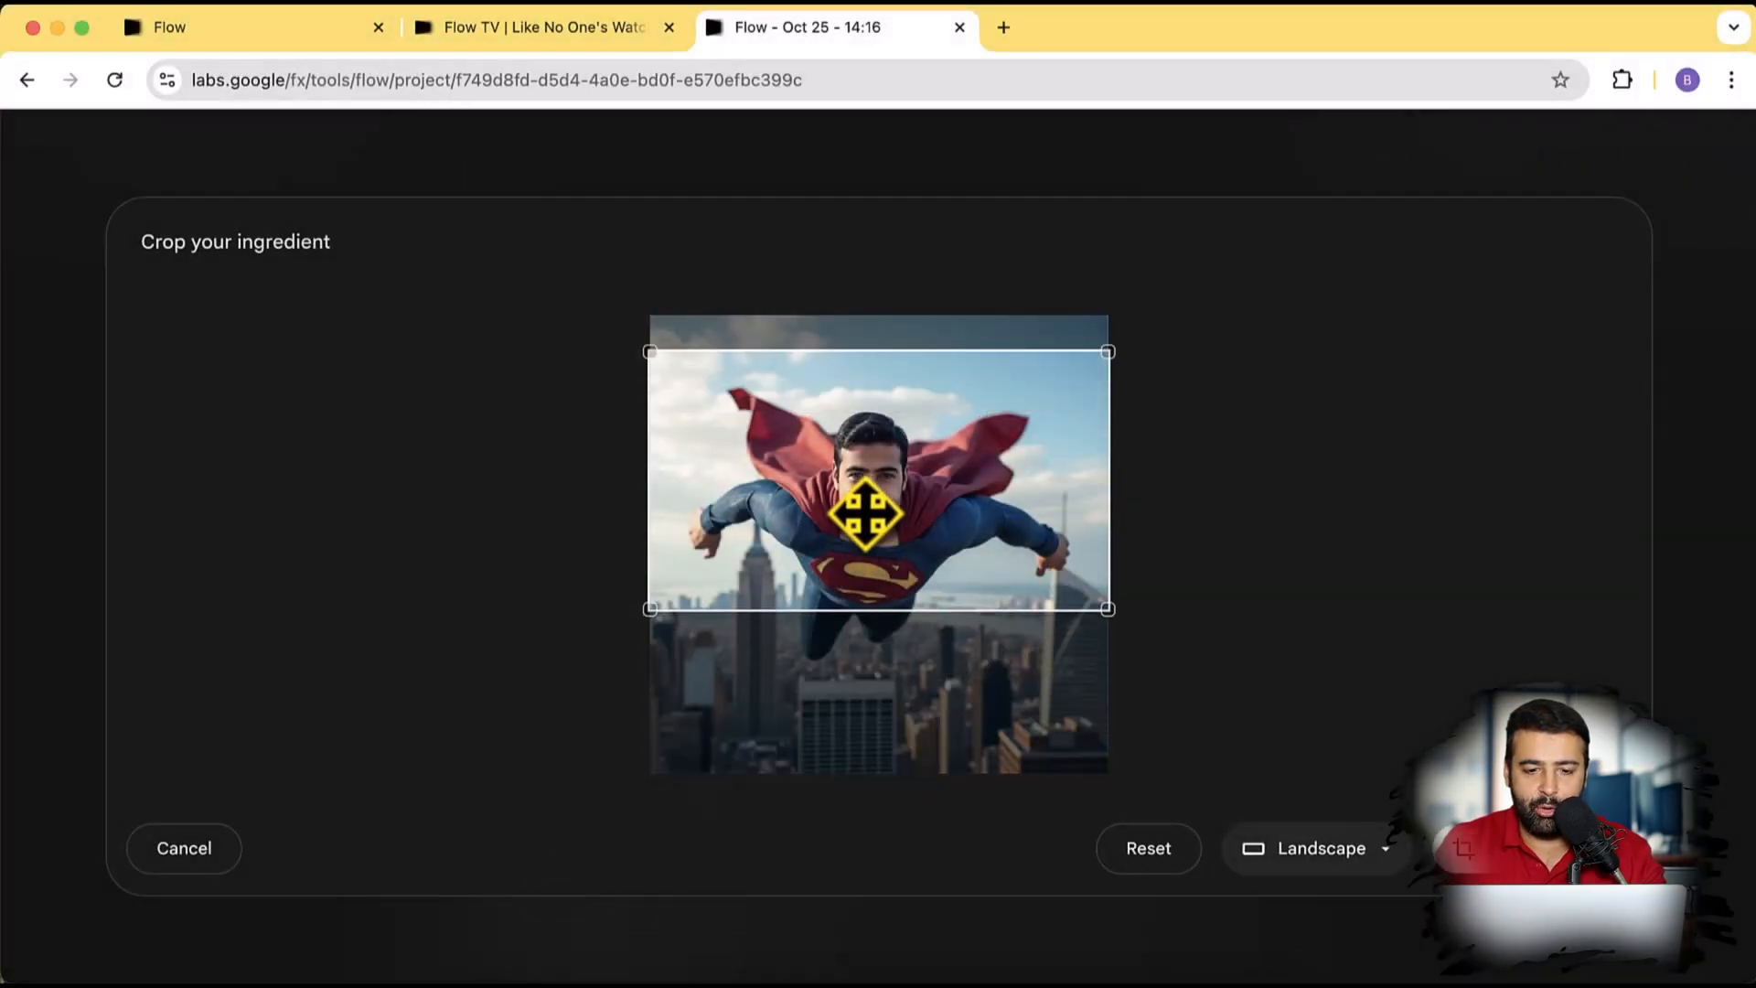
pyautogui.moveTo(873, 515); pyautogui.dragTo(866, 773)
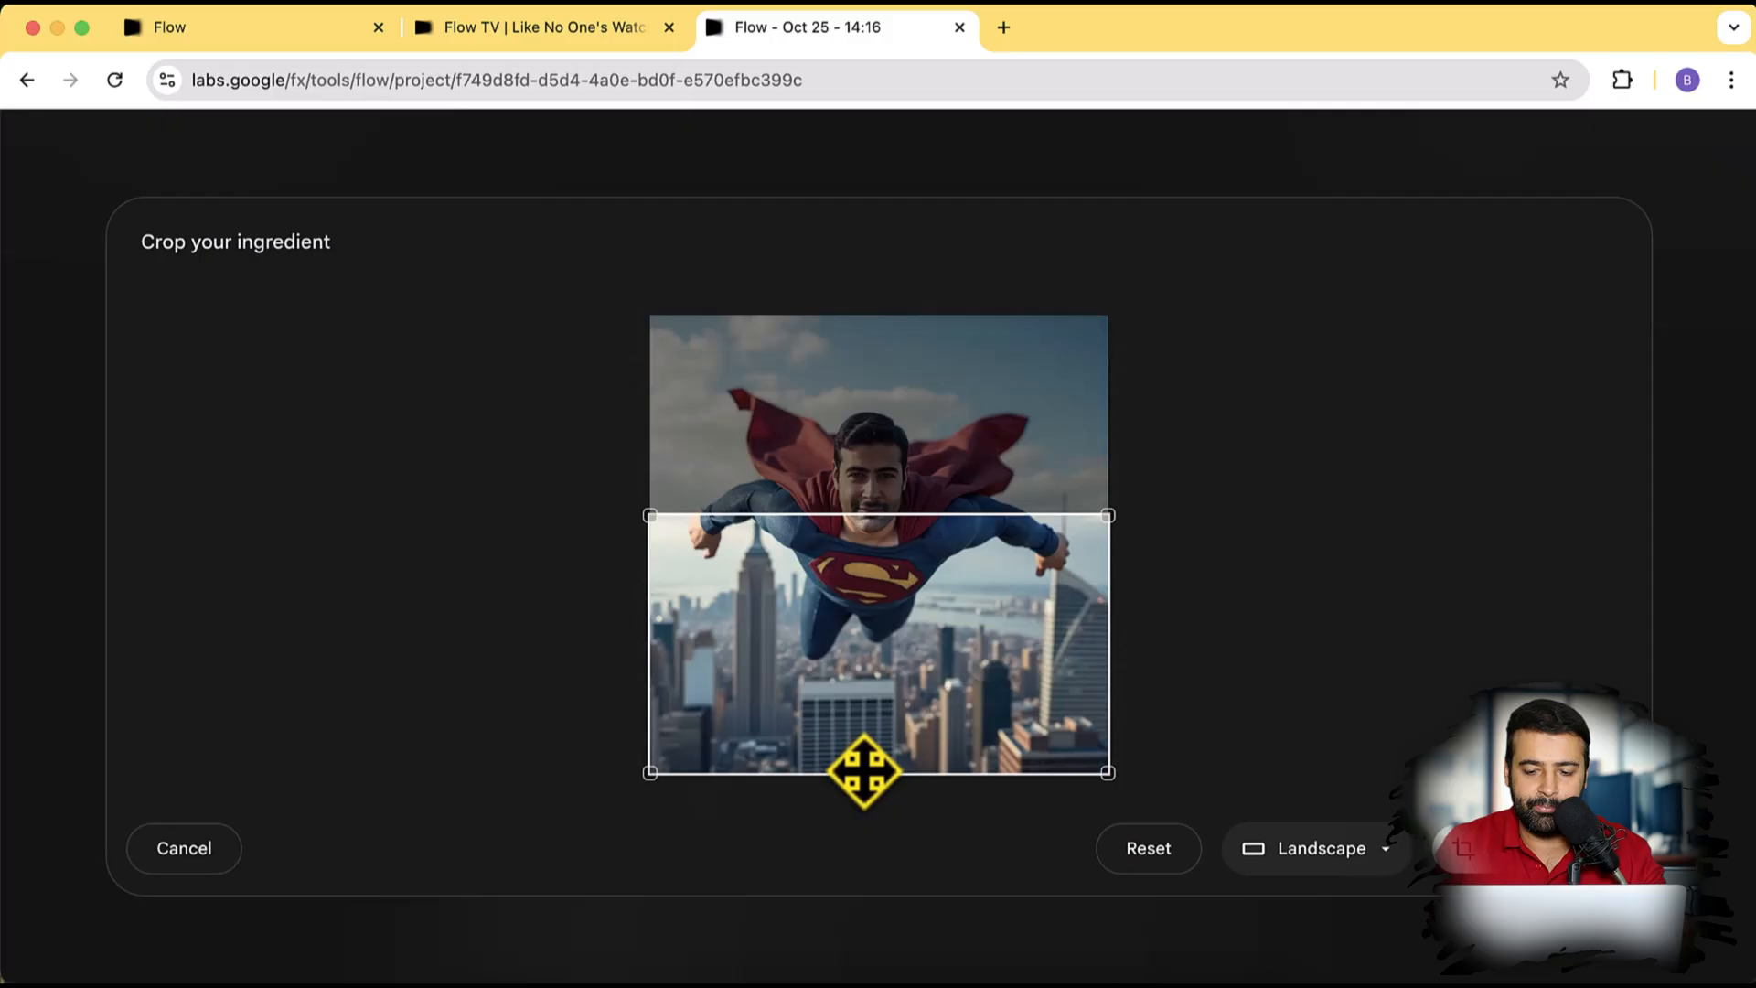
pyautogui.moveTo(865, 770); pyautogui.dragTo(949, 605)
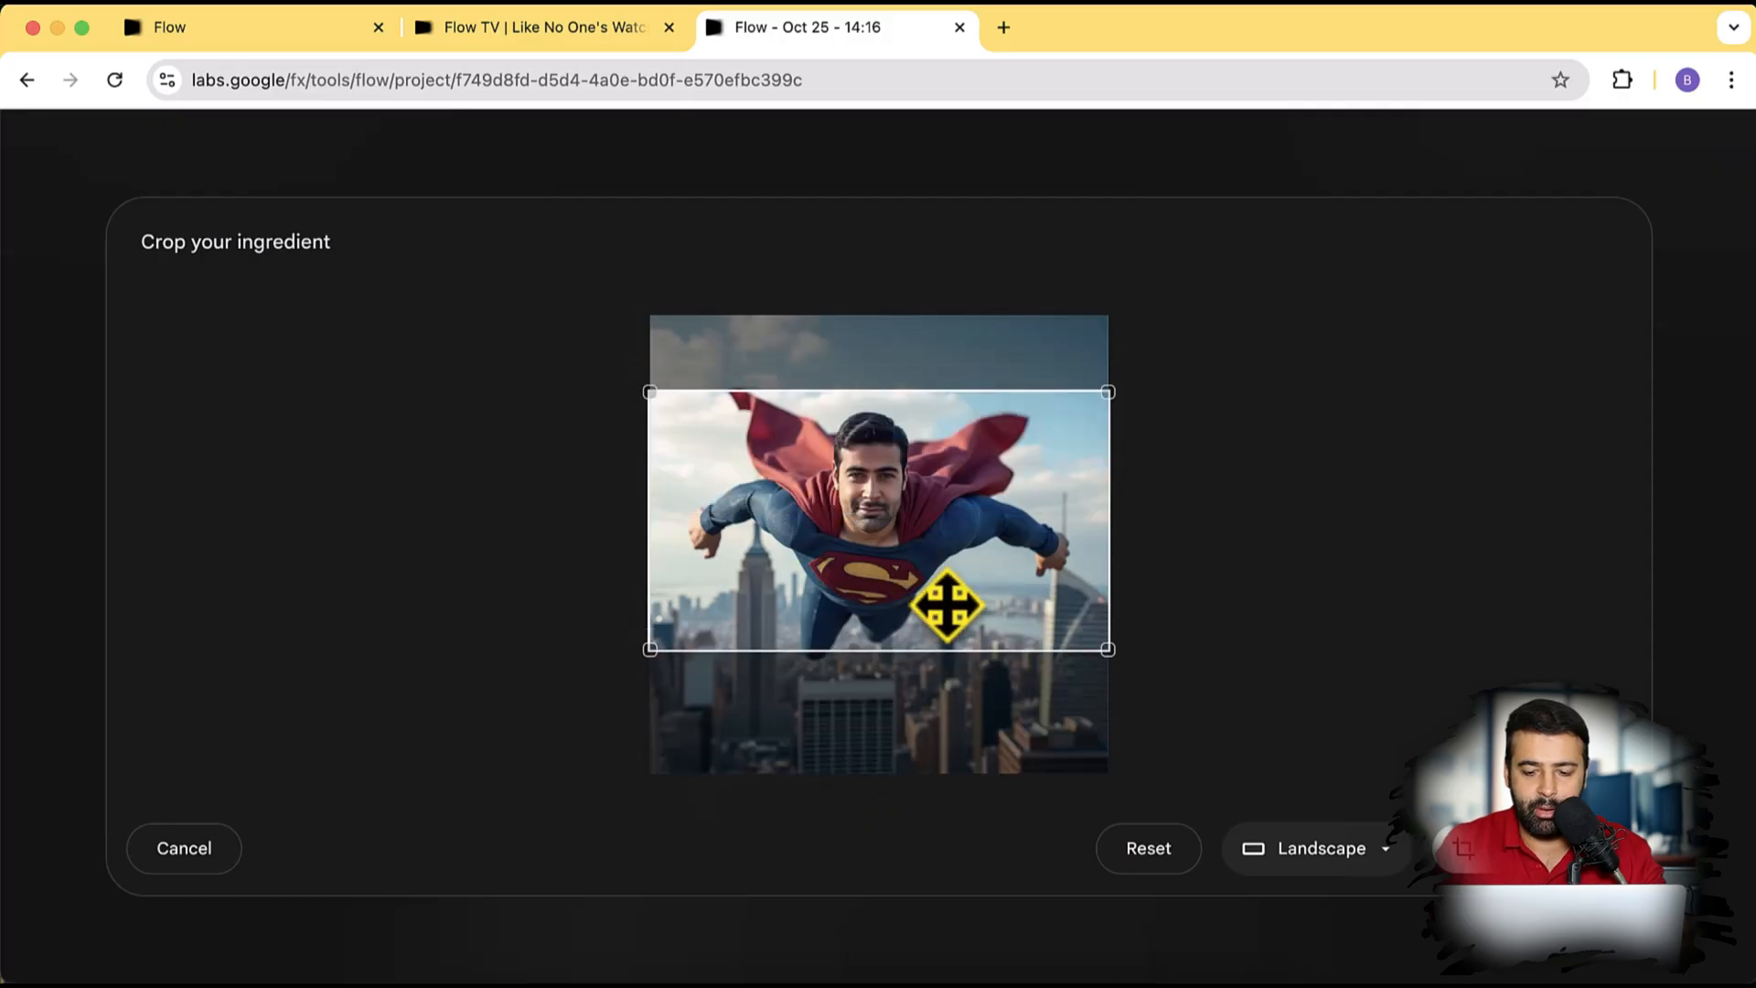
pyautogui.click(1316, 849)
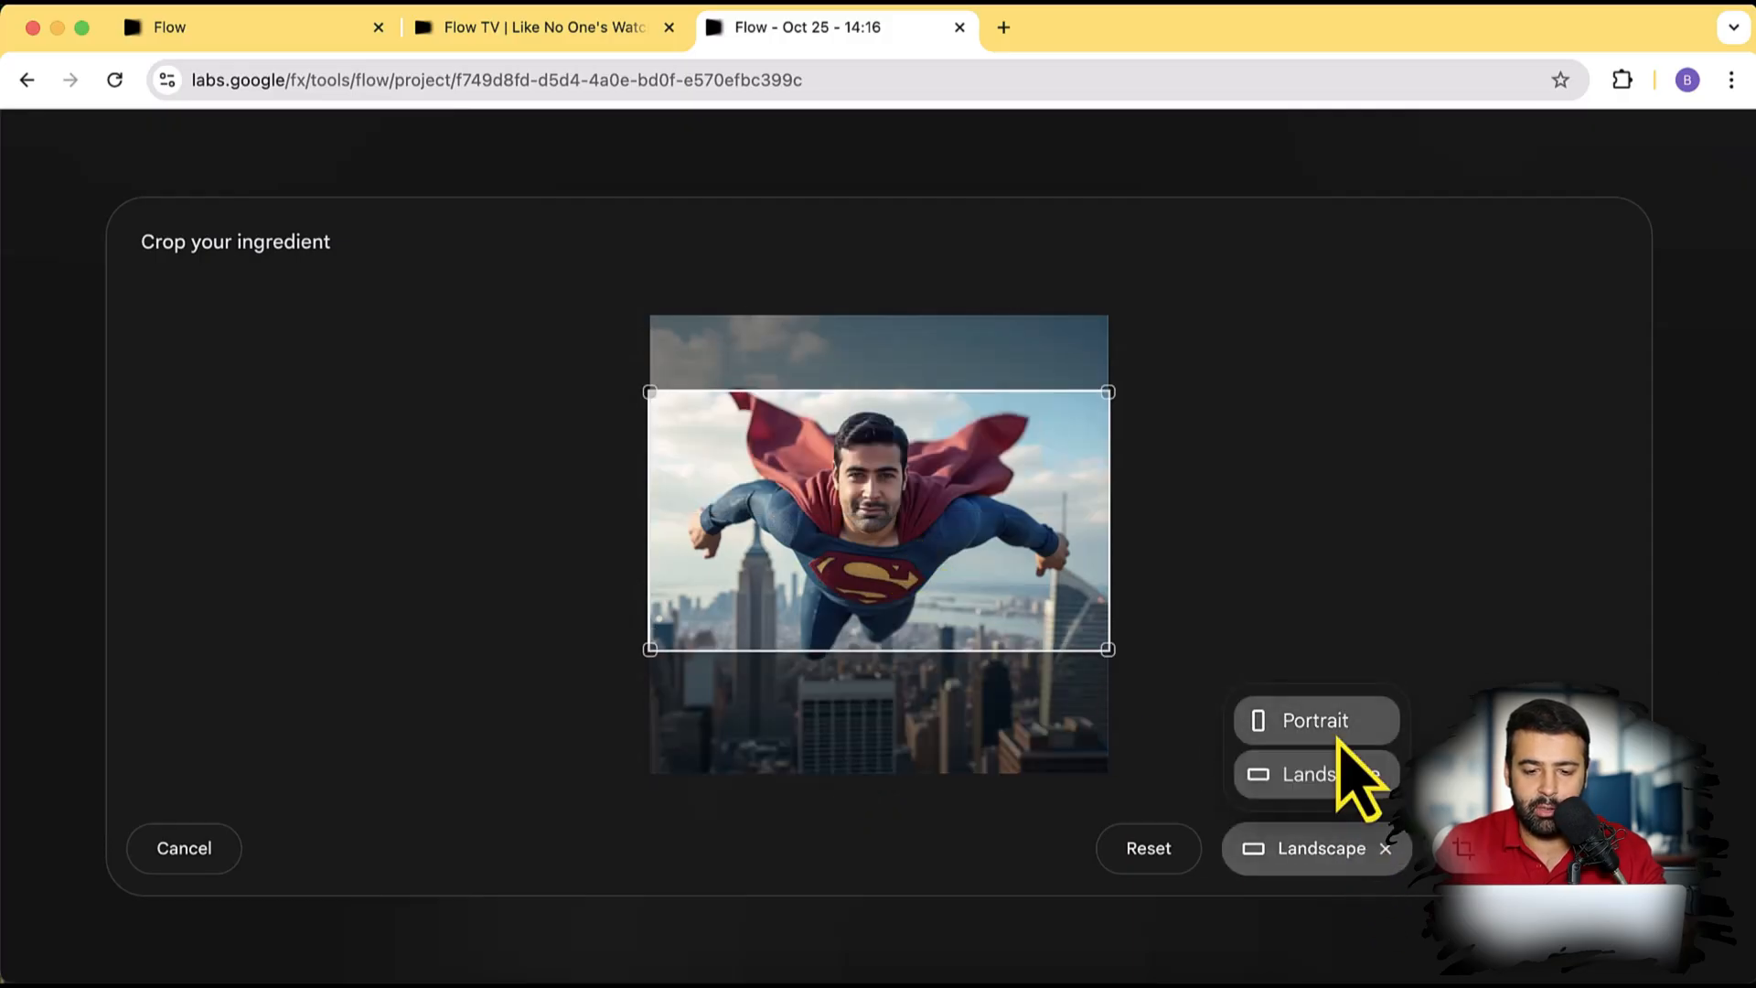
pyautogui.click(1317, 719)
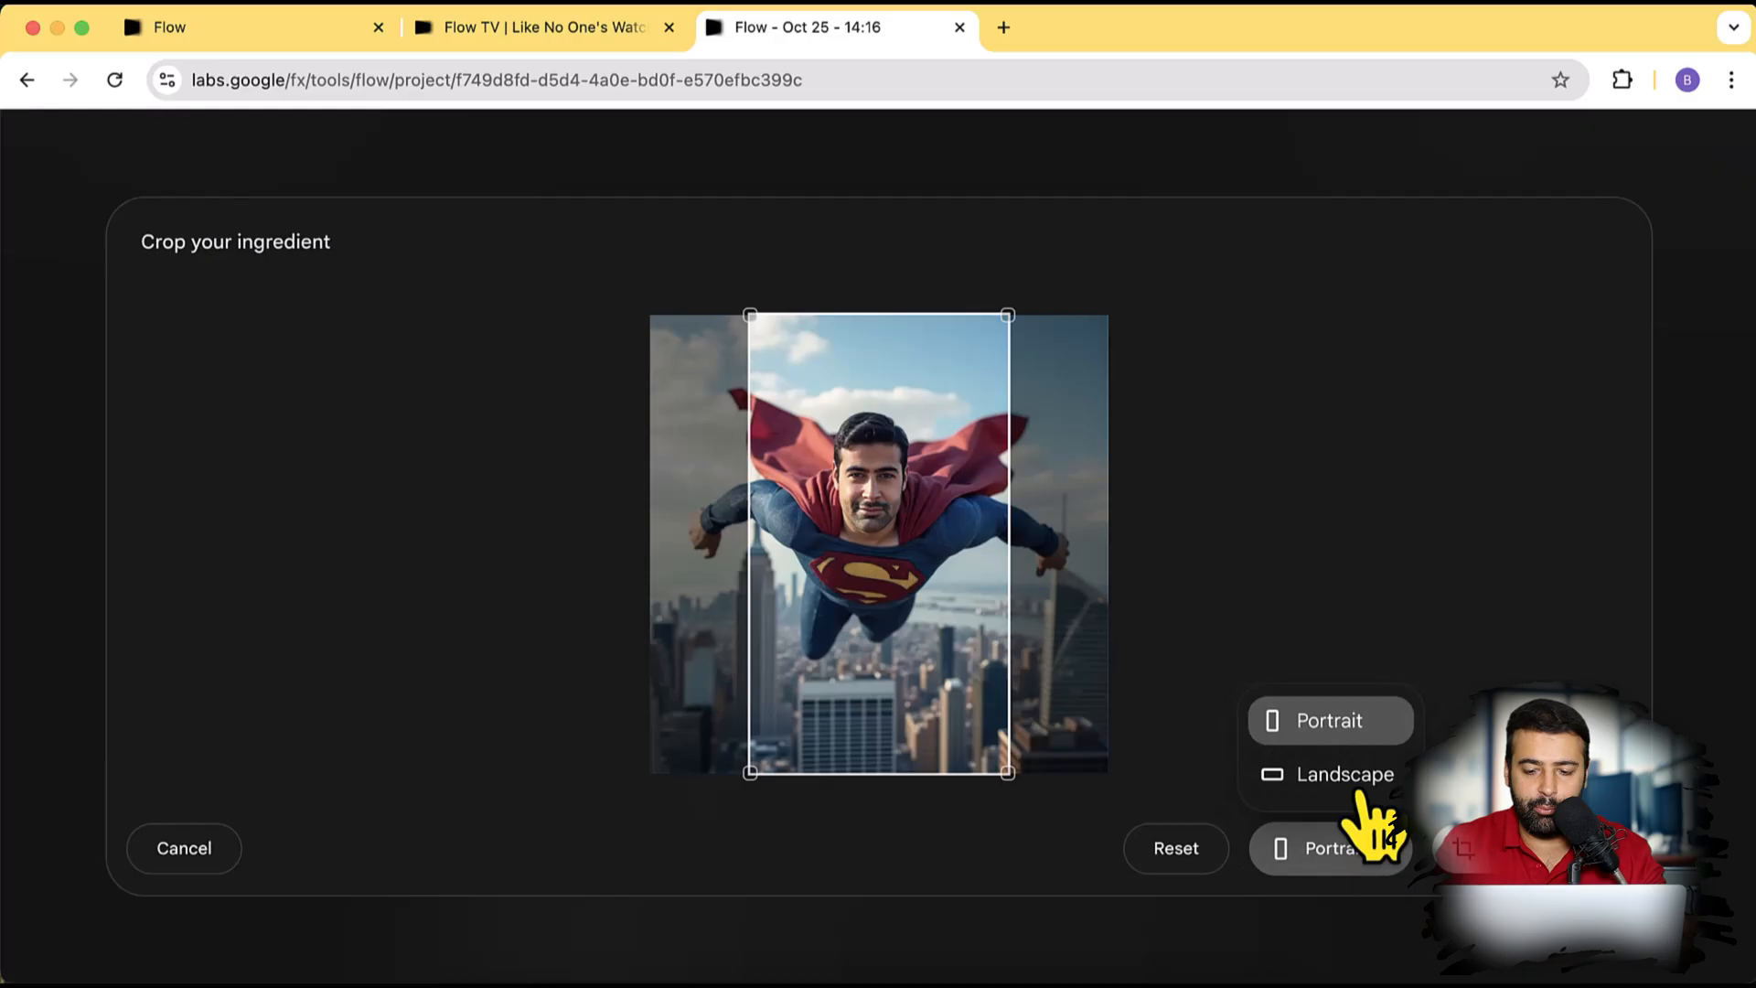
pyautogui.click(1345, 775)
pyautogui.write('F')
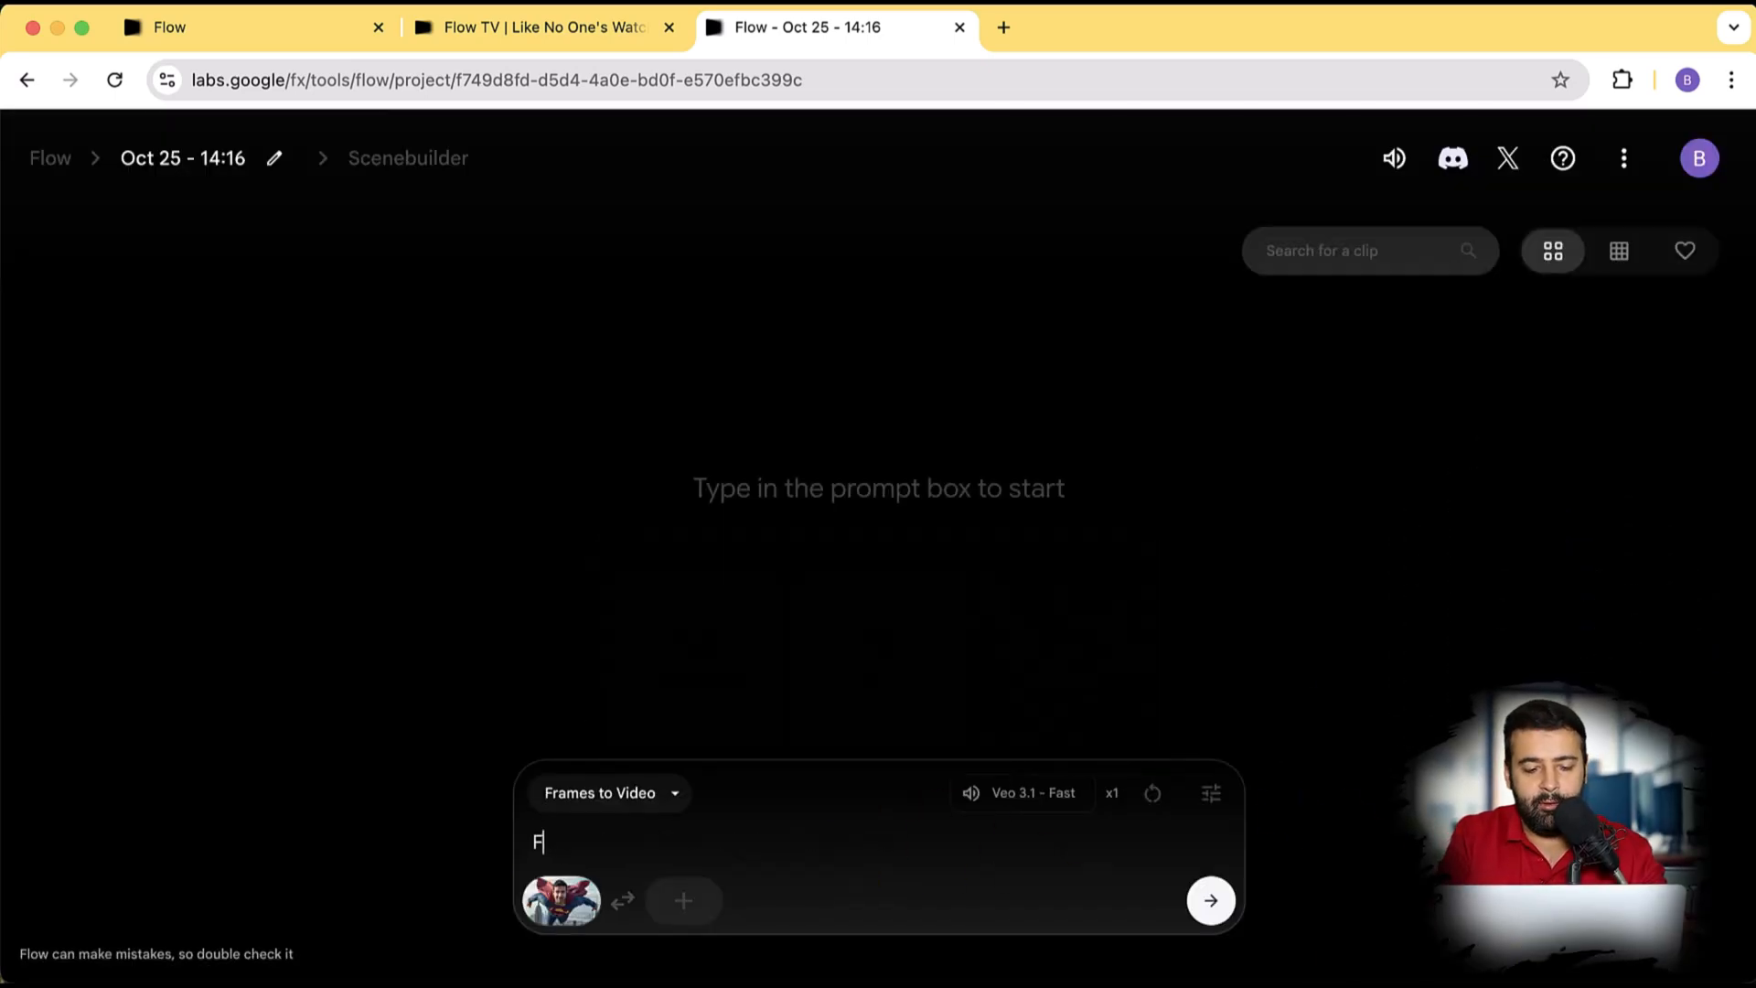
# Step: Generate a video from the prompt 'Fly like a superman'
pyautogui.write('ly like a super')
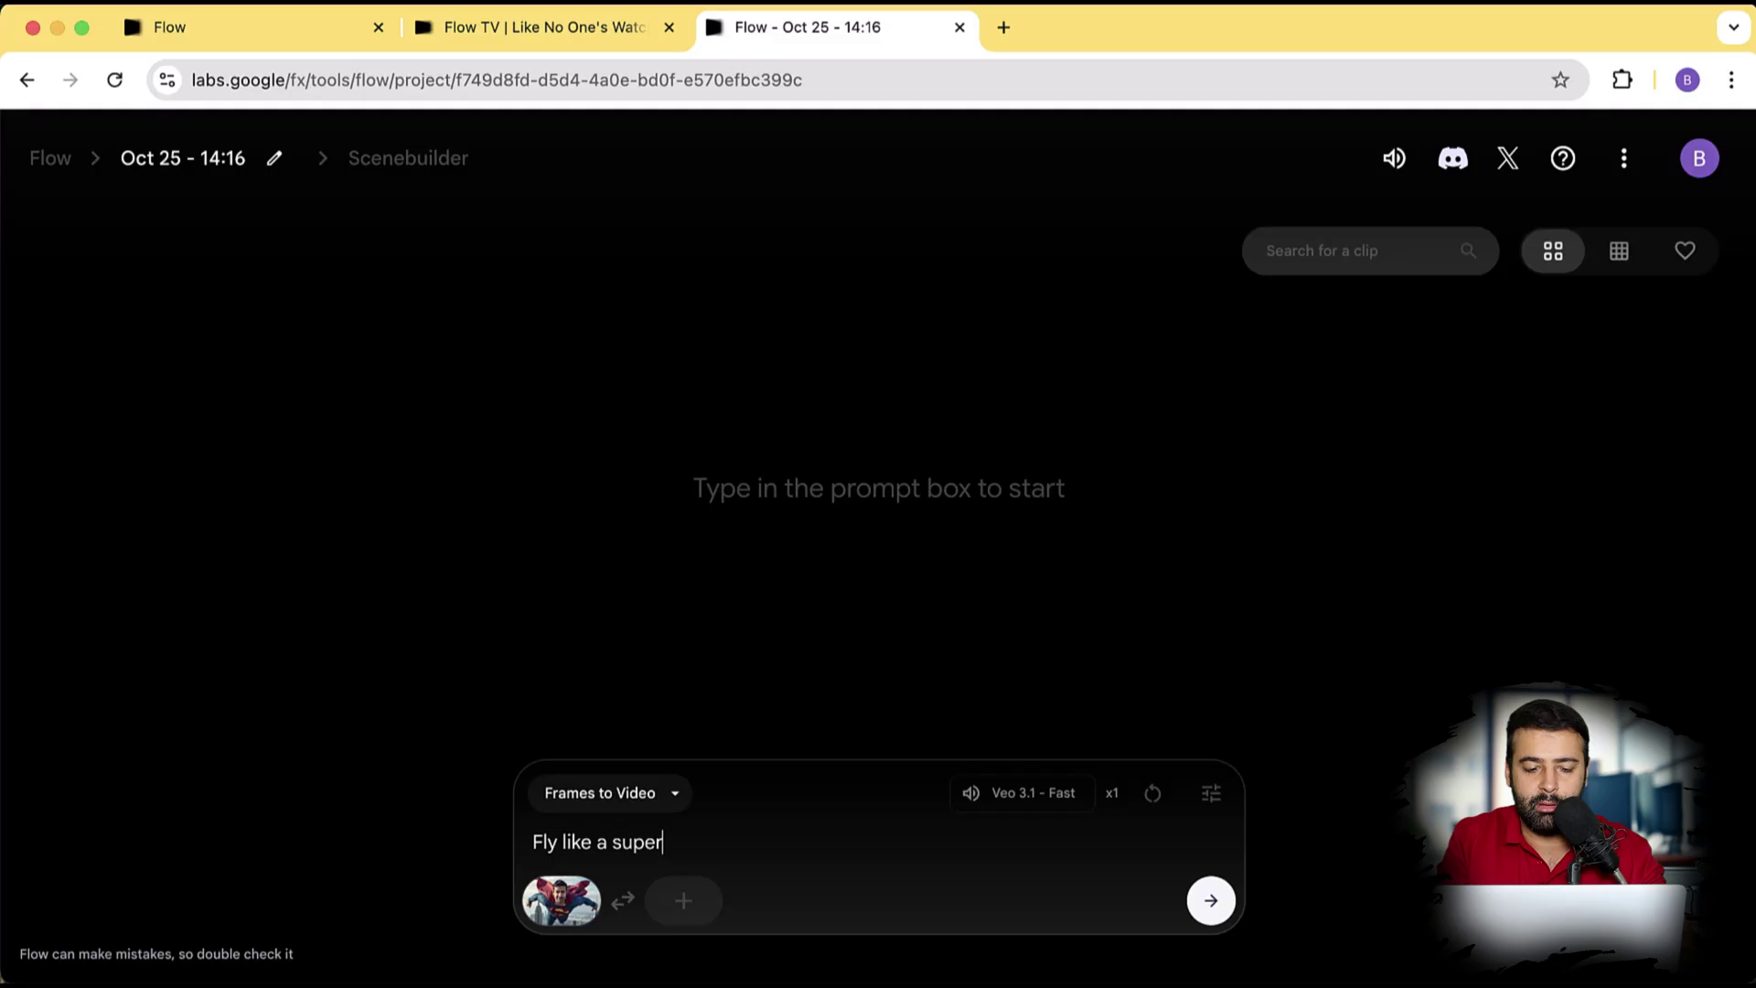
pyautogui.click(1213, 901)
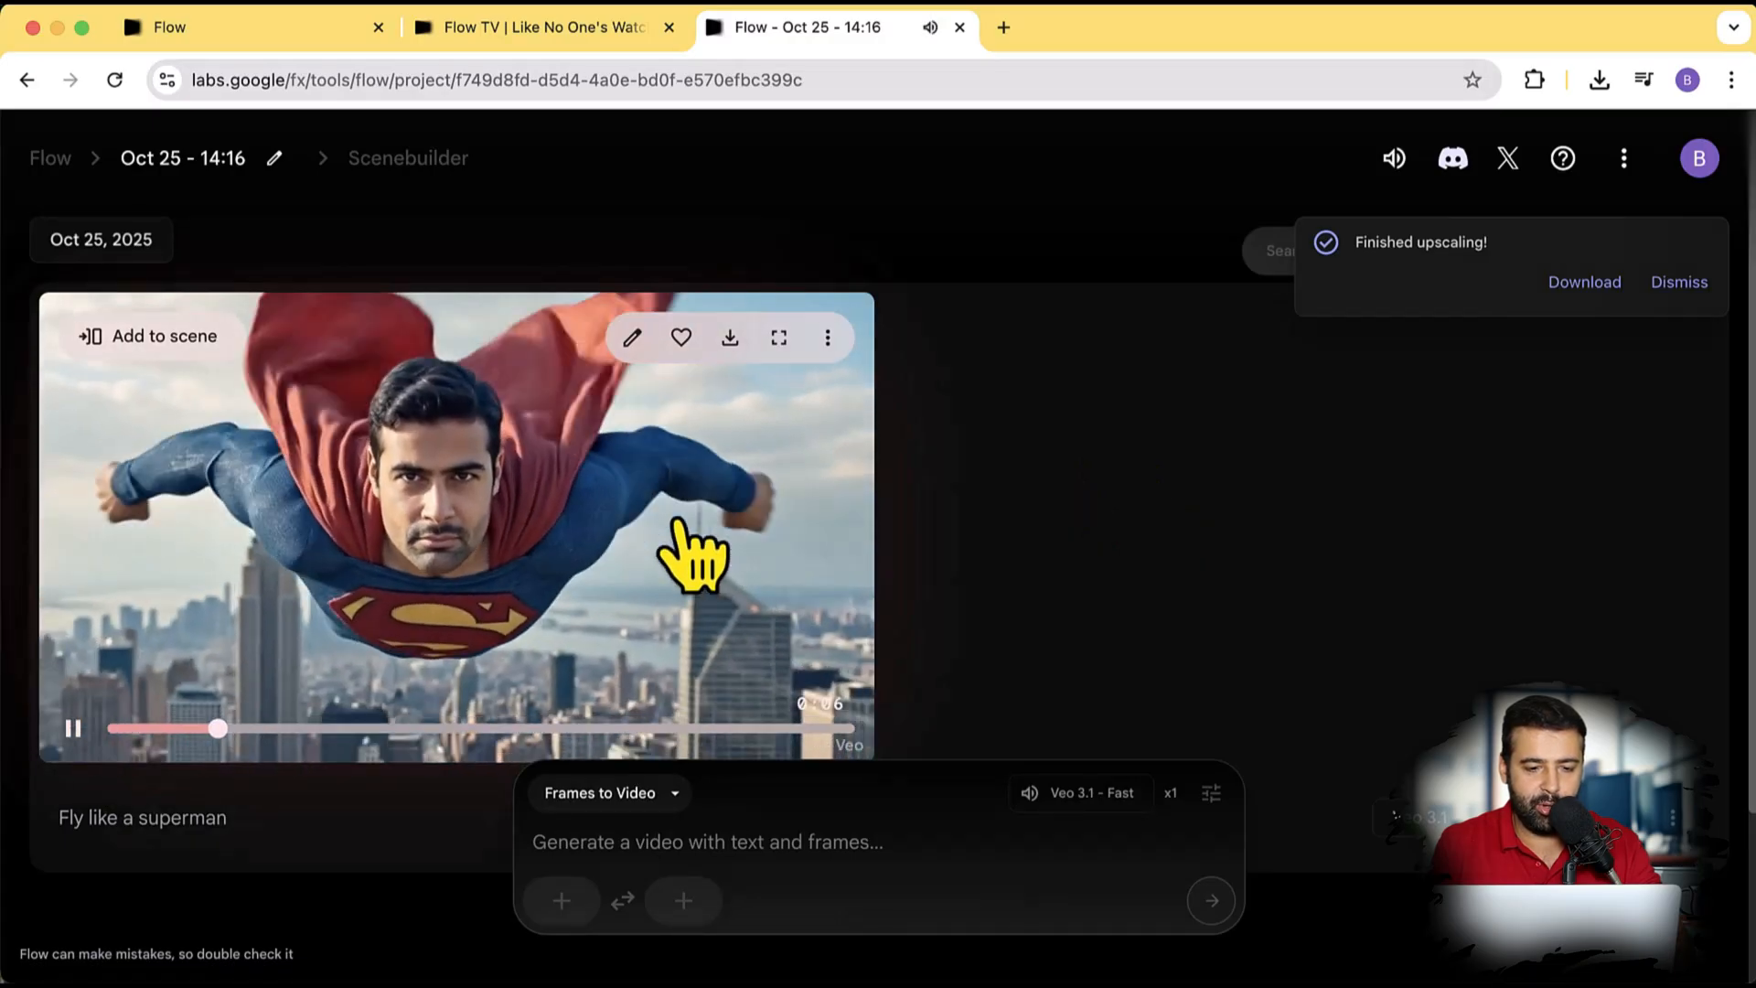
pyautogui.moveTo(1264, 623)
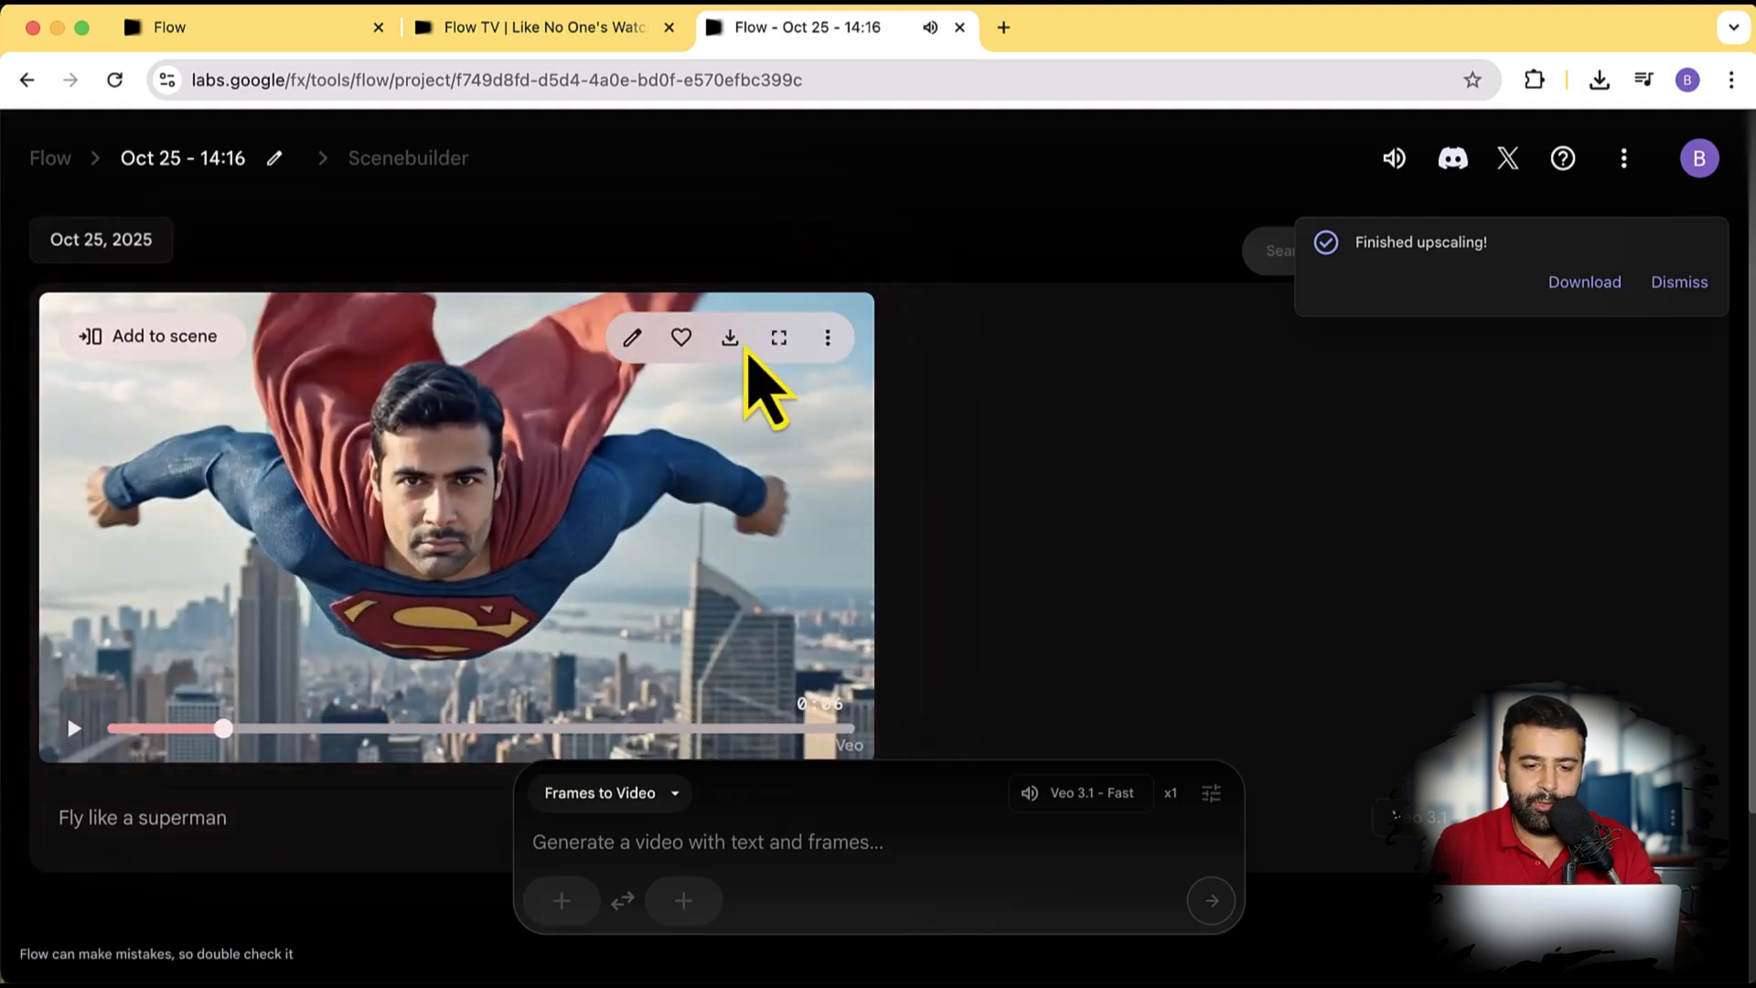
# Step: Download the 'Fly like a superman' video at Original size (720p)
pyautogui.click(729, 337)
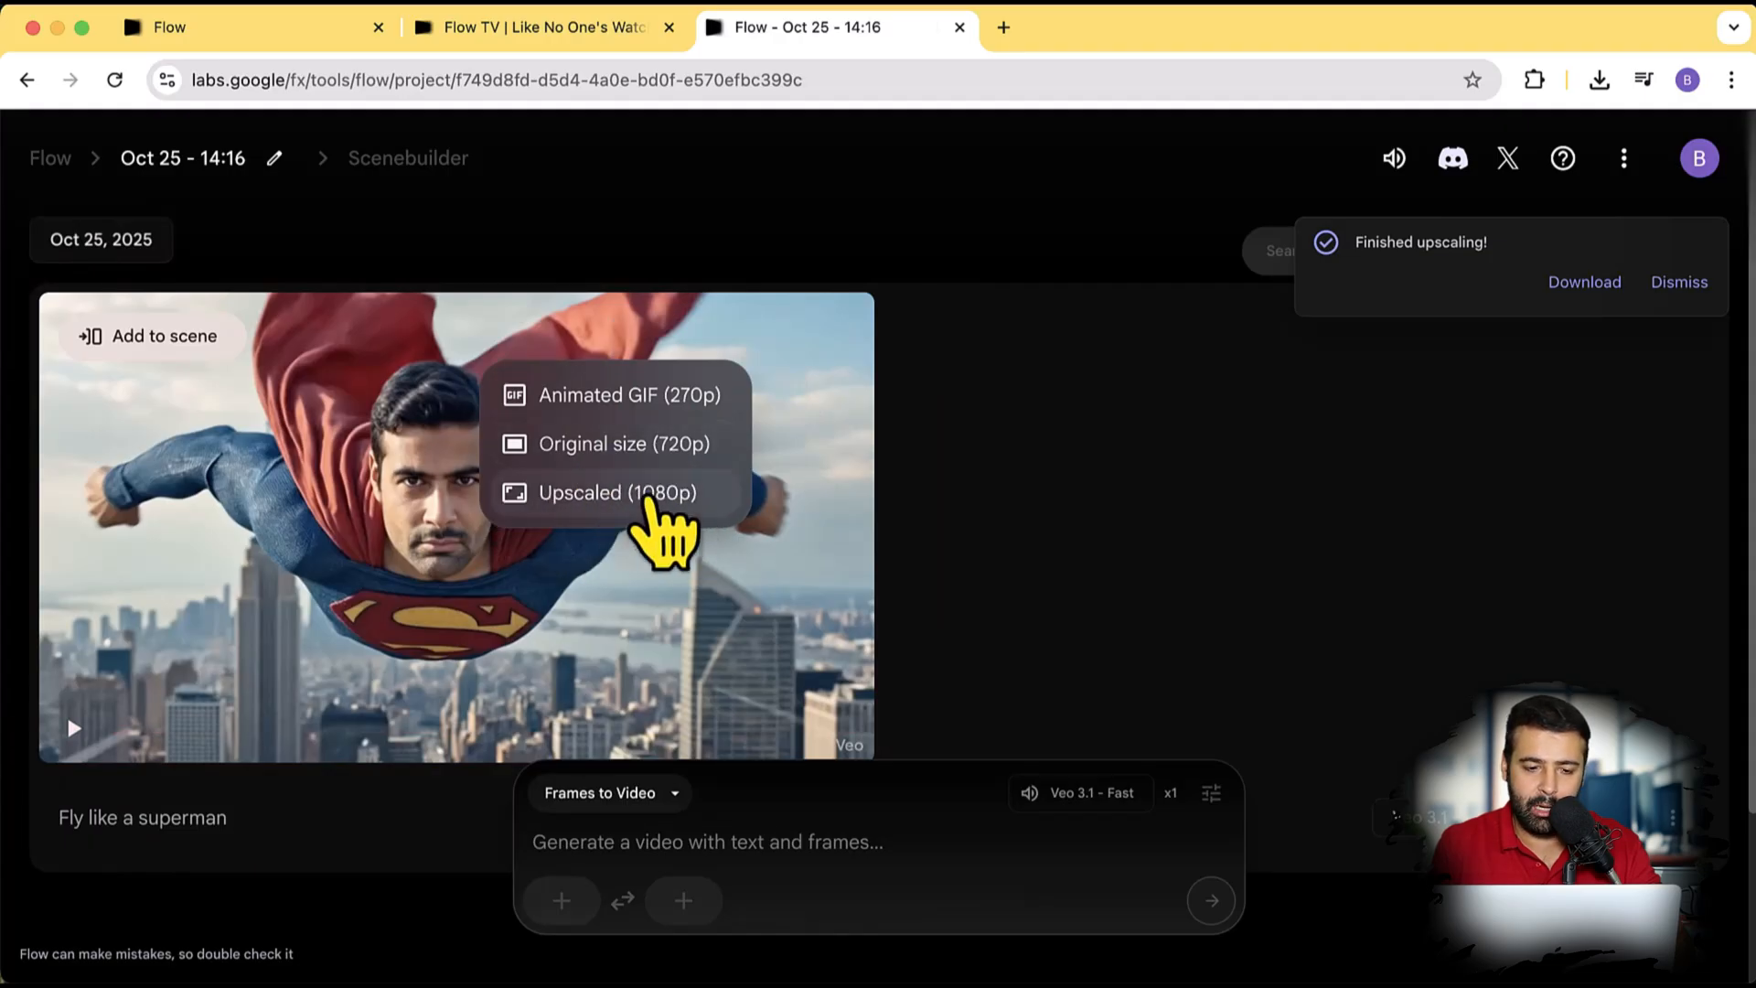
pyautogui.moveTo(616, 543)
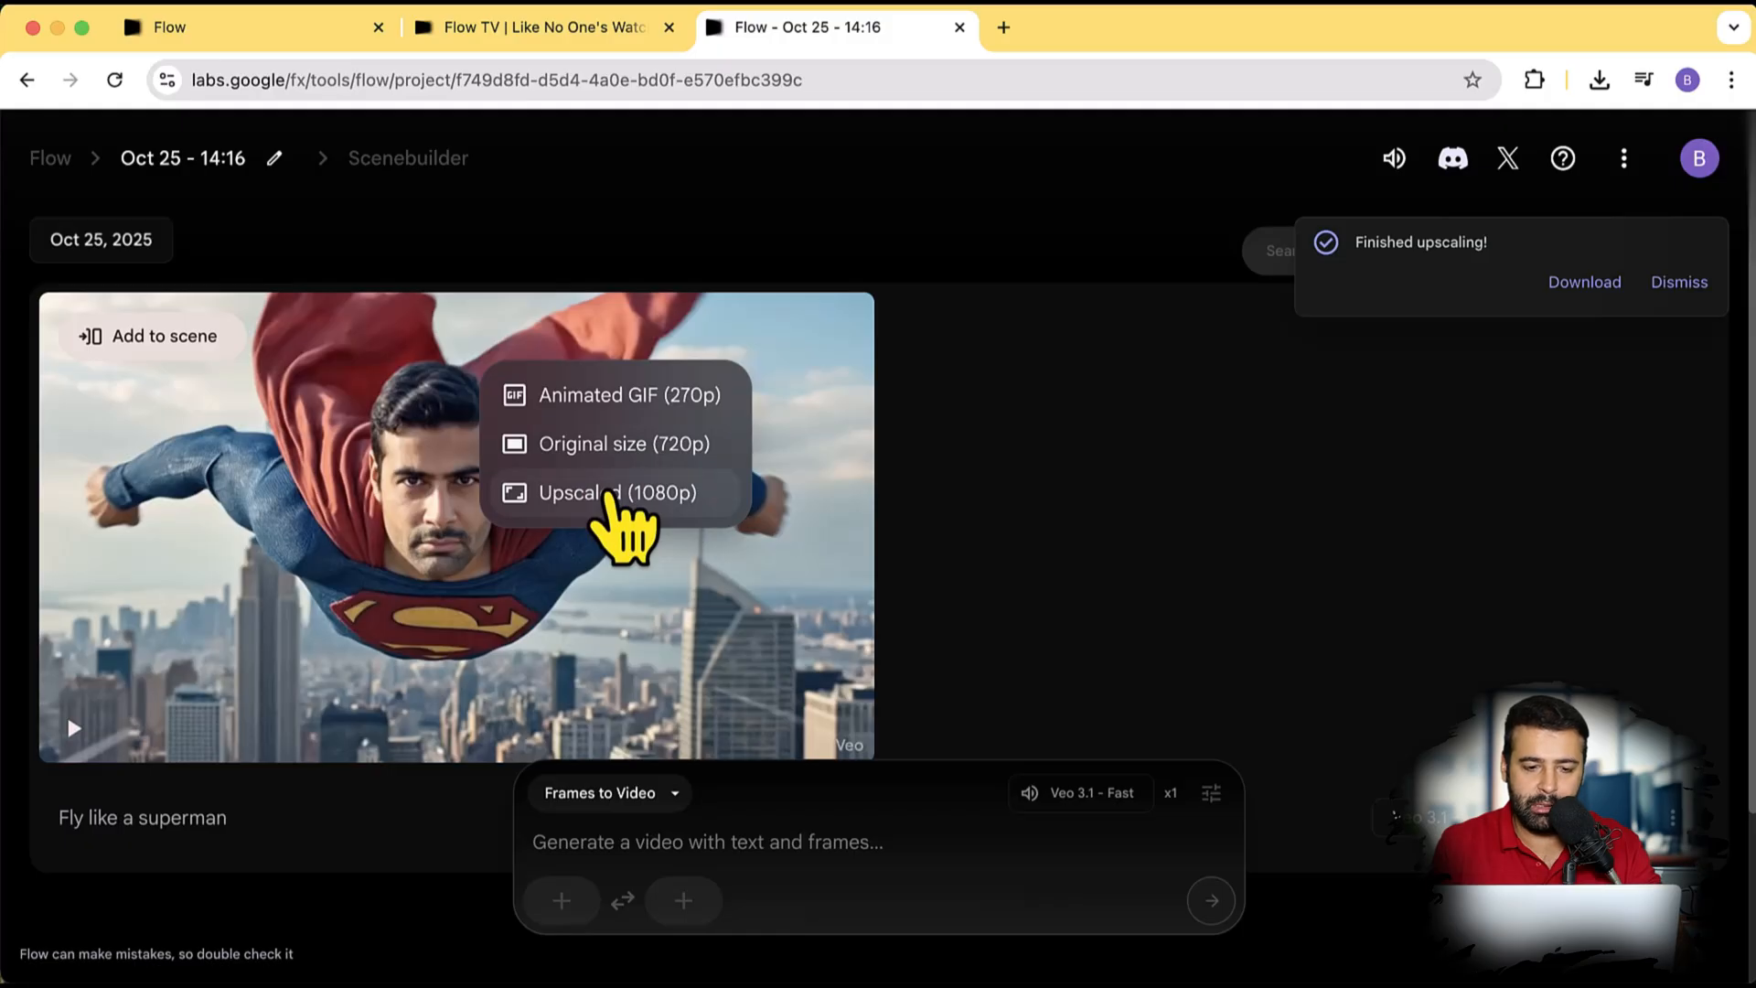
pyautogui.moveTo(661, 479)
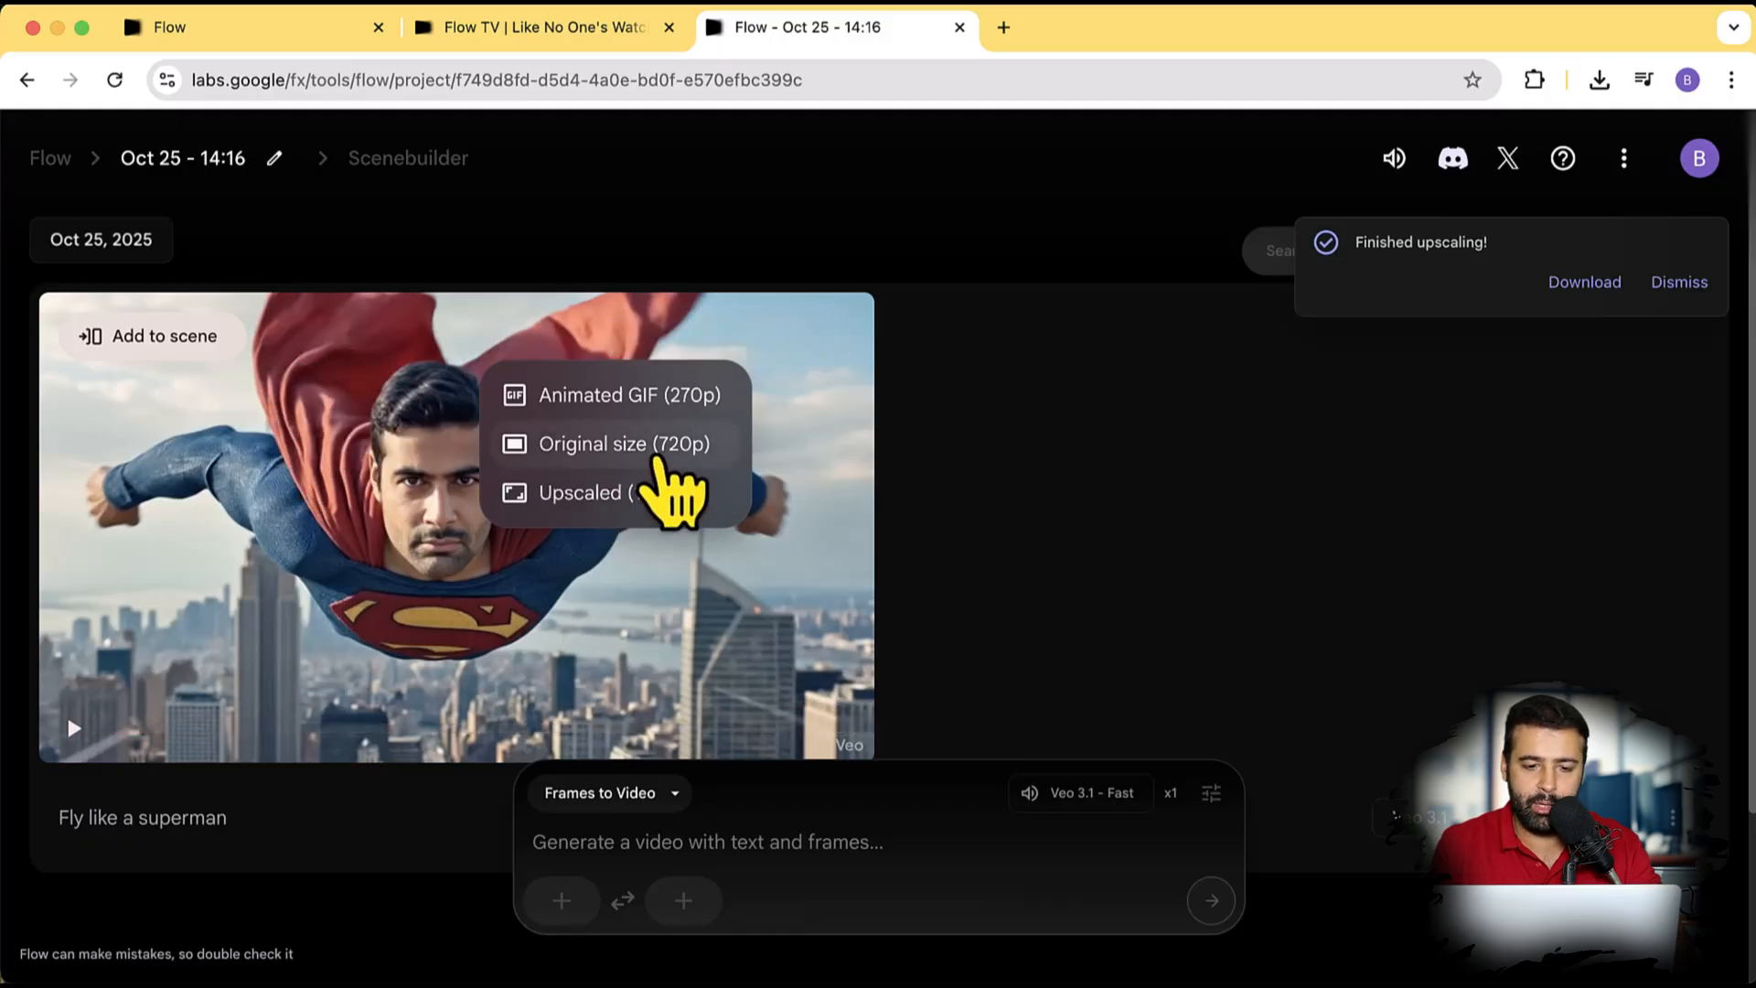
pyautogui.click(1599, 79)
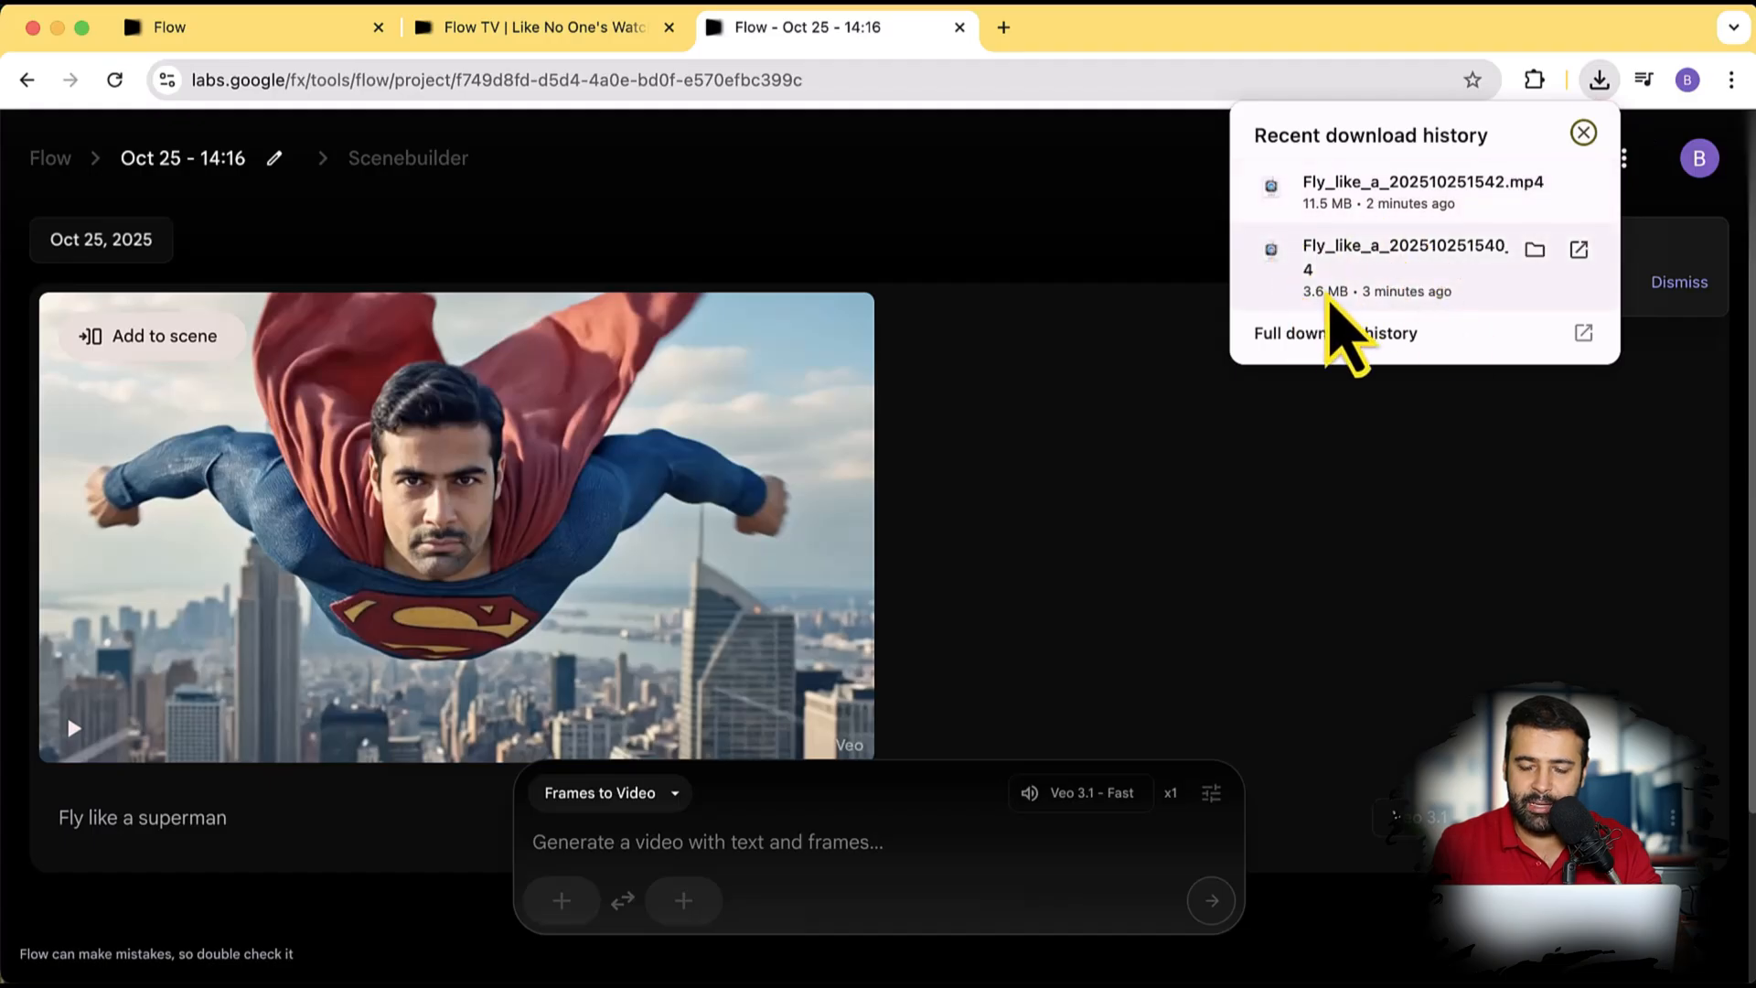
pyautogui.moveTo(1418, 344)
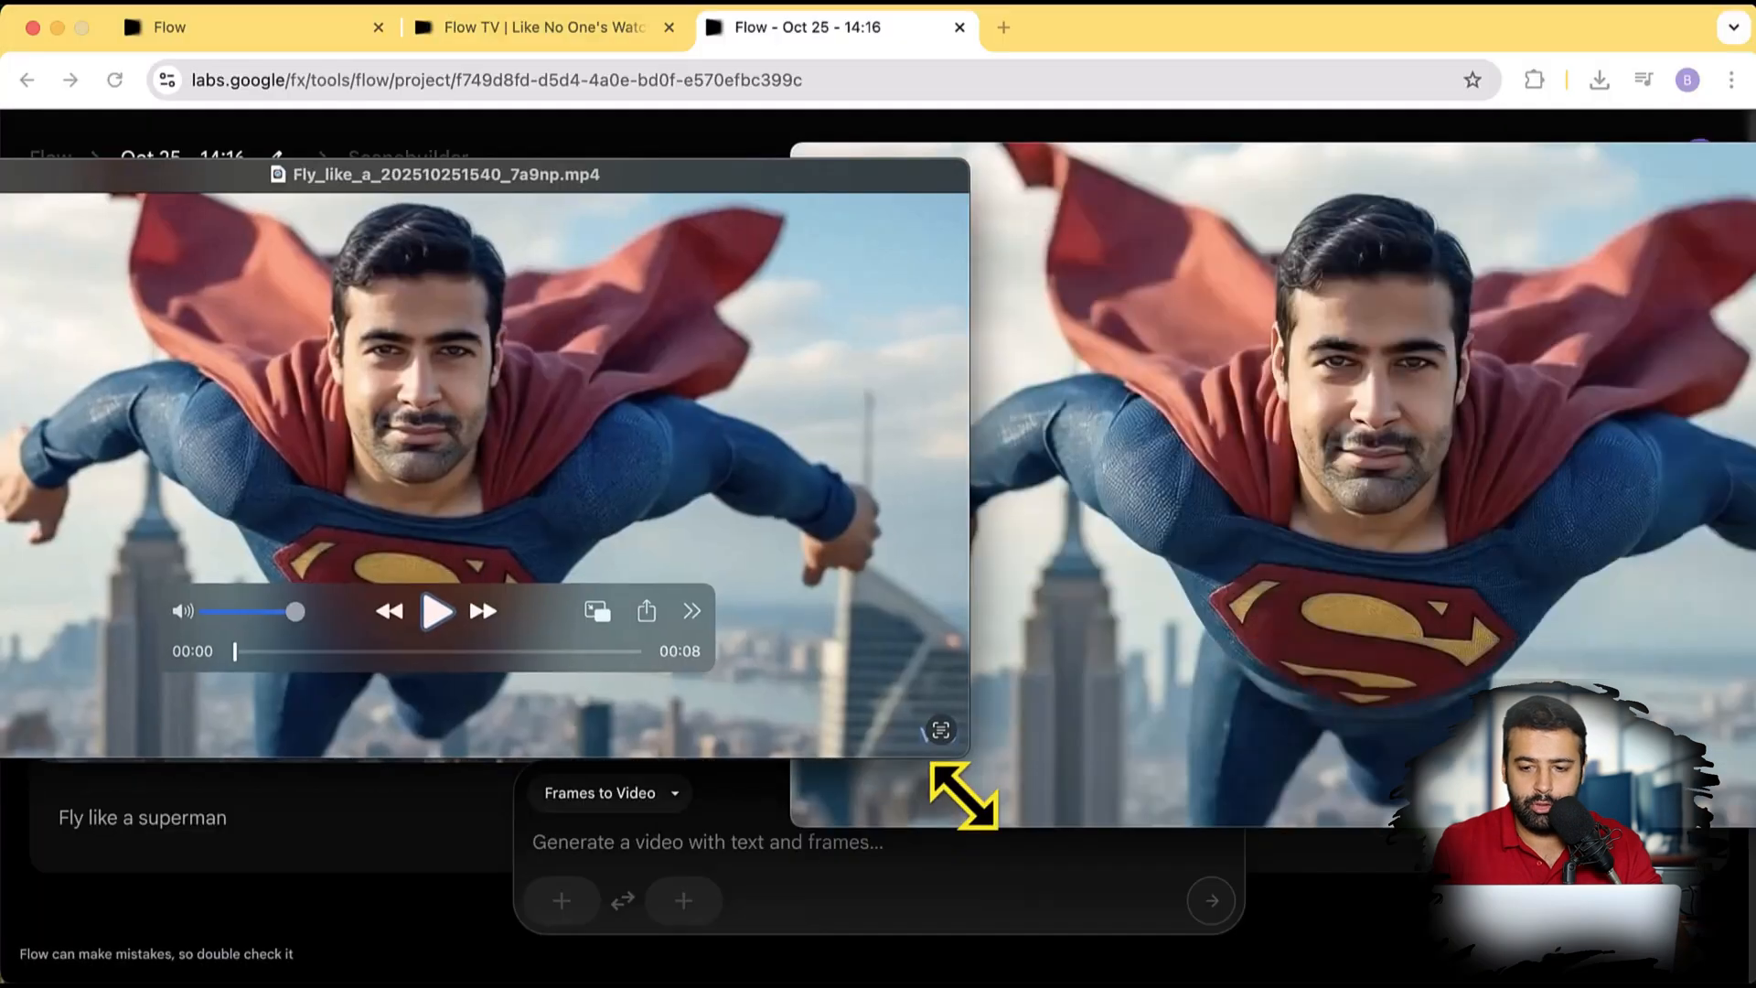
pyautogui.moveTo(1361, 330)
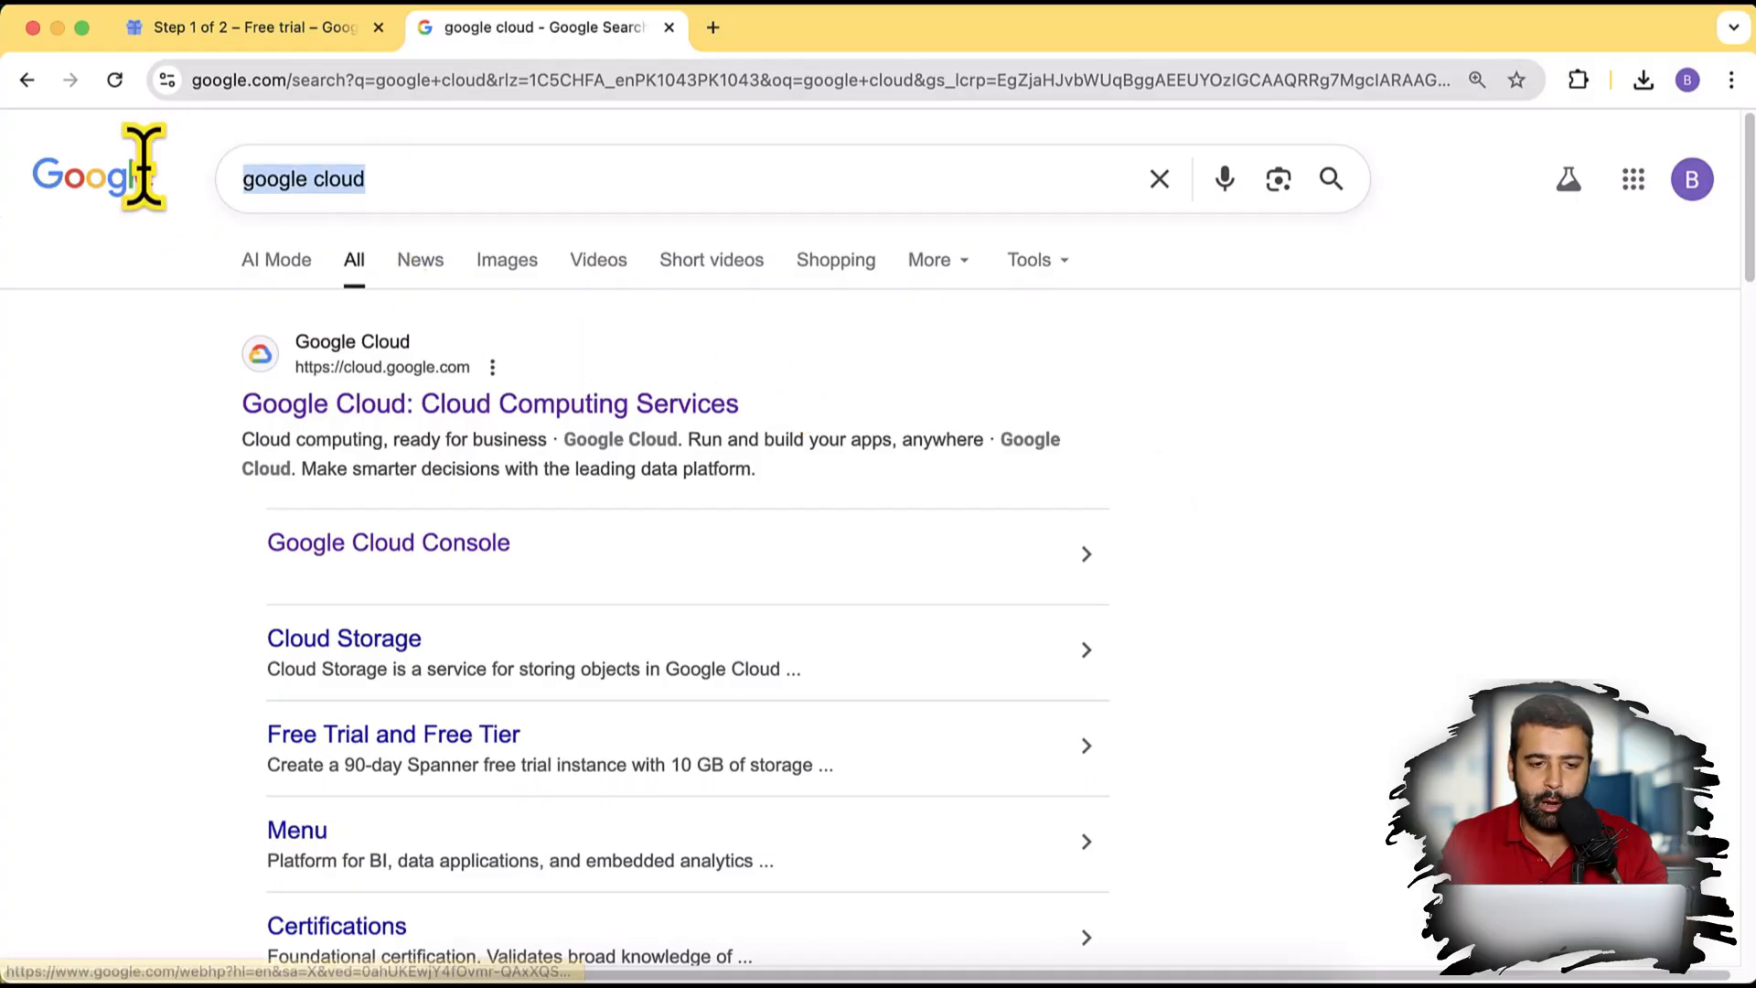
pyautogui.moveTo(478, 402)
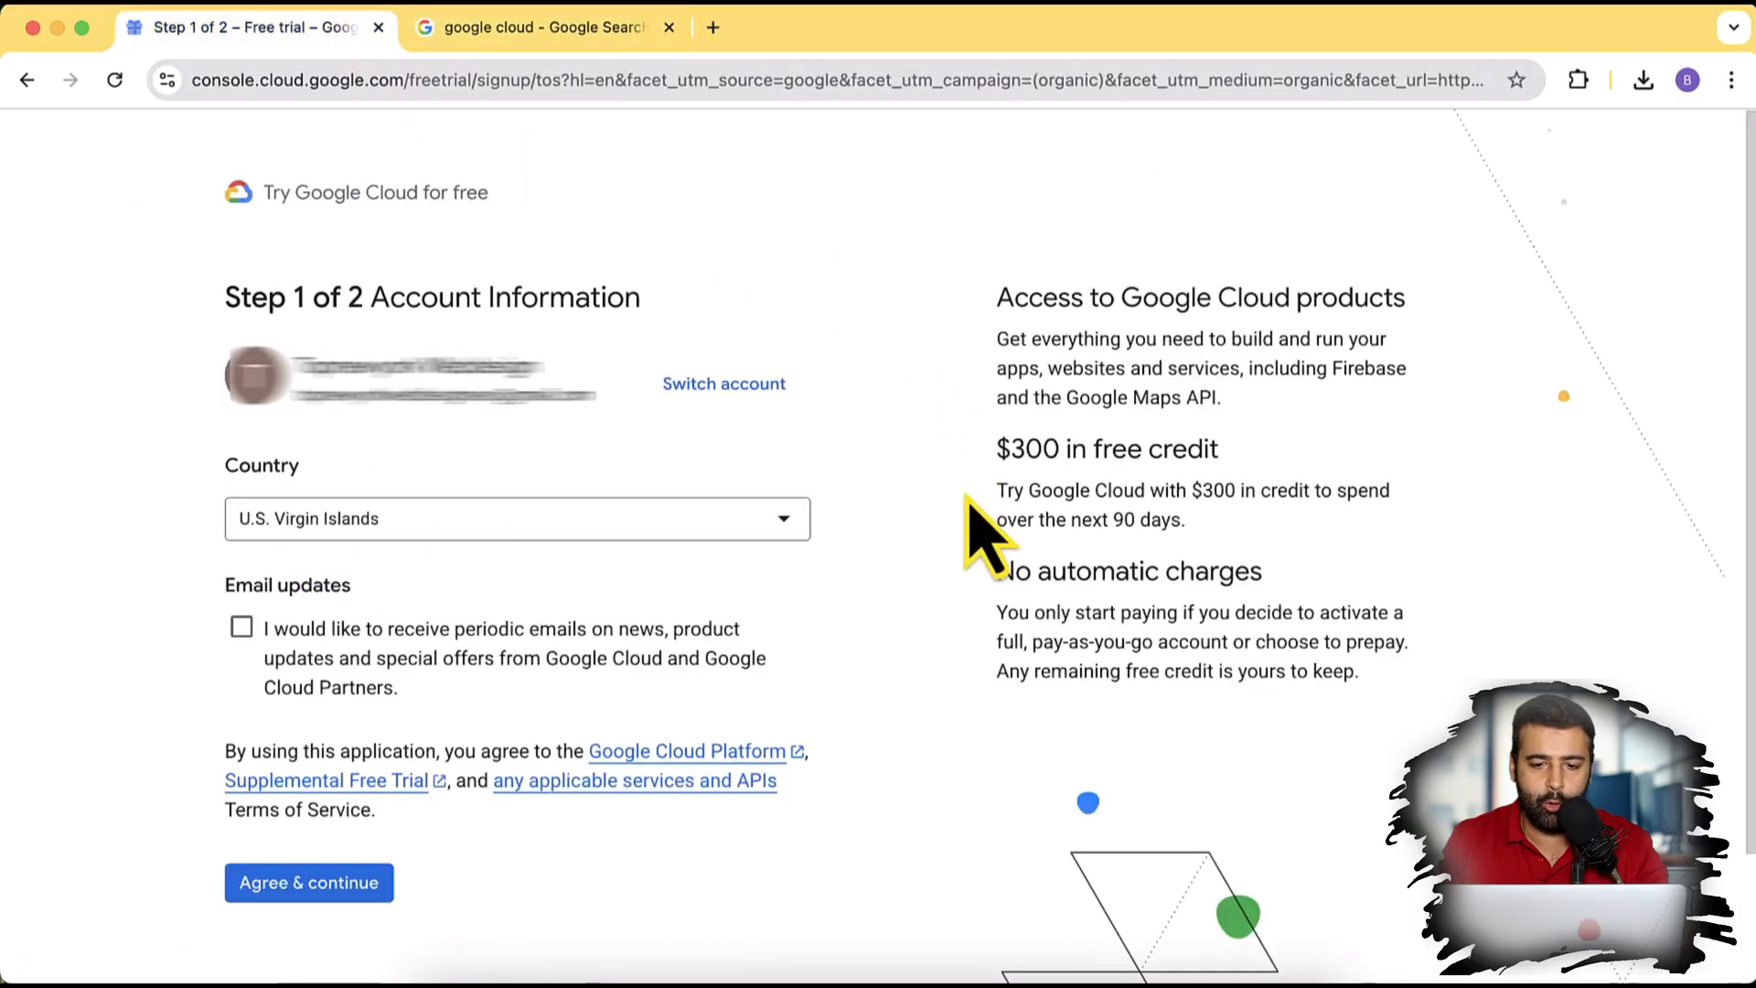
pyautogui.moveTo(997, 506)
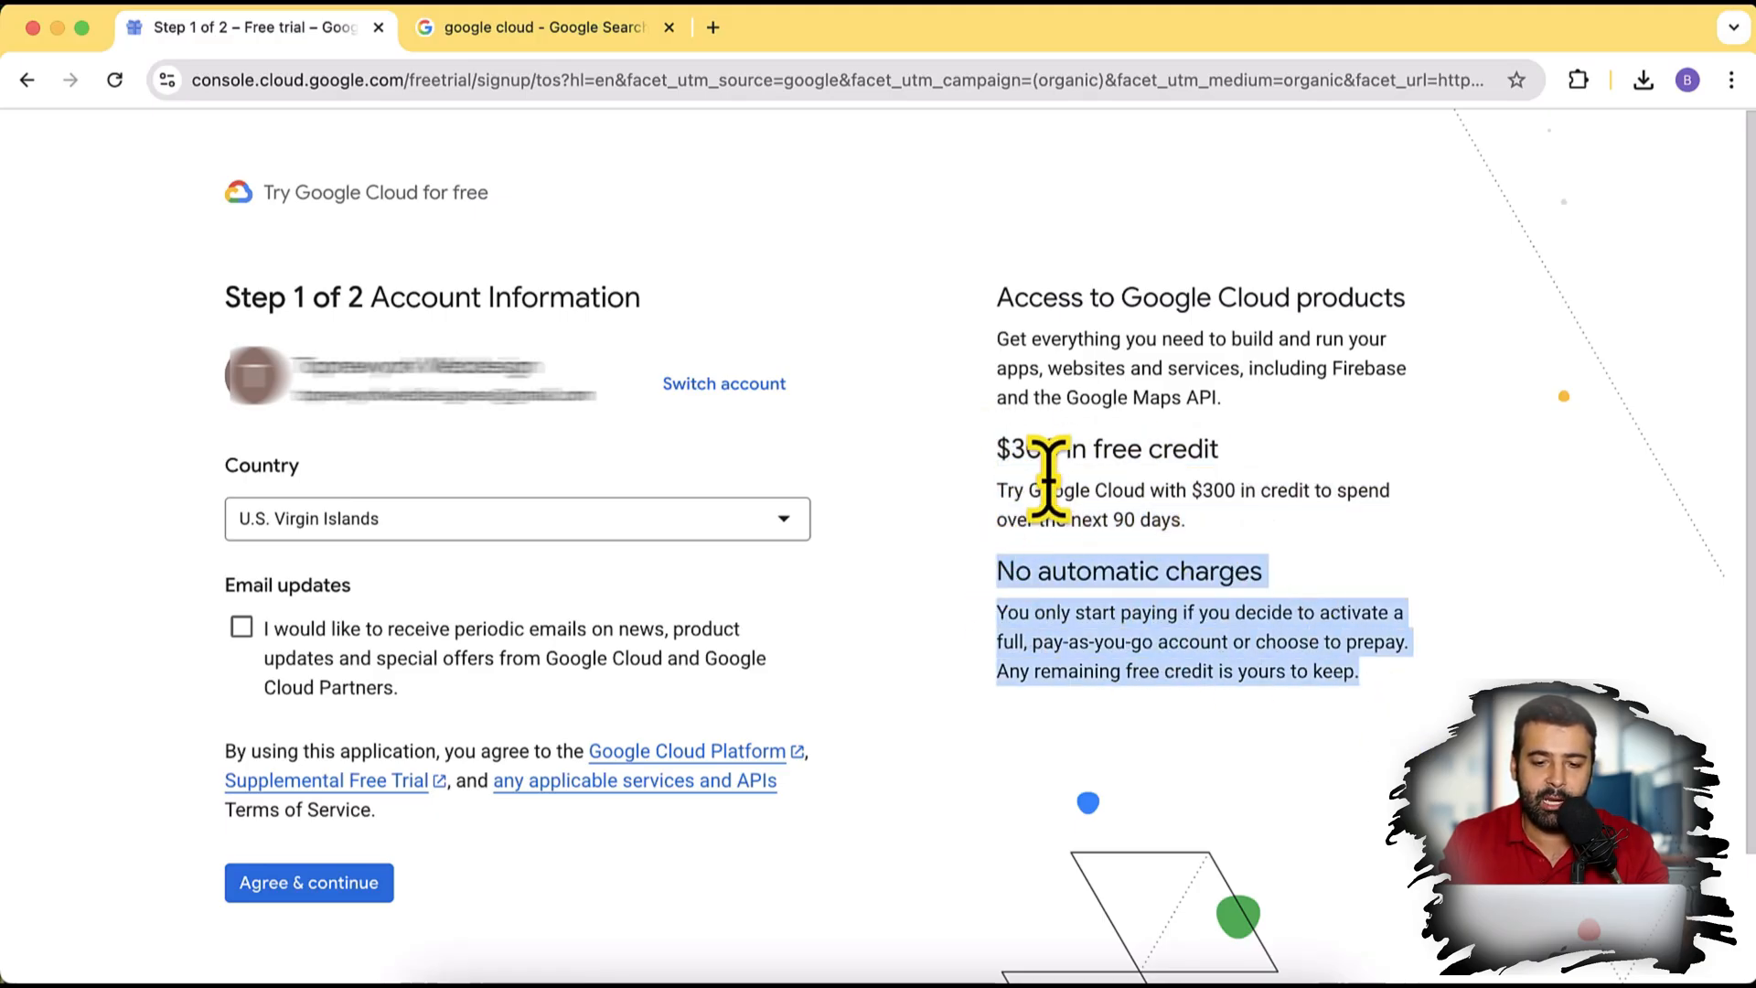
pyautogui.moveTo(884, 387)
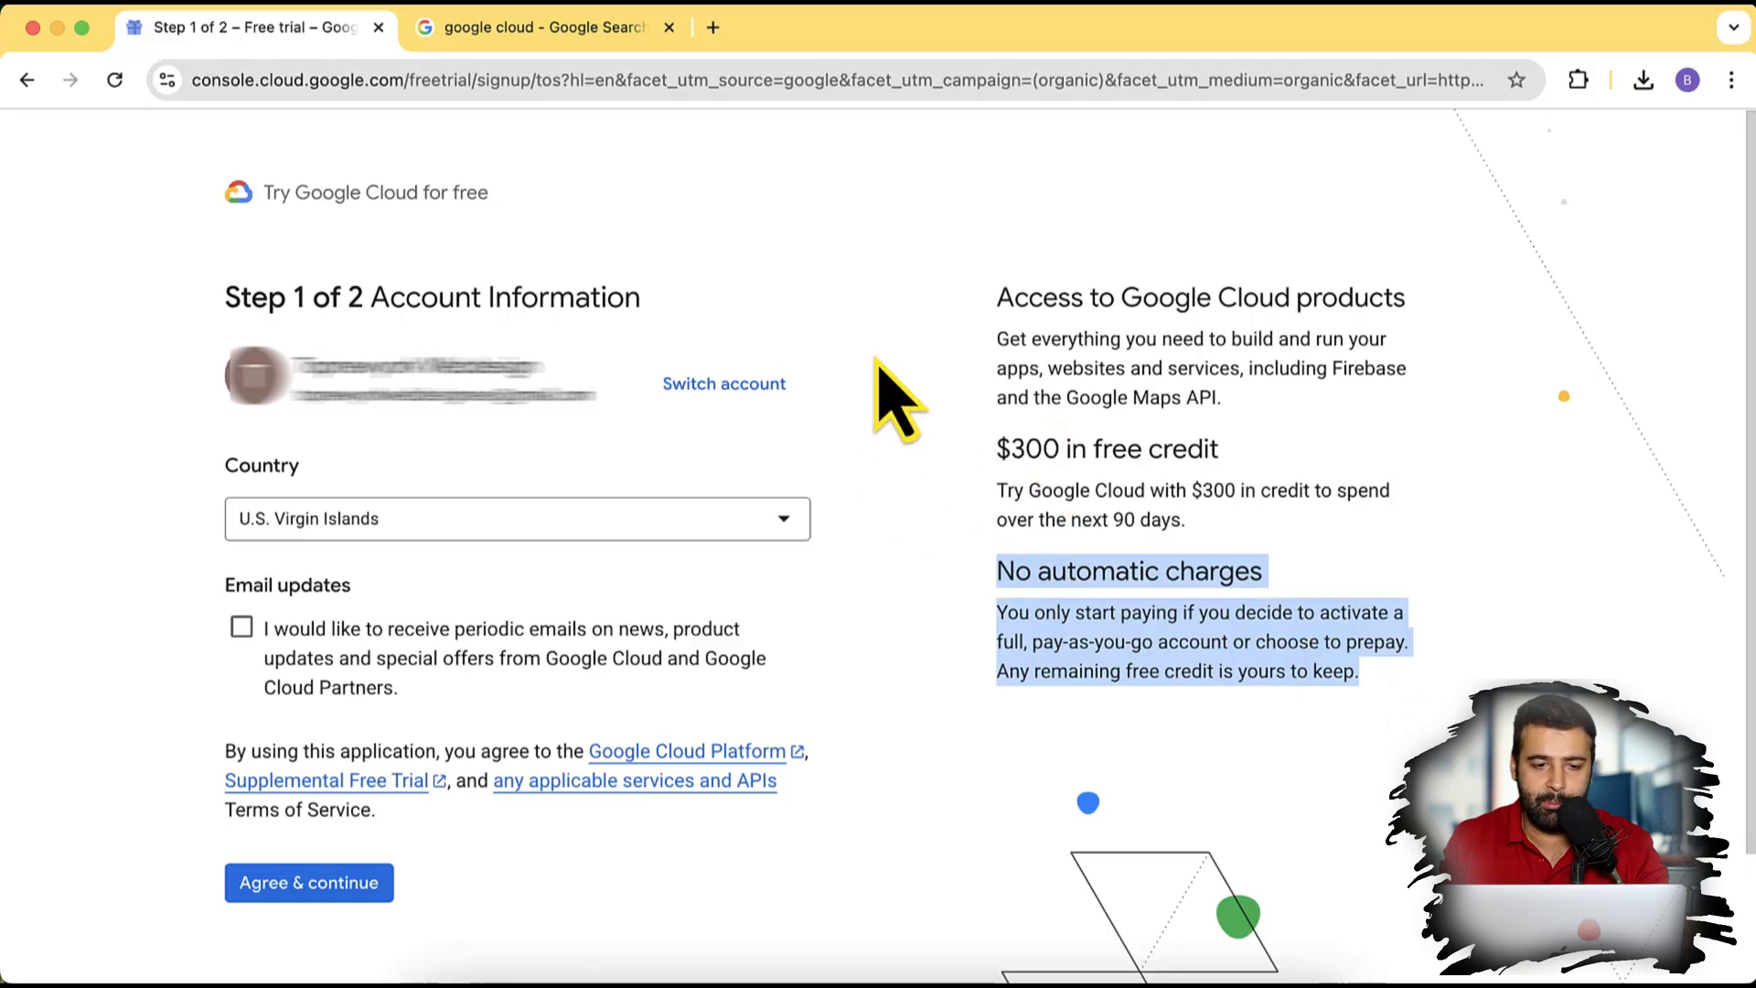
pyautogui.moveTo(843, 824)
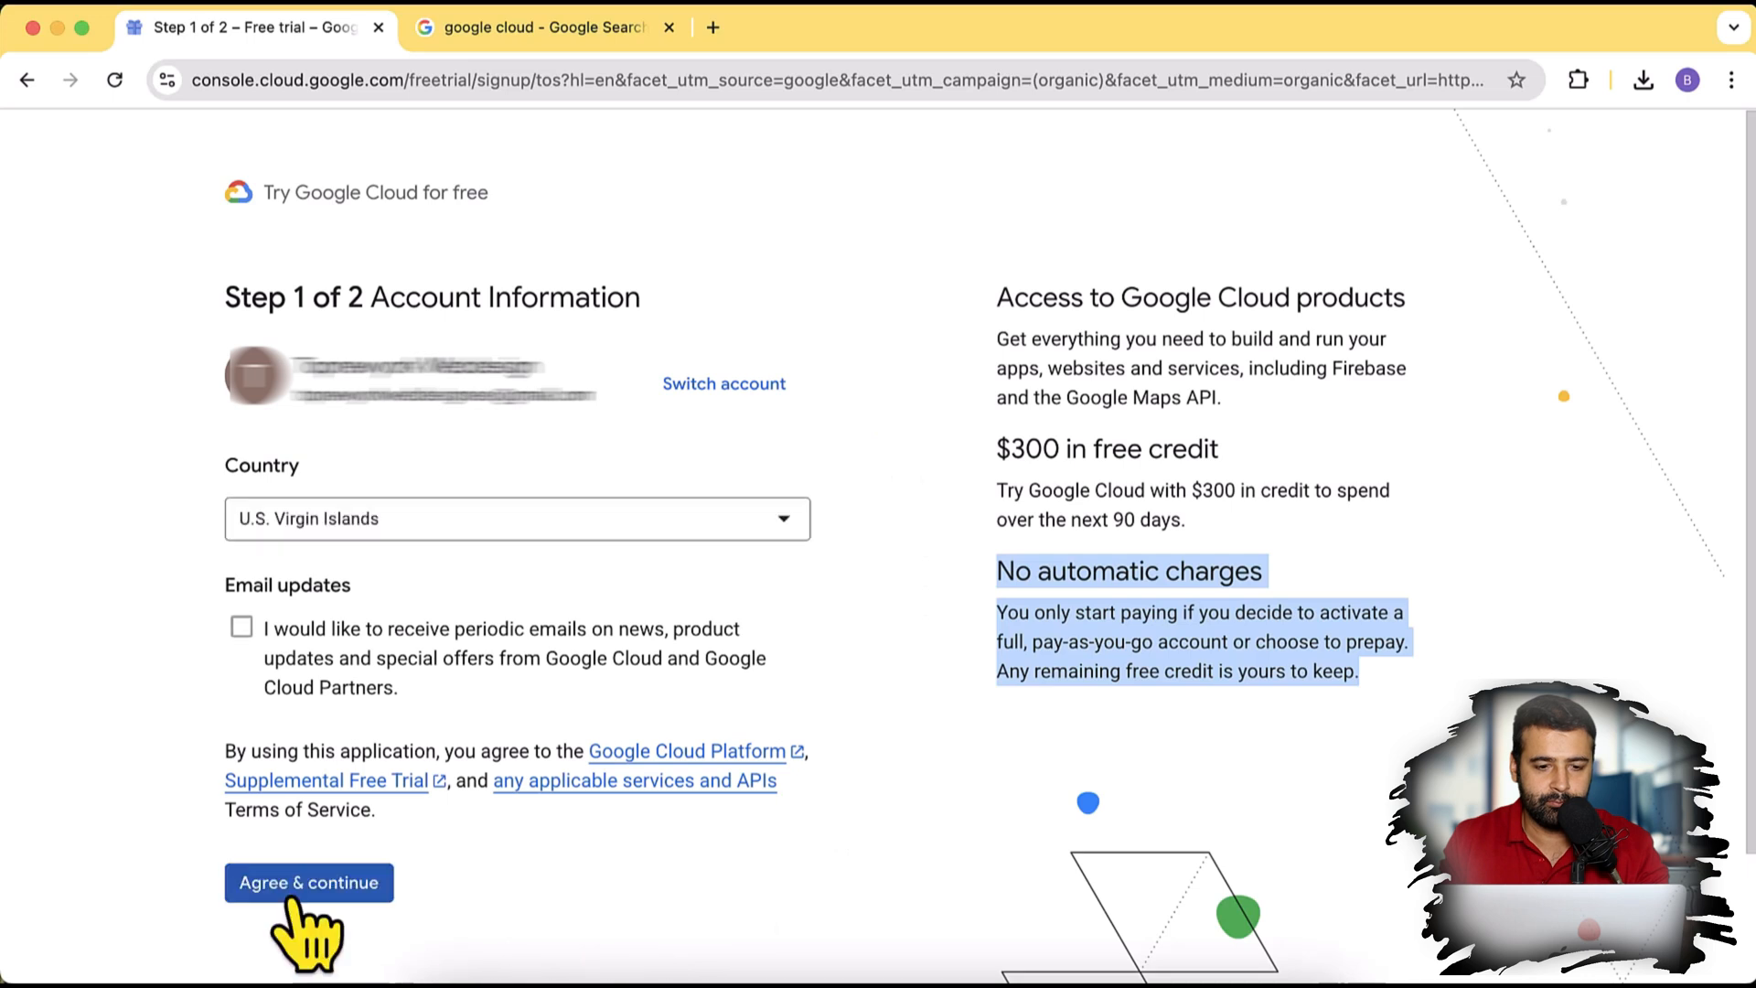
# Step: Agree to the free trial terms and continue to Step 2, Payment Information Verification
pyautogui.click(309, 882)
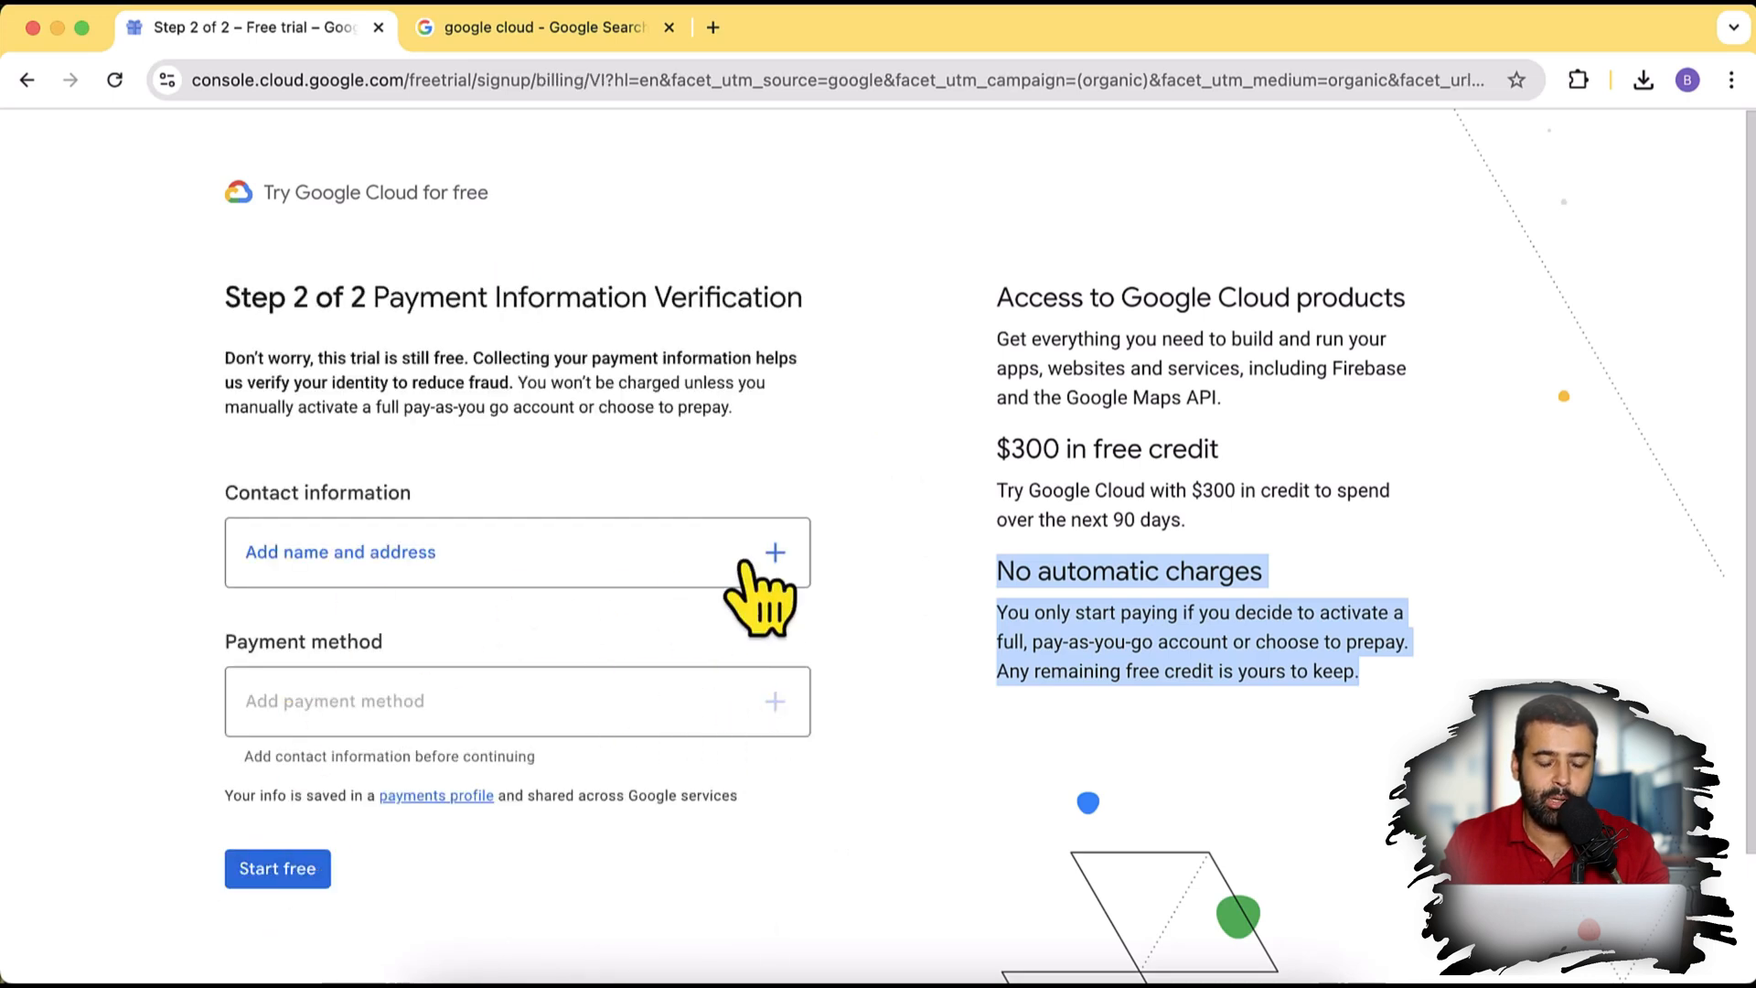
pyautogui.moveTo(935, 617)
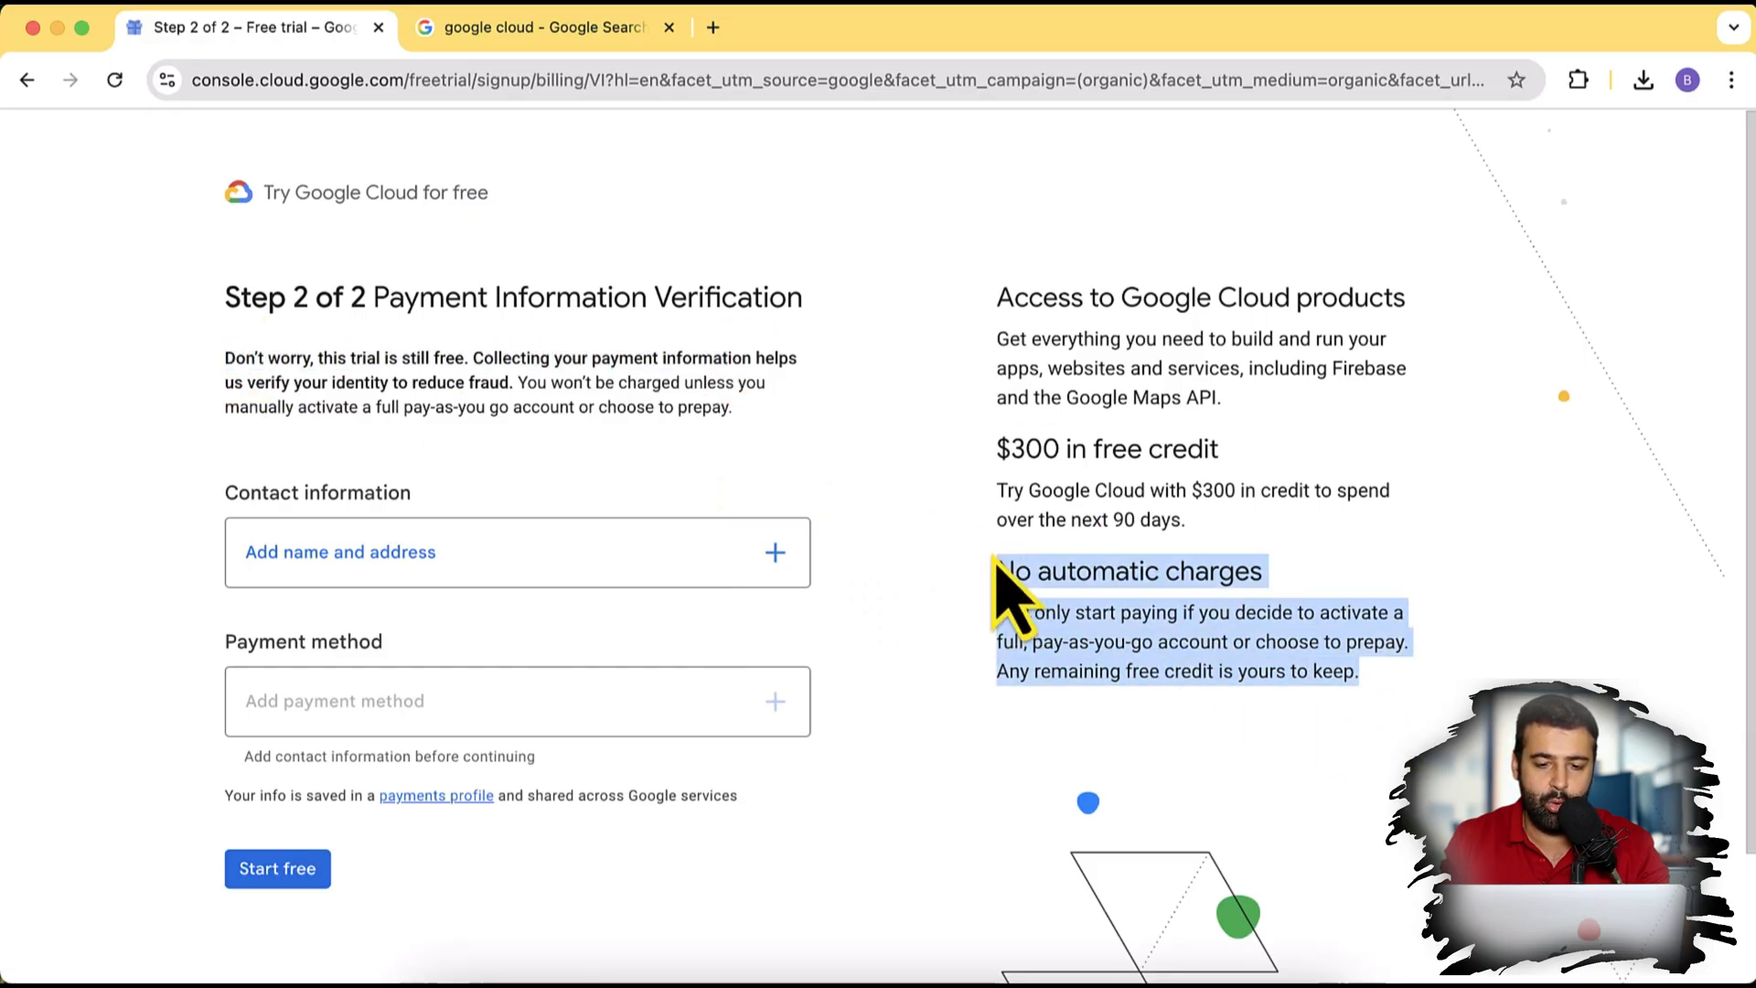
pyautogui.moveTo(930, 515)
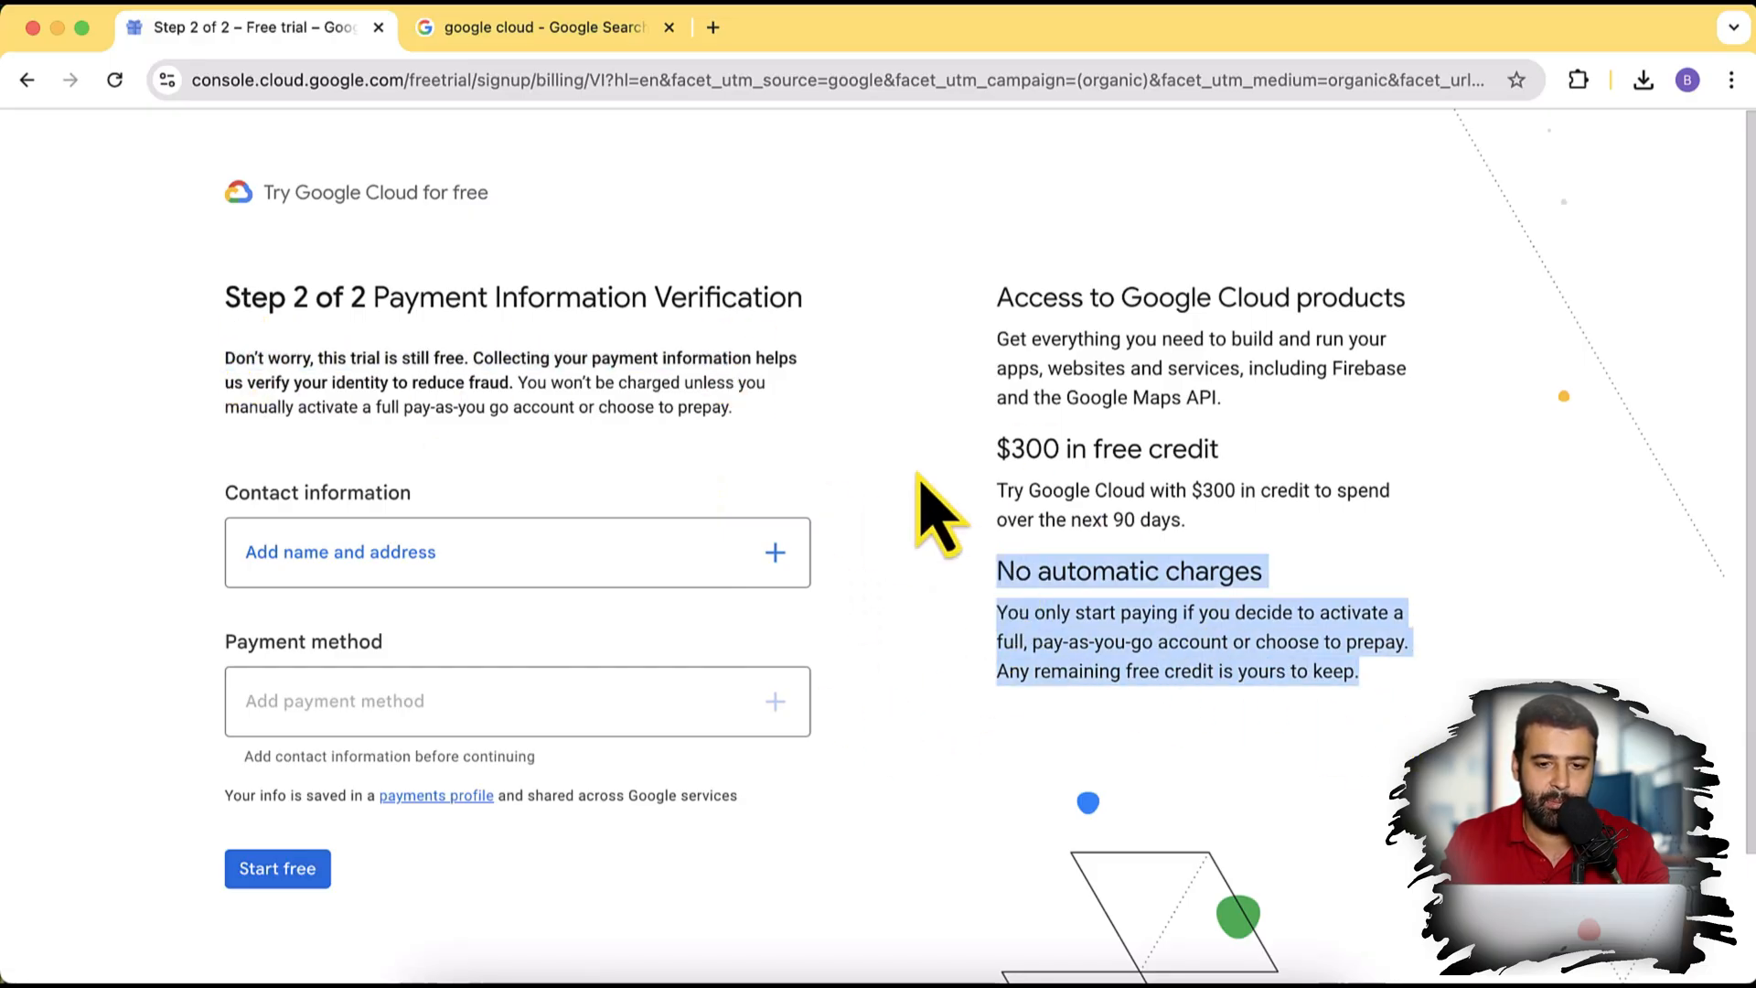
pyautogui.moveTo(980, 534)
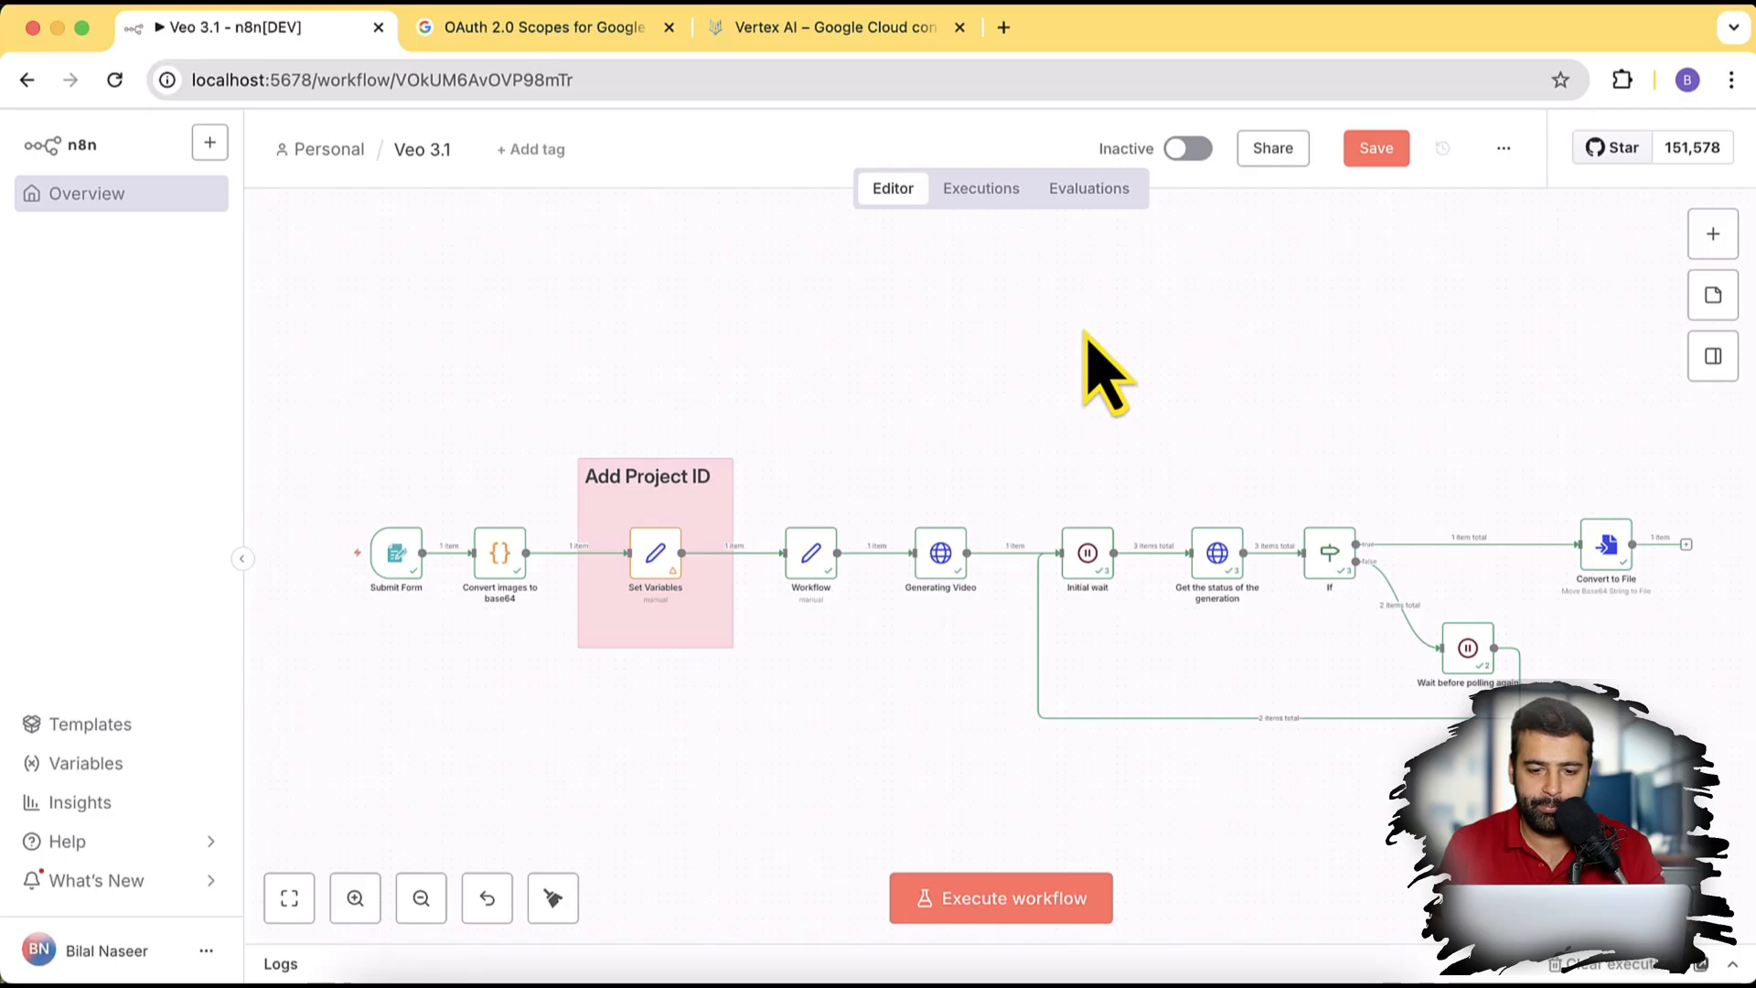
pyautogui.moveTo(970, 505)
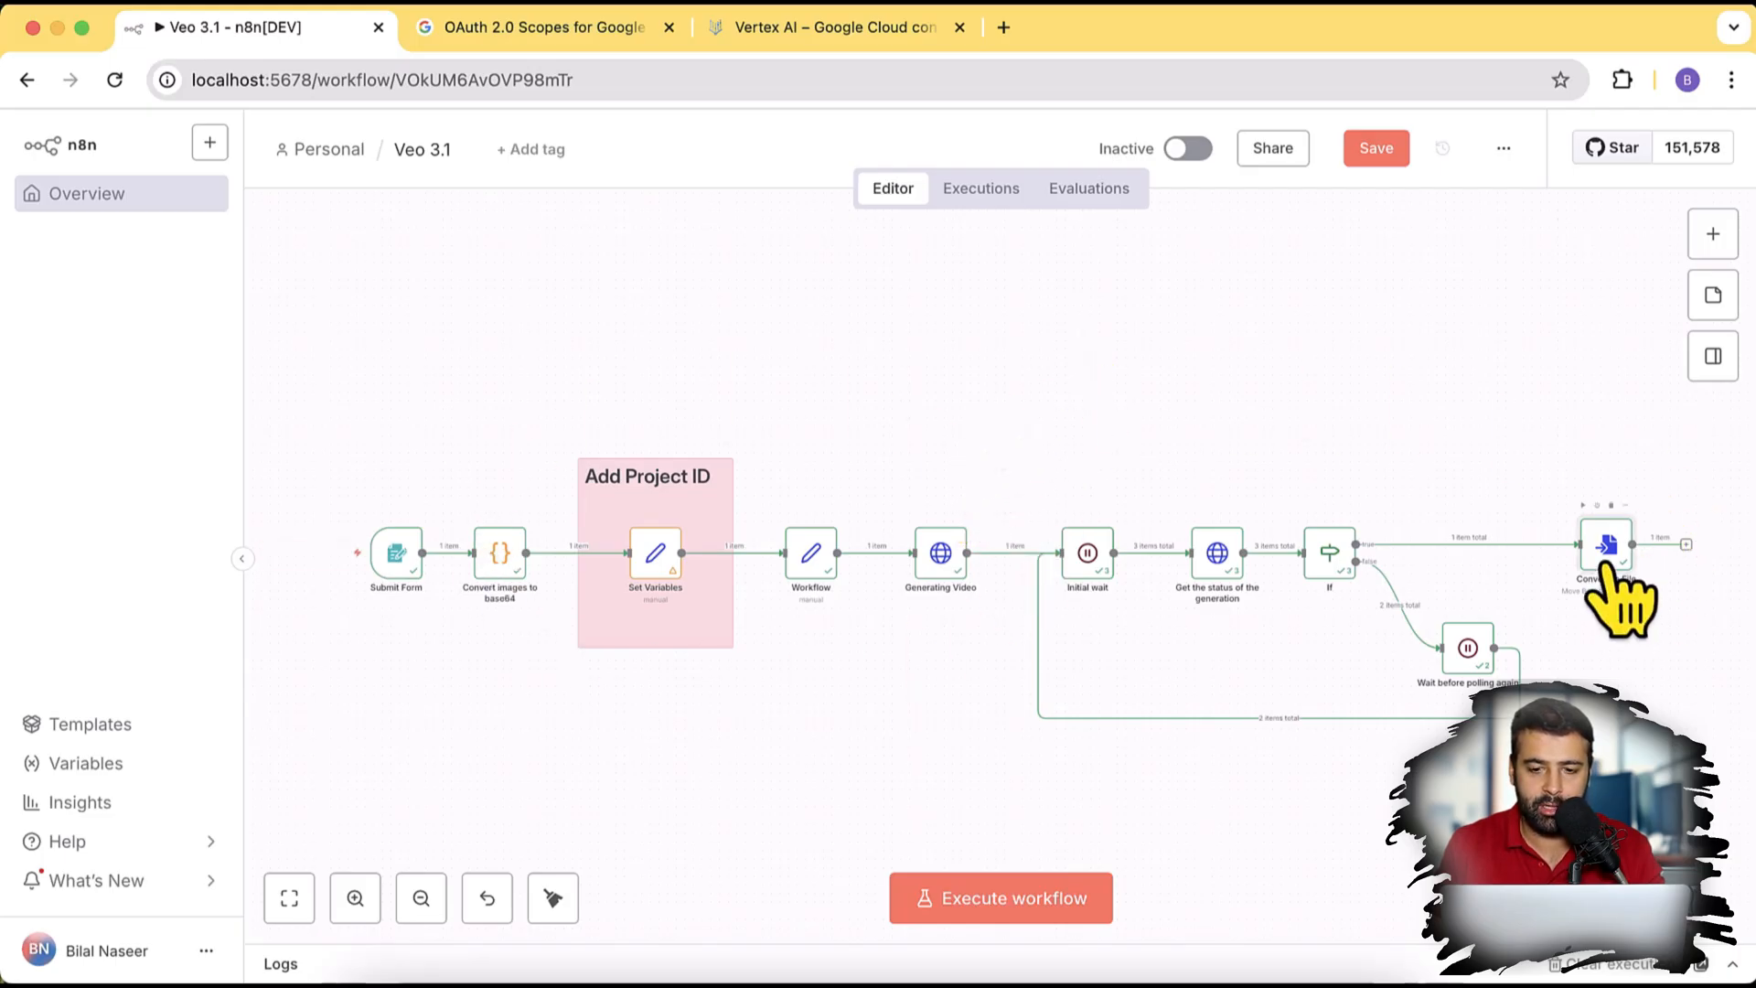
# Step: Inspect the Convert to File and Set Variables nodes, selecting the placeholder PROJECT_ID, then go to Vertex AI
pyautogui.doubleClick(1605, 548)
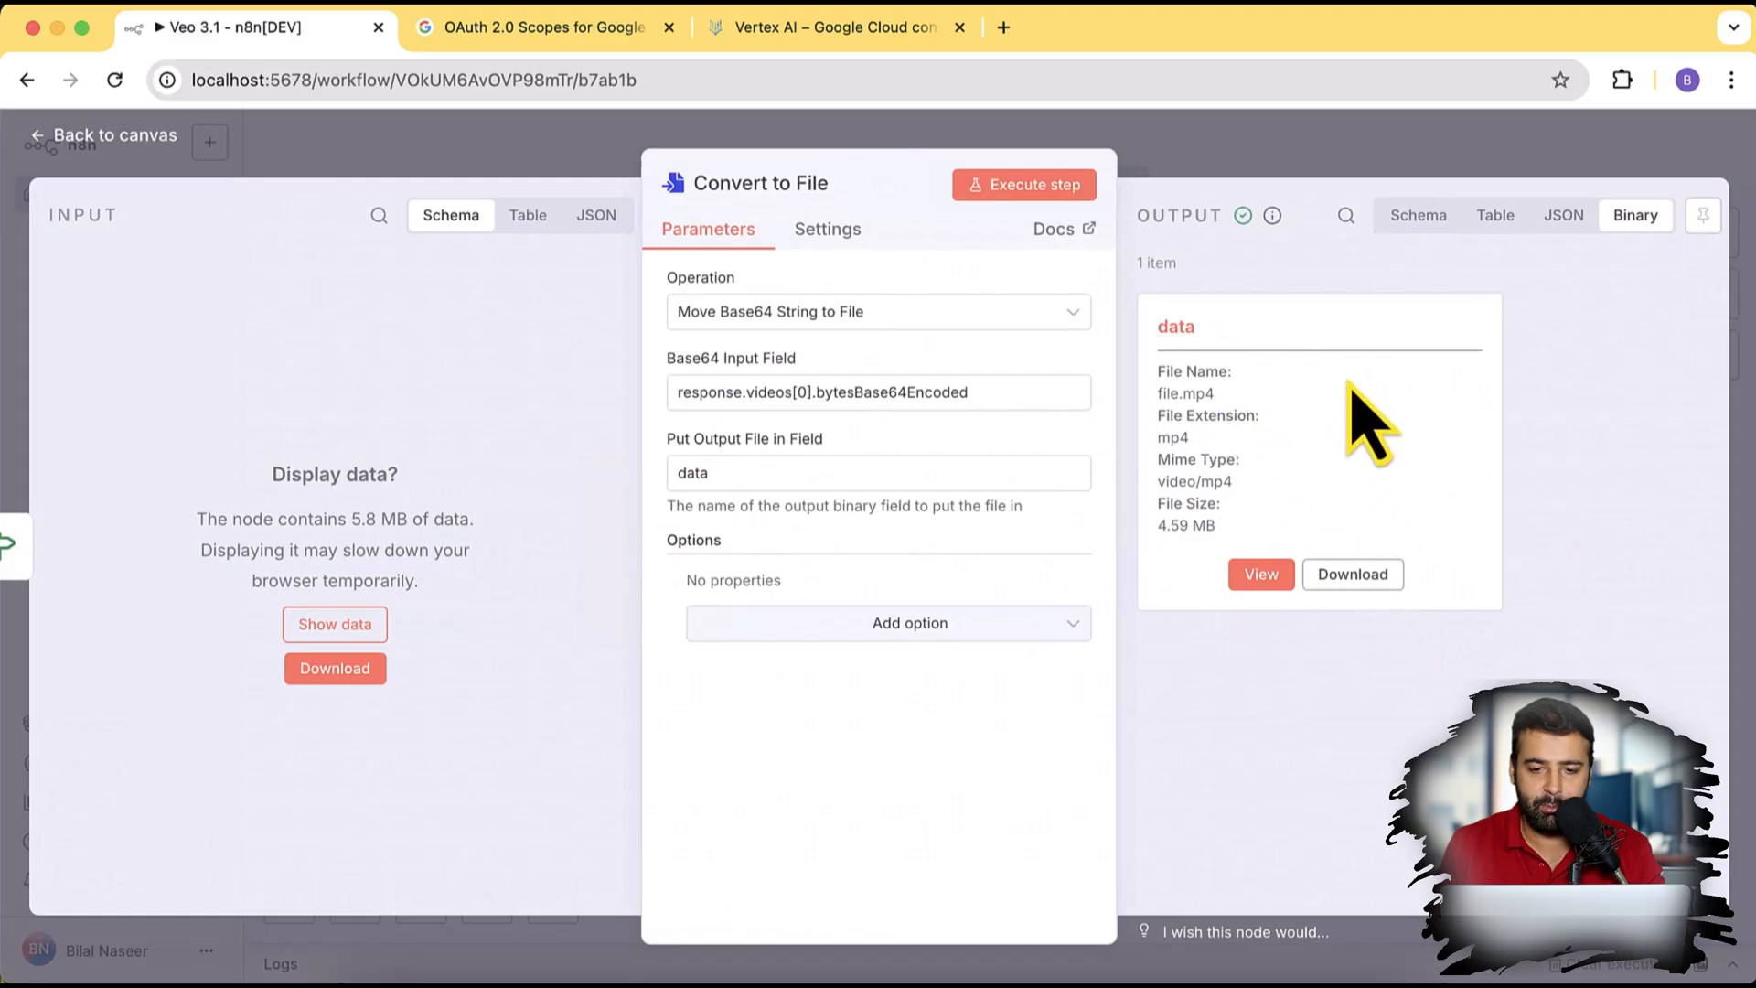
pyautogui.click(1261, 574)
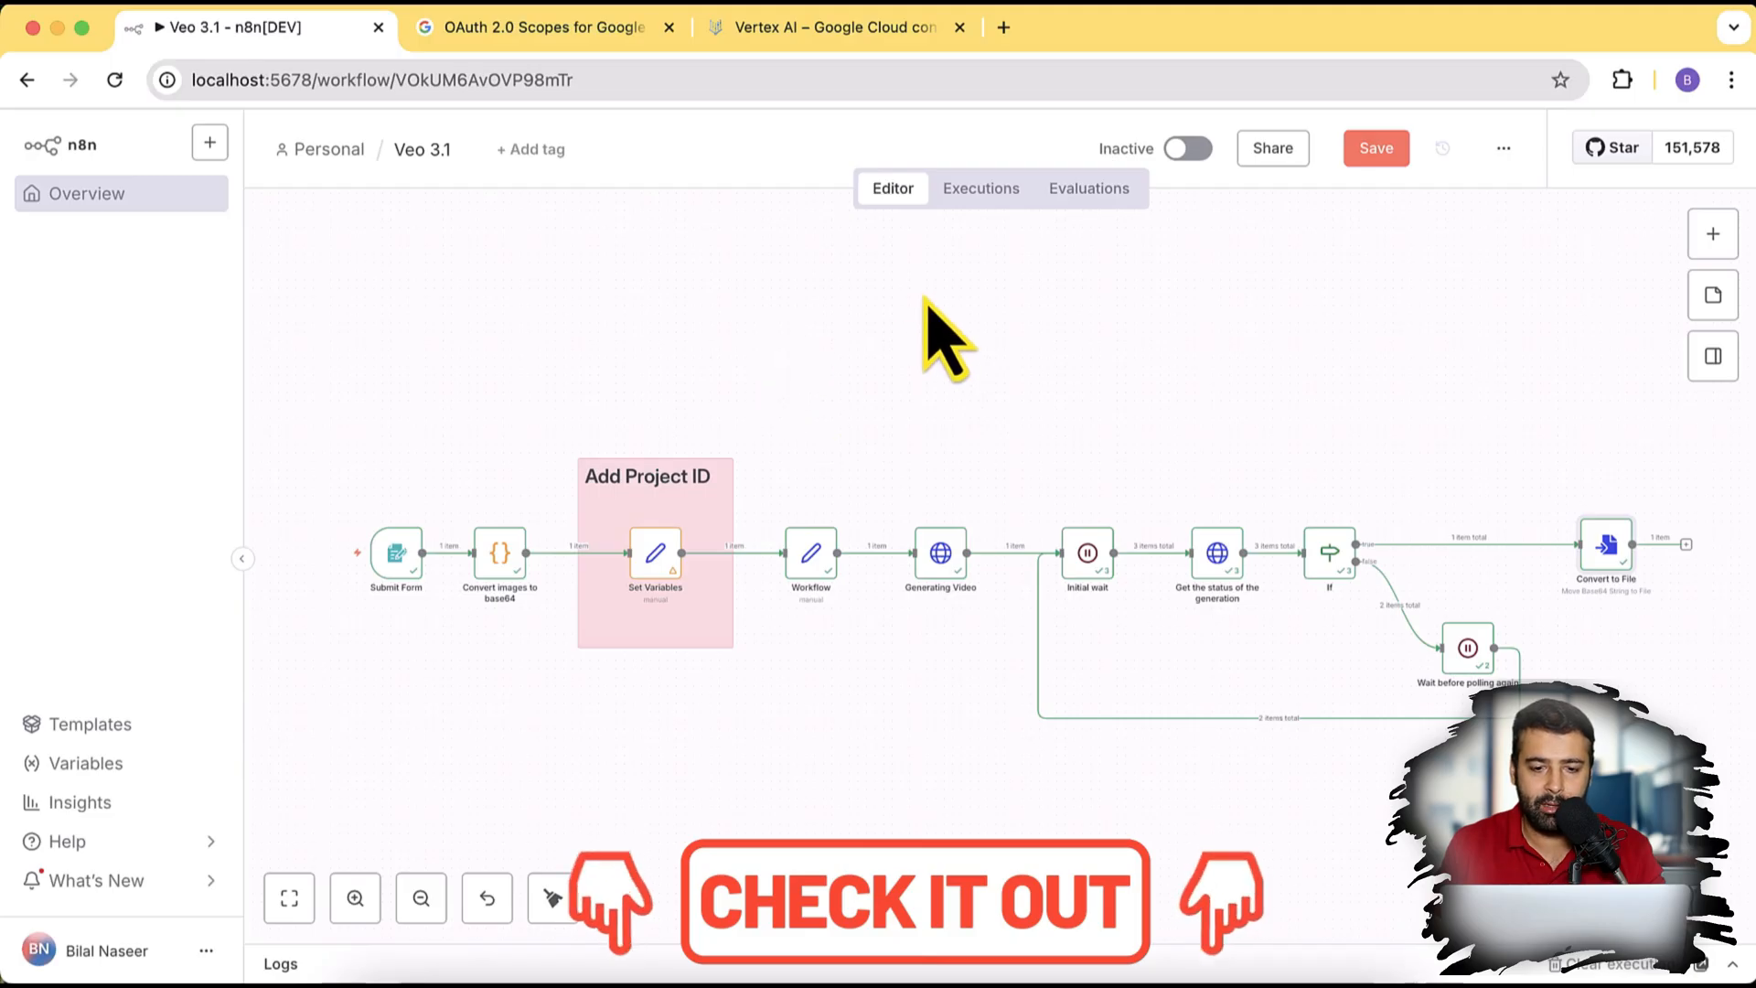
pyautogui.moveTo(1008, 479)
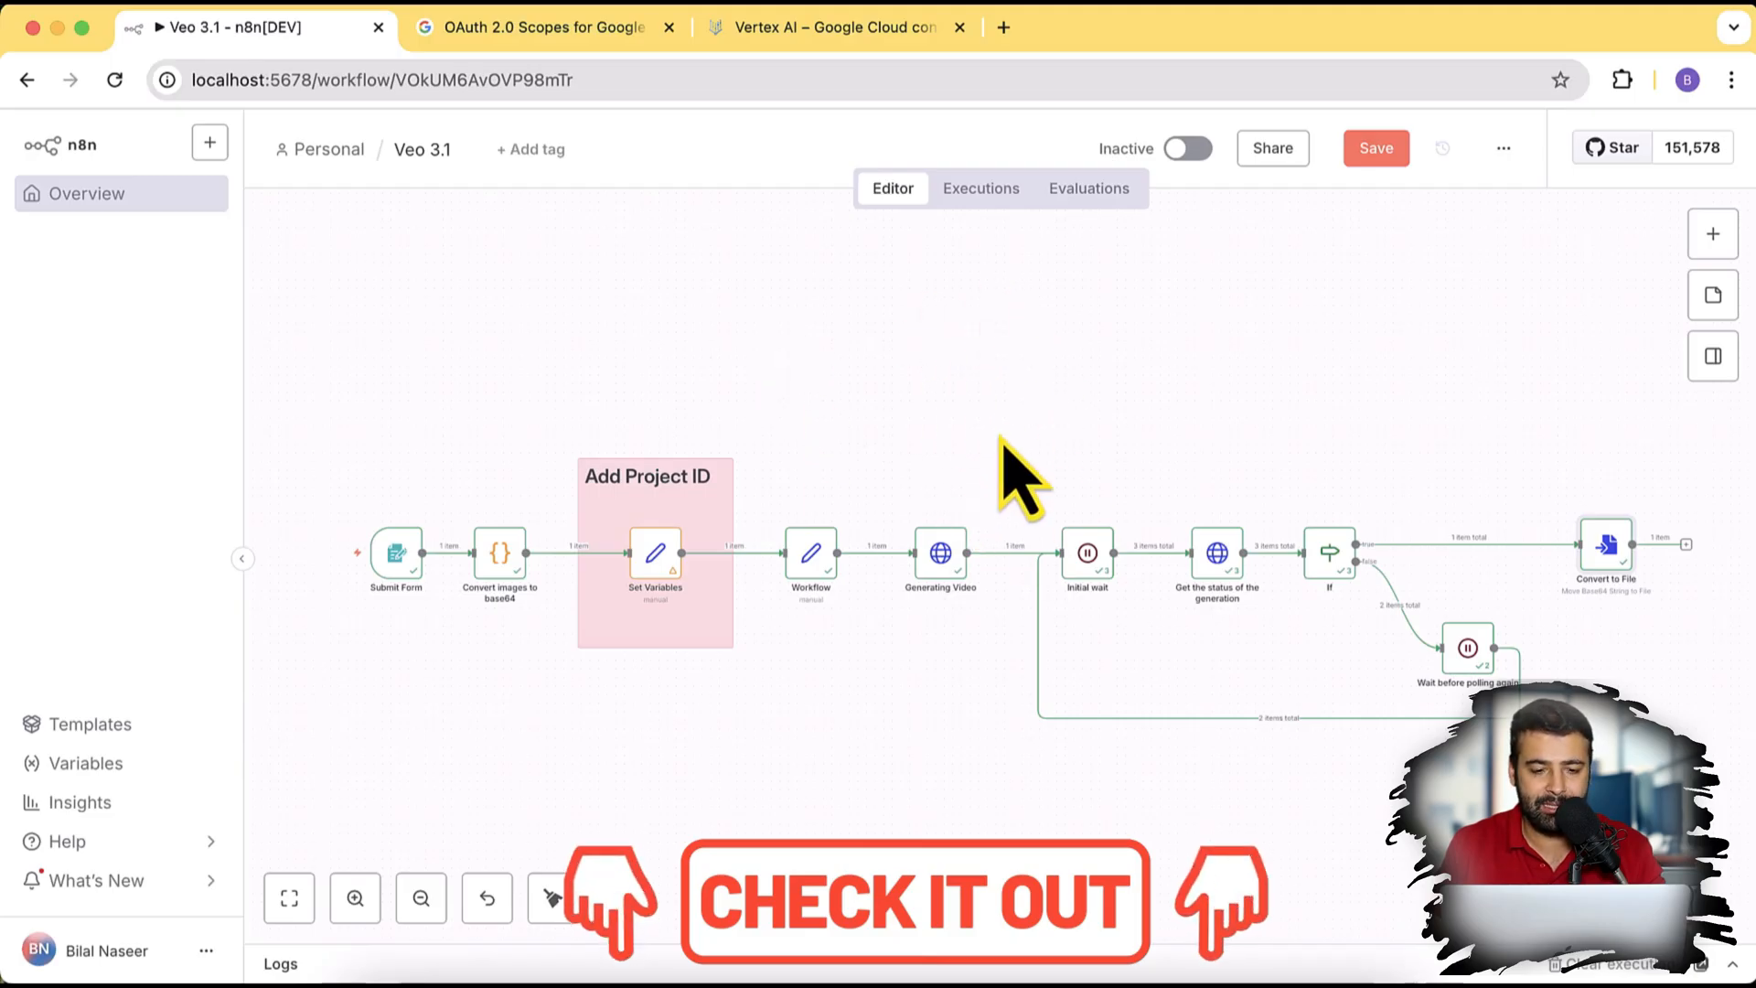
pyautogui.moveTo(1504, 220)
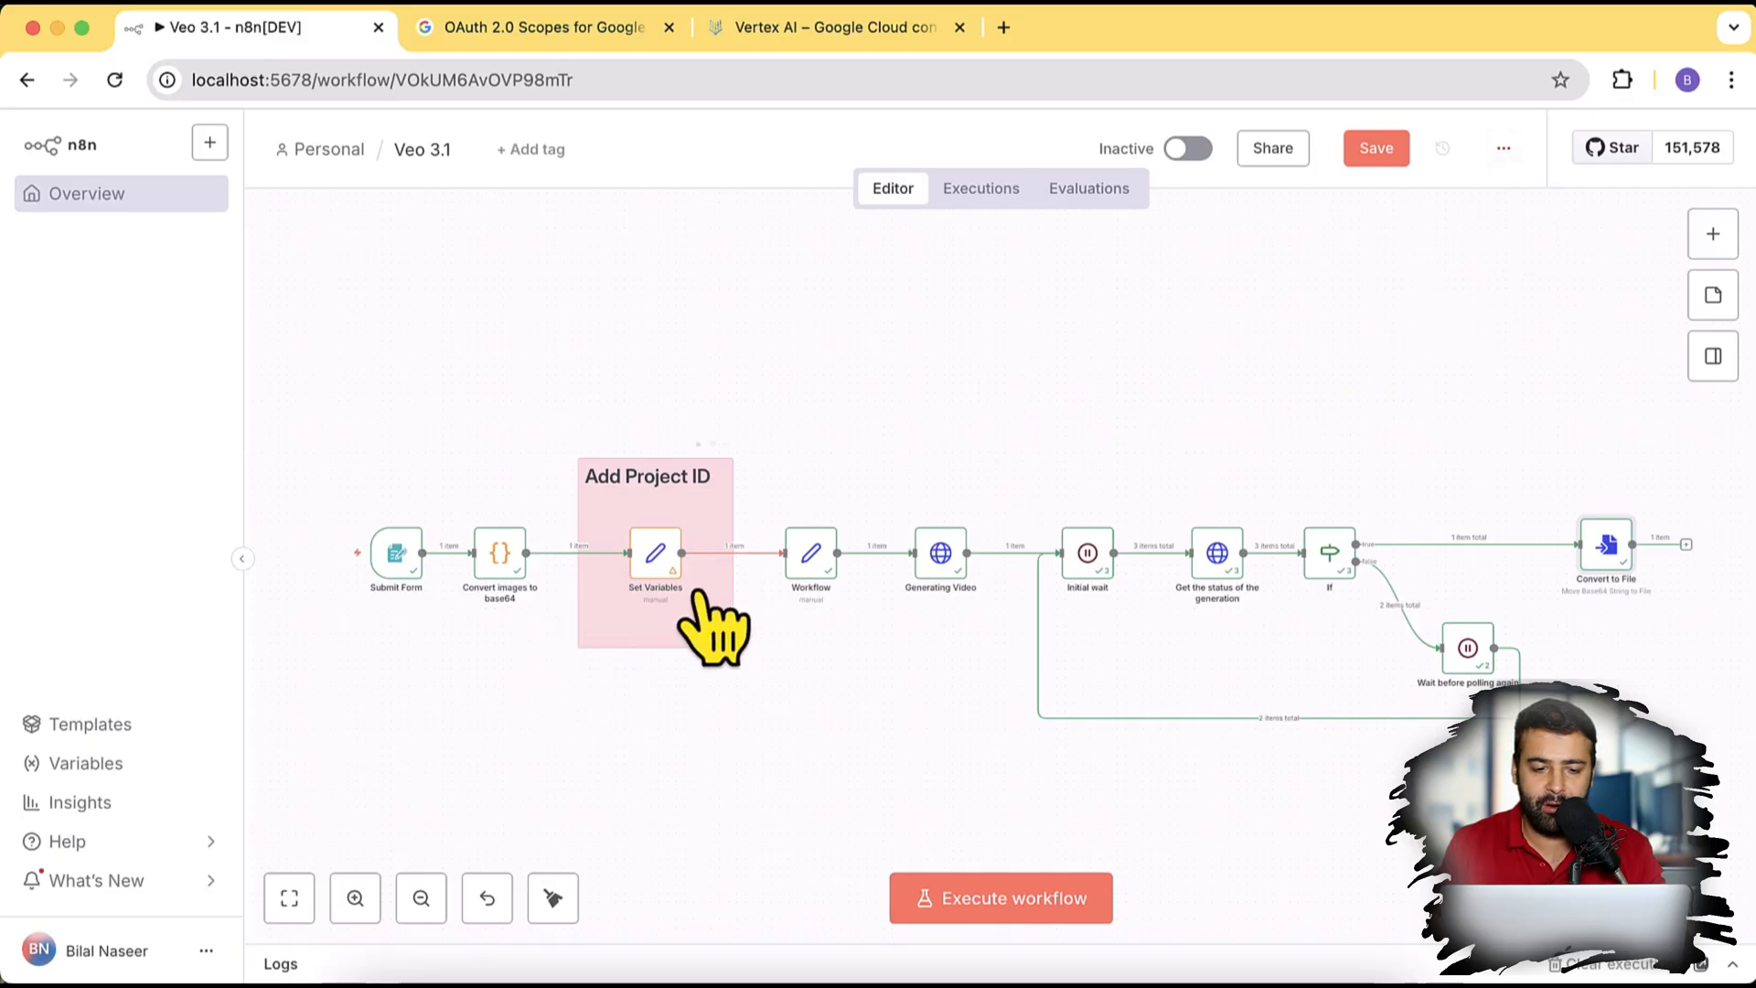
pyautogui.doubleClick(657, 554)
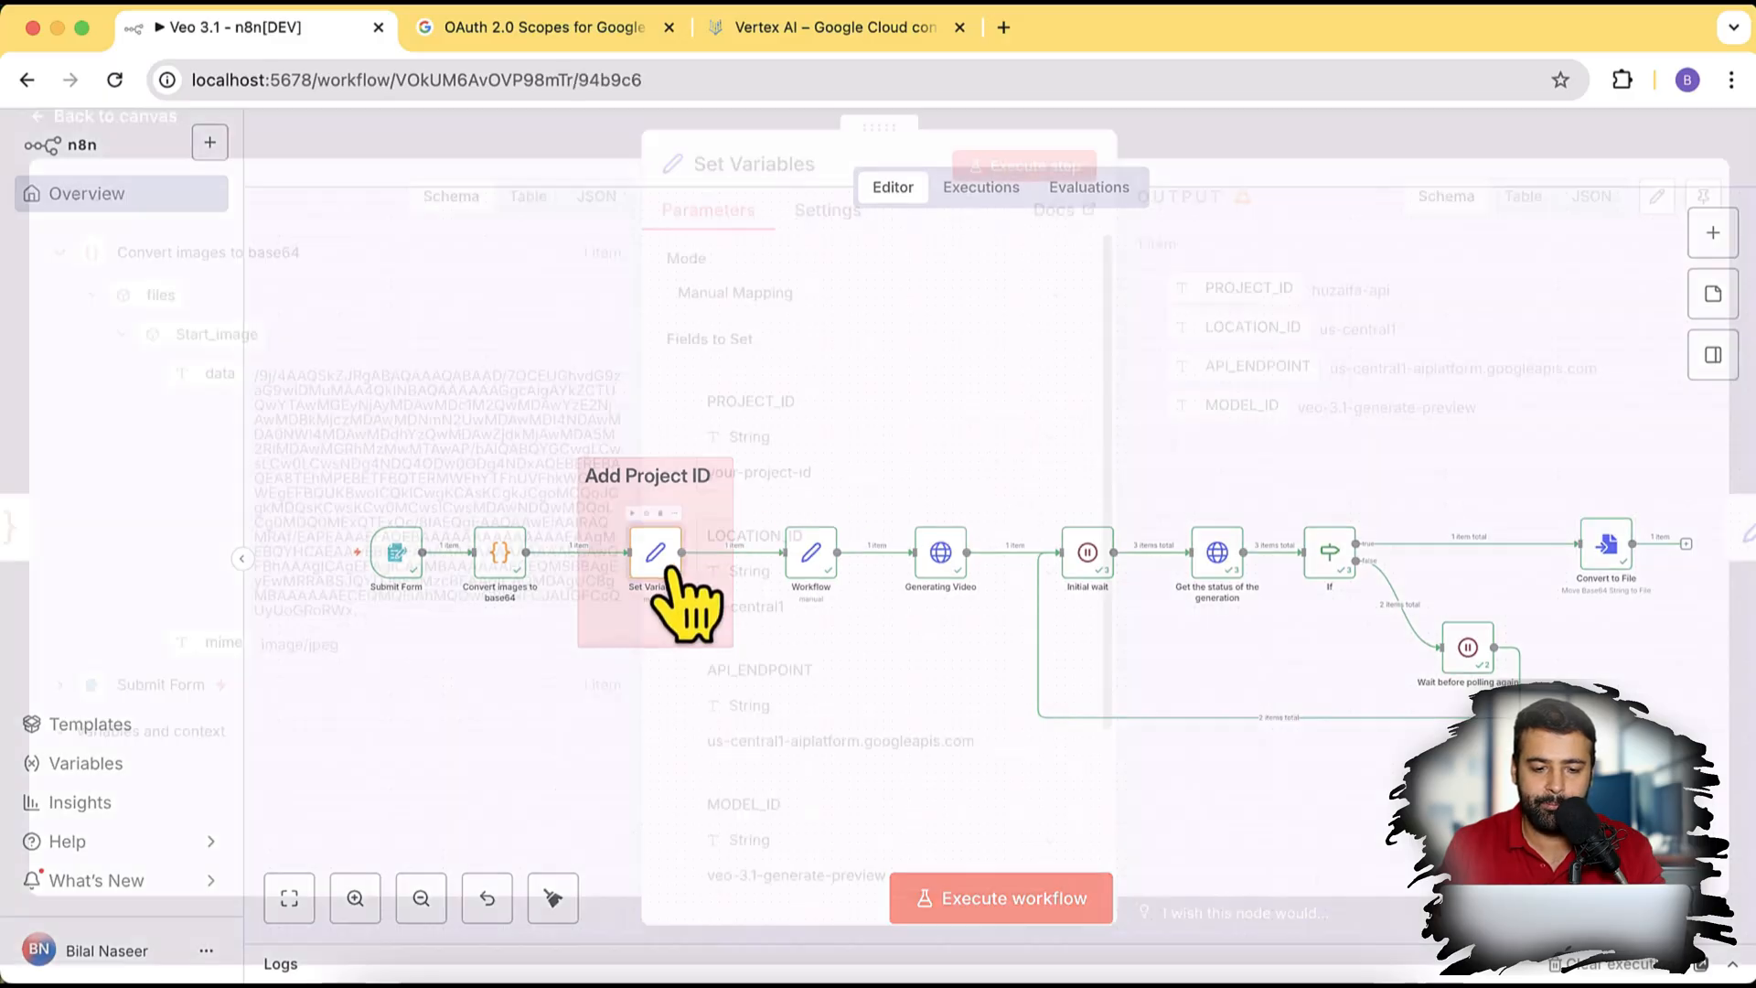
pyautogui.click(656, 553)
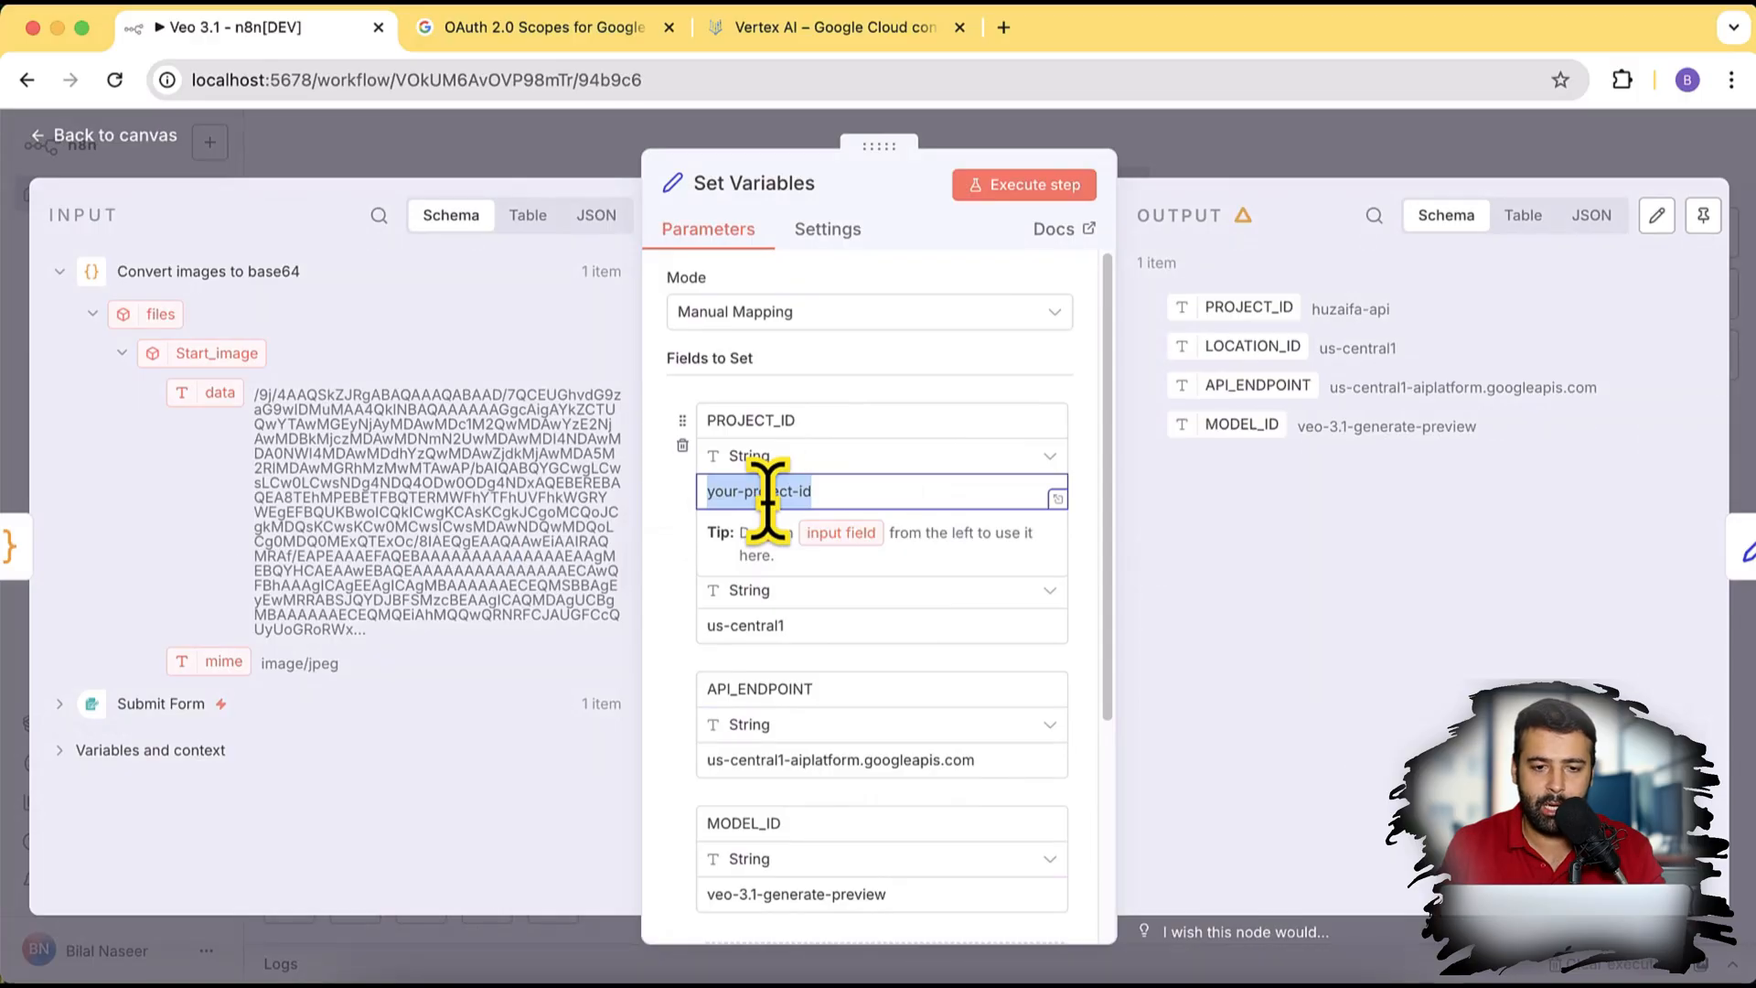
pyautogui.moveTo(757, 146)
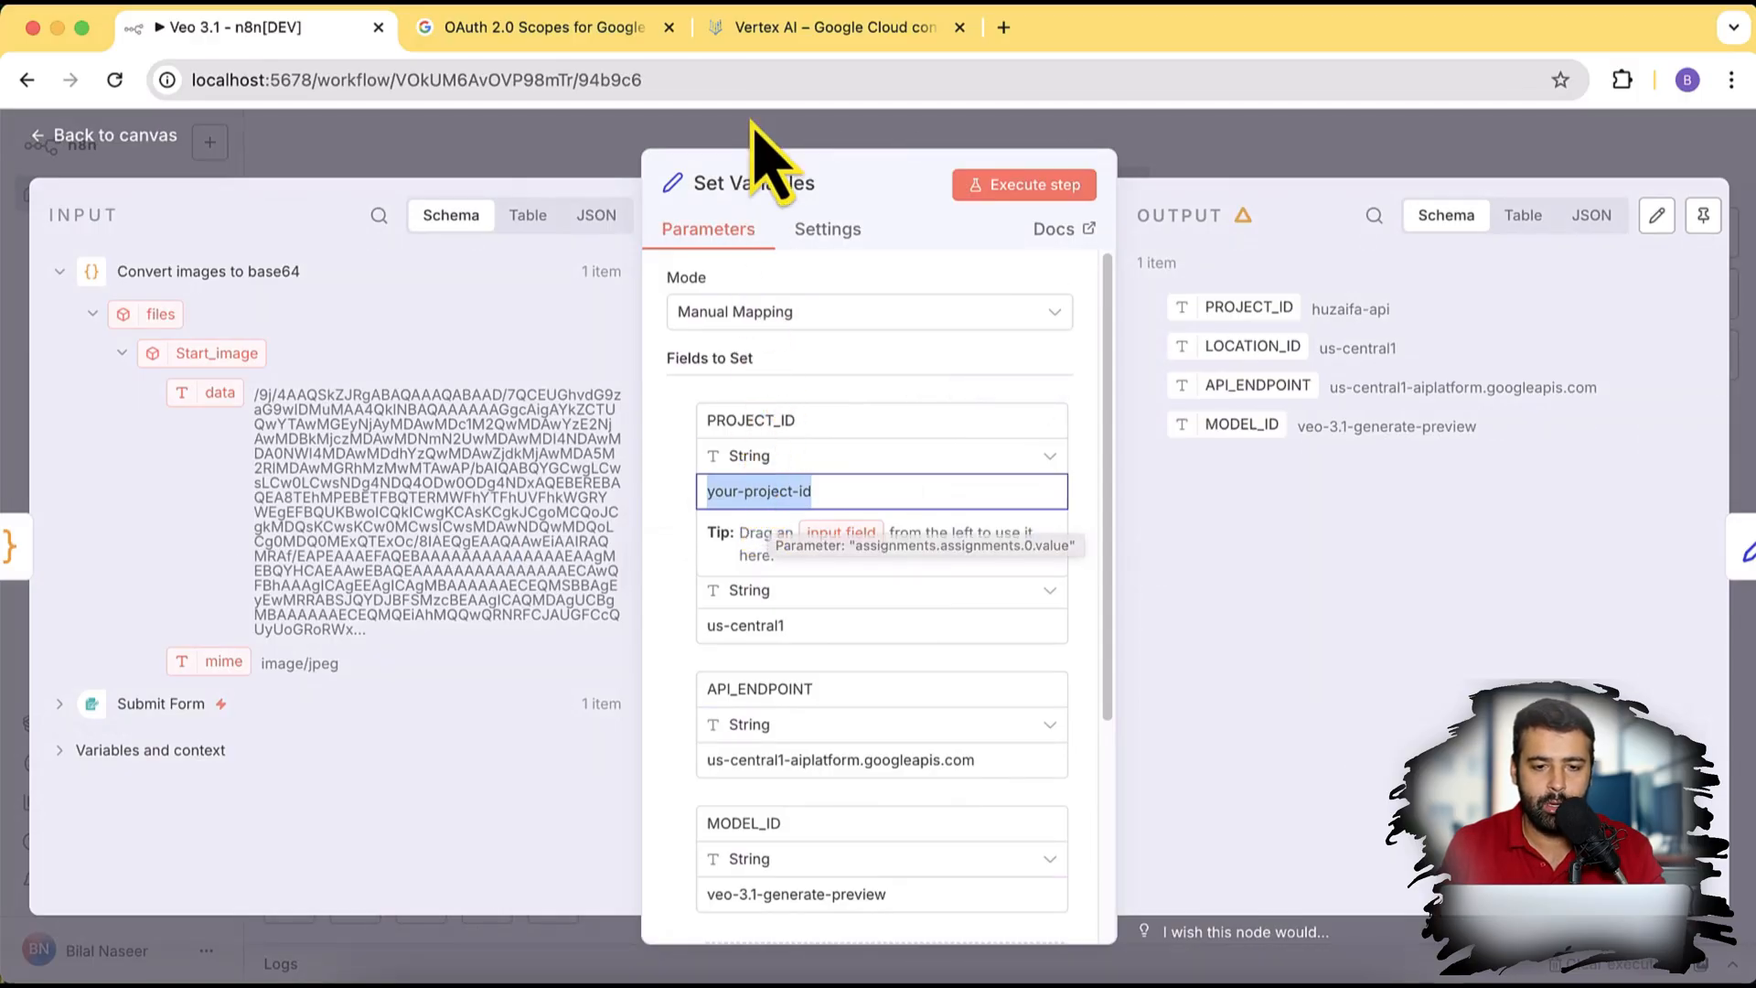
pyautogui.click(824, 28)
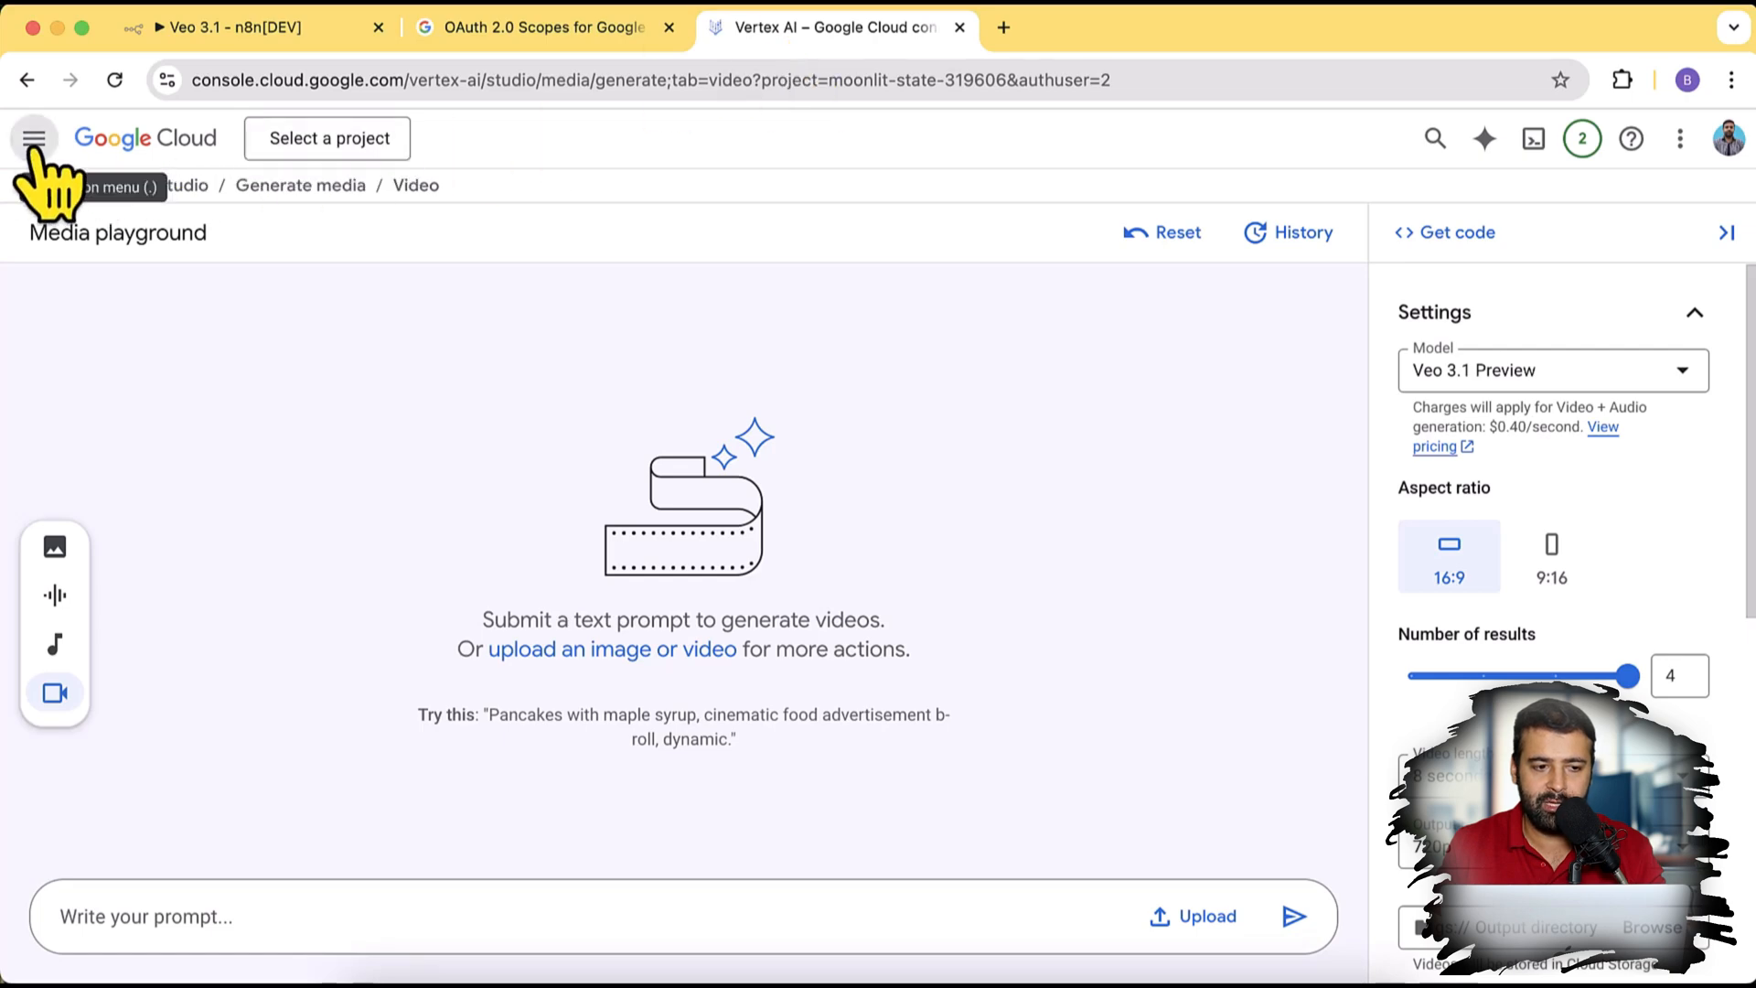
# Step: View Veo 3.1 Preview's Get code sample showing project moonlit-state-319606, then return to n8n
pyautogui.click(38, 138)
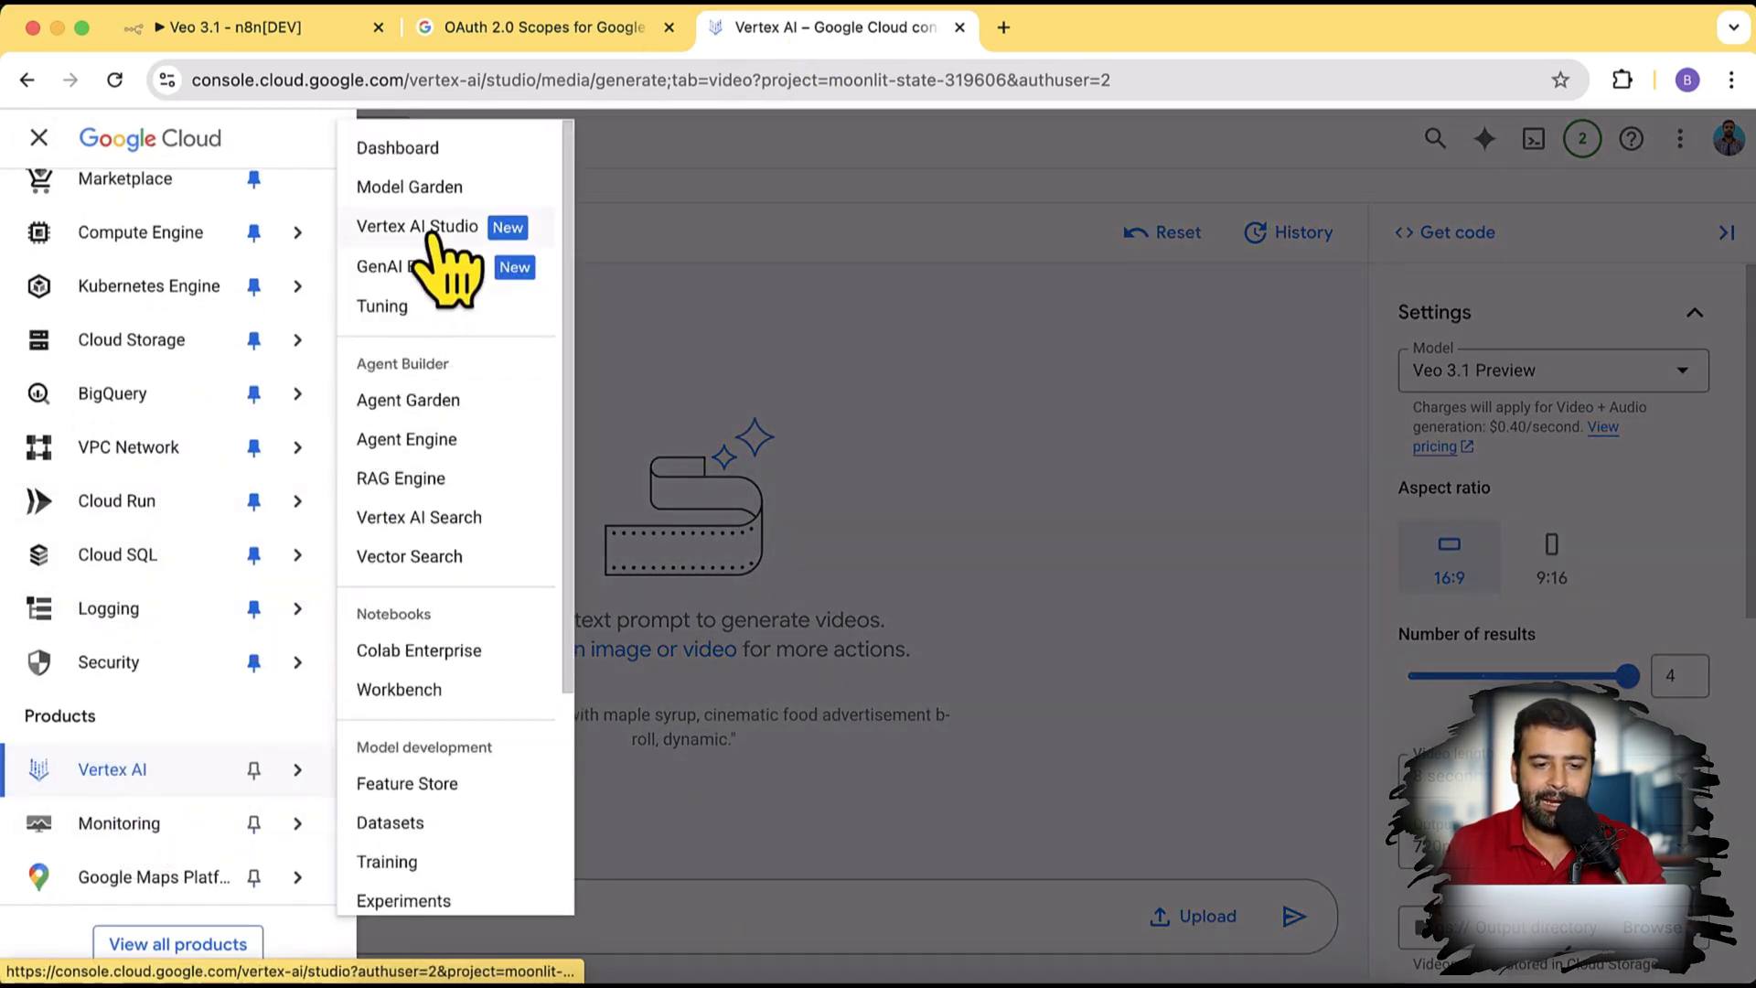
pyautogui.click(417, 226)
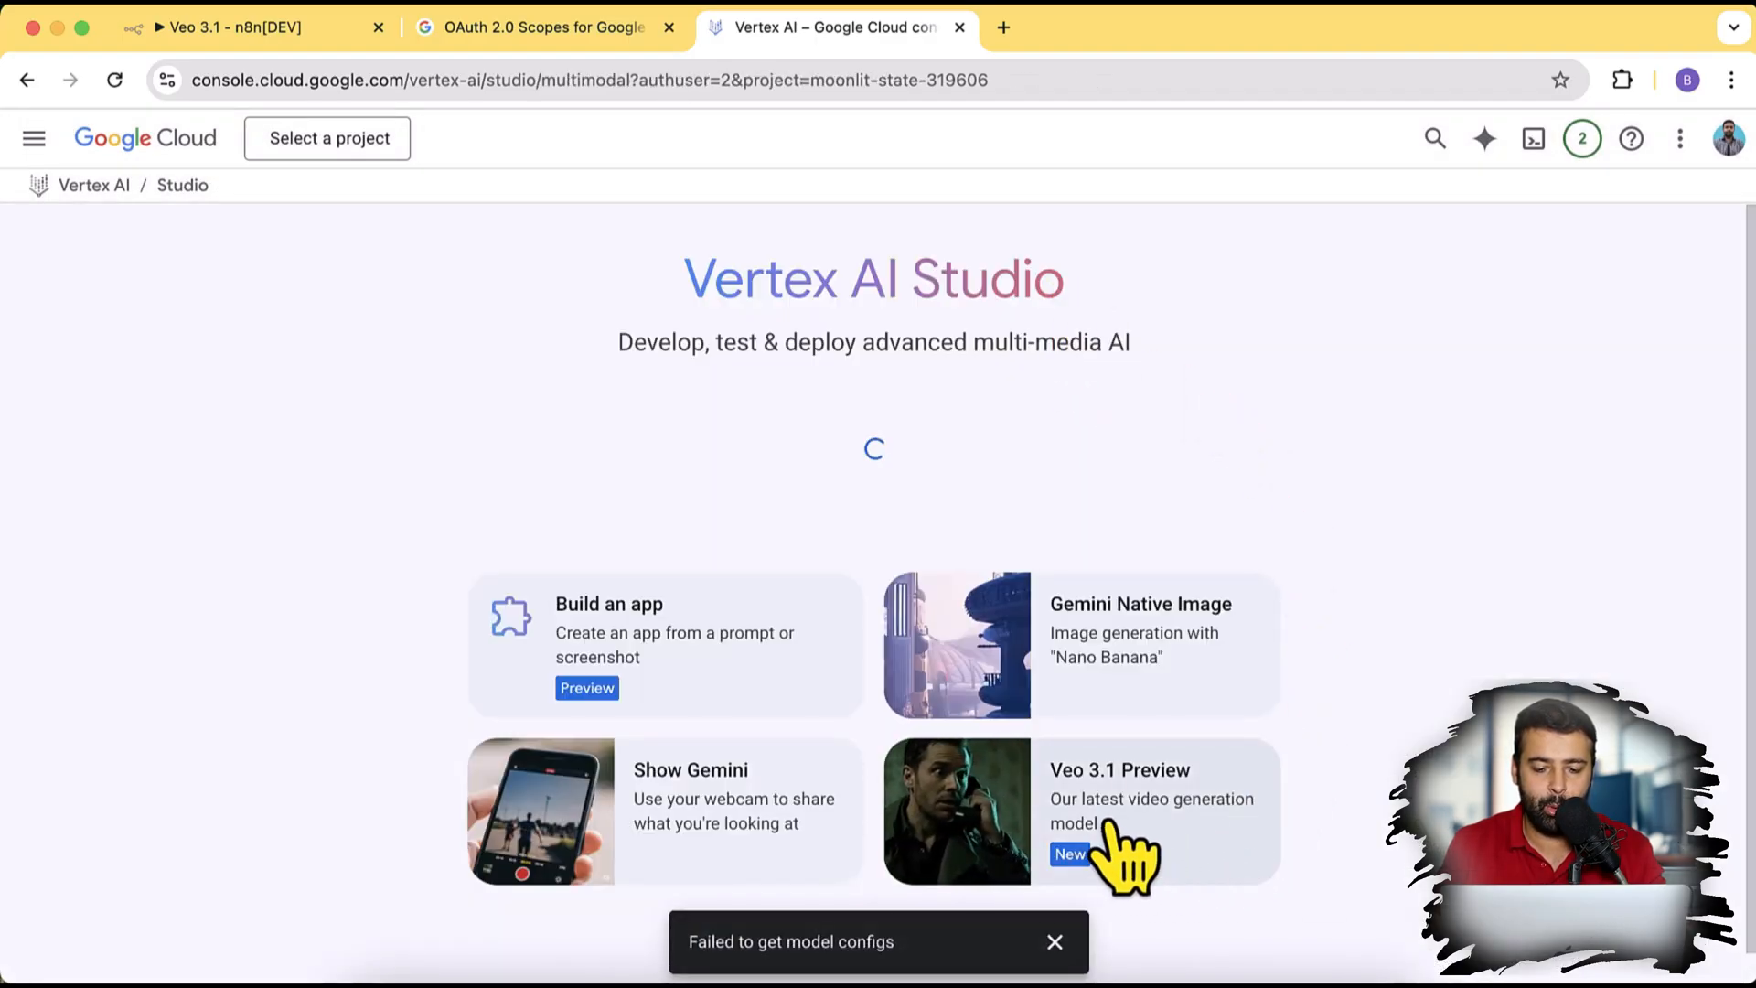
pyautogui.click(1135, 819)
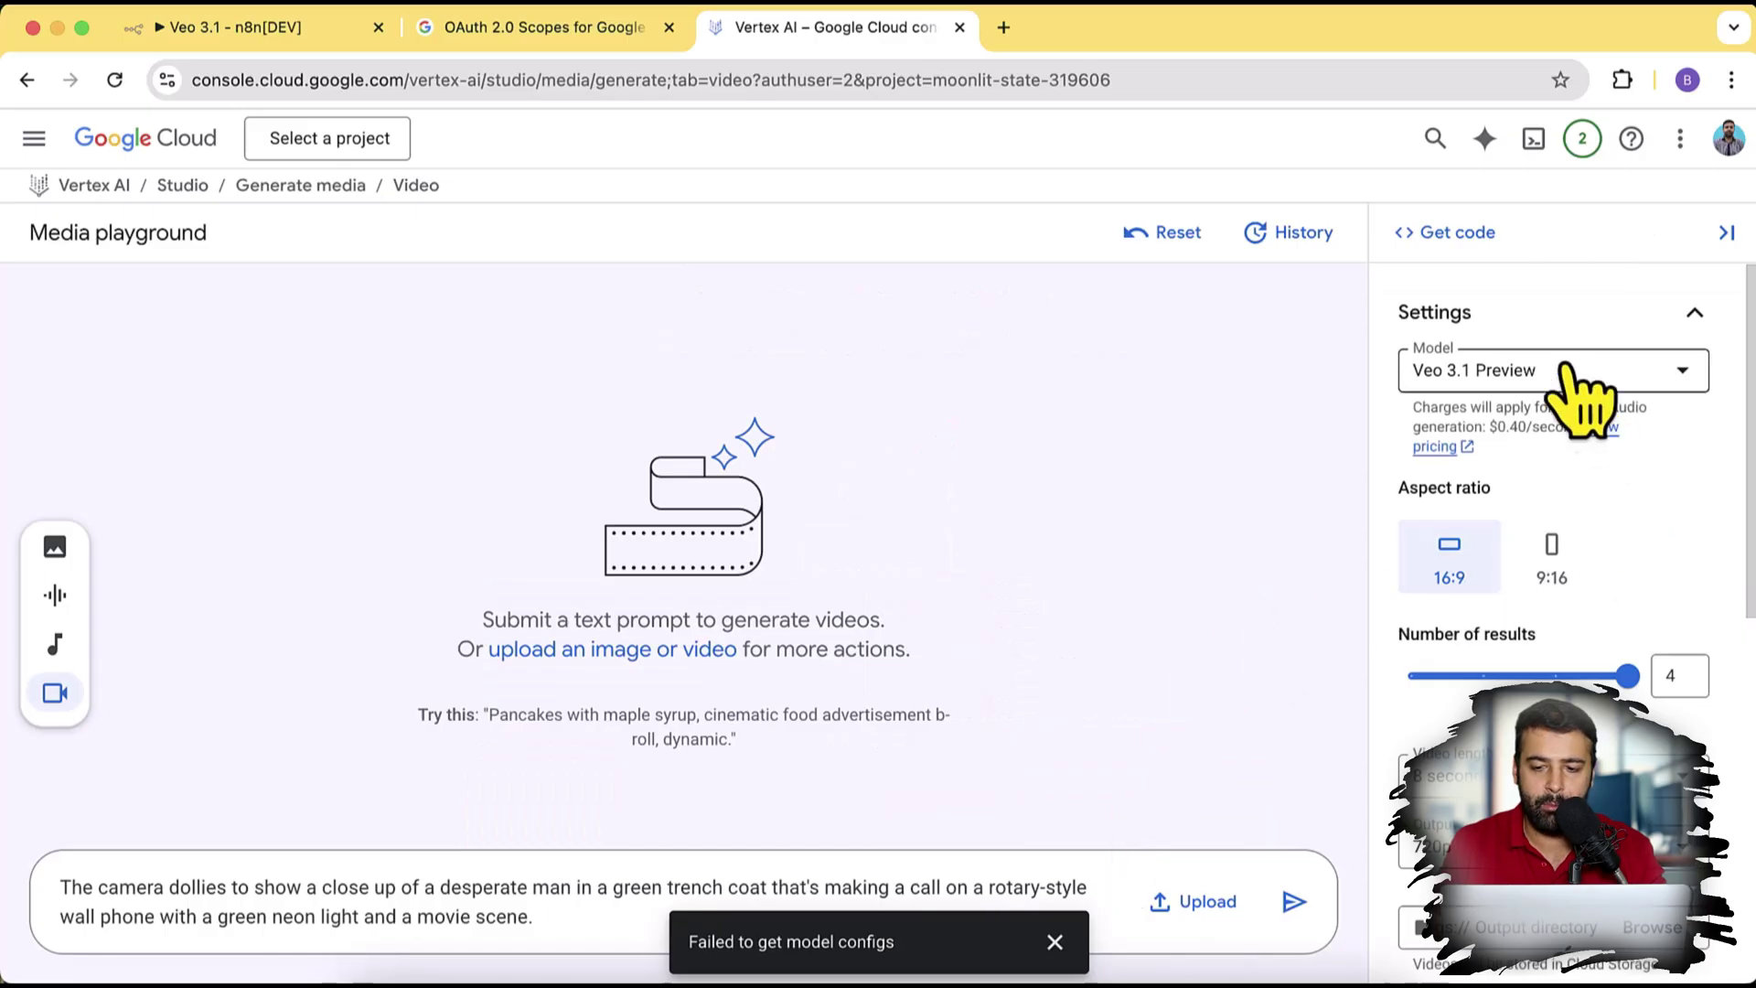
pyautogui.click(1444, 231)
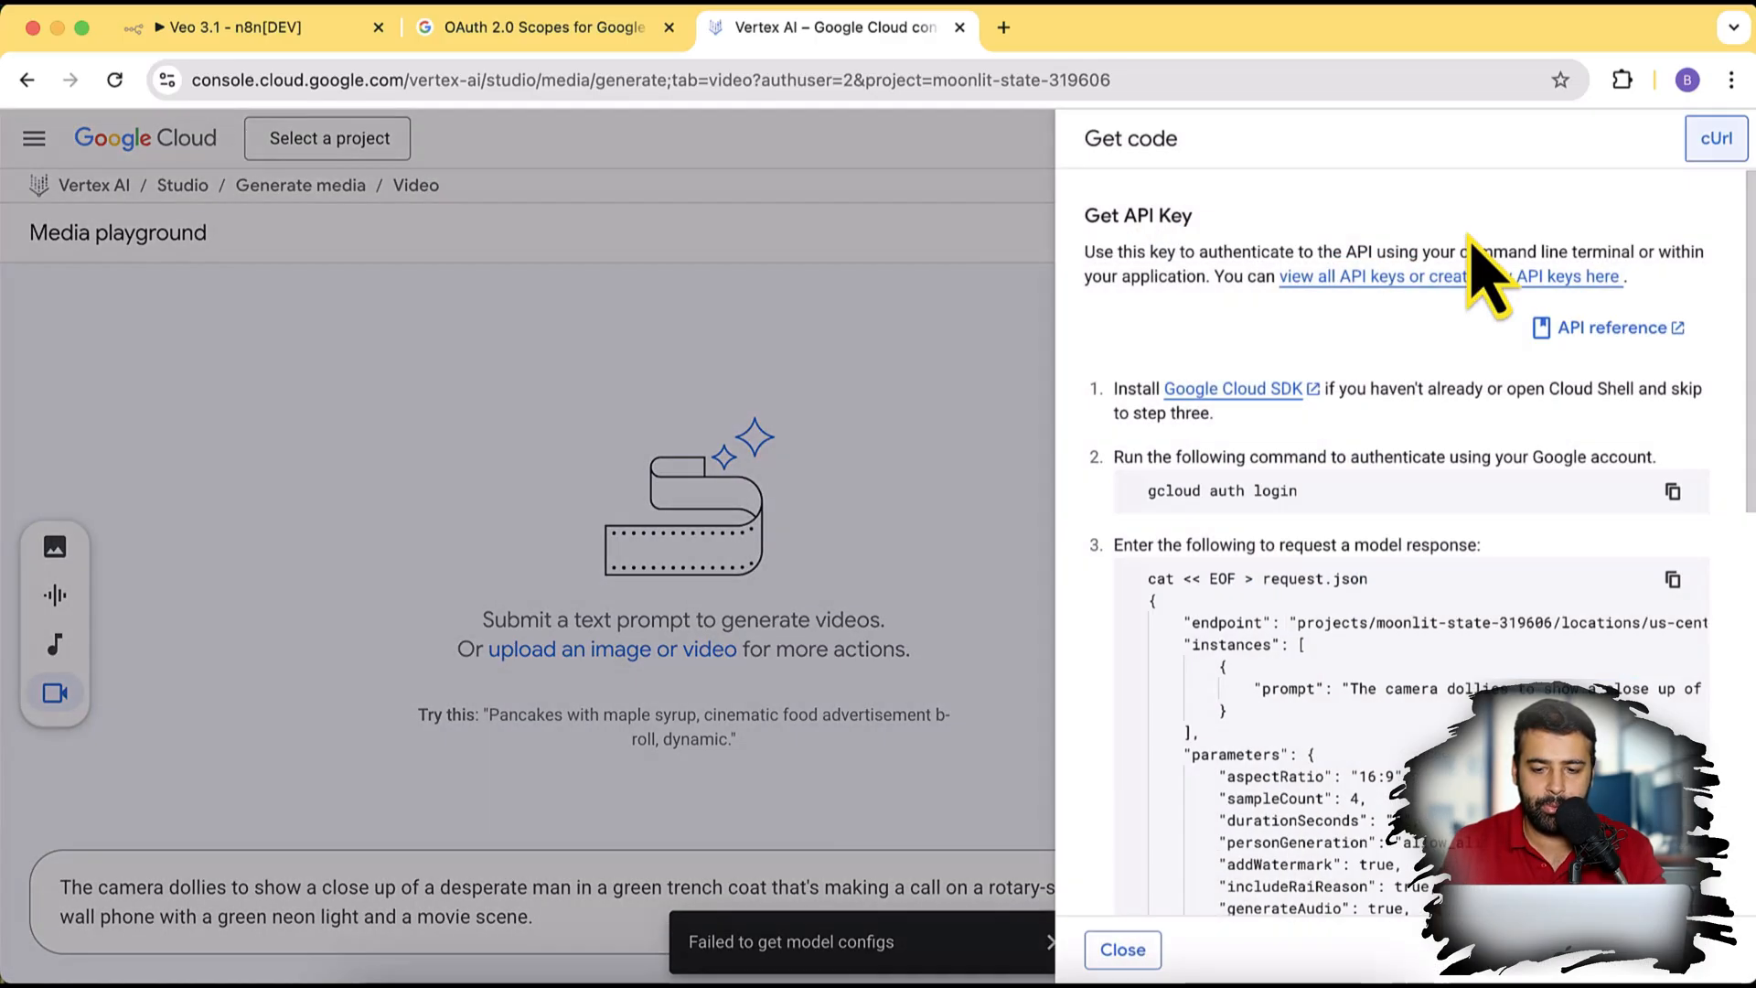
pyautogui.scroll(-3)
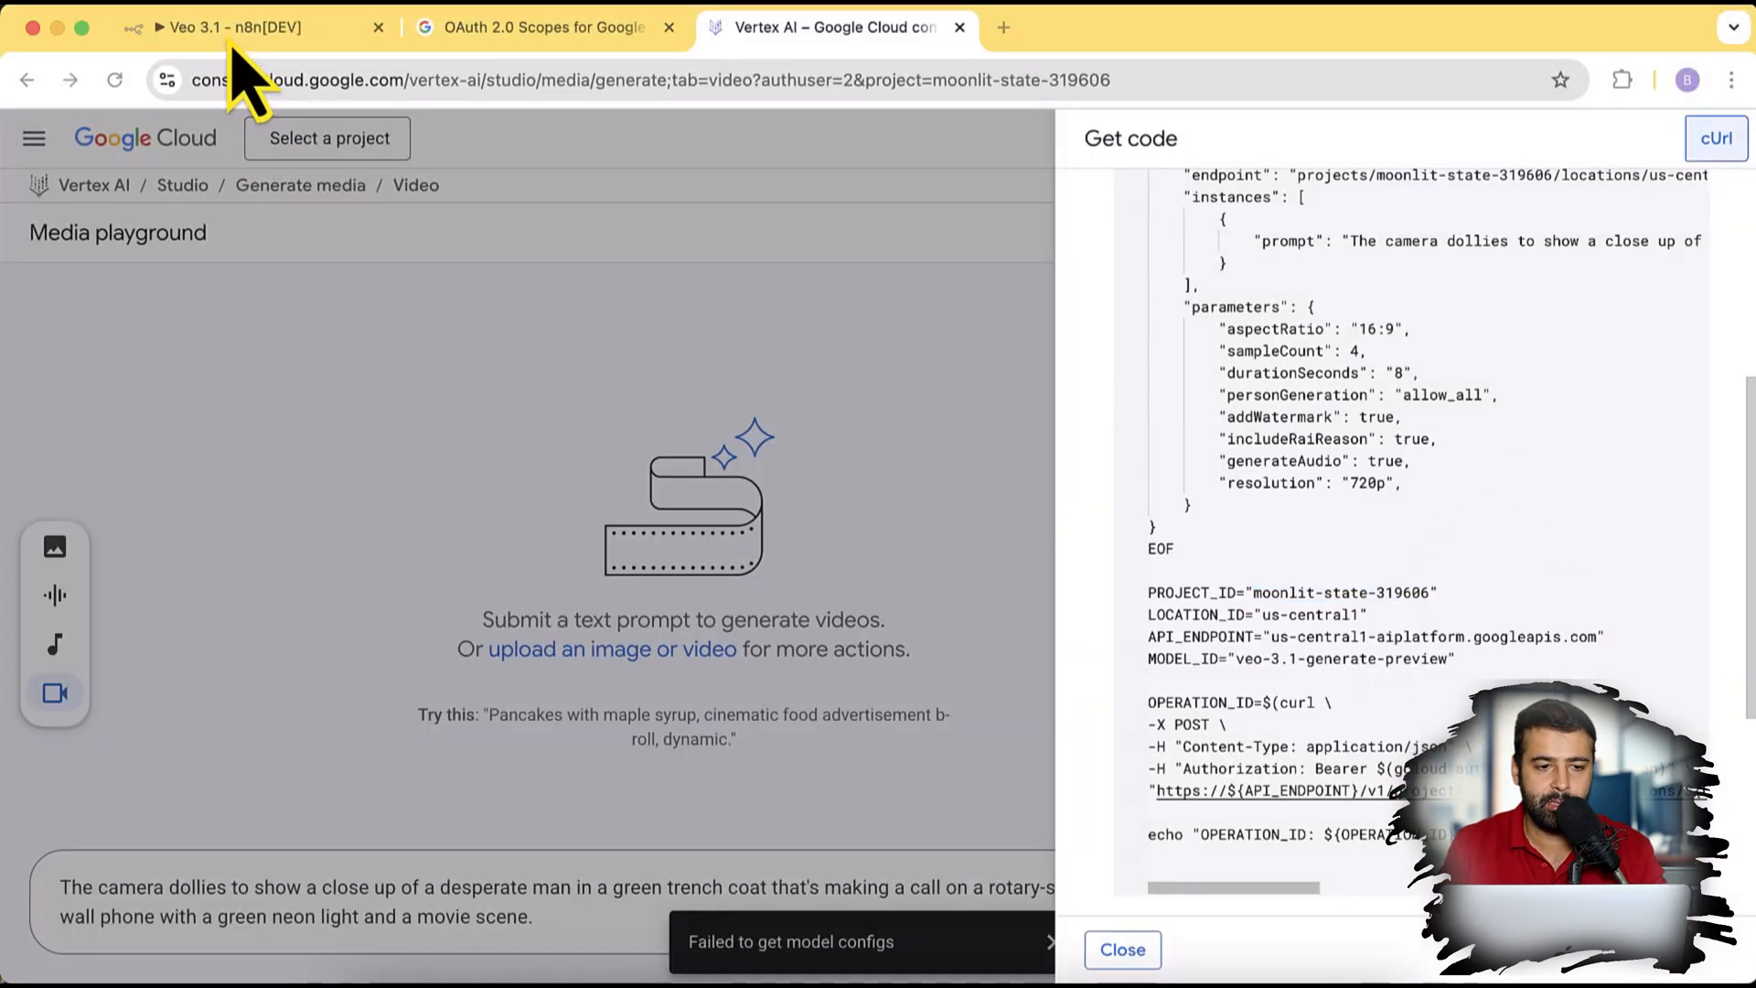
pyautogui.click(229, 27)
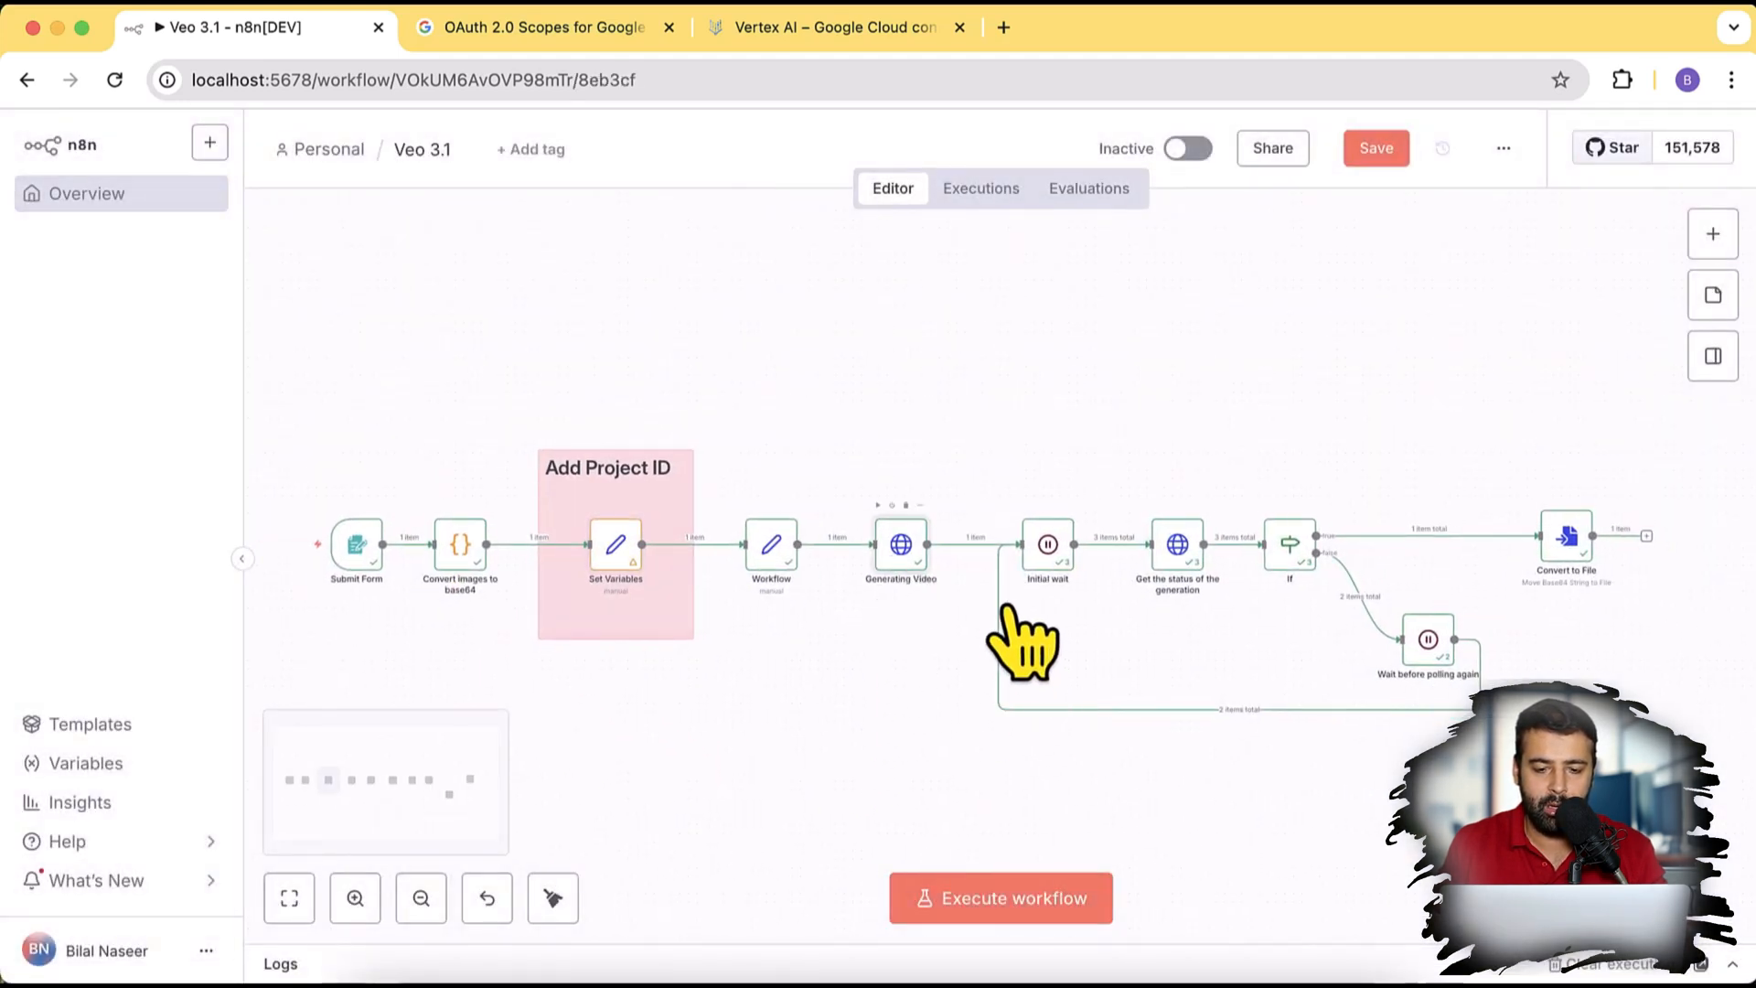
# Step: Inspect the Google OAuth2 account credential on the Generating Video POST request node
pyautogui.doubleClick(902, 546)
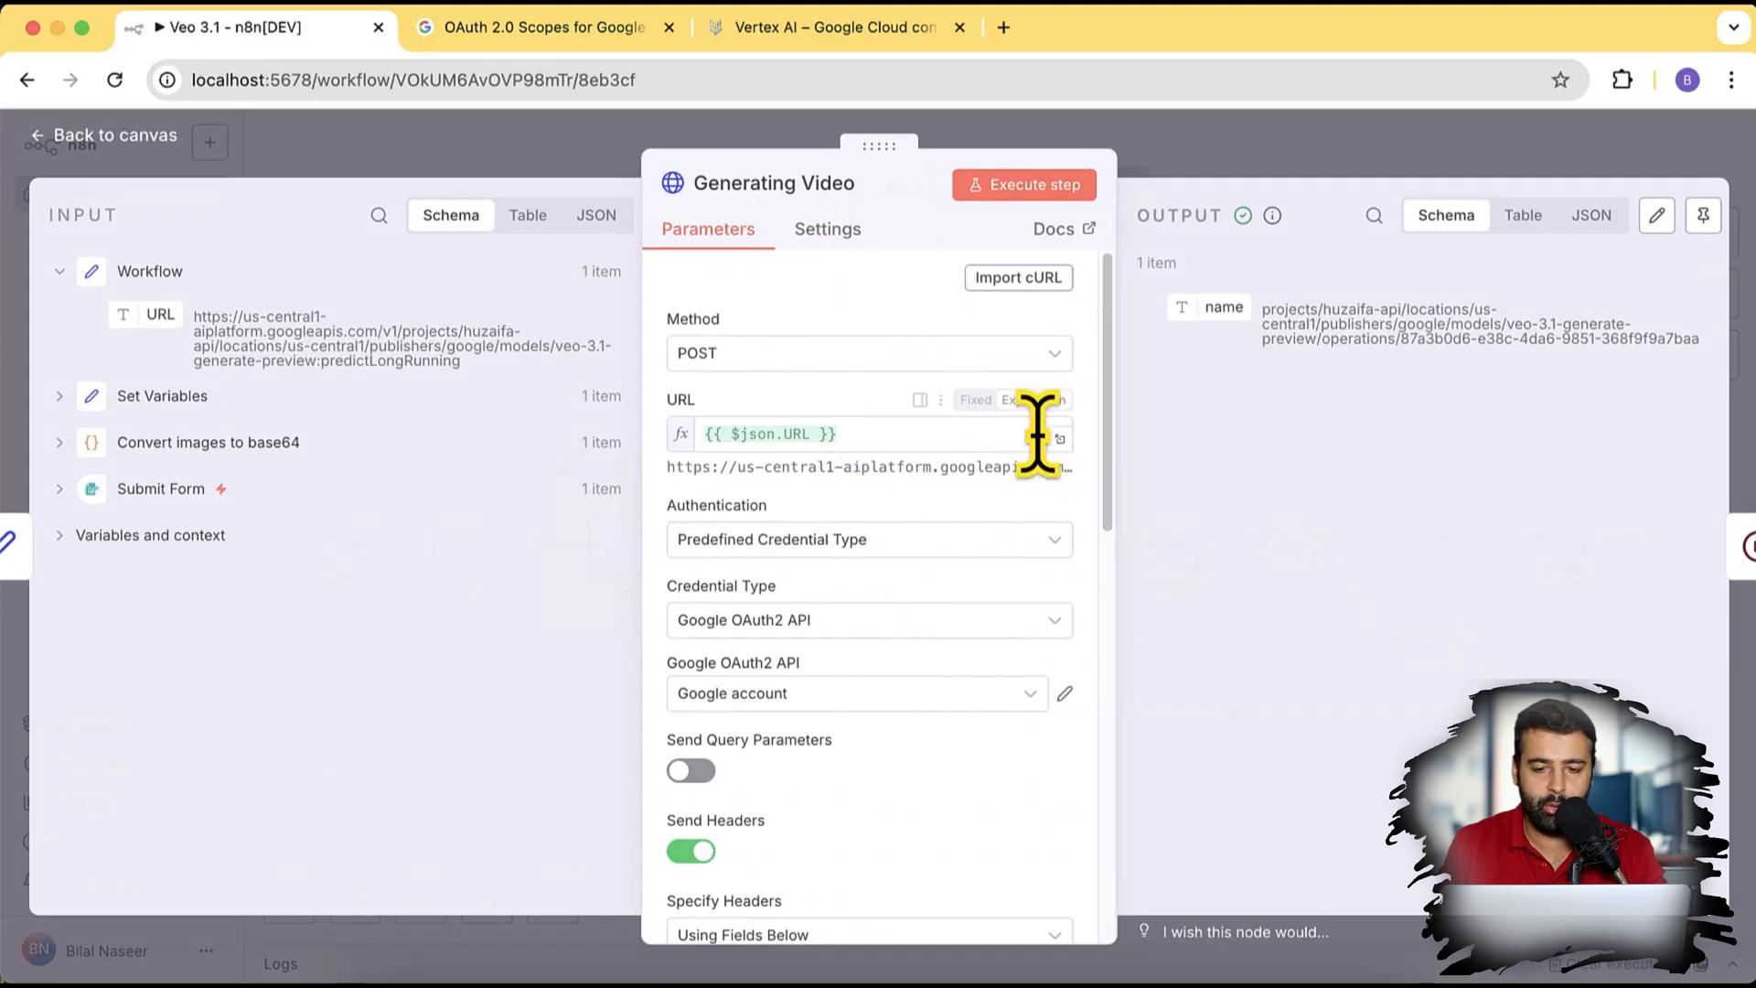
pyautogui.scroll(-3)
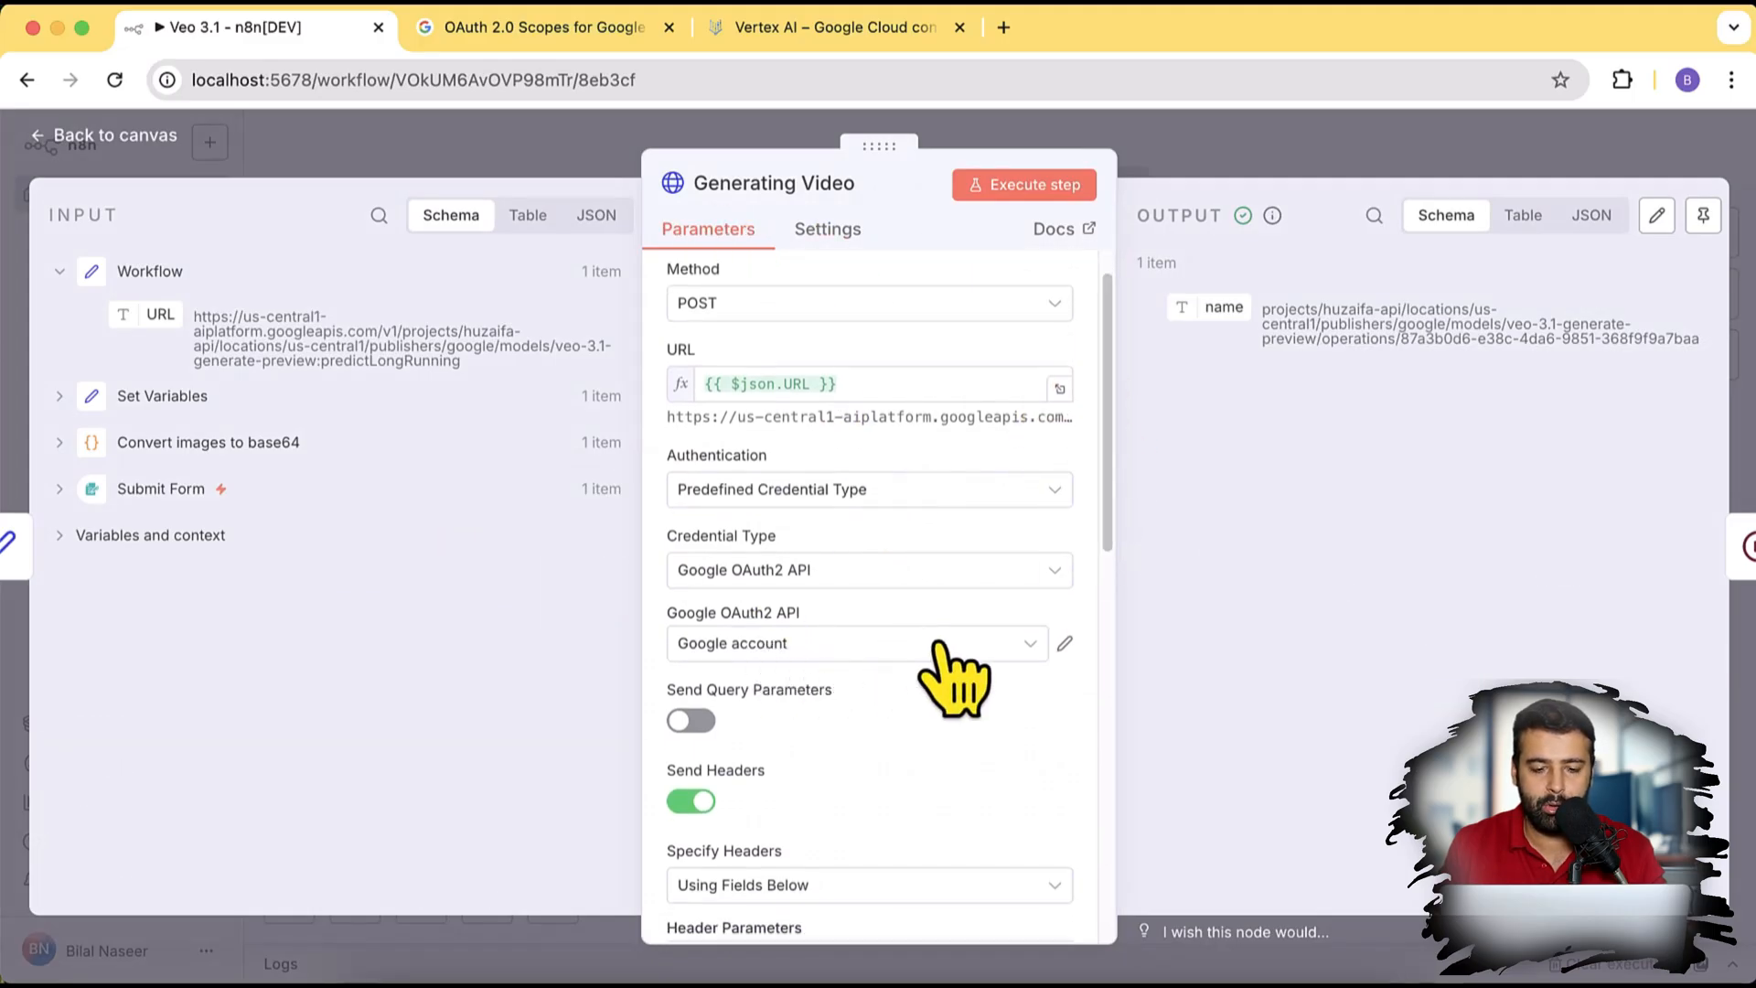
pyautogui.click(856, 643)
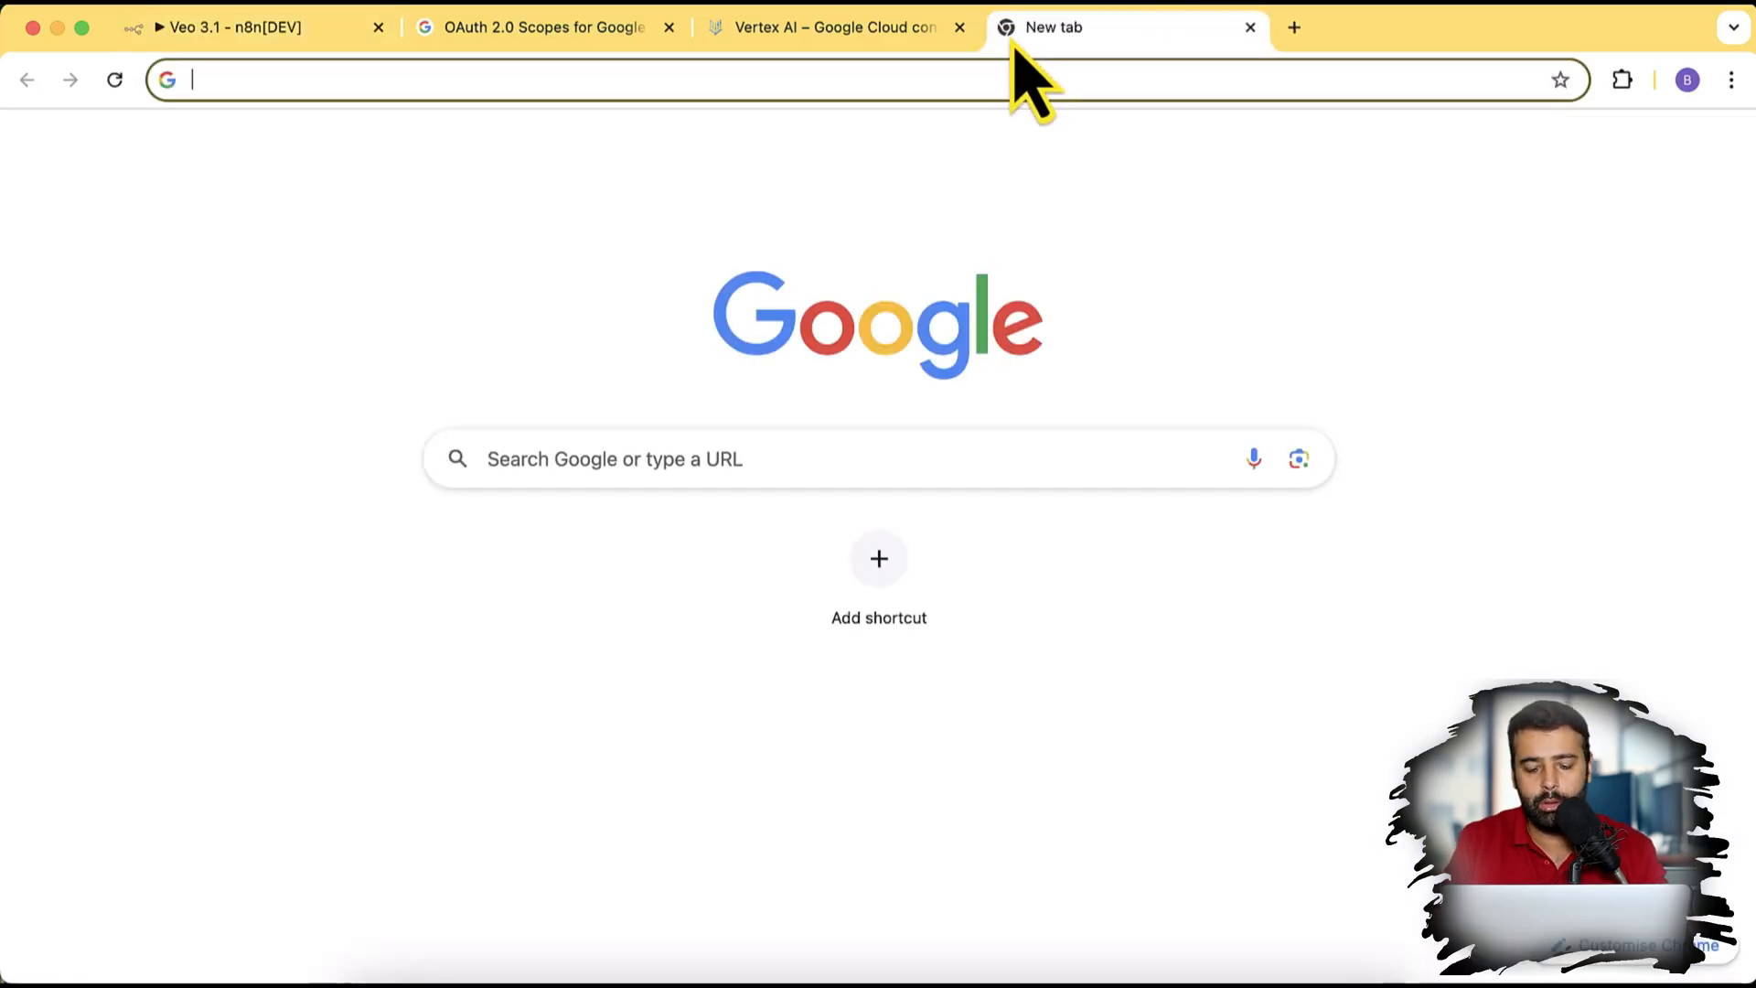
# Step: Search 'google credentials websensepro' and browse WebSensePro's n8n credential guide results
pyautogui.write('google credentials websensepro')
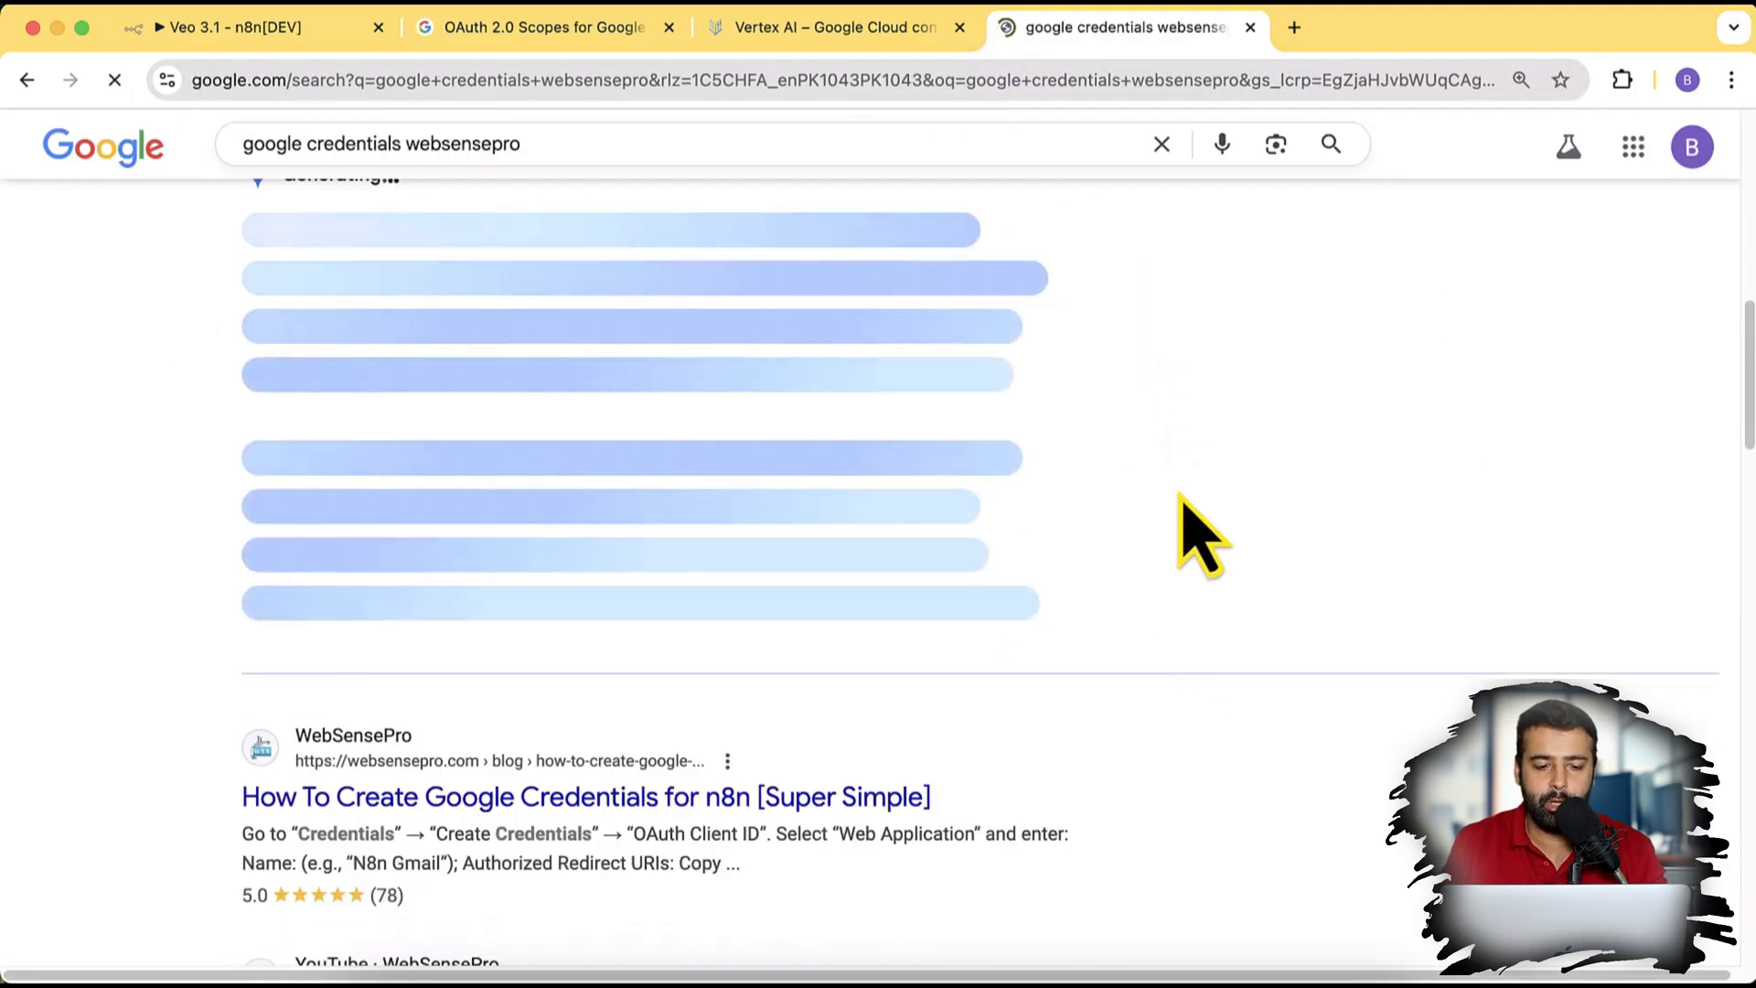
pyautogui.scroll(-3)
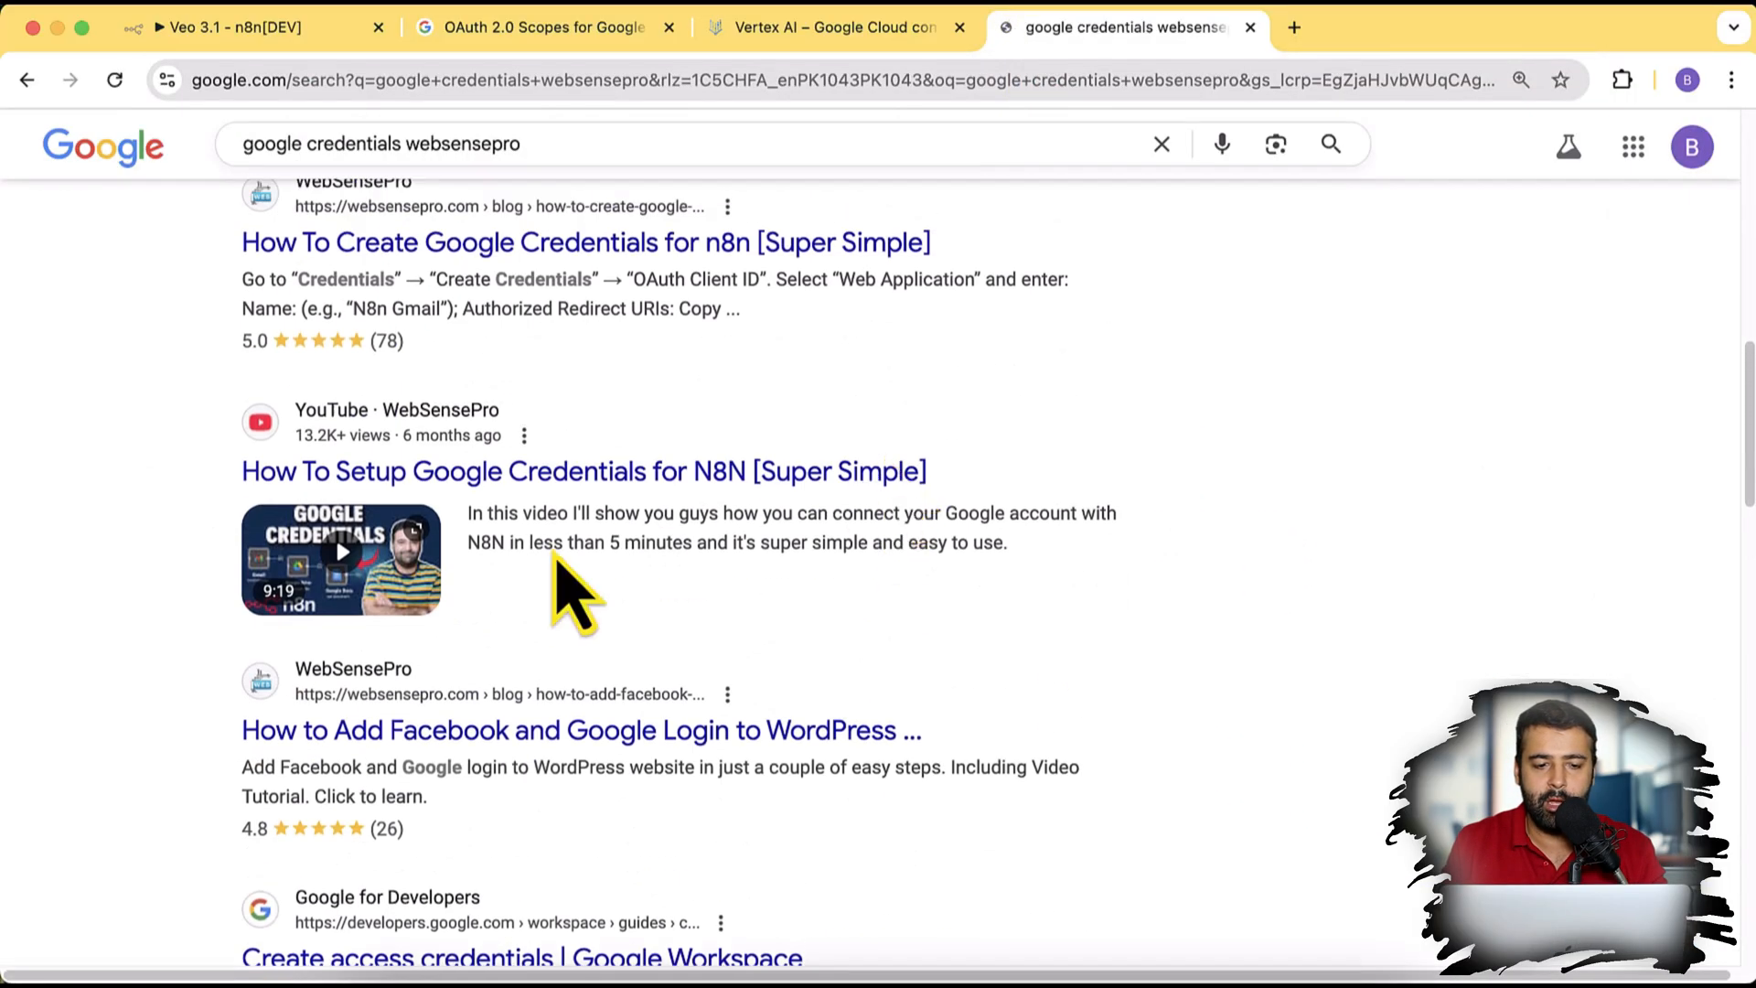
pyautogui.moveTo(676, 497)
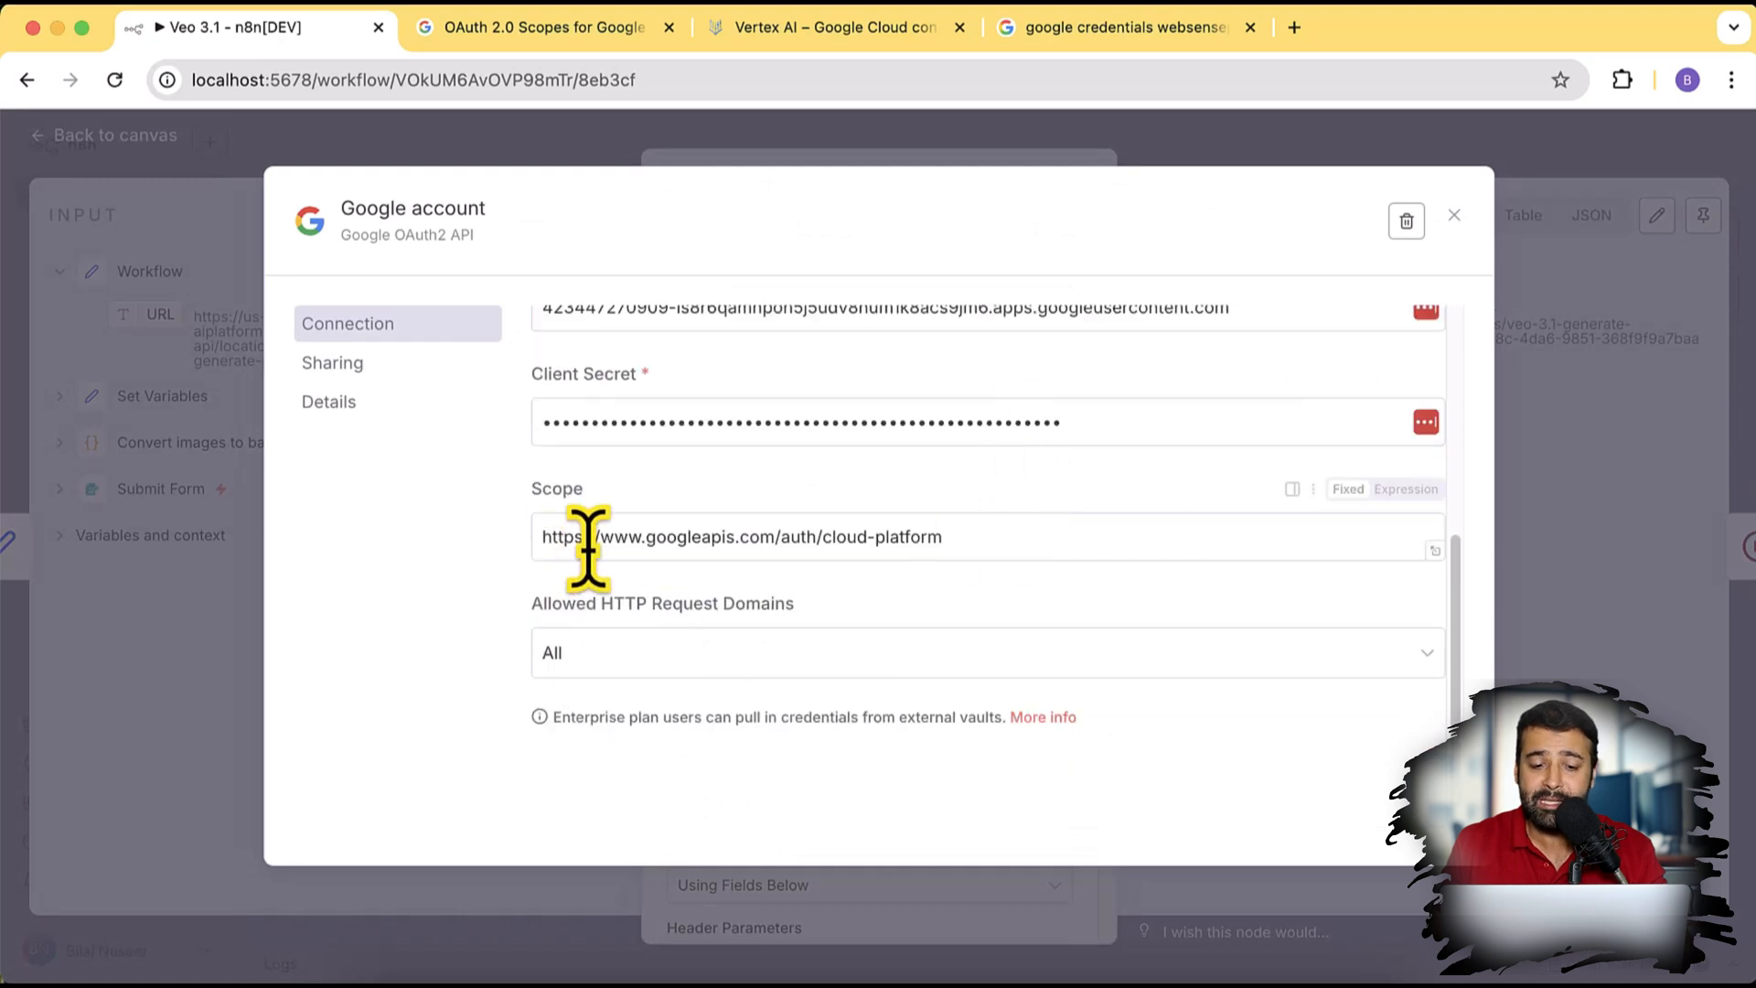
# Step: Match the credential scope to Vertex AI's cloud-platform scope and check the status-check node's account
pyautogui.tripleClick(739, 537)
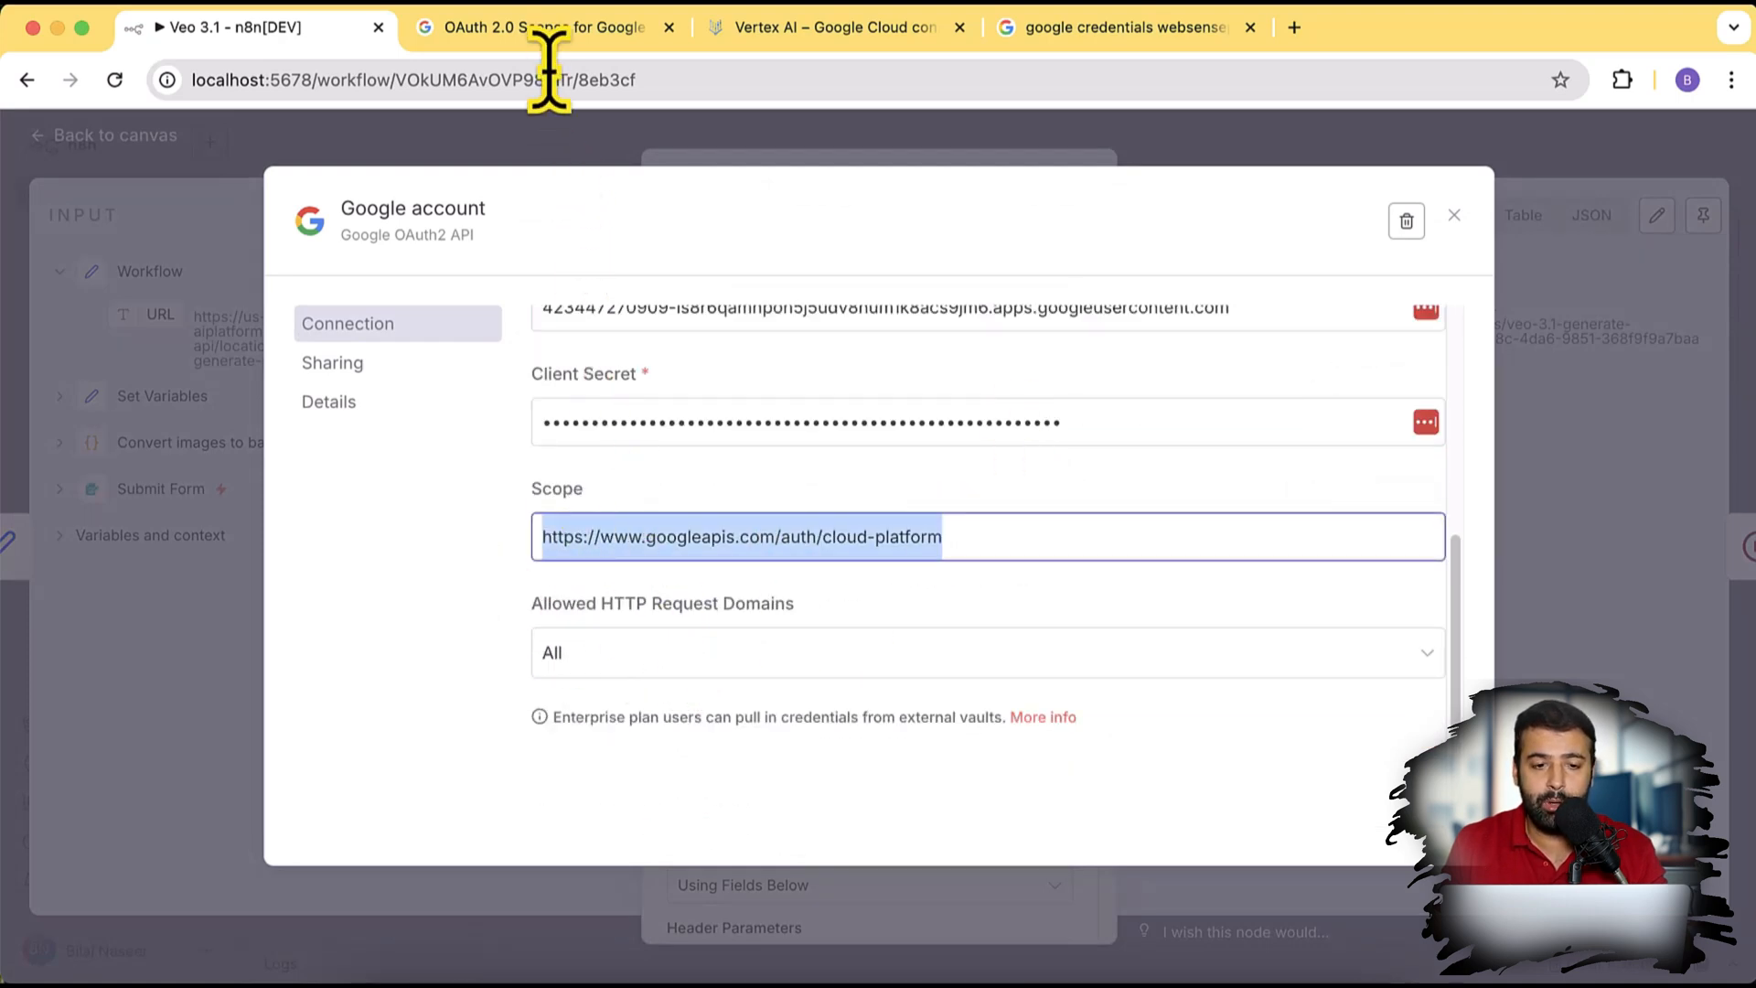
pyautogui.click(552, 27)
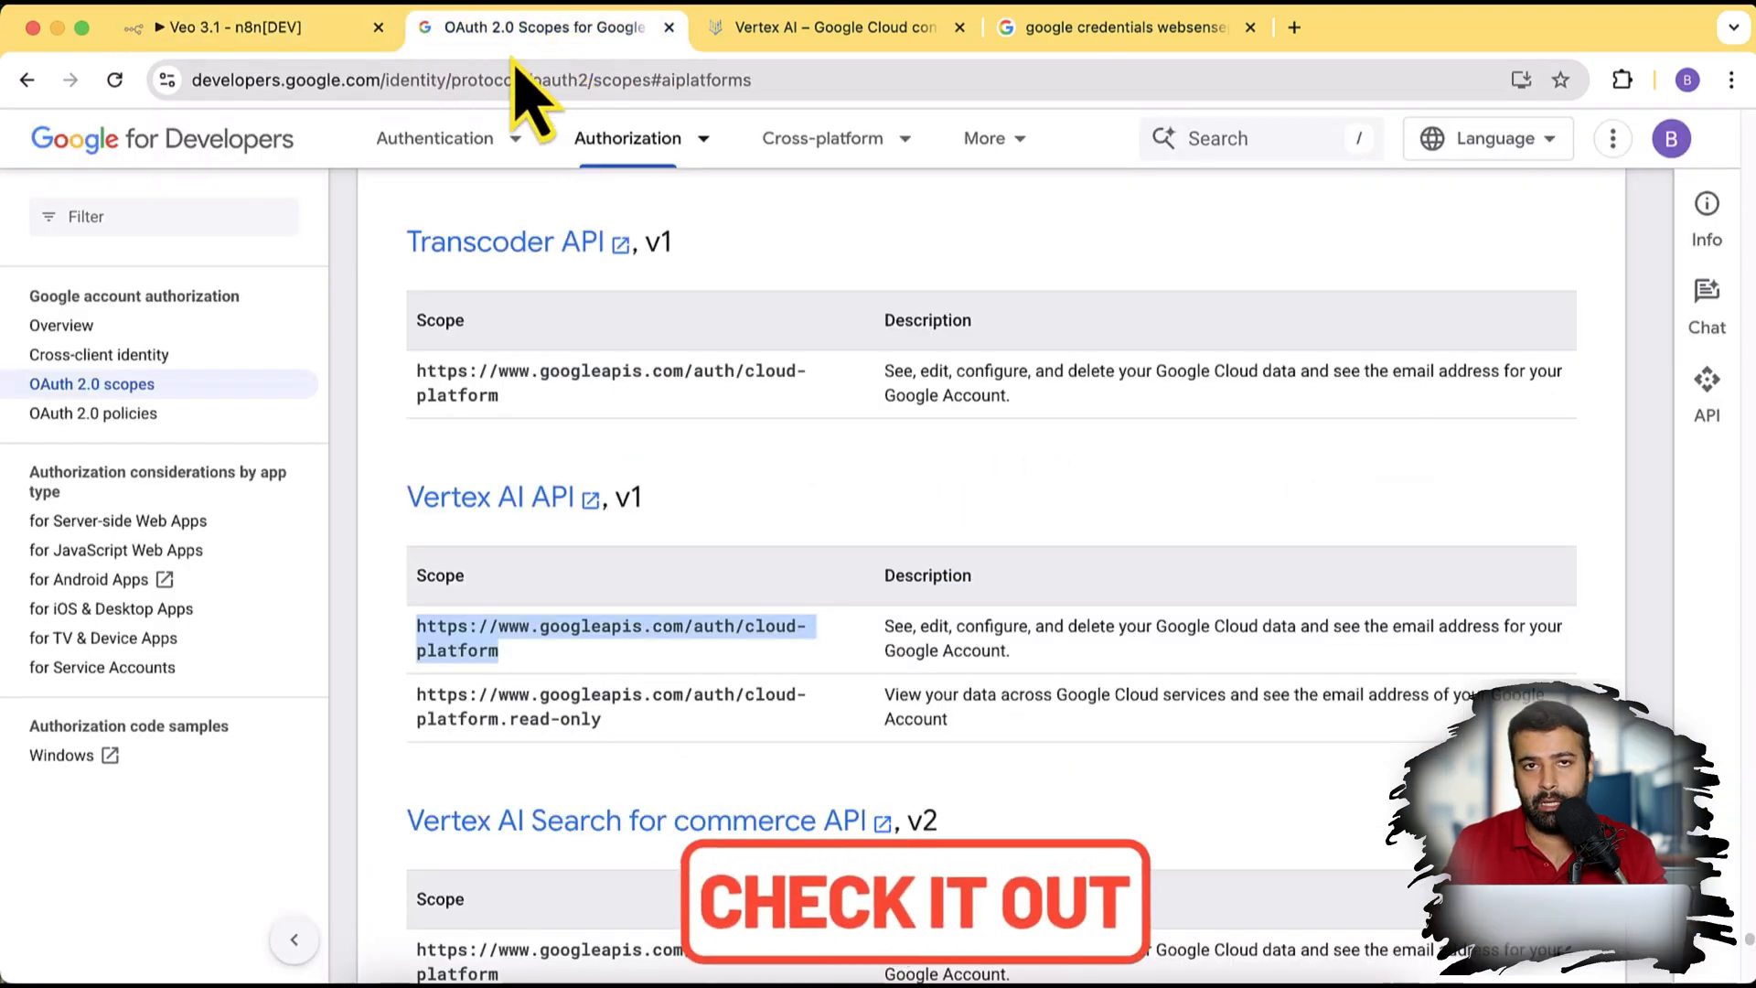
pyautogui.scroll(-3)
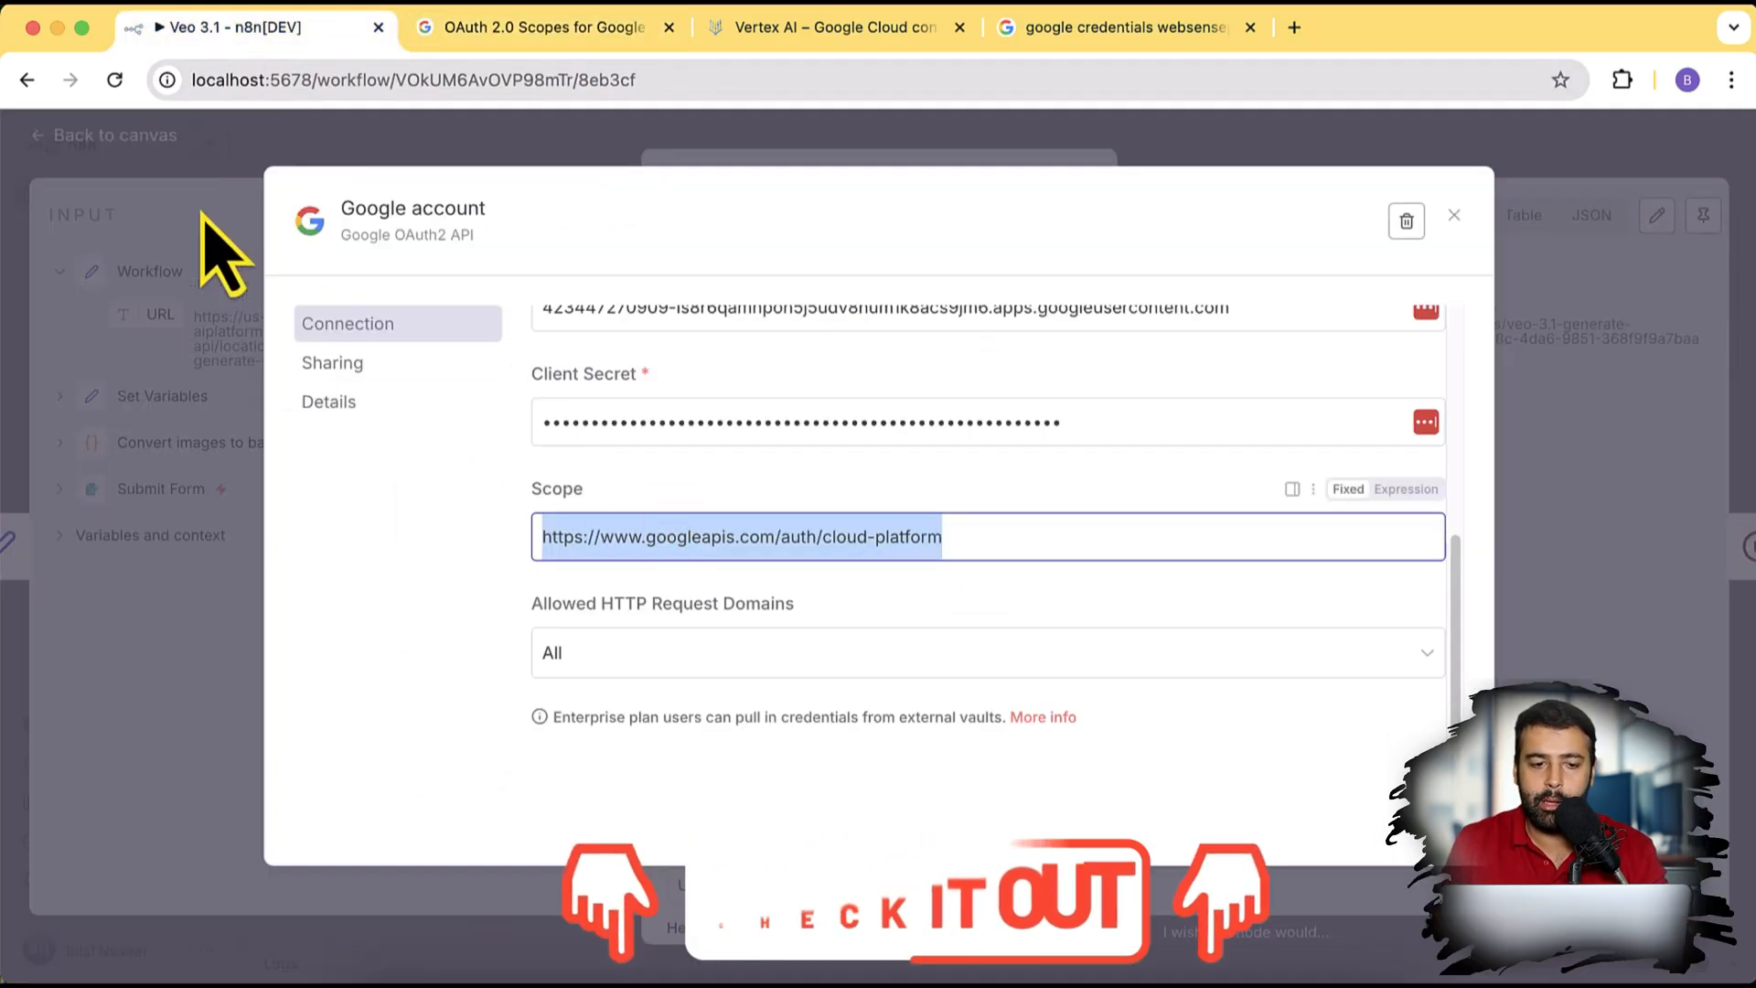
pyautogui.click(1453, 215)
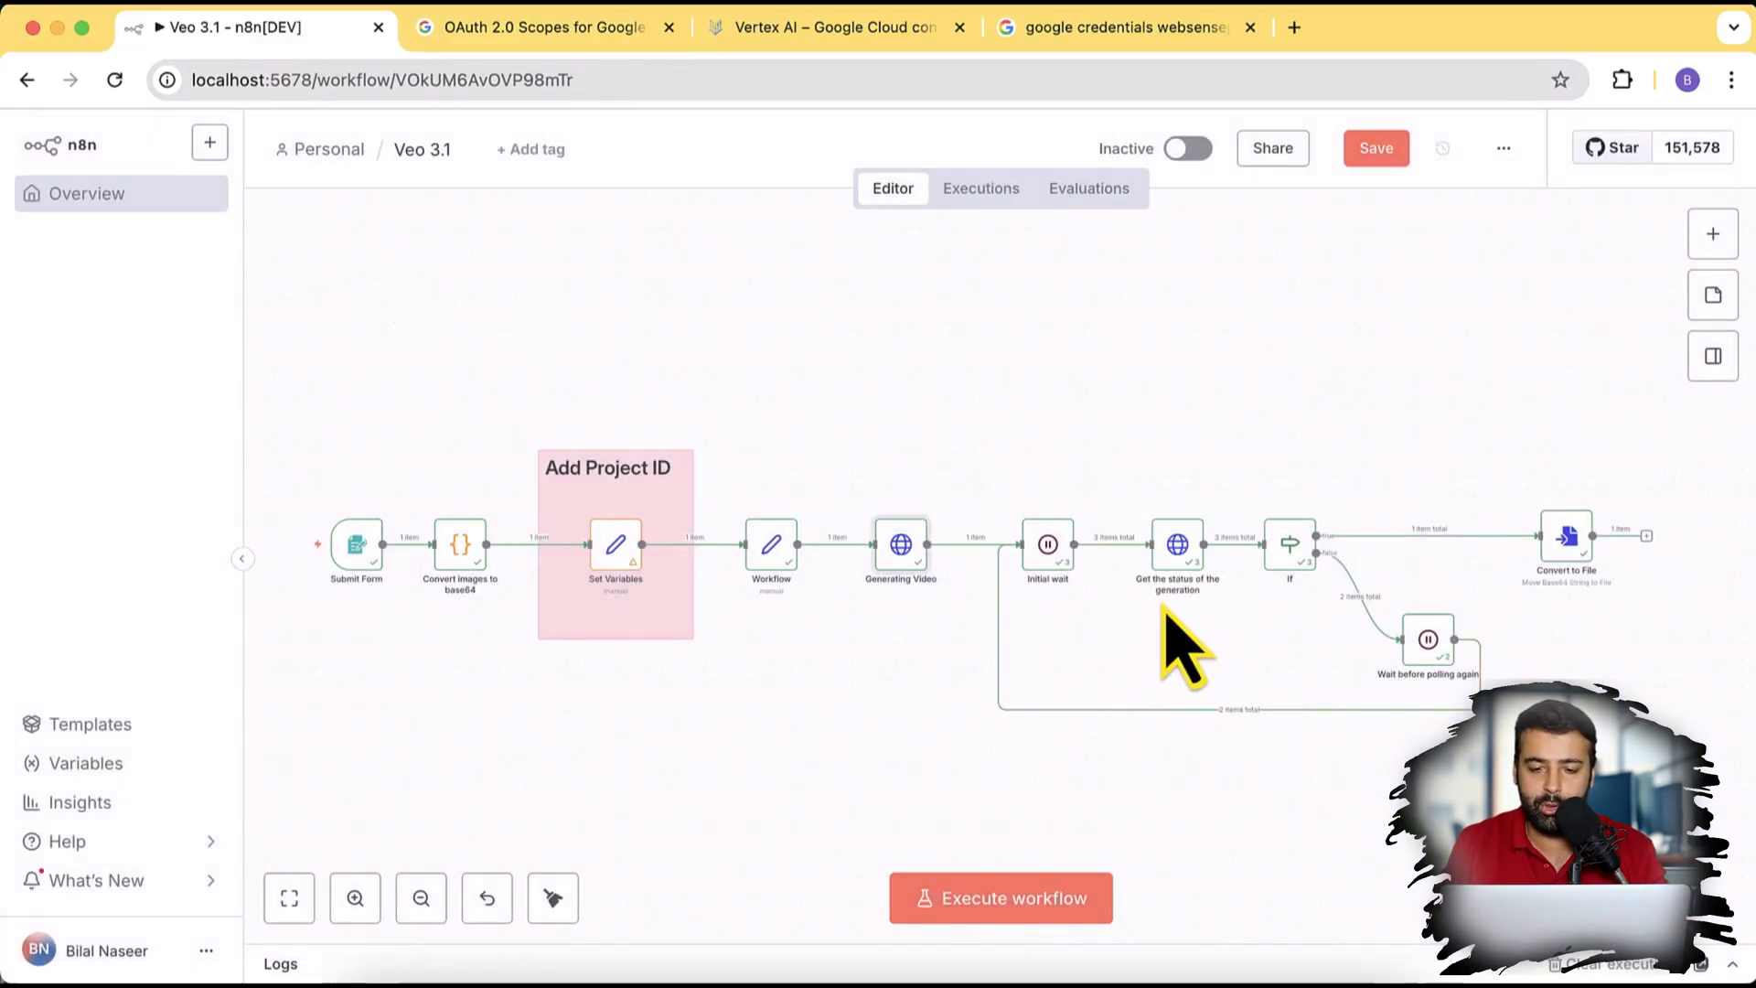
pyautogui.doubleClick(1178, 549)
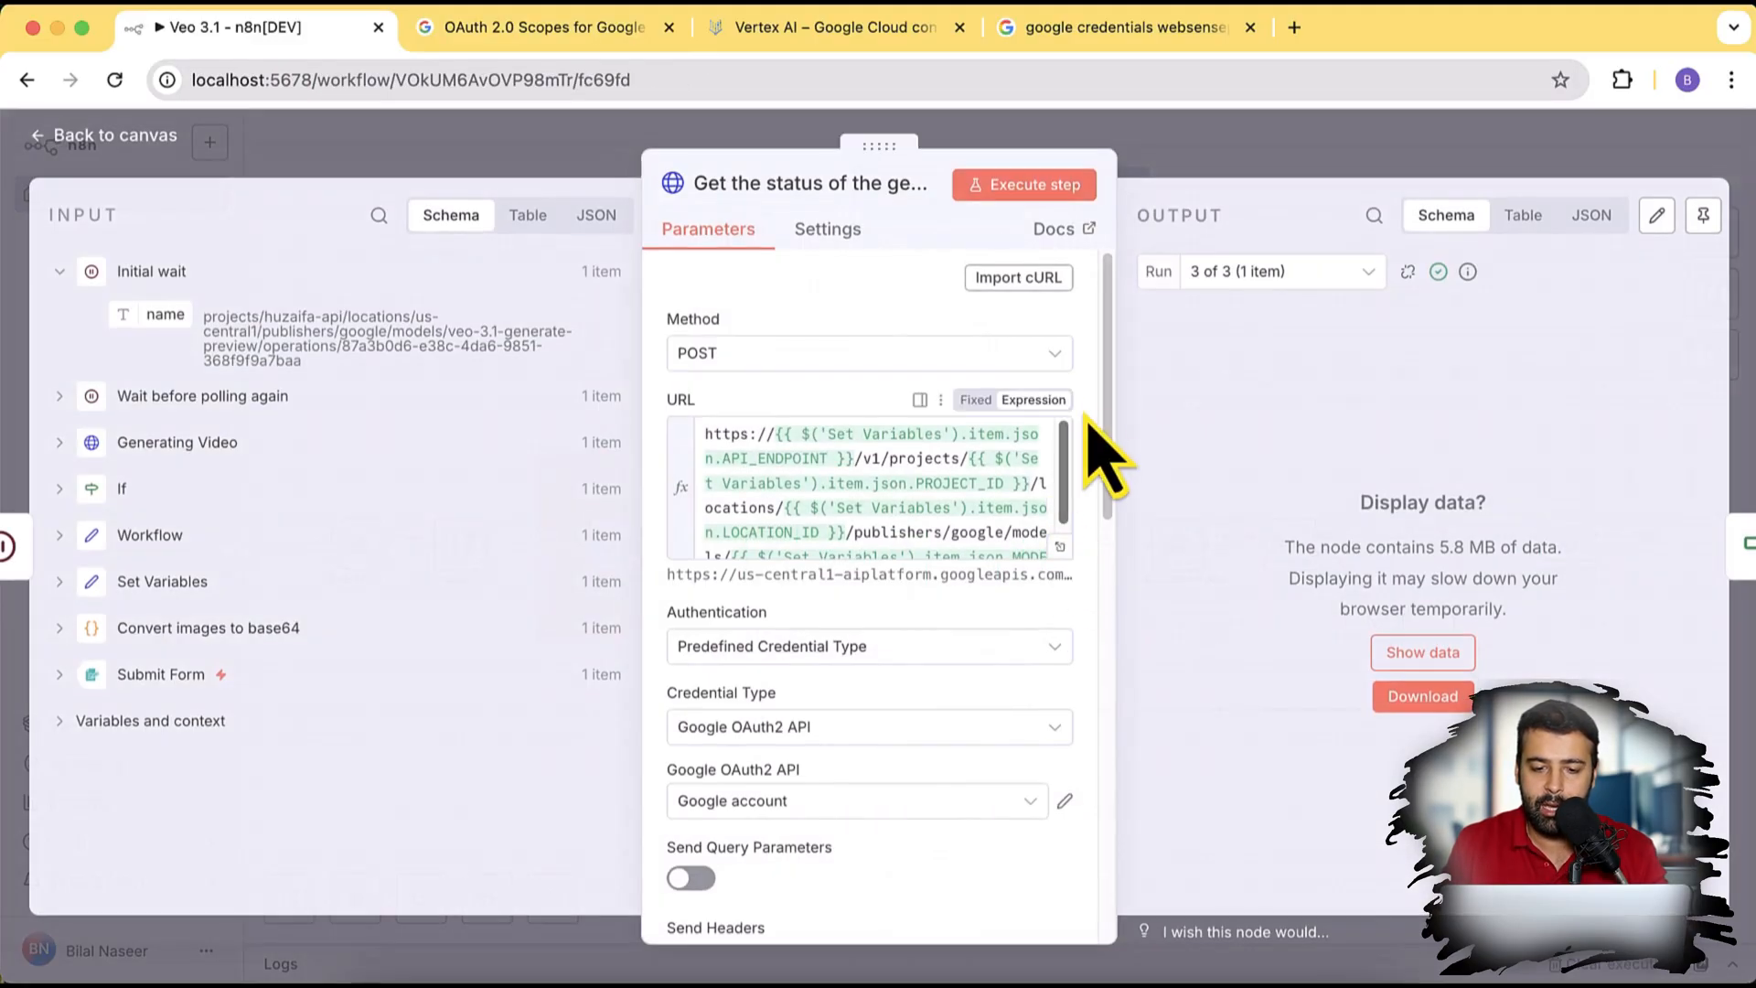
pyautogui.scroll(-3)
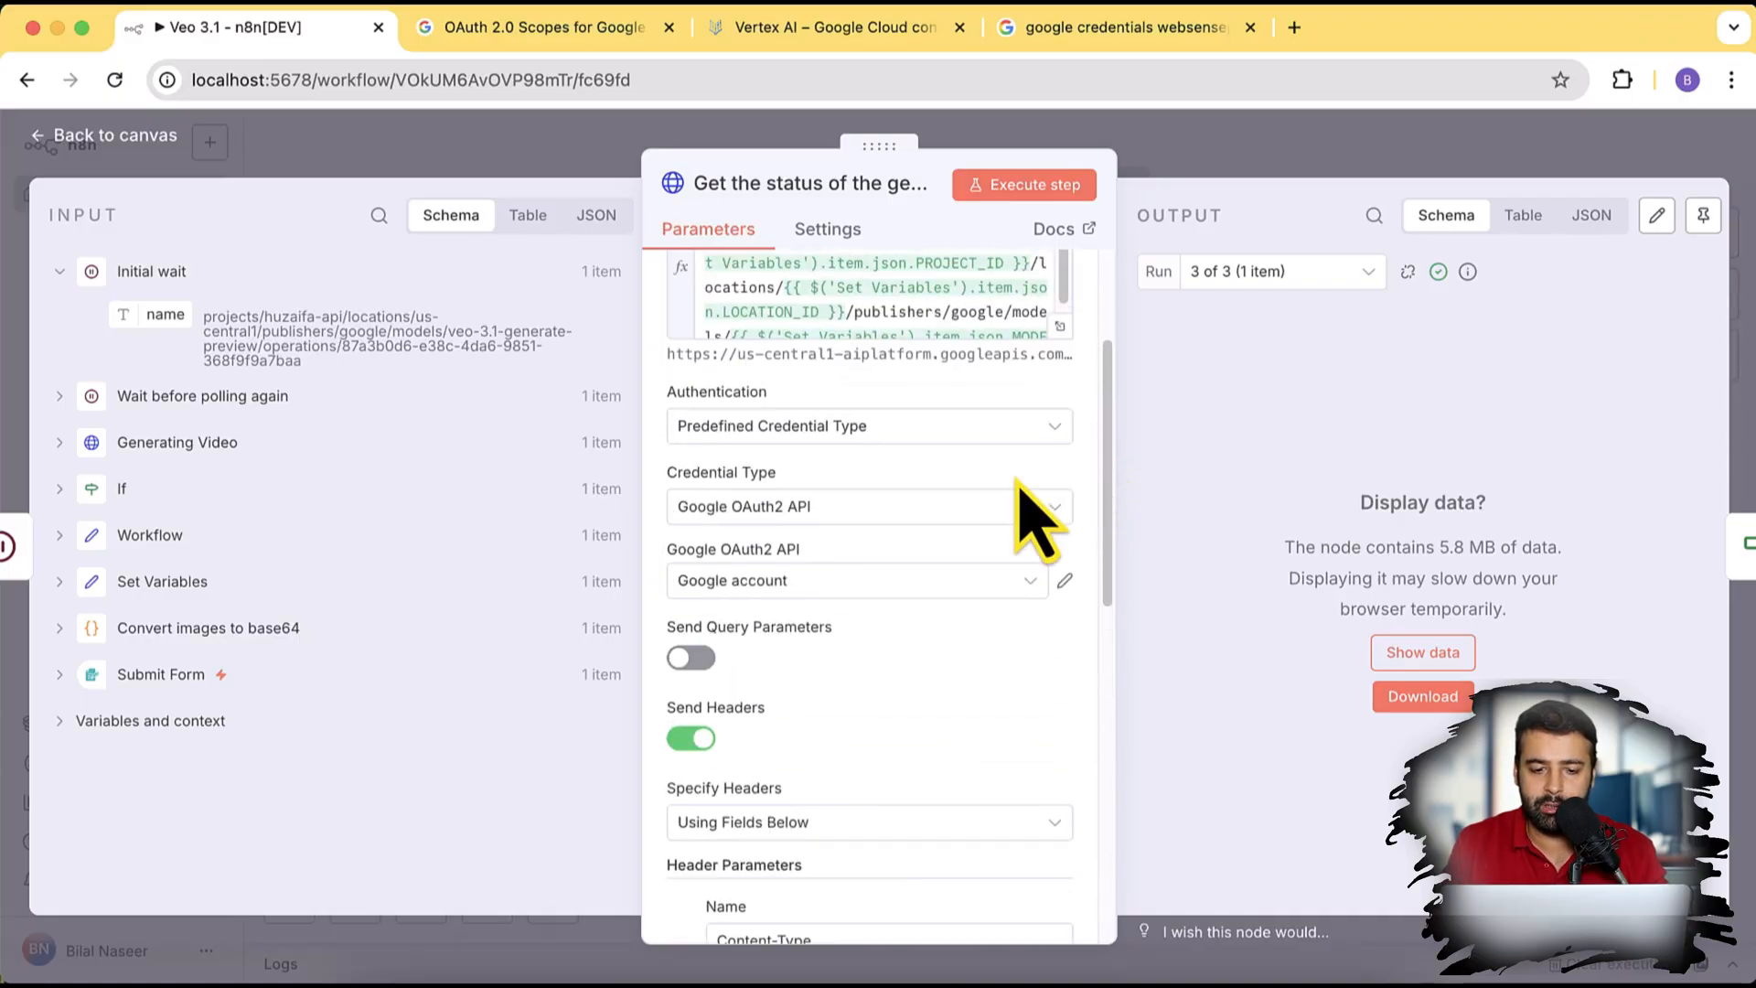
pyautogui.moveTo(819, 612)
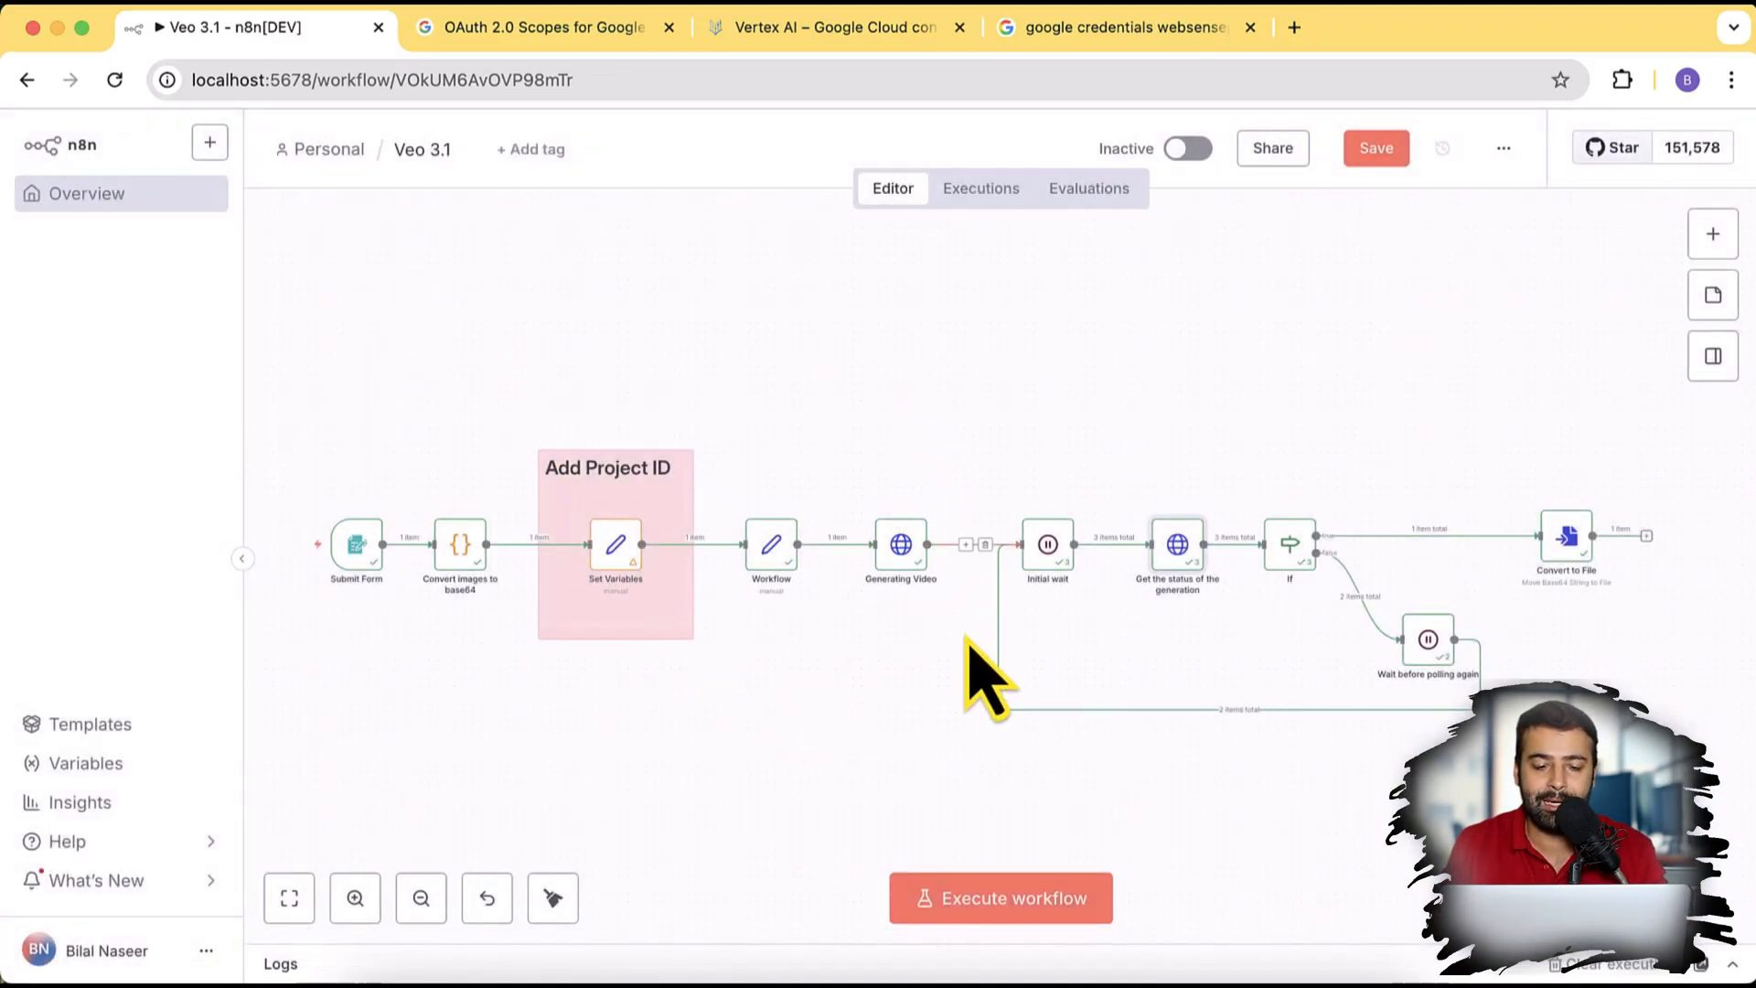
# Step: Run the test form and set it to 720p, 16:9 and 4 seconds
pyautogui.click(999, 897)
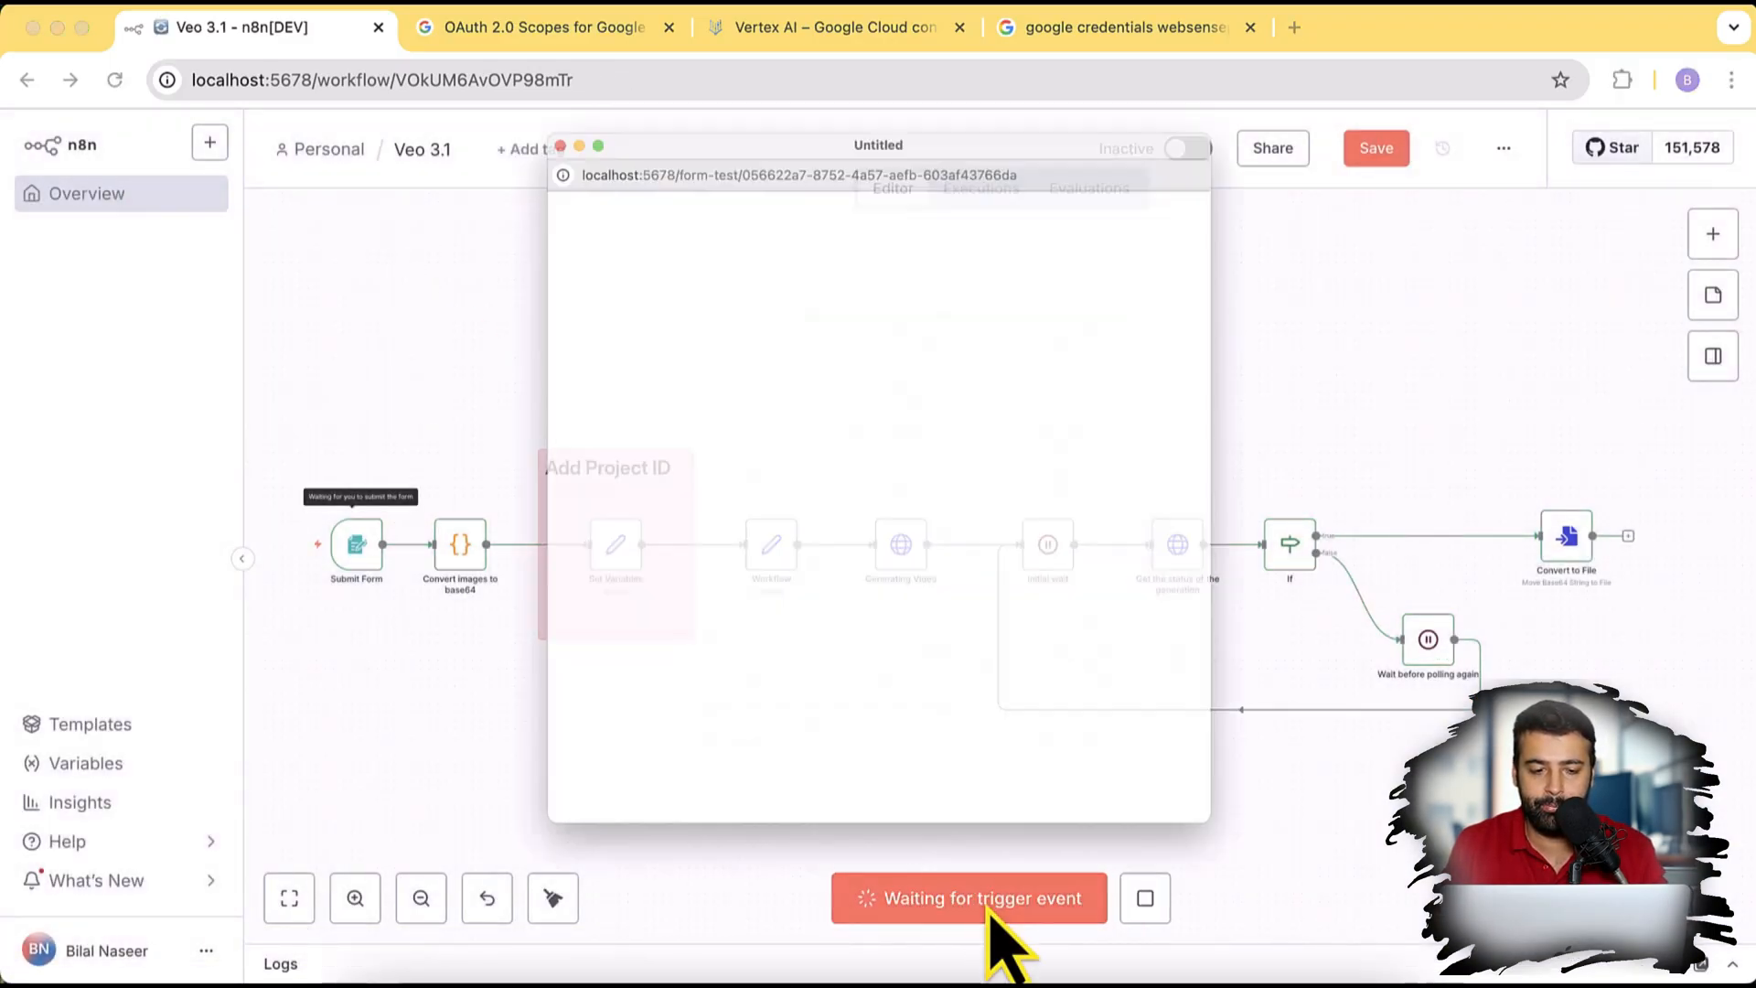
pyautogui.click(868, 369)
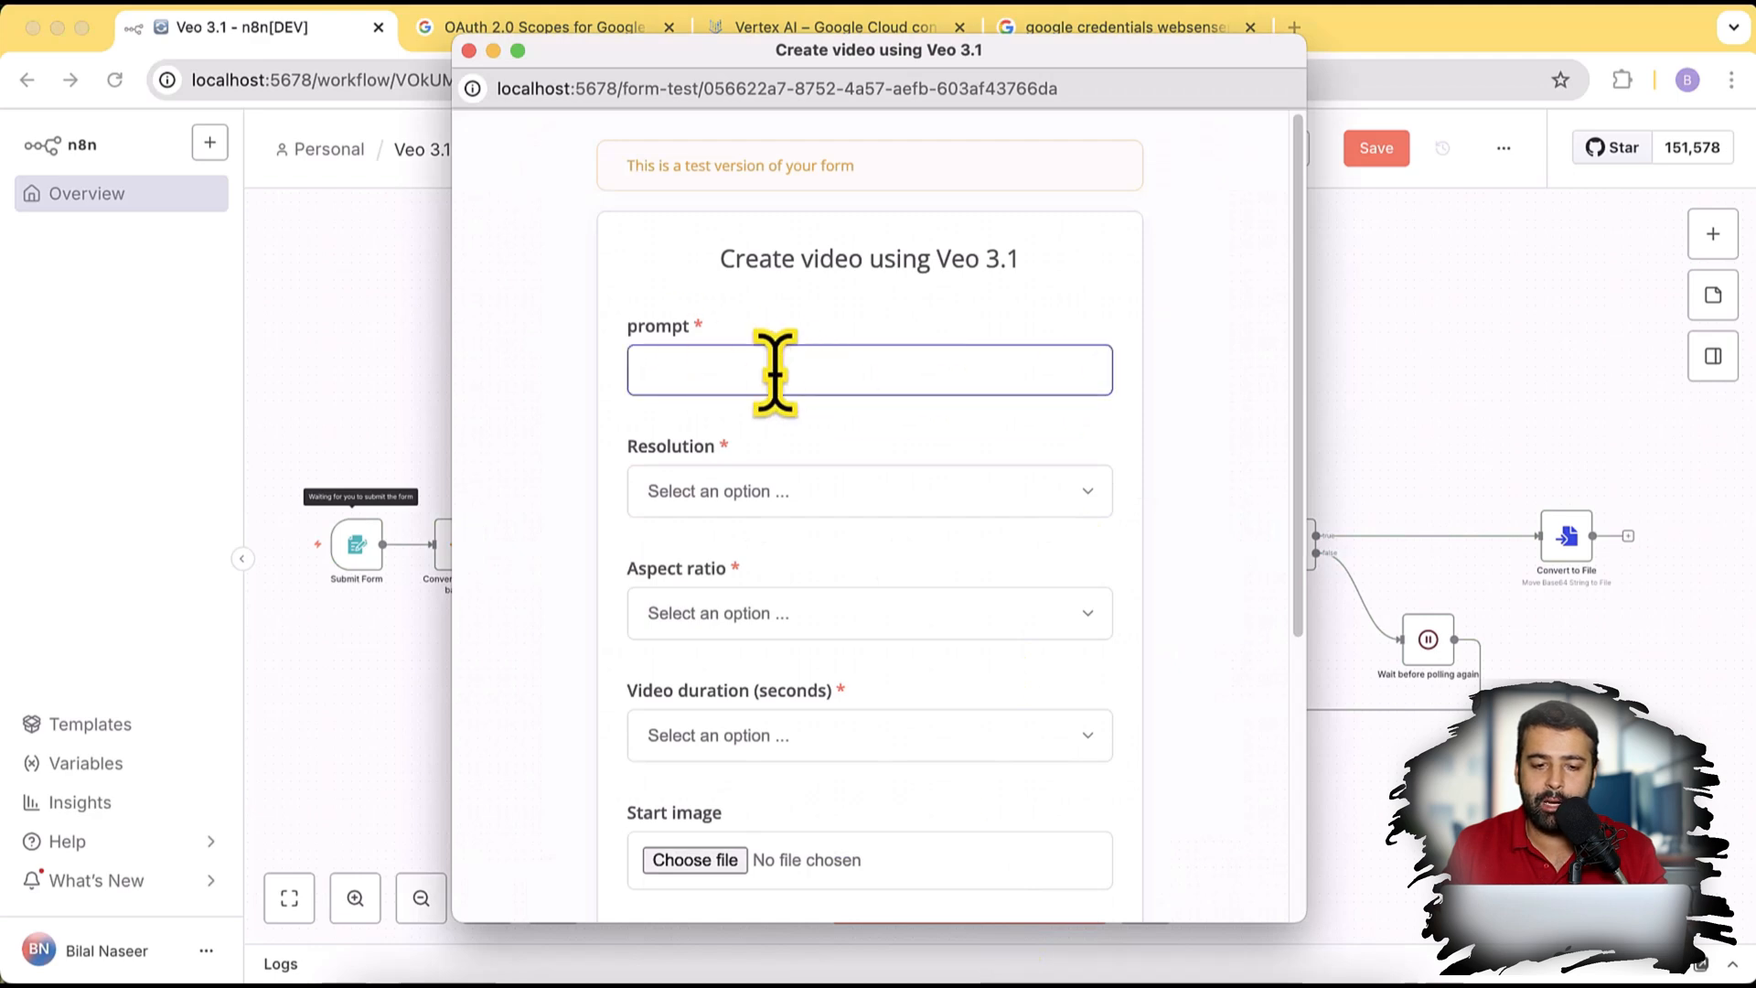
pyautogui.click(870, 491)
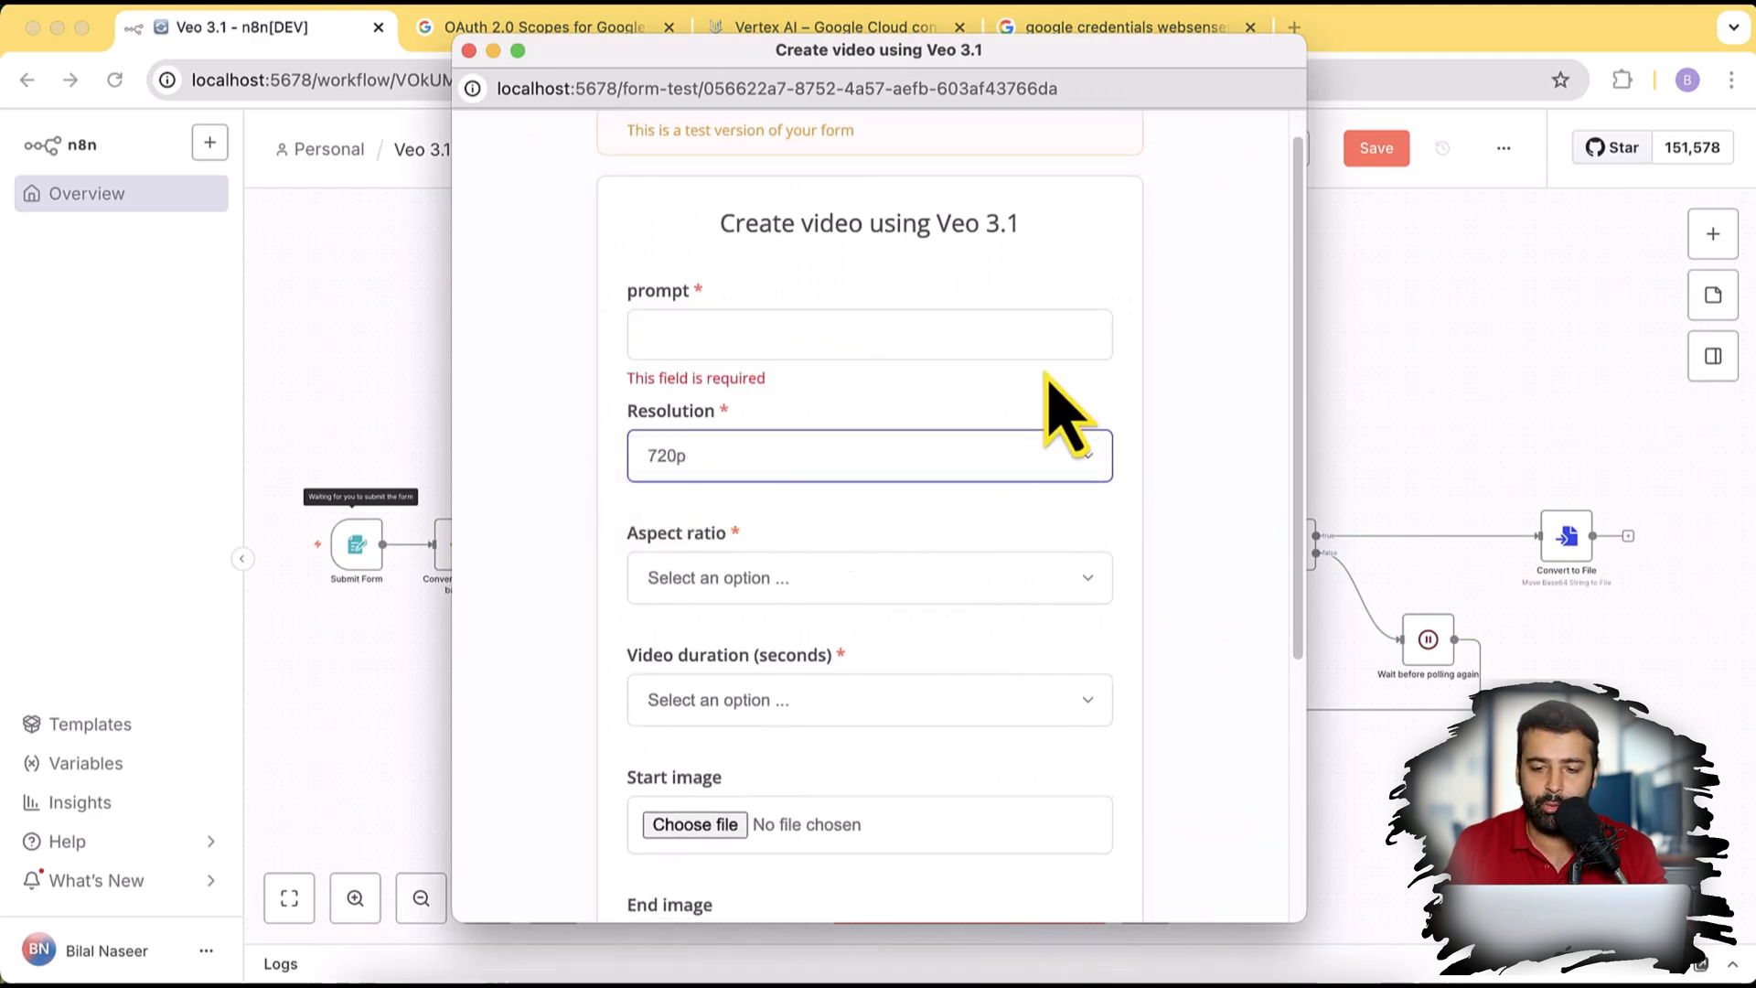
pyautogui.click(869, 578)
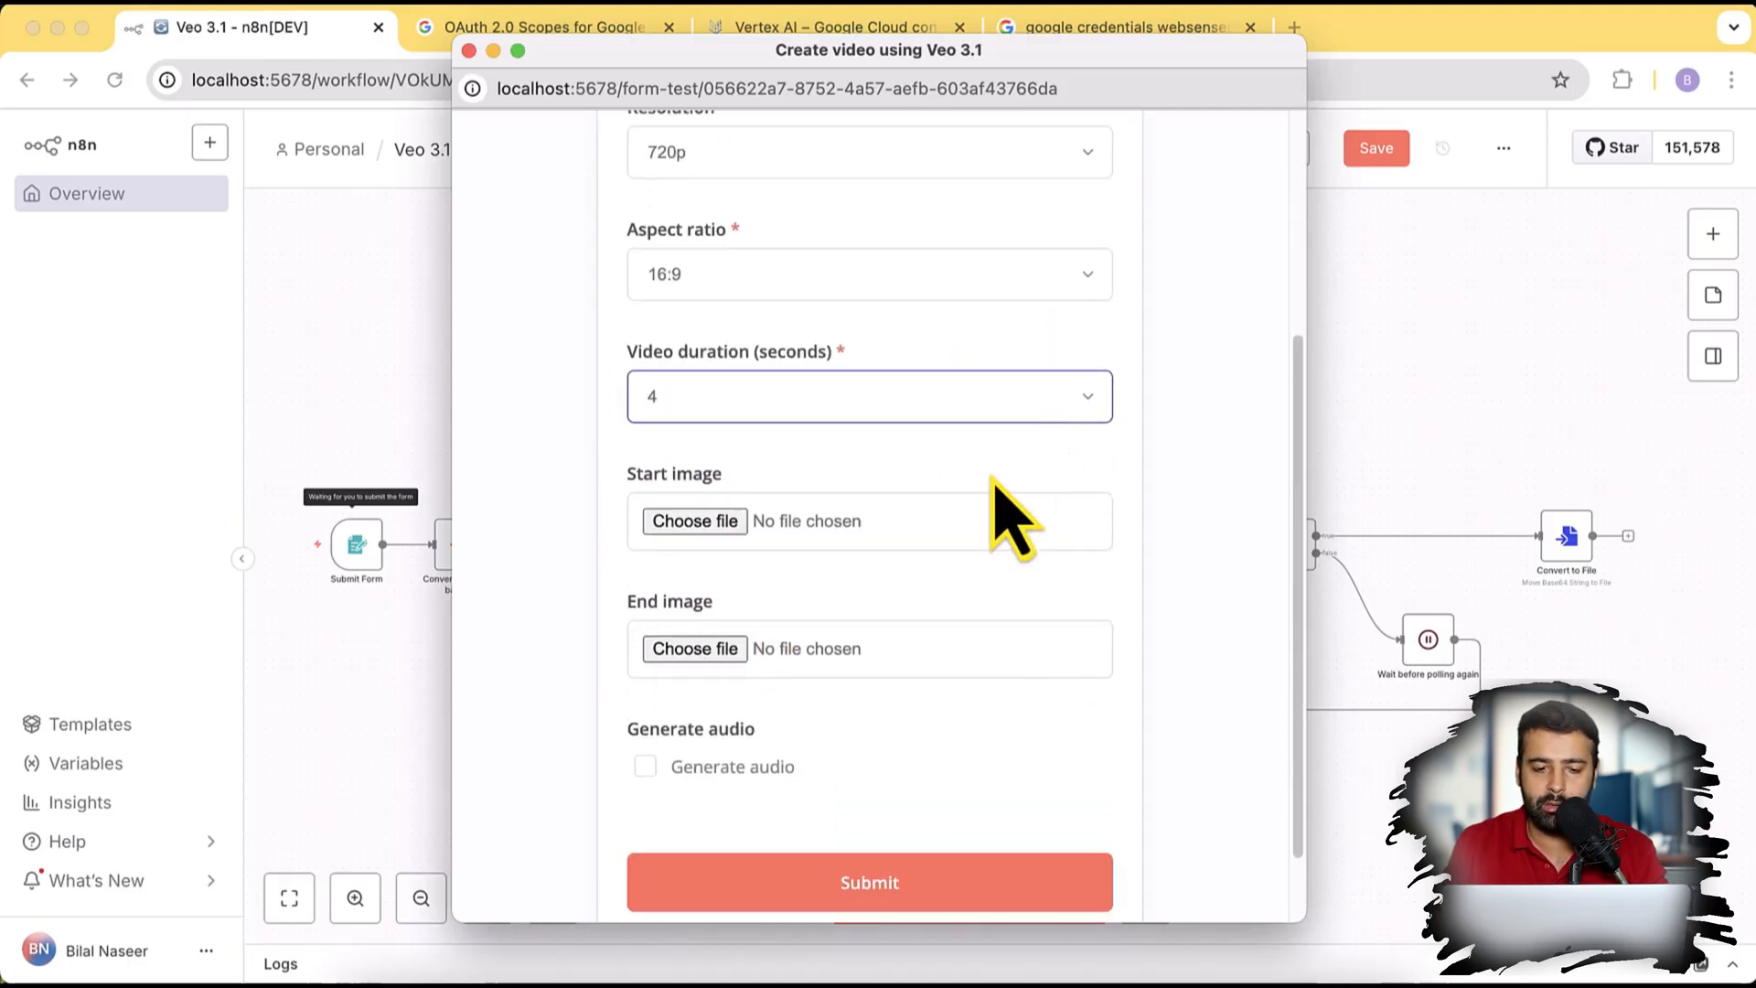
# Step: Attach super-man.jpeg as the start image
pyautogui.click(694, 522)
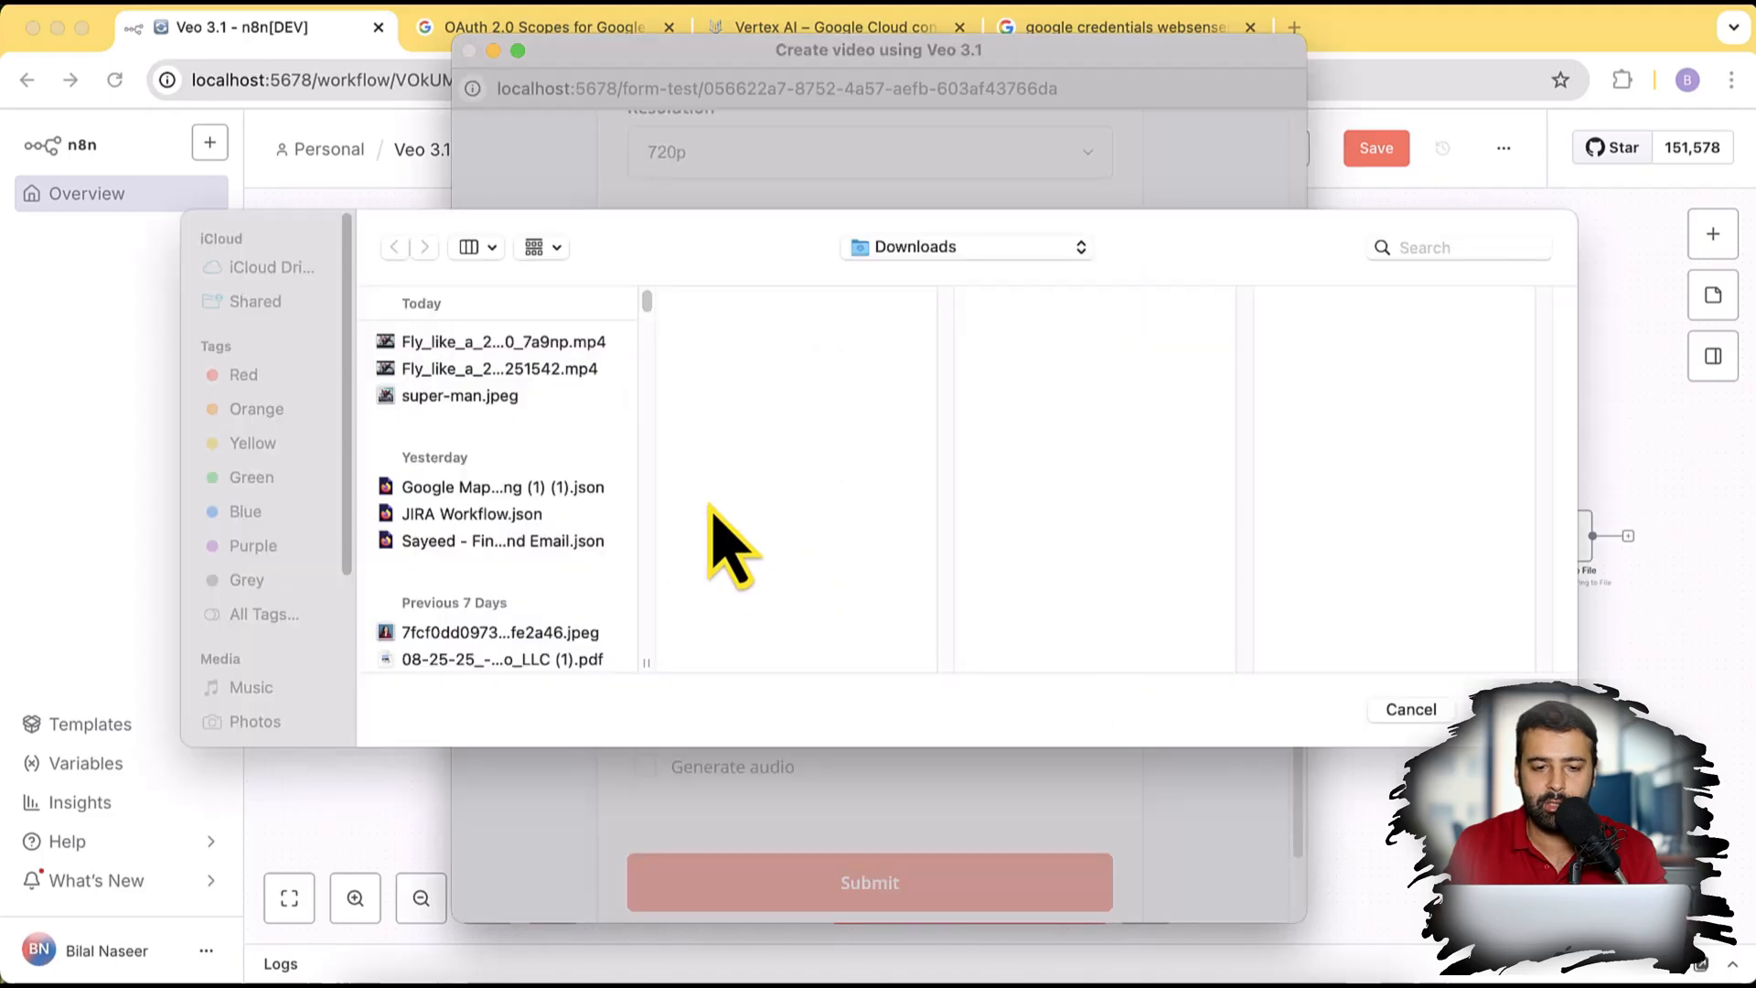
pyautogui.click(460, 395)
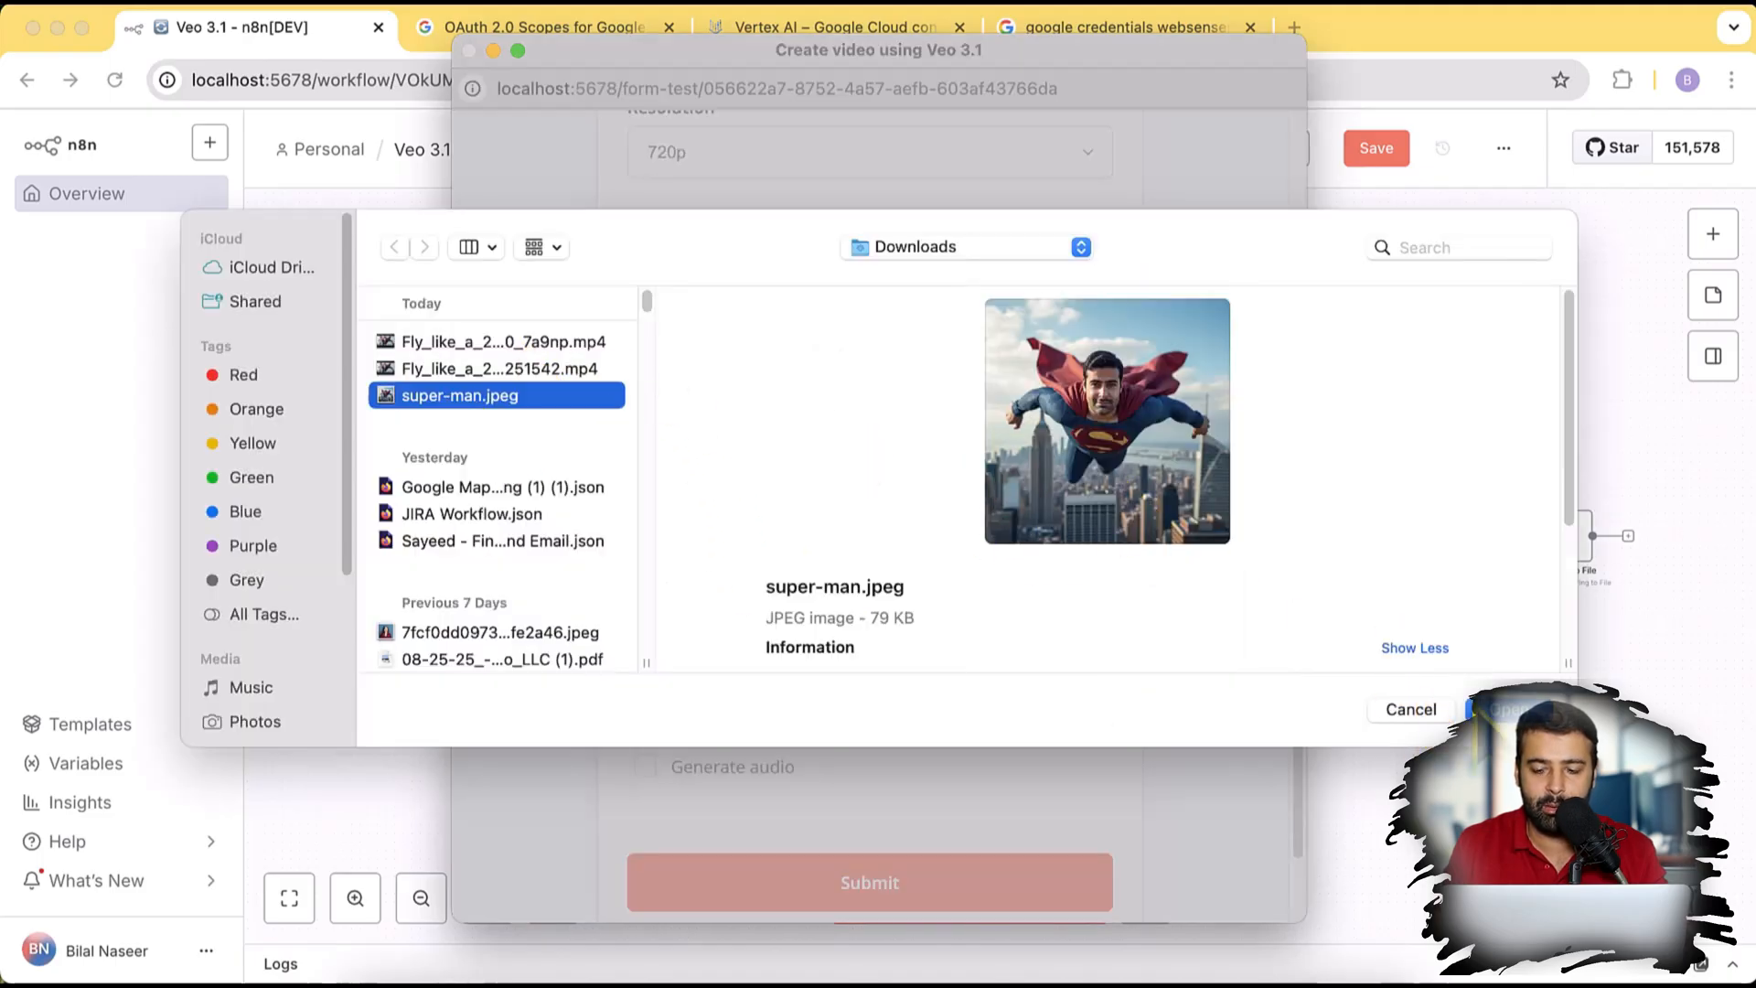
pyautogui.click(1509, 709)
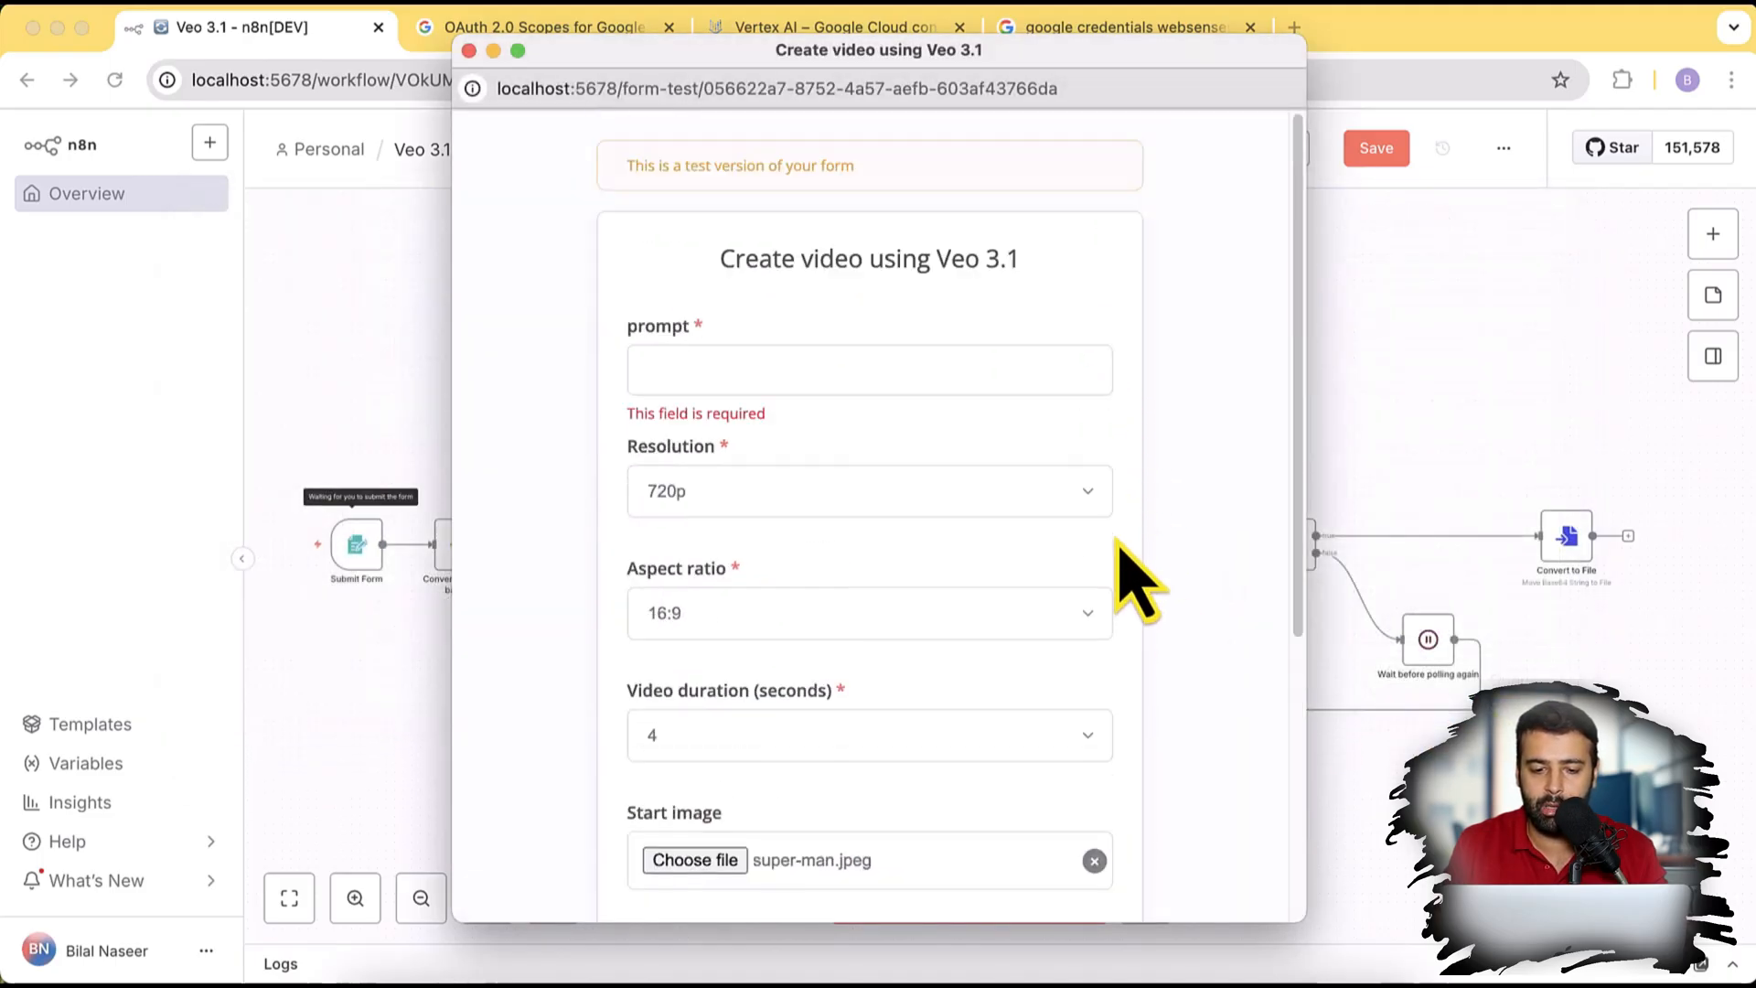
pyautogui.scroll(-3)
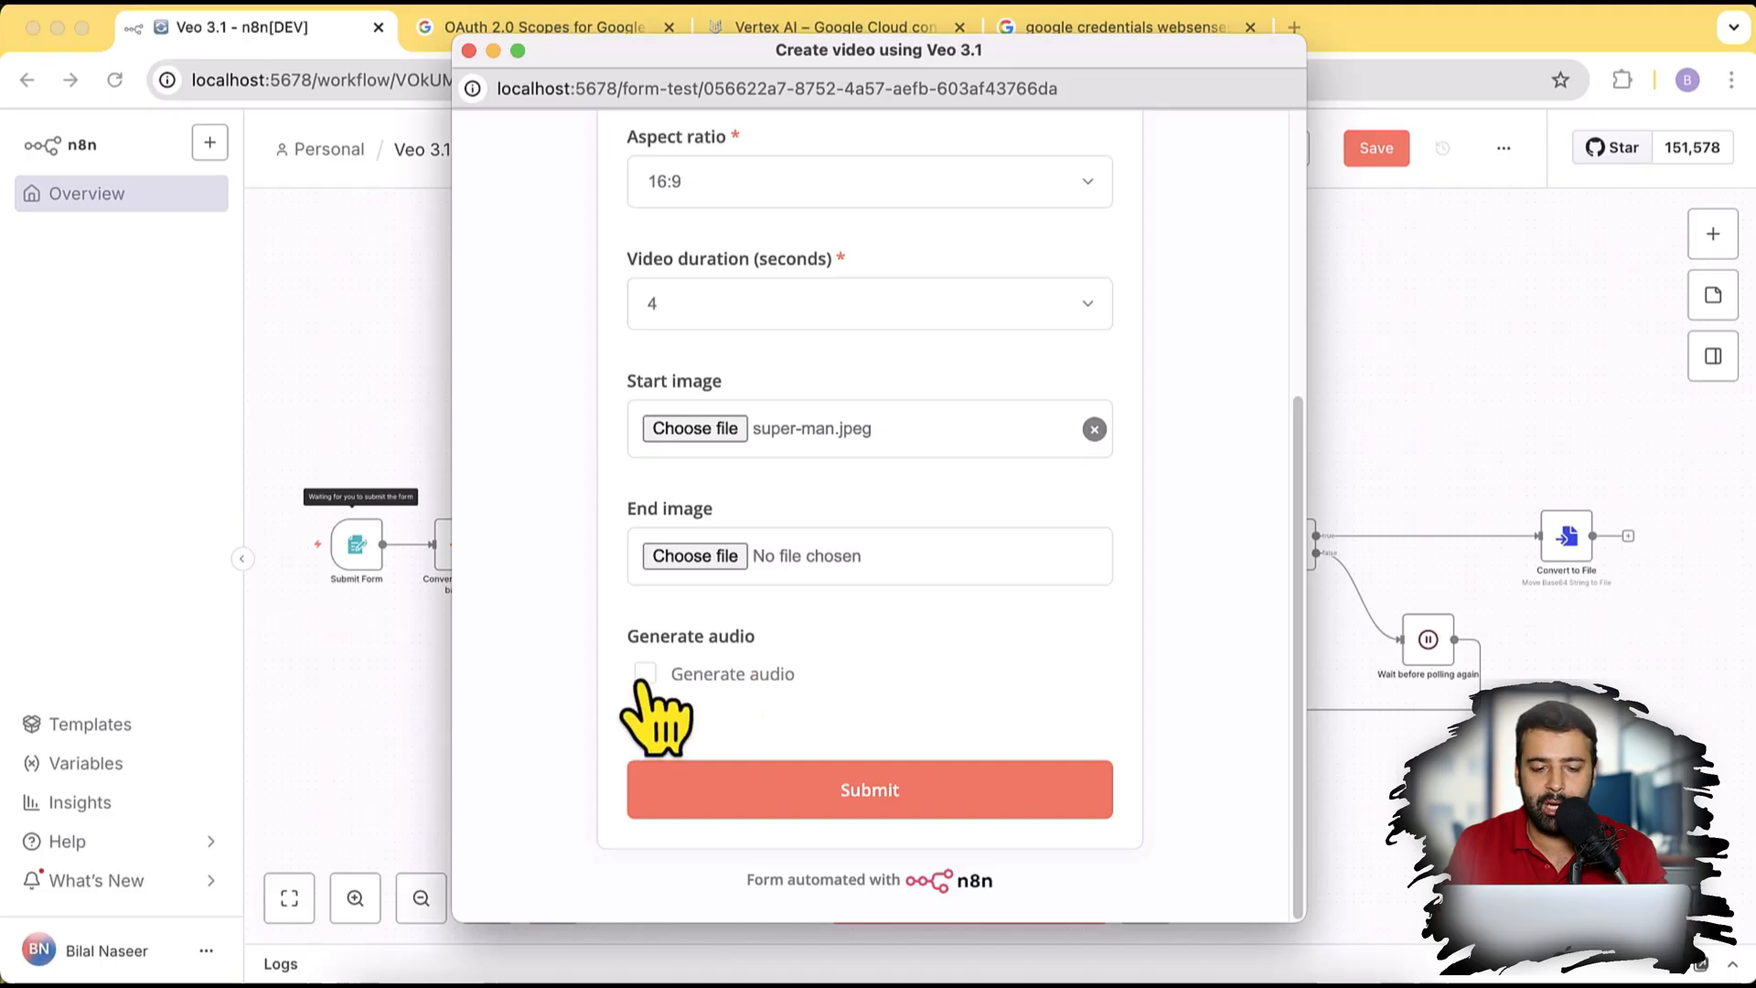